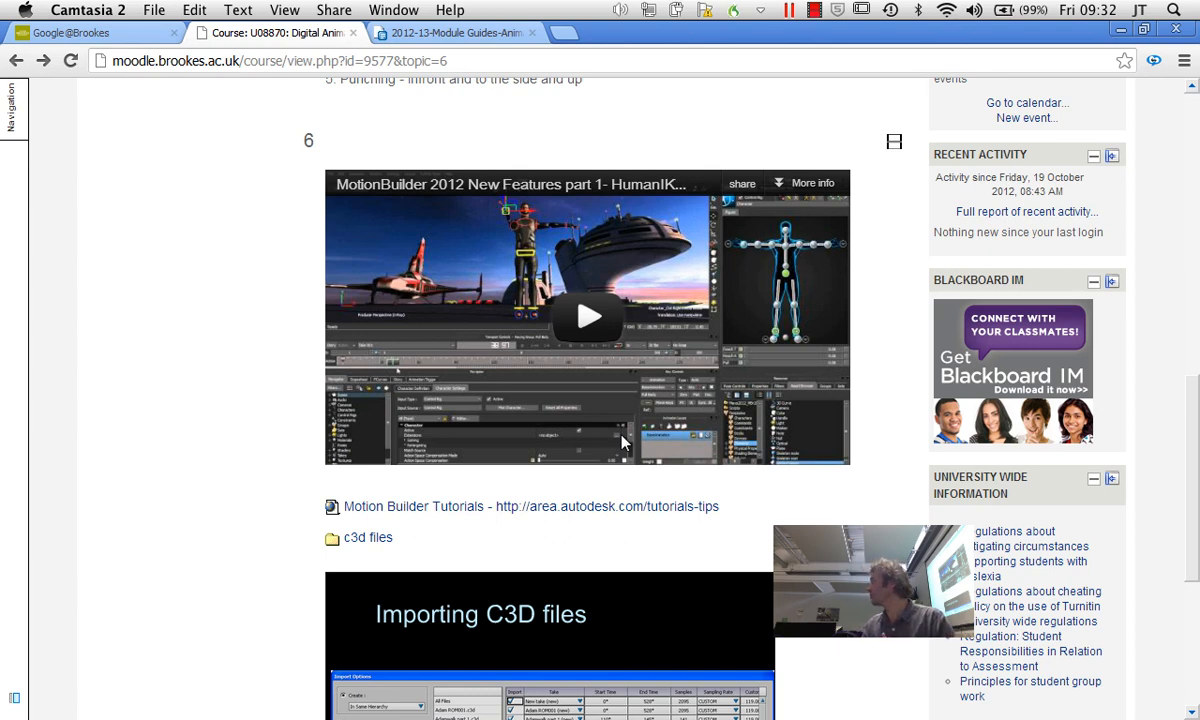
{"action": "mouse_move", "coordinate": [512, 506]}
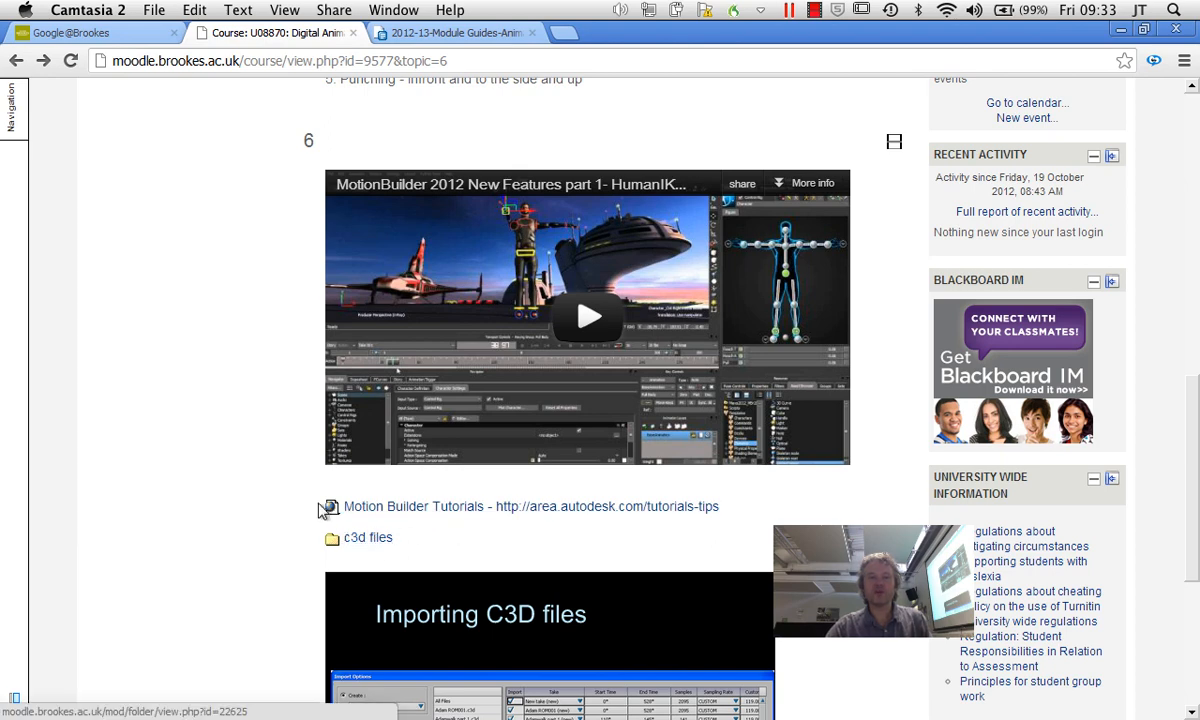
Open the c3d files folder listed under Topic 6 of the Moodle course.
{"action": "left_click", "coordinate": [368, 536]}
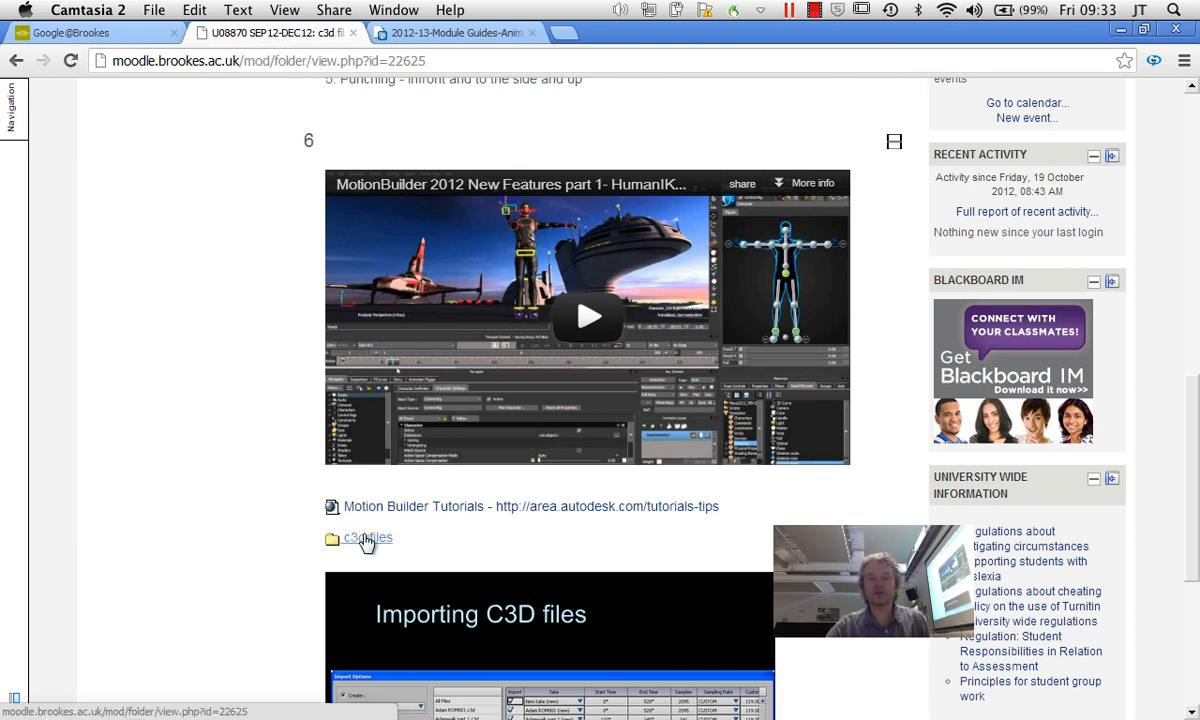
Download C3d.zip and Gremlin.fbx, then bring up the options for the downloaded zip.
{"action": "left_click", "coordinate": [366, 538]}
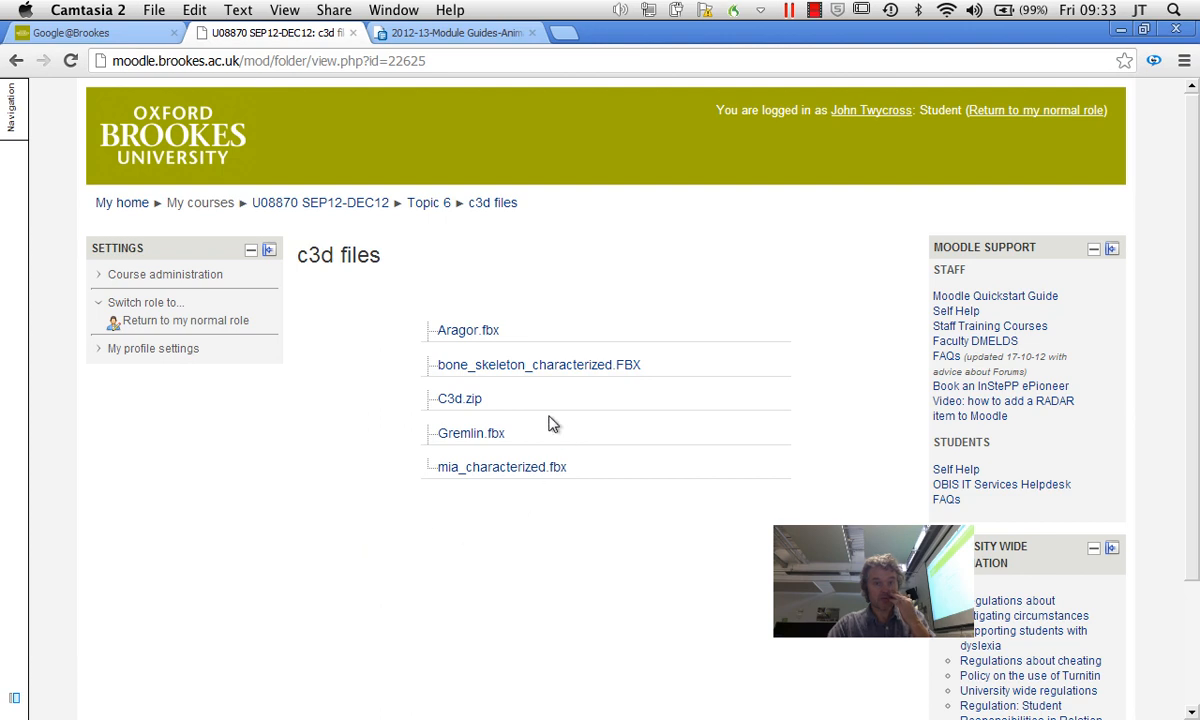
{"action": "mouse_move", "coordinate": [458, 400]}
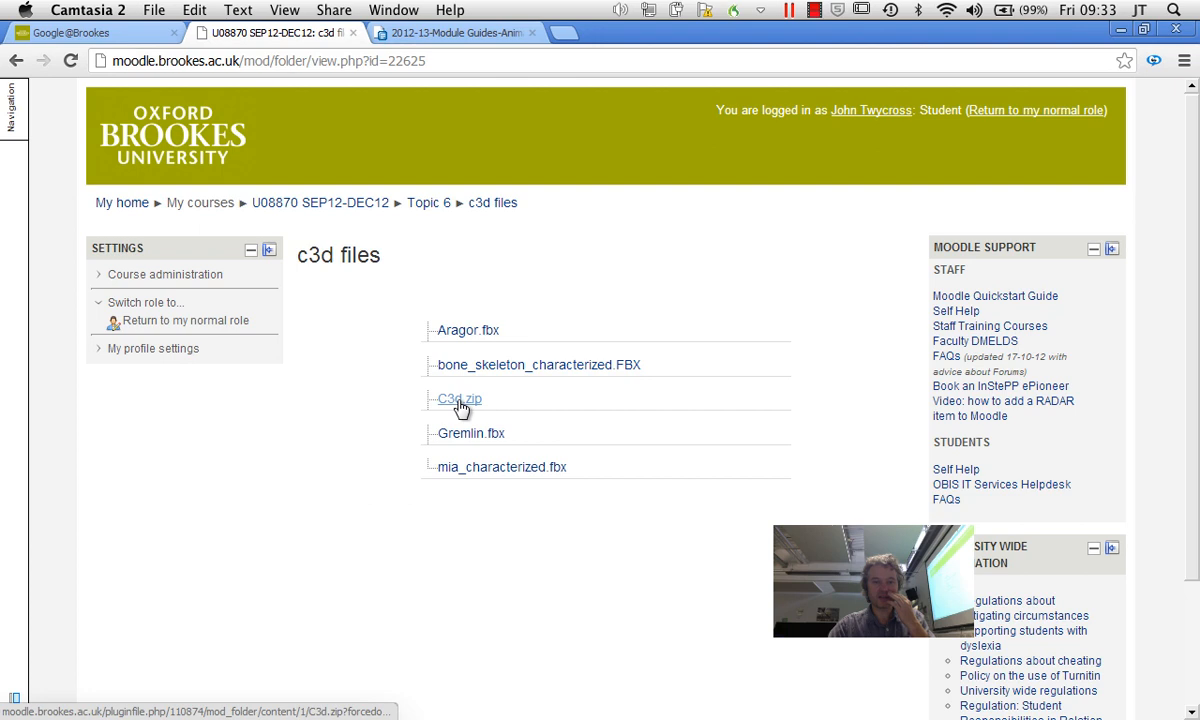
{"action": "mouse_move", "coordinate": [582, 472]}
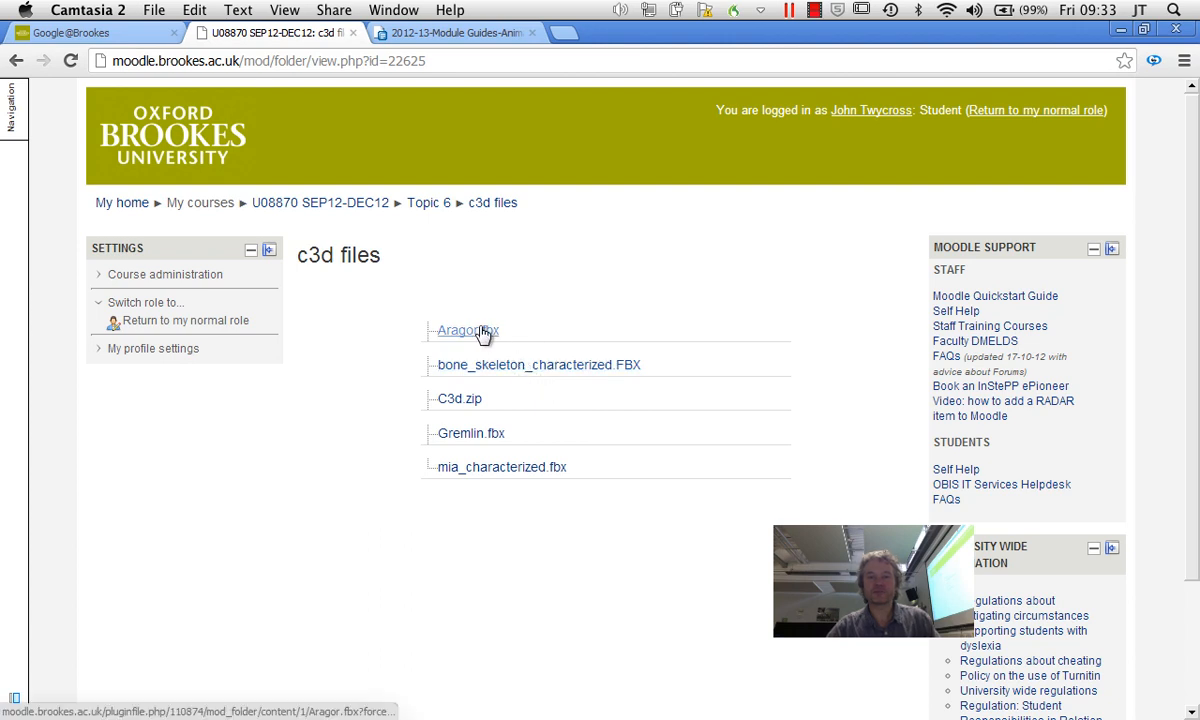
{"action": "mouse_move", "coordinate": [492, 468]}
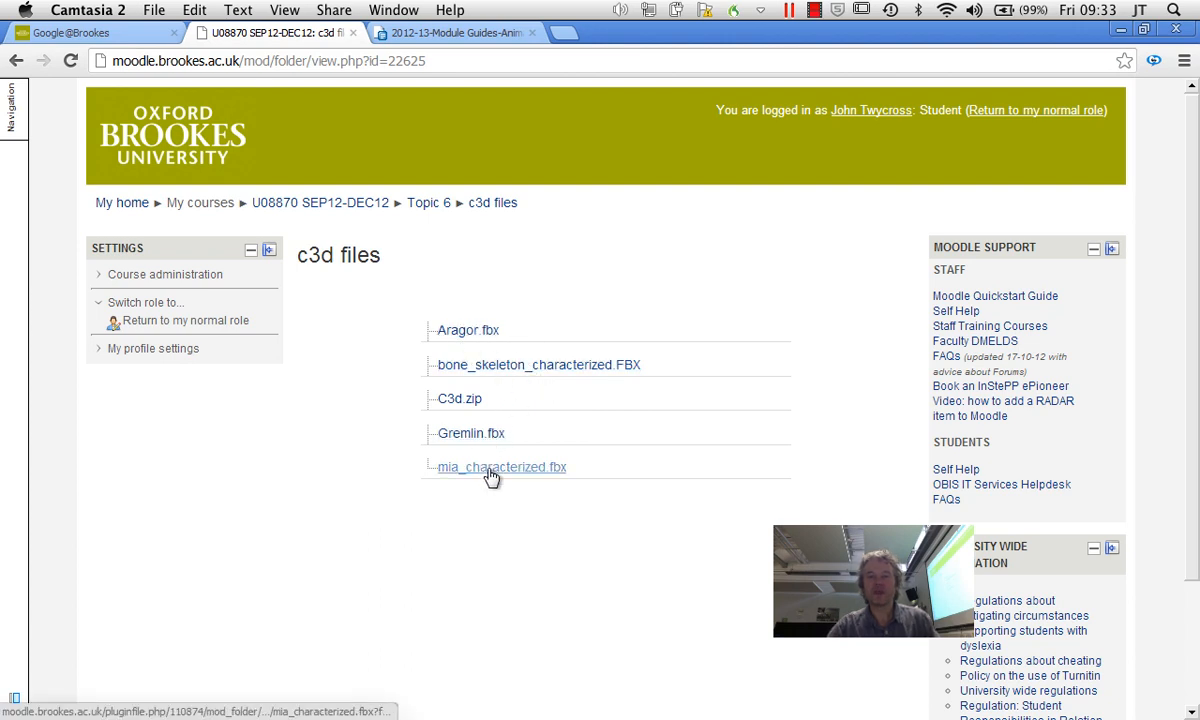
{"action": "mouse_move", "coordinate": [468, 330]}
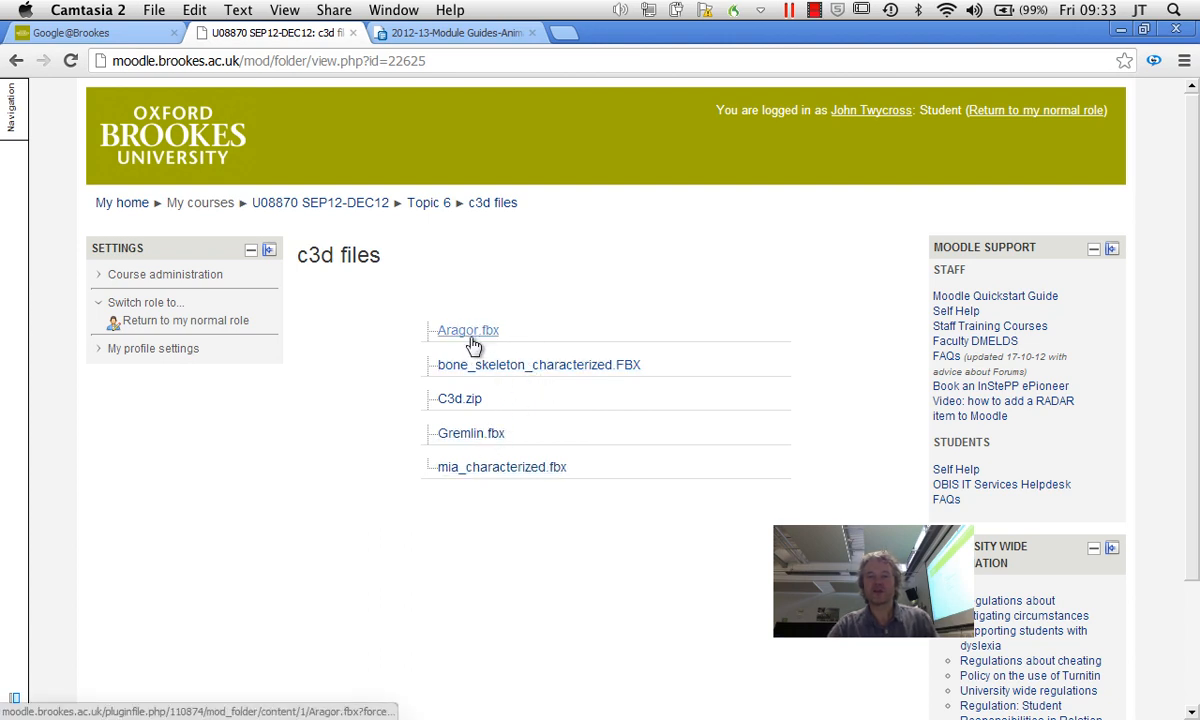
{"action": "mouse_move", "coordinate": [530, 380]}
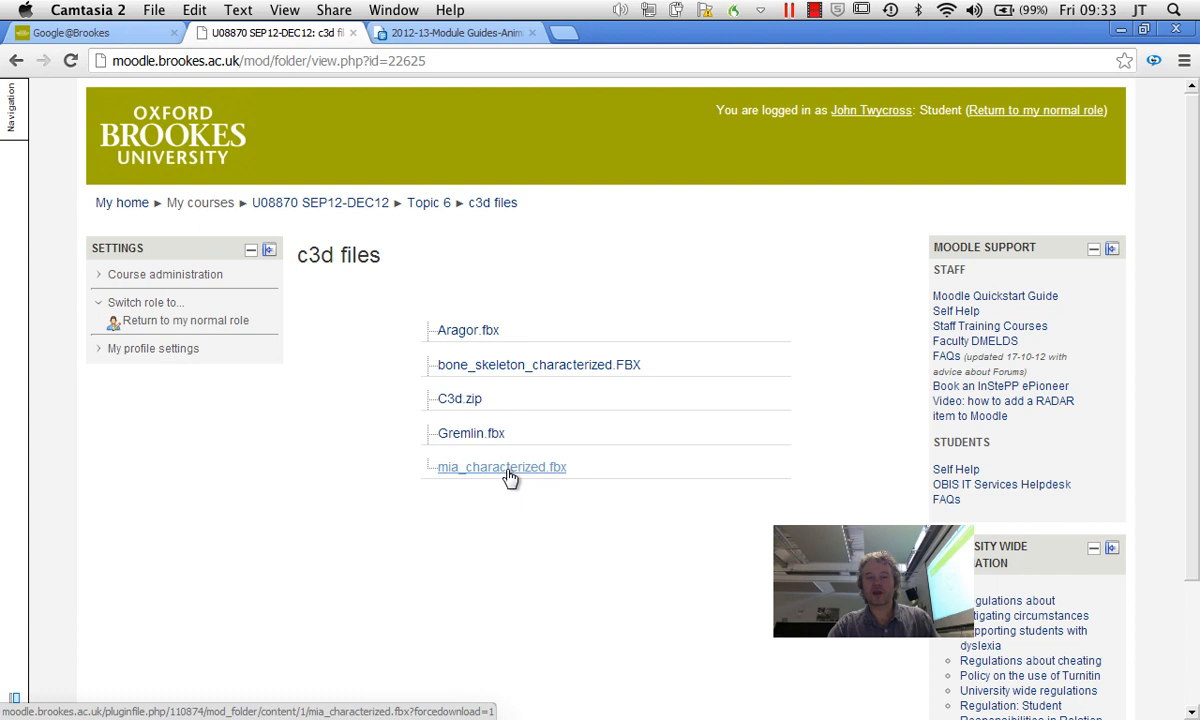
{"action": "mouse_move", "coordinate": [488, 438]}
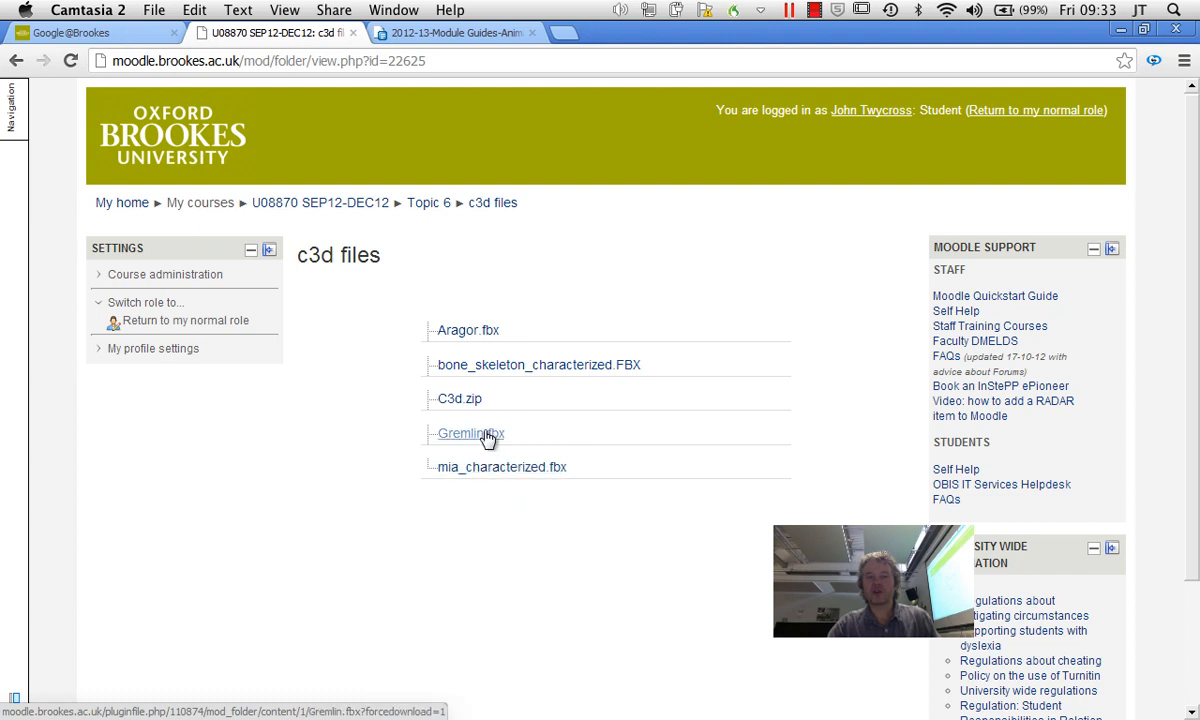
{"action": "left_click", "coordinate": [468, 432]}
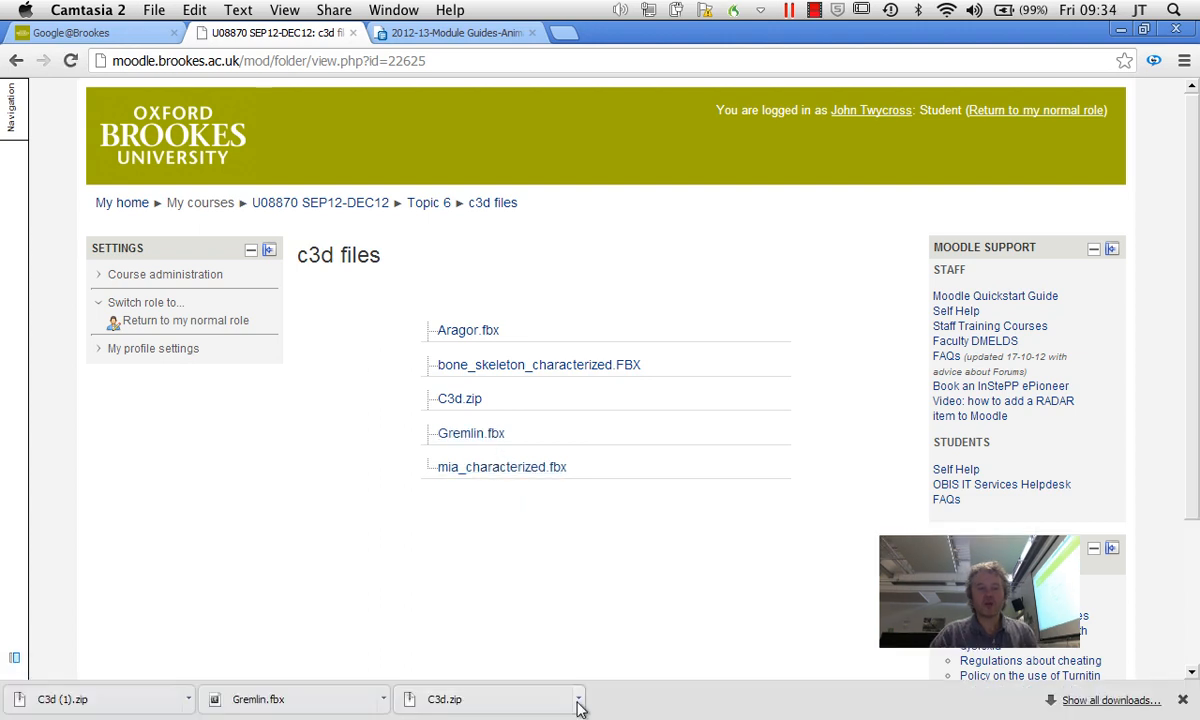
{"action": "left_click", "coordinate": [578, 700]}
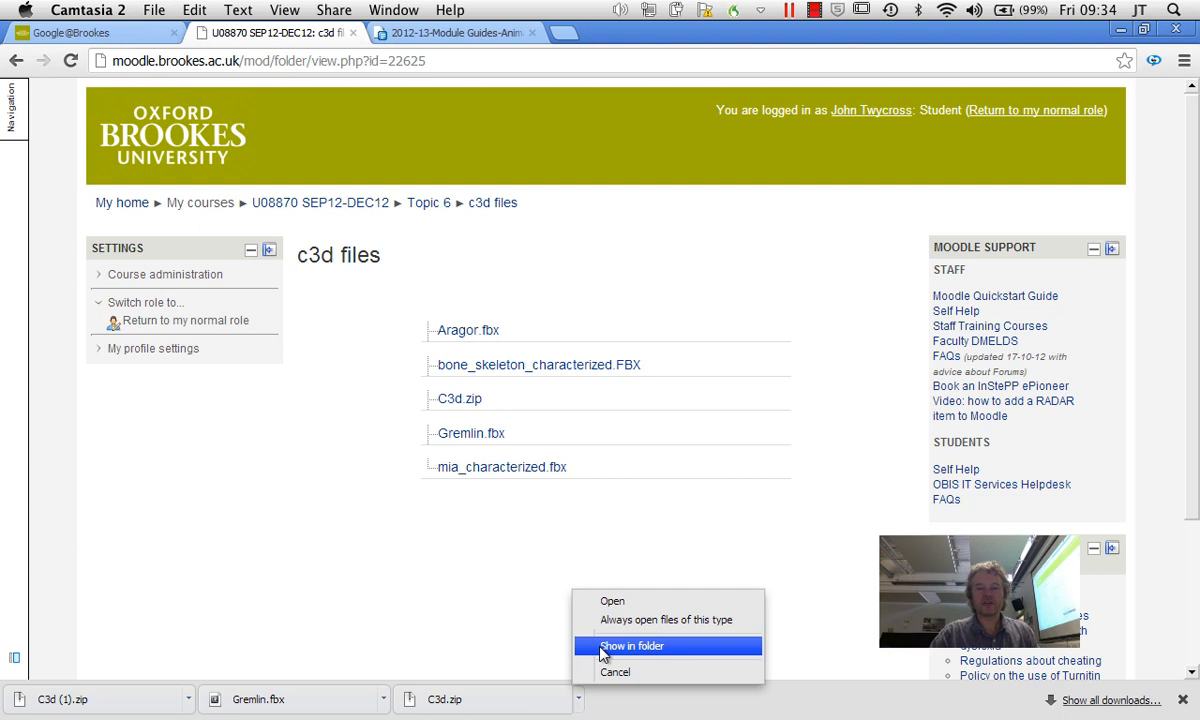
Reveal the downloads in Explorer and move the C3d zip and Gremlin file onto the Desktop.
{"action": "left_click", "coordinate": [632, 644]}
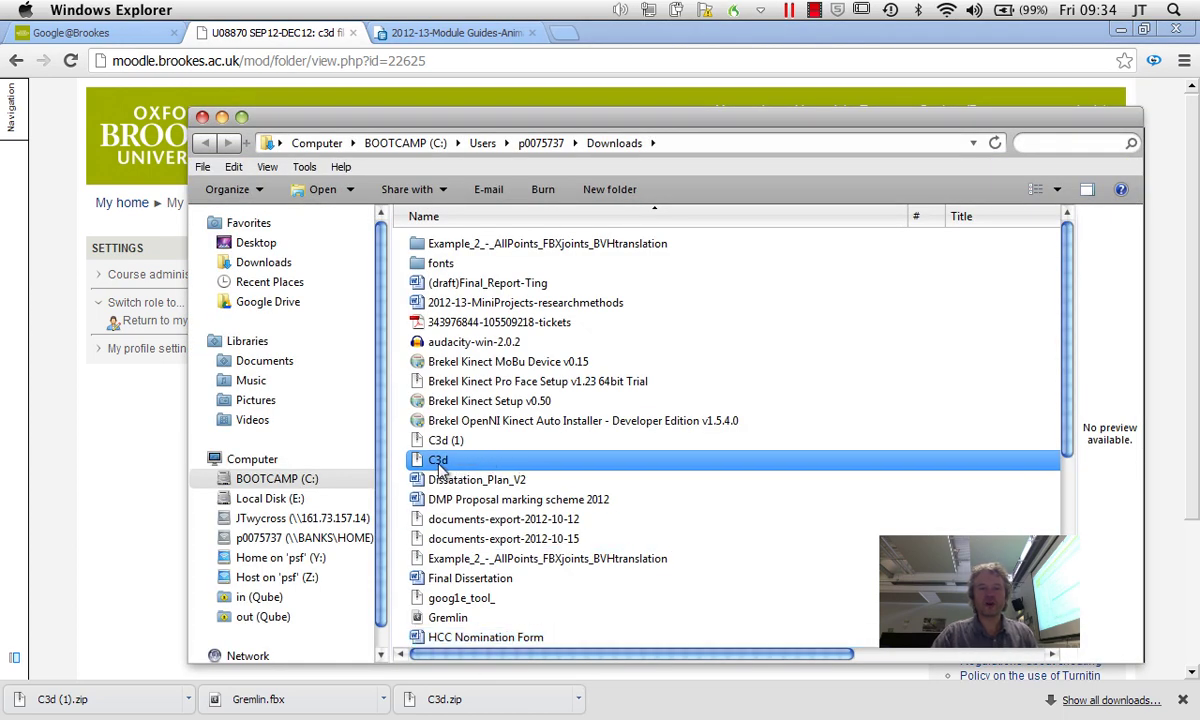
{"action": "left_click", "coordinate": [256, 242]}
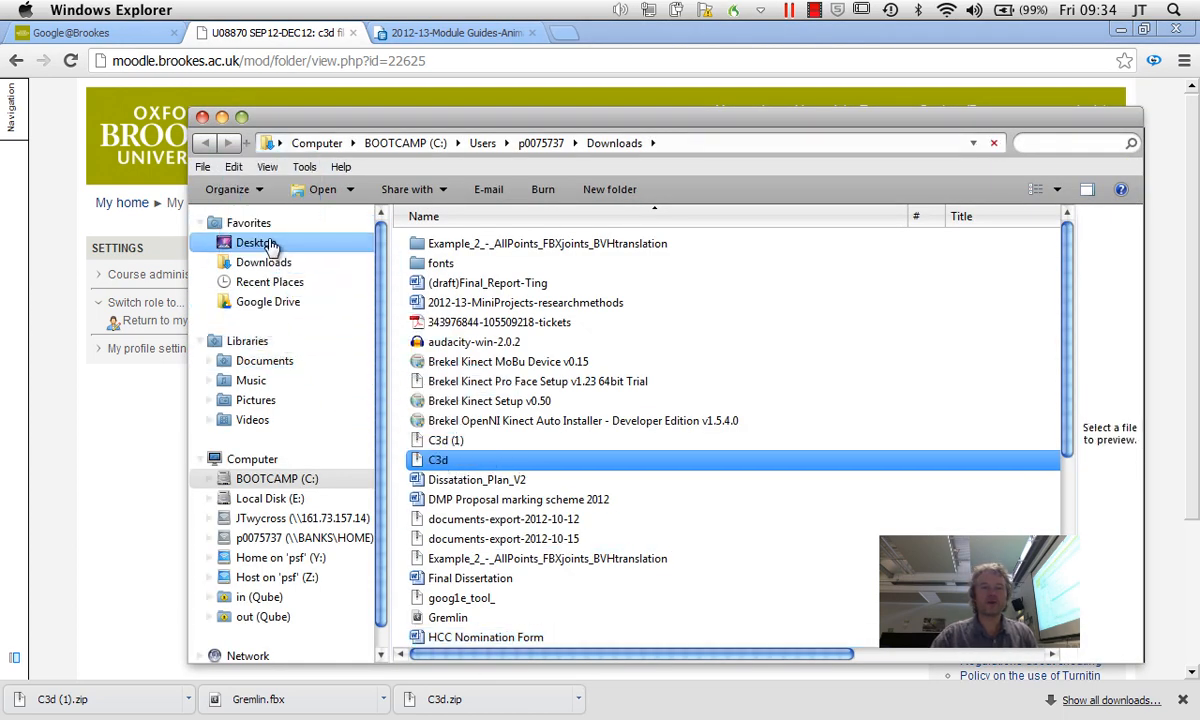
{"action": "left_click", "coordinate": [476, 458]}
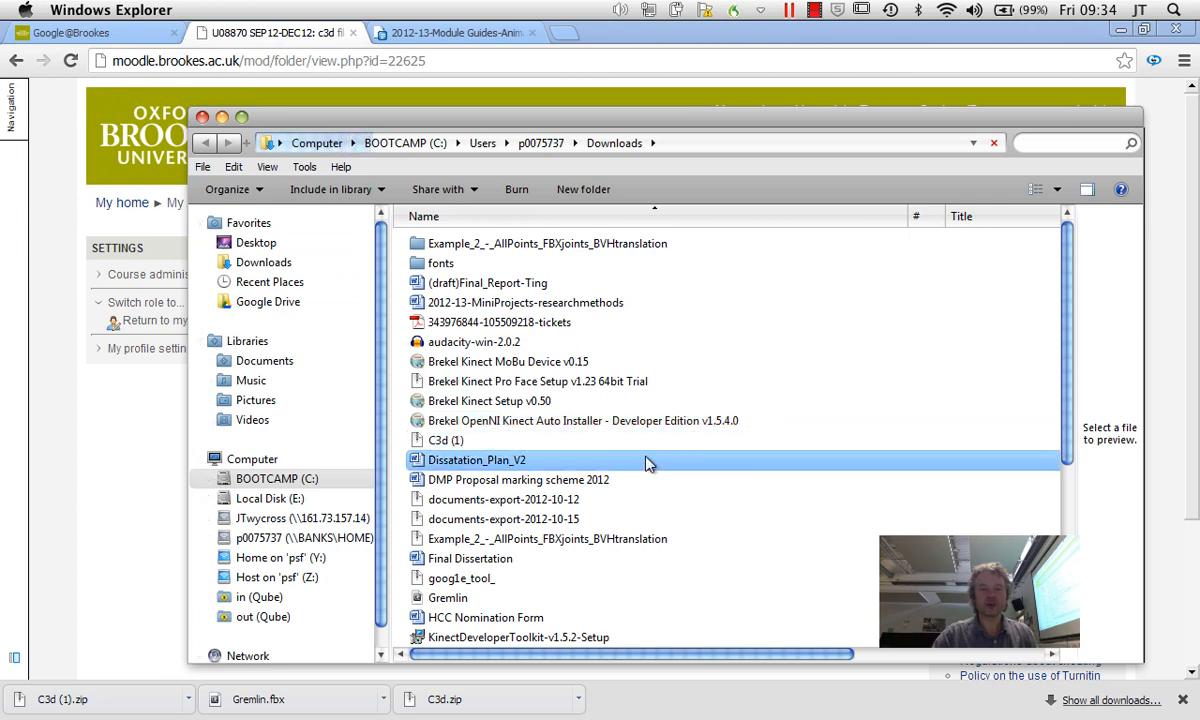
{"action": "left_click_drag", "start_coordinate": [448, 596], "coordinate": [320, 264]}
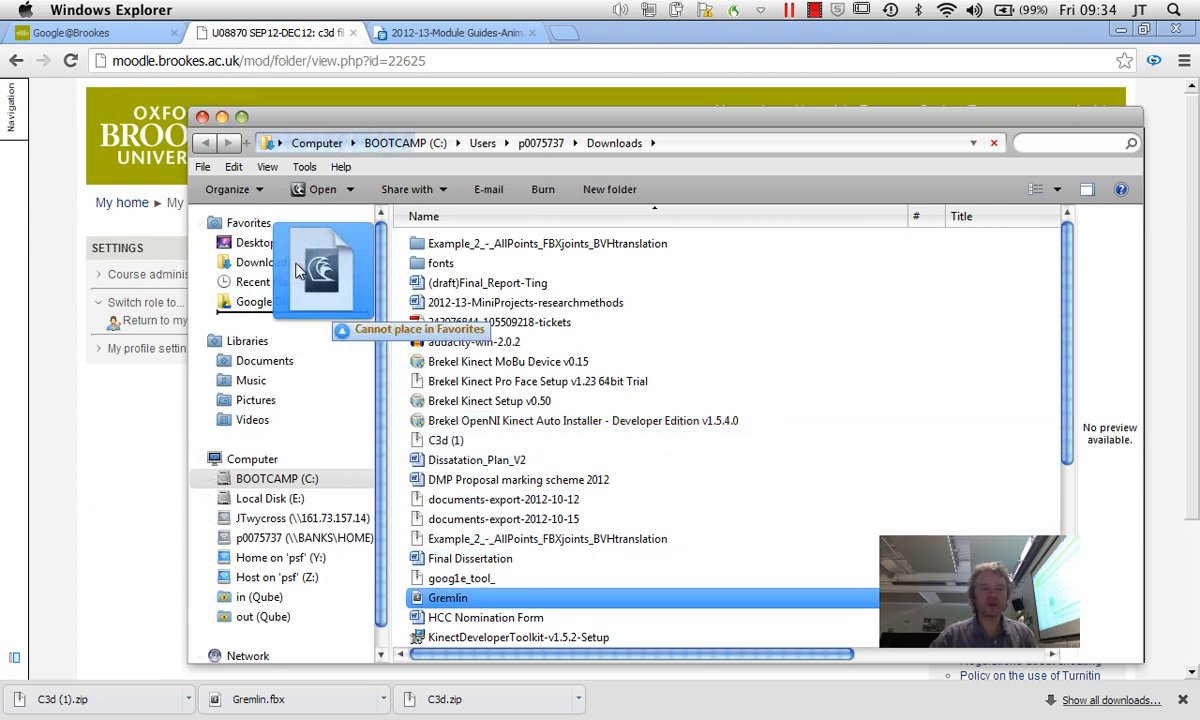
{"action": "left_click", "coordinate": [252, 242]}
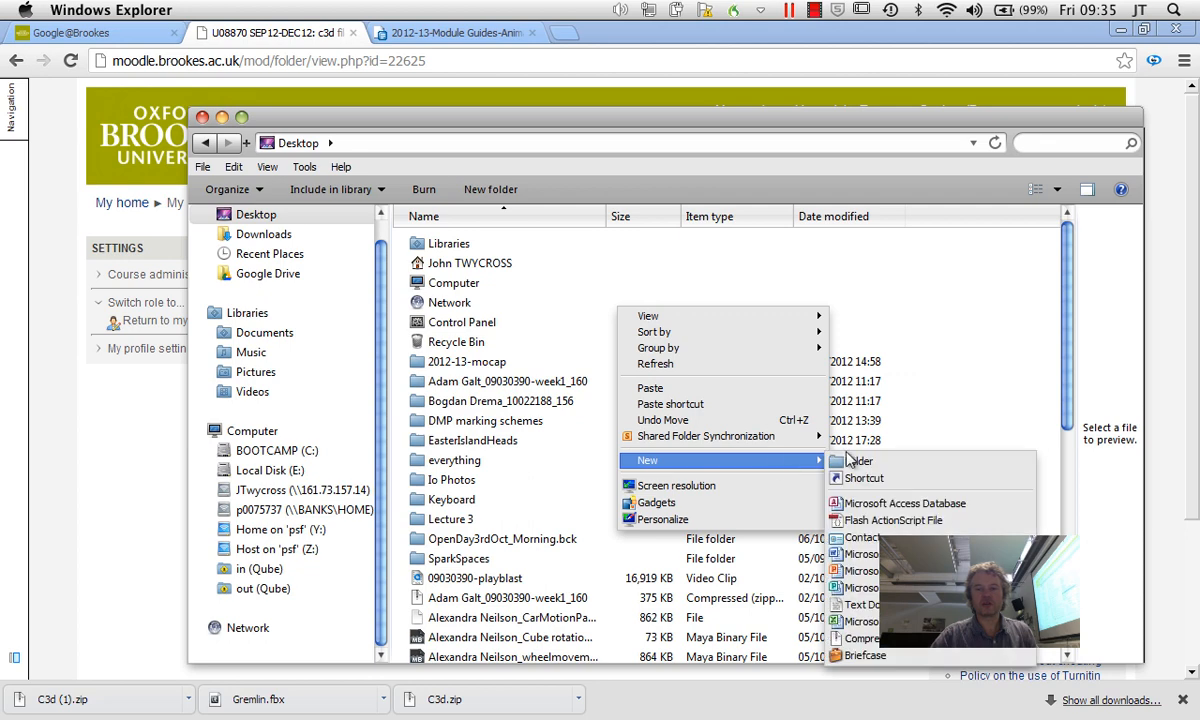
Create a new Desktop folder named Motionbuilder2012.
{"action": "left_click", "coordinate": [856, 460]}
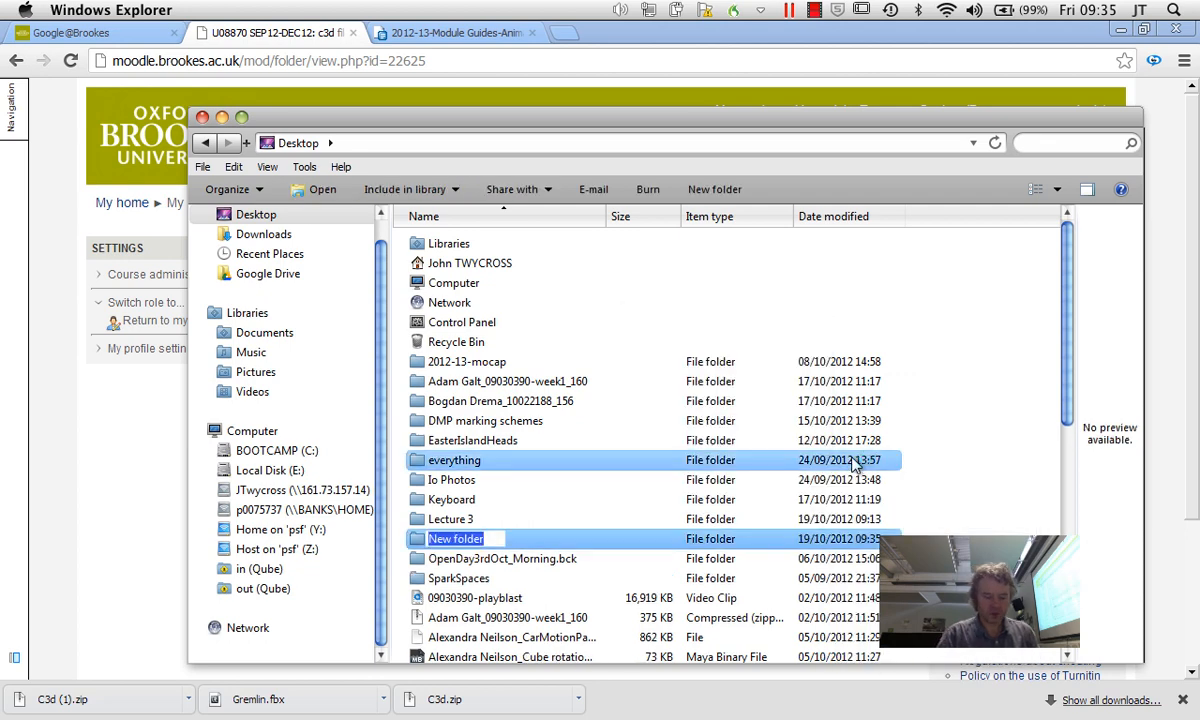
{"action": "type", "text": "Motion"}
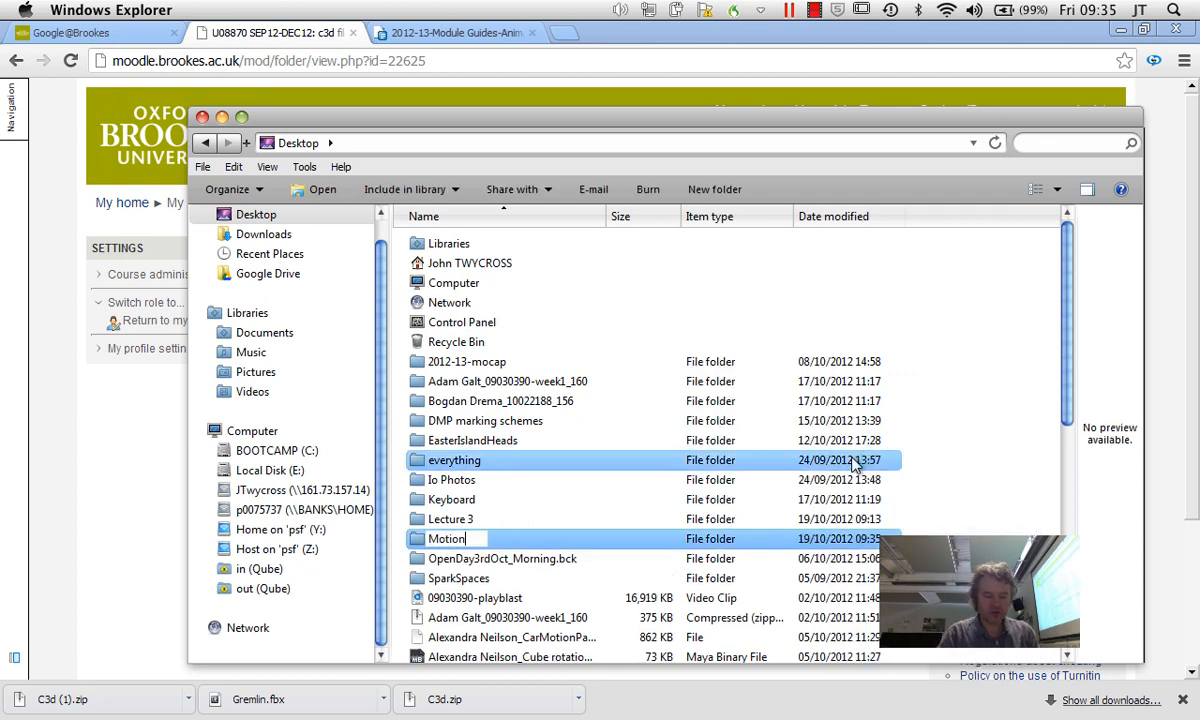
{"action": "type", "text": "builder2012"}
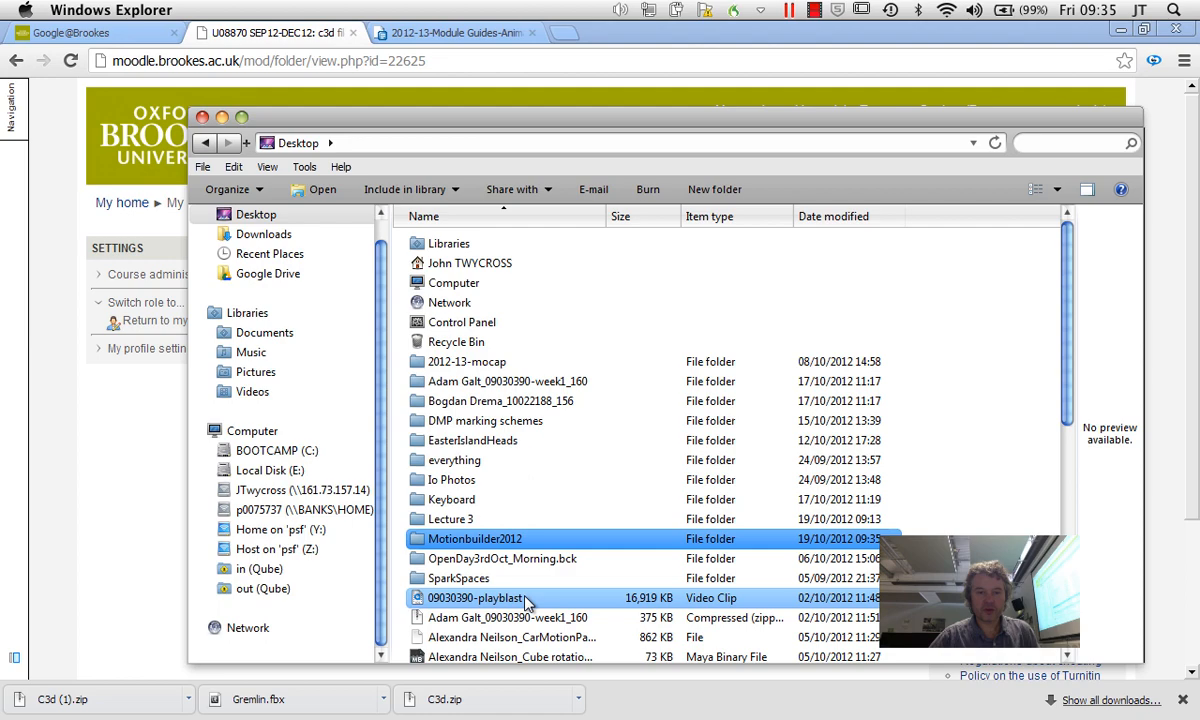
Move the Gremlin FBX and the C3d zip into the Motionbuilder2012 folder.
{"action": "scroll", "scroll_direction": "down", "scroll_amount": 3}
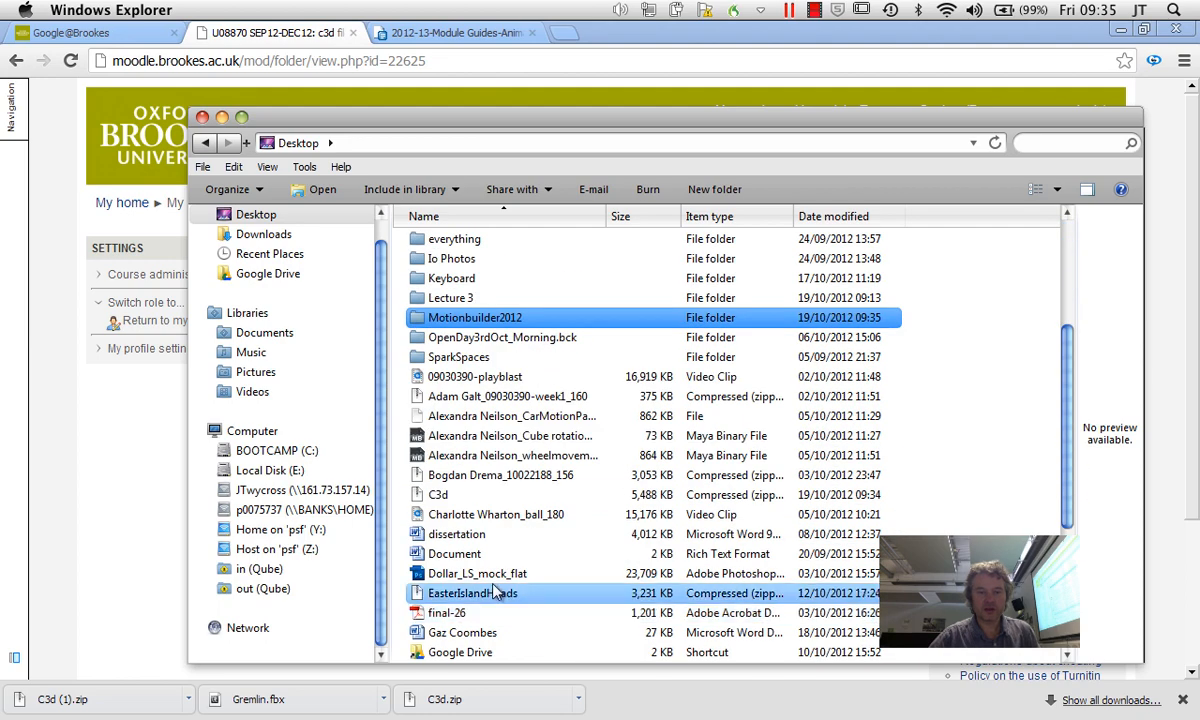
{"action": "scroll", "scroll_direction": "down", "scroll_amount": 3}
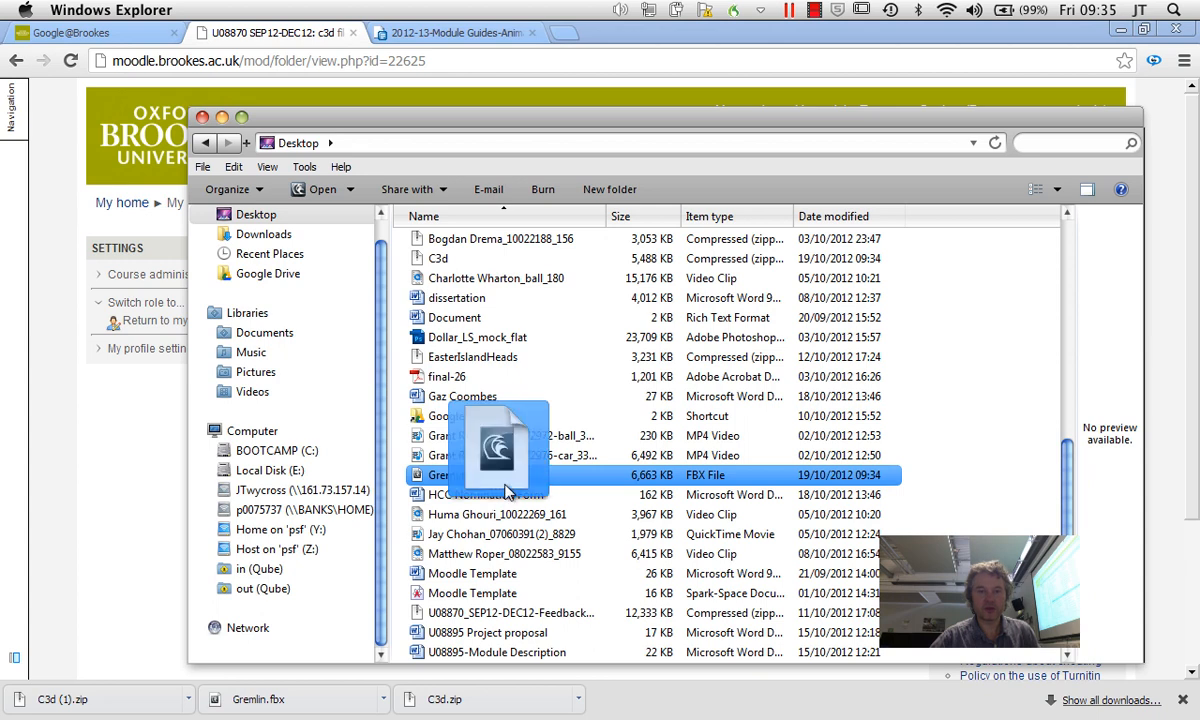
{"action": "left_click_drag", "start_coordinate": [500, 450], "coordinate": [572, 184]}
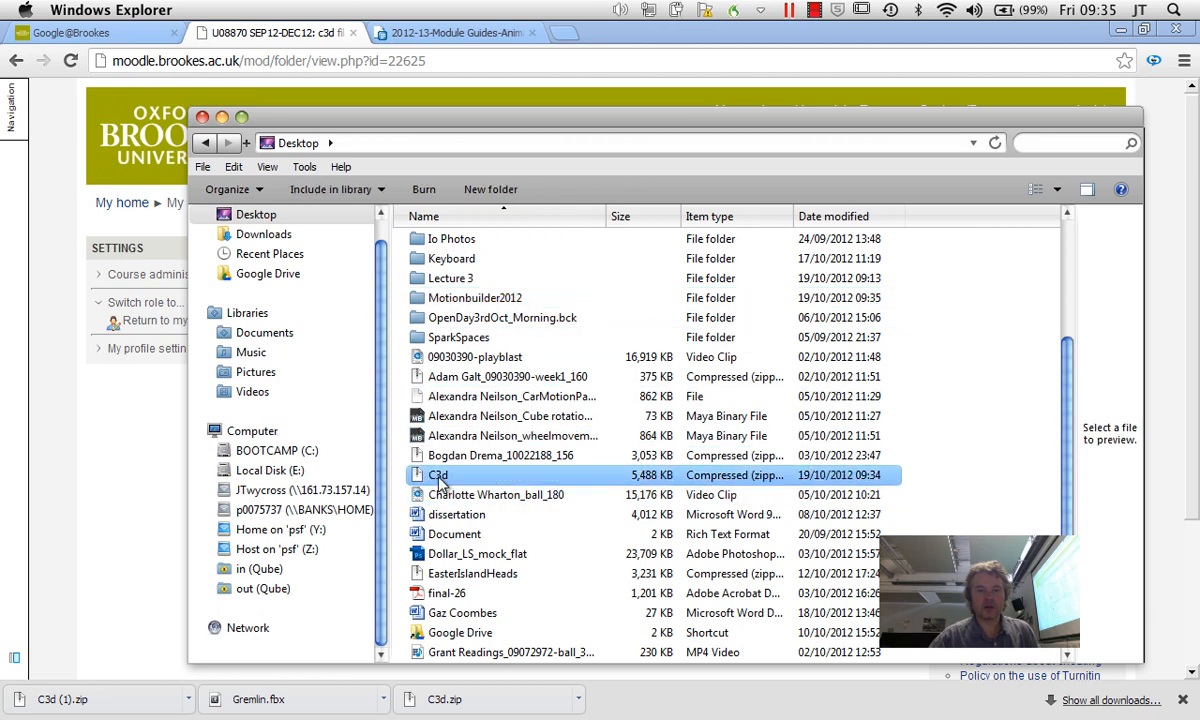
{"action": "left_click", "coordinate": [474, 296]}
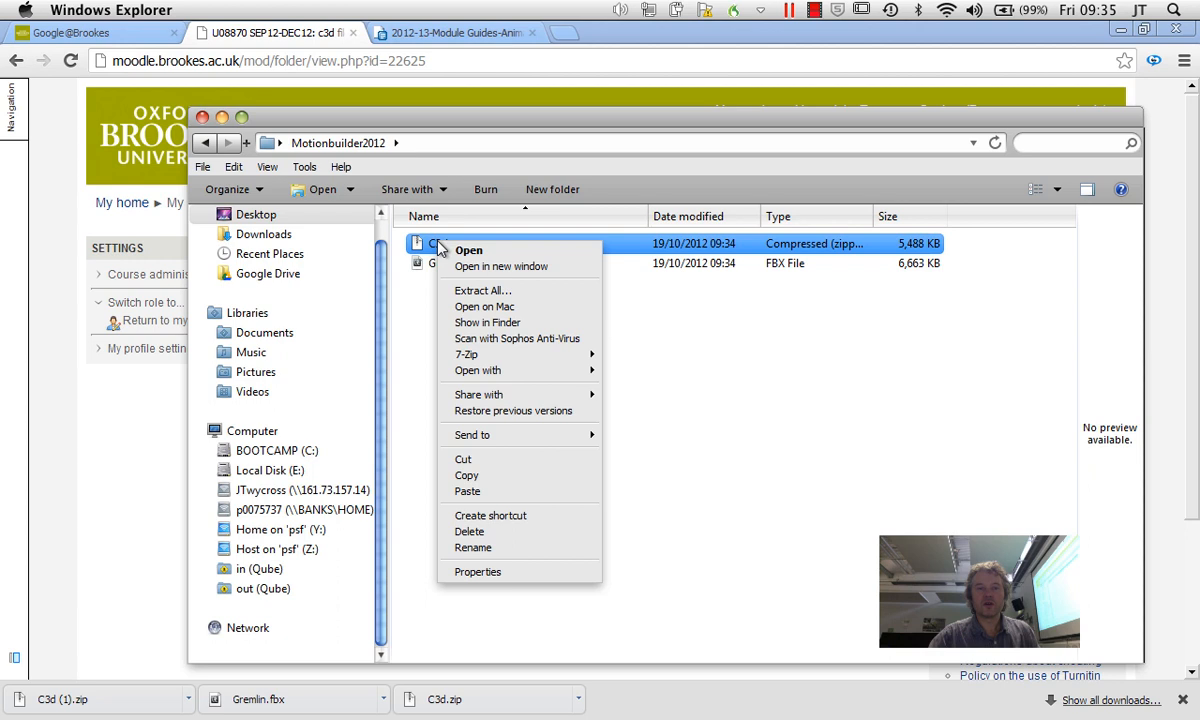
{"action": "left_click", "coordinate": [484, 290]}
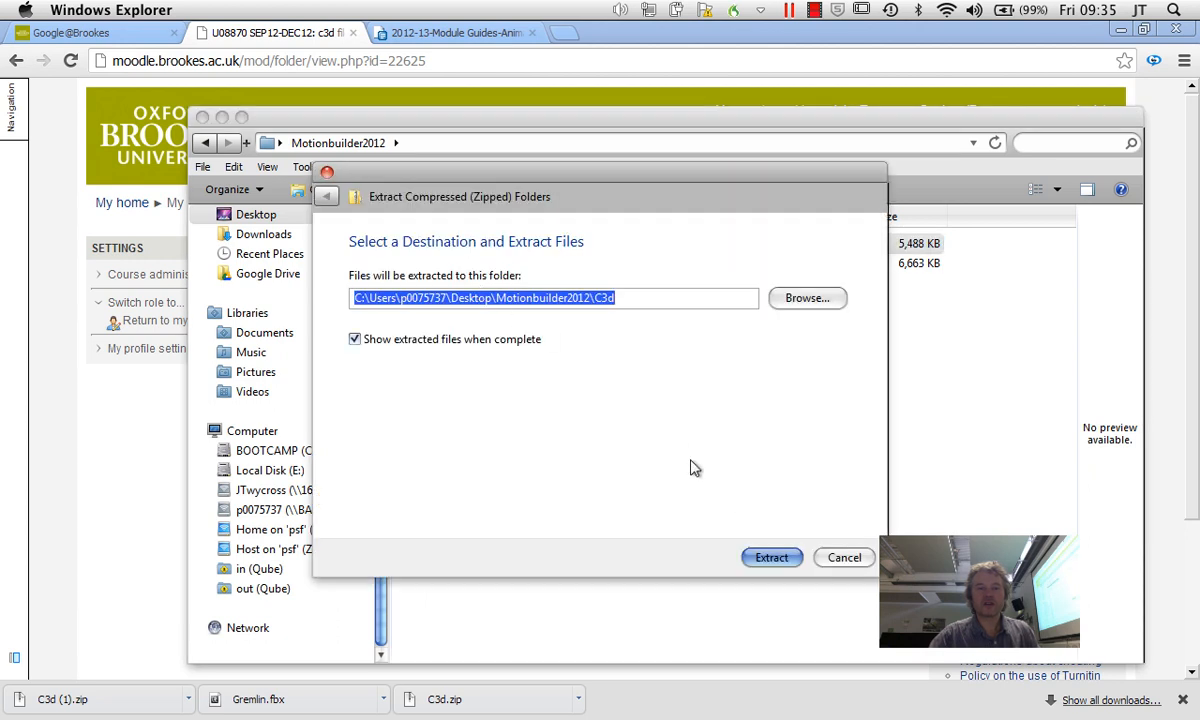
{"action": "left_click", "coordinate": [772, 556]}
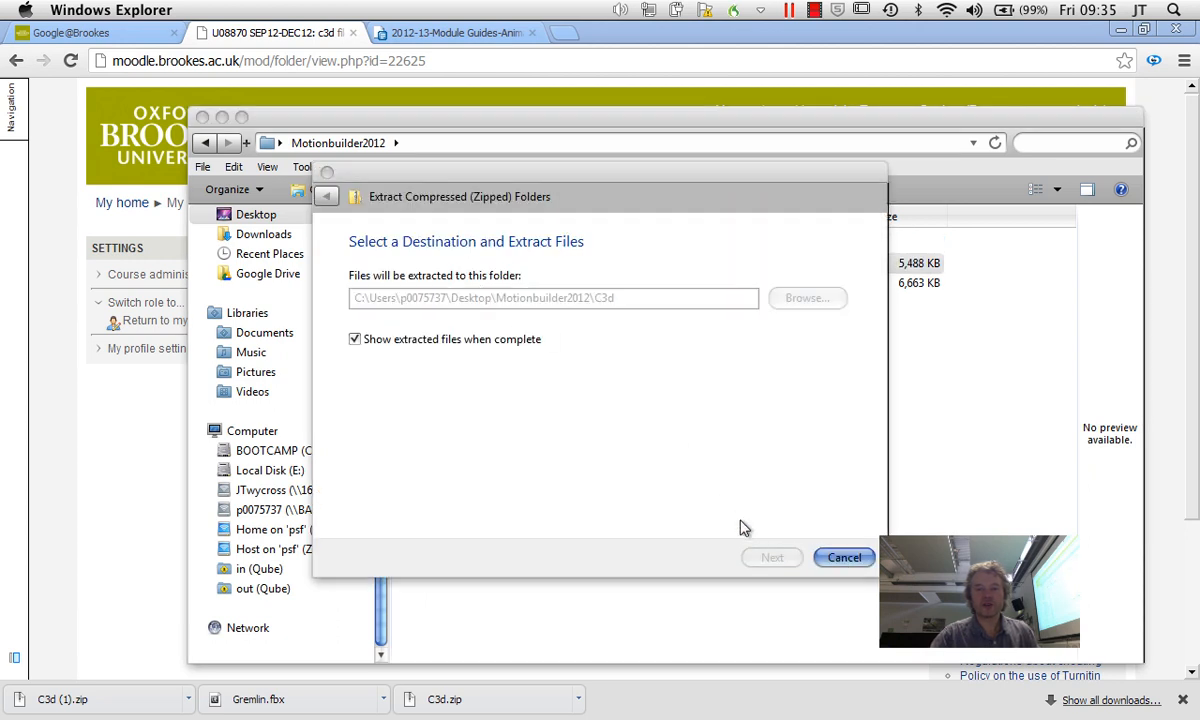
{"action": "left_click", "coordinate": [844, 556]}
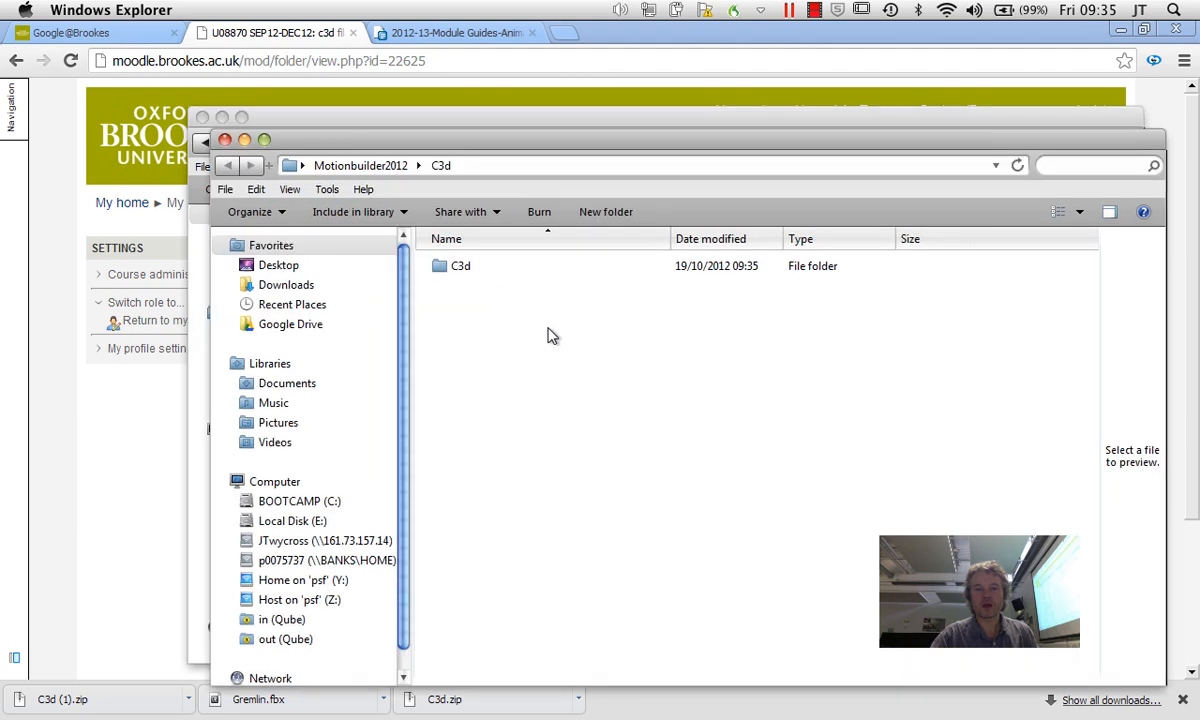
{"action": "double_click", "coordinate": [460, 264]}
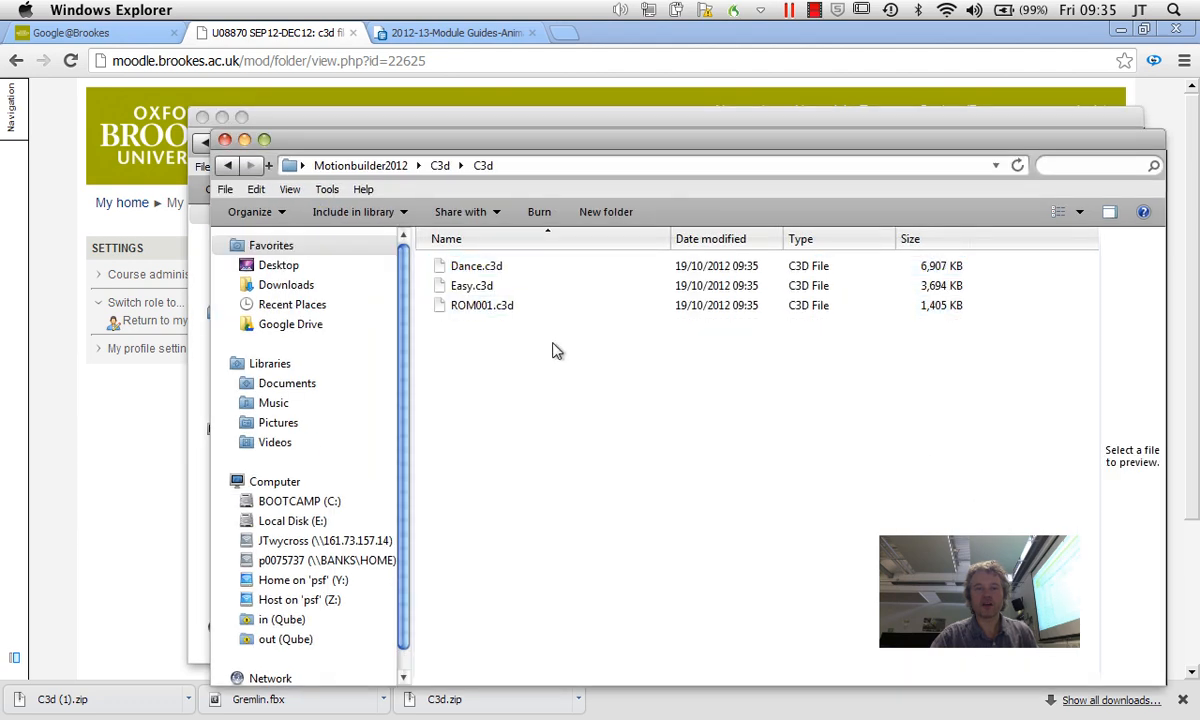
{"action": "left_click", "coordinate": [472, 284]}
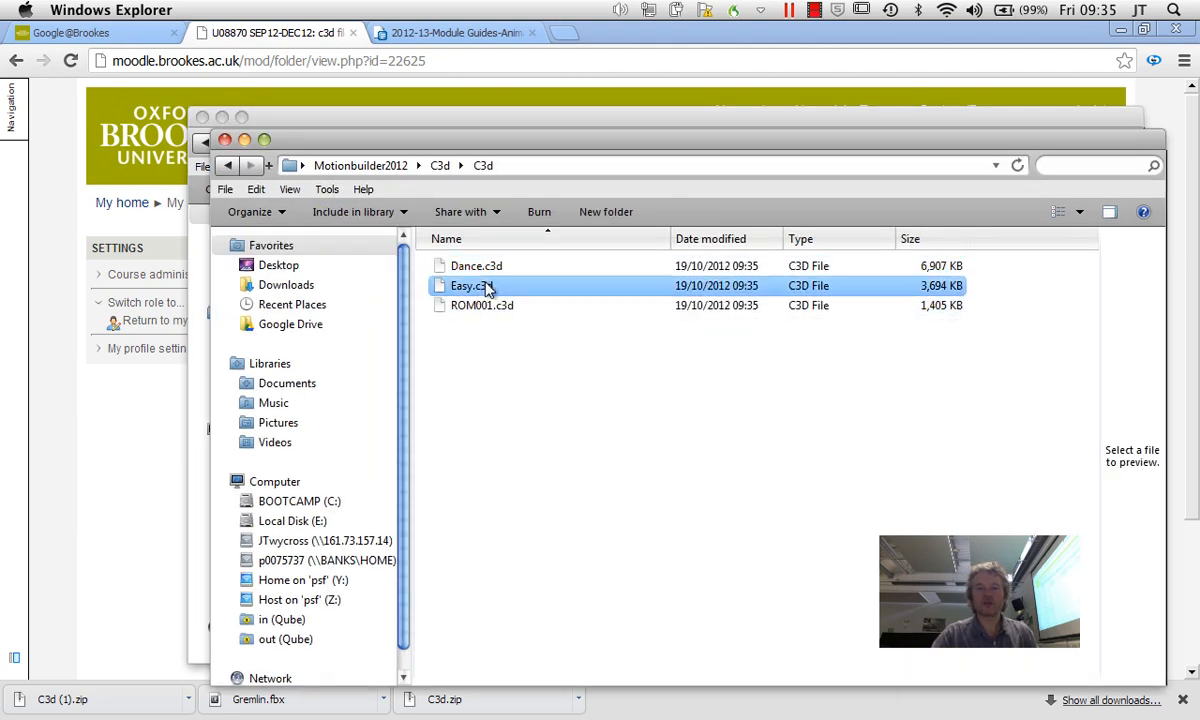
{"action": "left_click", "coordinate": [482, 304]}
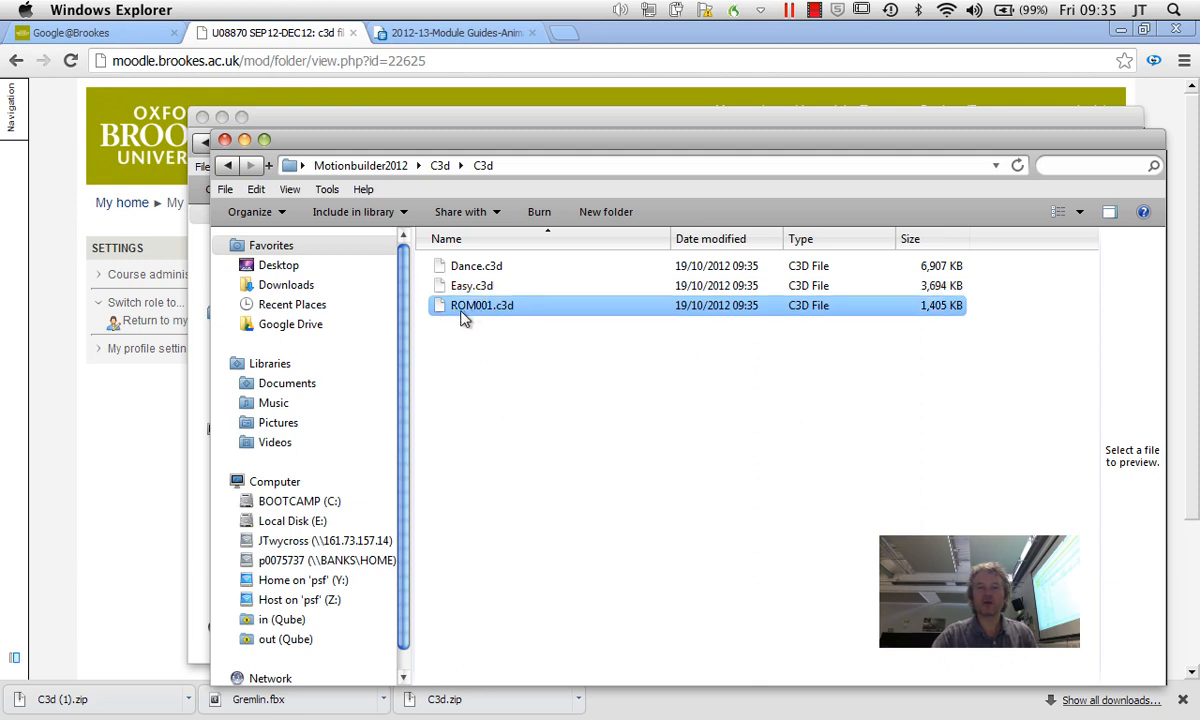
{"action": "mouse_move", "coordinate": [488, 320]}
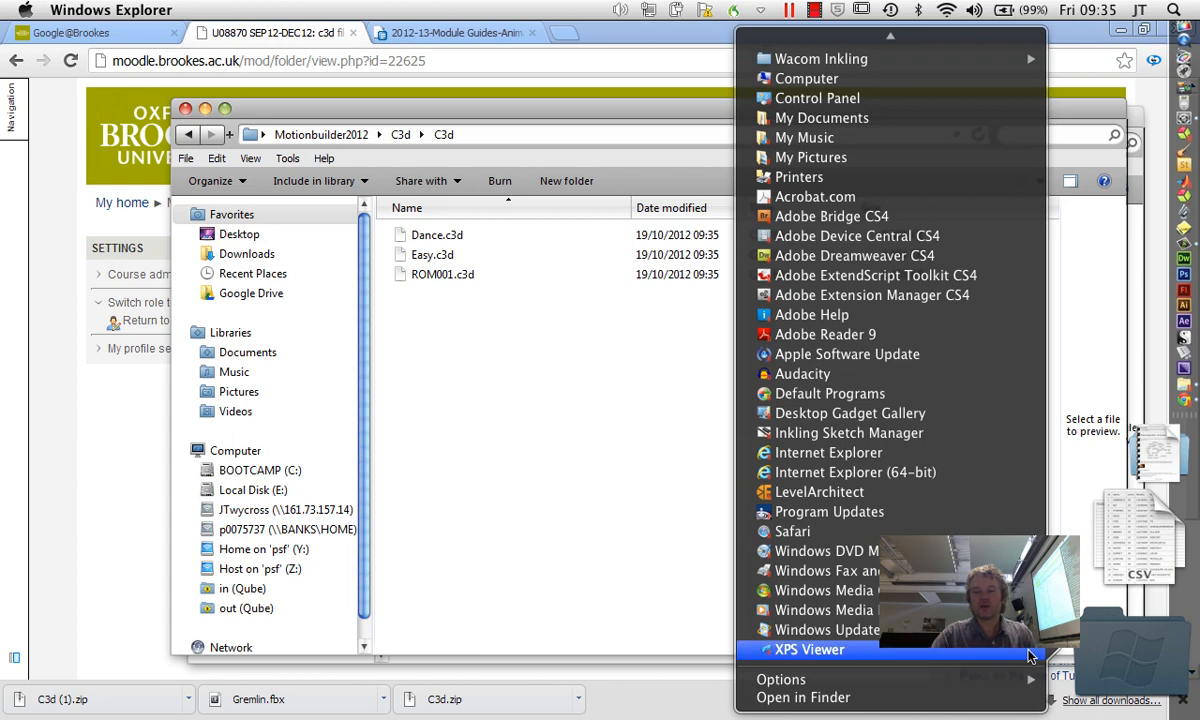
{"action": "mouse_move", "coordinate": [916, 202]}
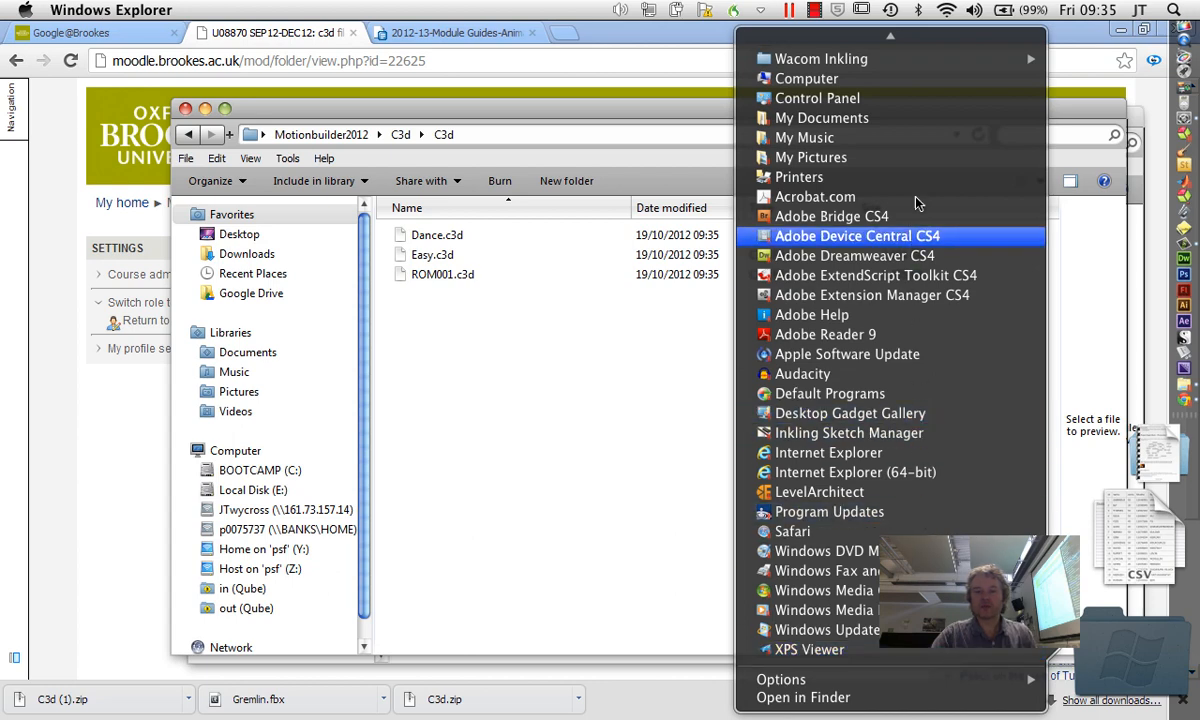
Scroll the Start menu program list toward the Autodesk MotionBuilder 2013 entry.
{"action": "scroll", "scroll_direction": "up", "scroll_amount": 3}
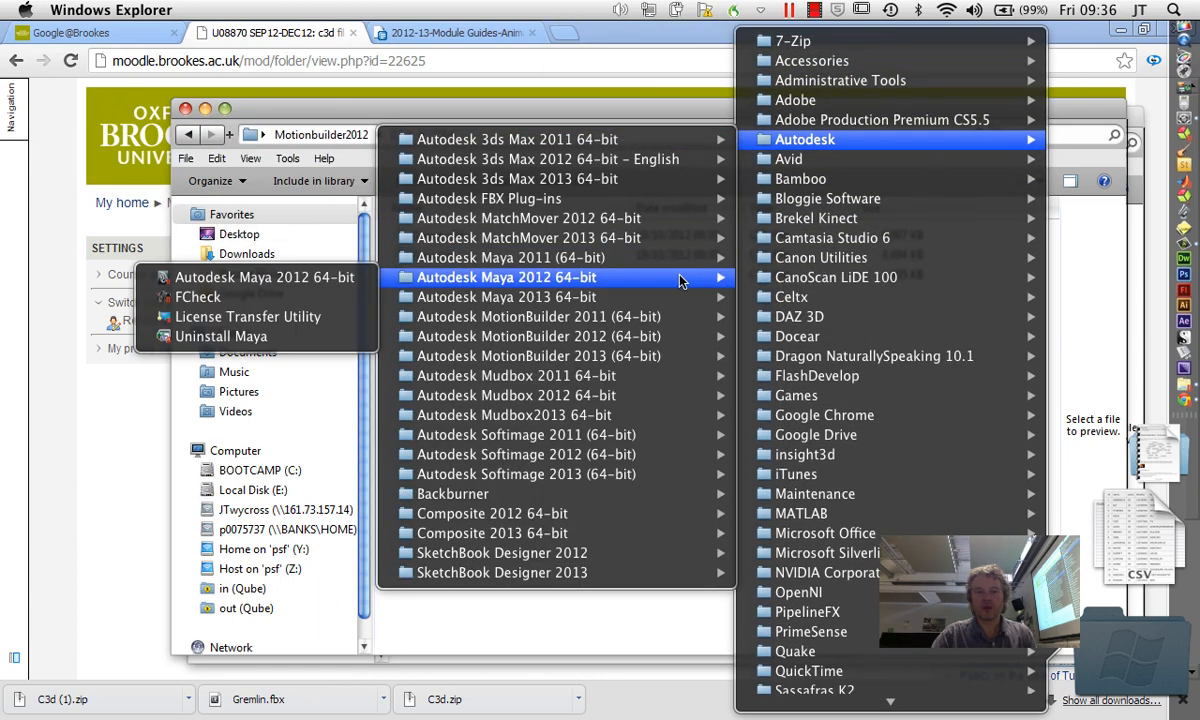
{"action": "mouse_move", "coordinate": [540, 356]}
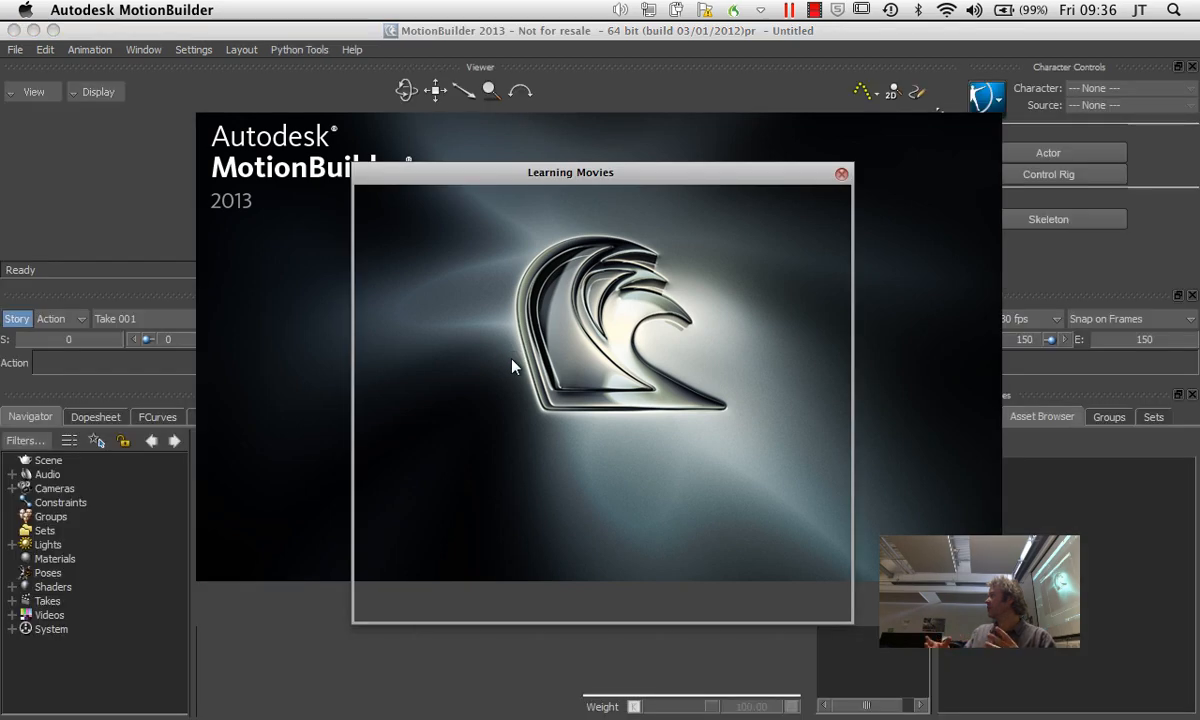
Dismiss the Customer Involvement prompt and the Learning Movies window, leaving an empty scene.
{"action": "left_click", "coordinate": [840, 172]}
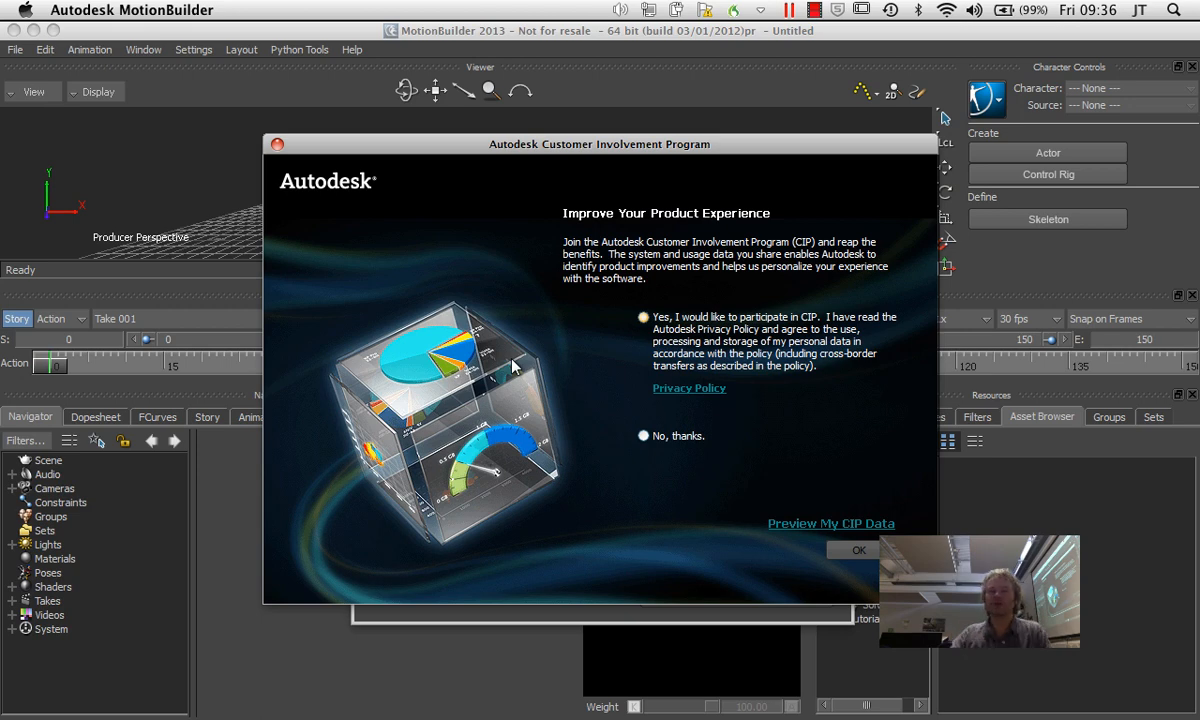
{"action": "left_click", "coordinate": [856, 550]}
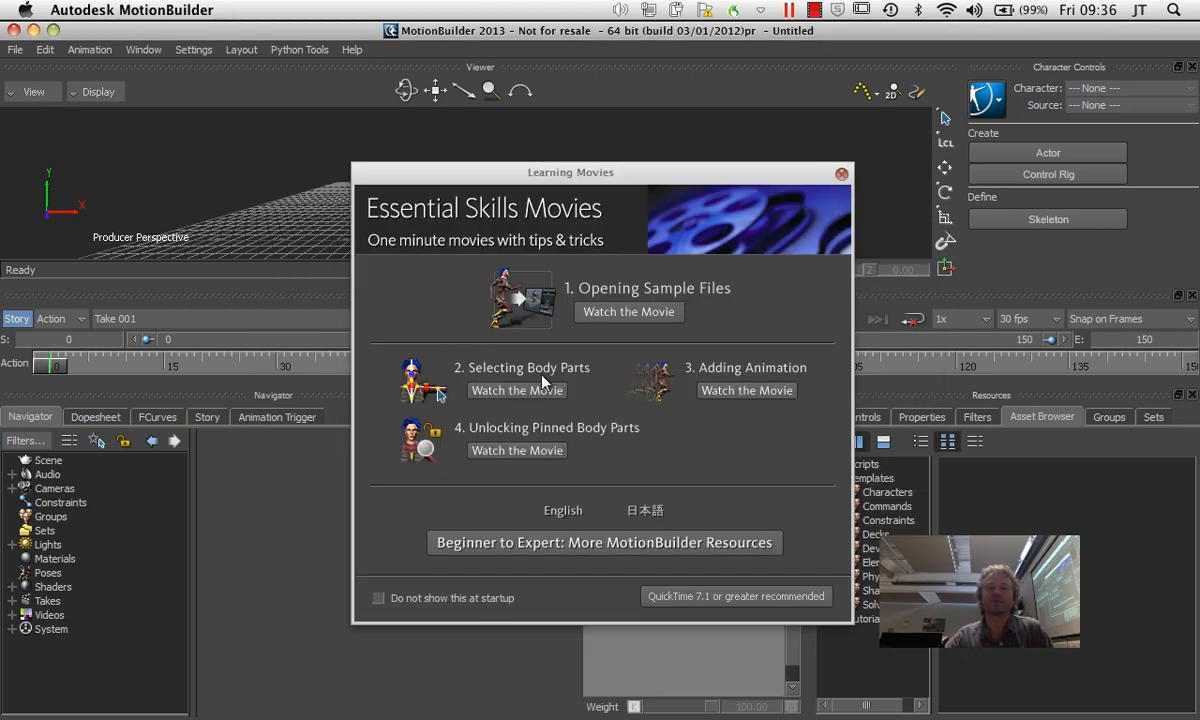
{"action": "left_click", "coordinate": [840, 174]}
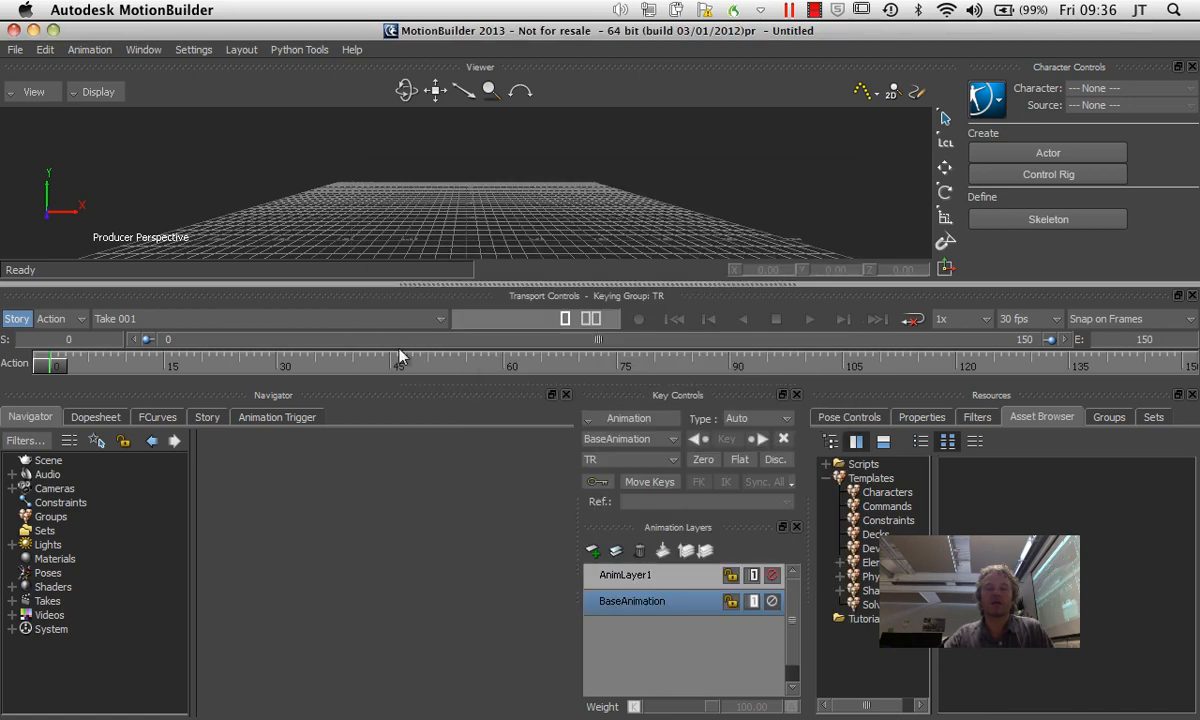
{"action": "left_click", "coordinate": [16, 48]}
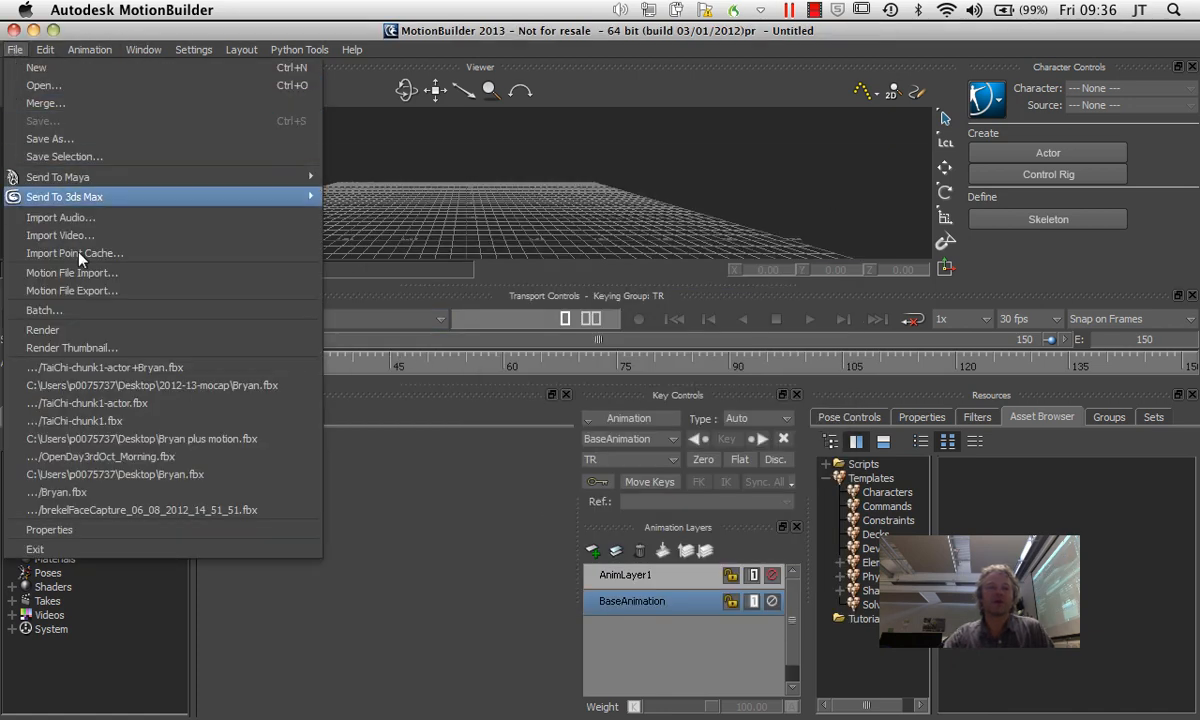
{"action": "mouse_move", "coordinate": [72, 272]}
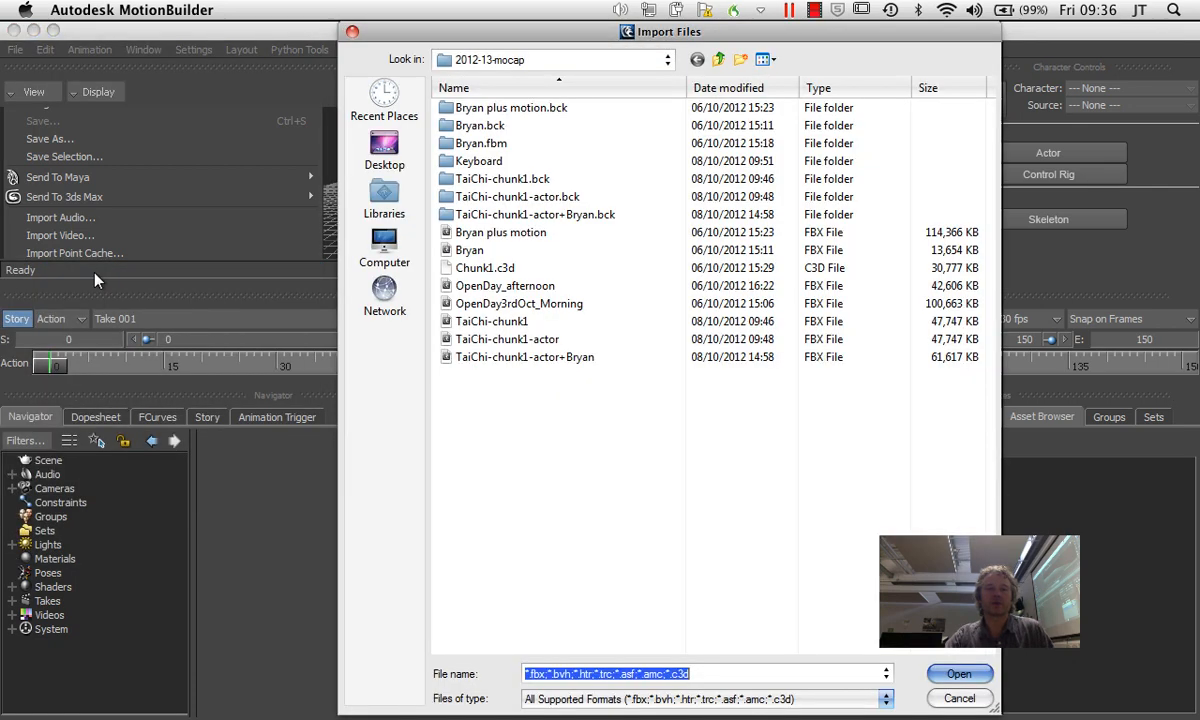
Browse the Motion File Import dialog to Desktop/Motionbuilder2012/C3d.
{"action": "left_click", "coordinate": [384, 148]}
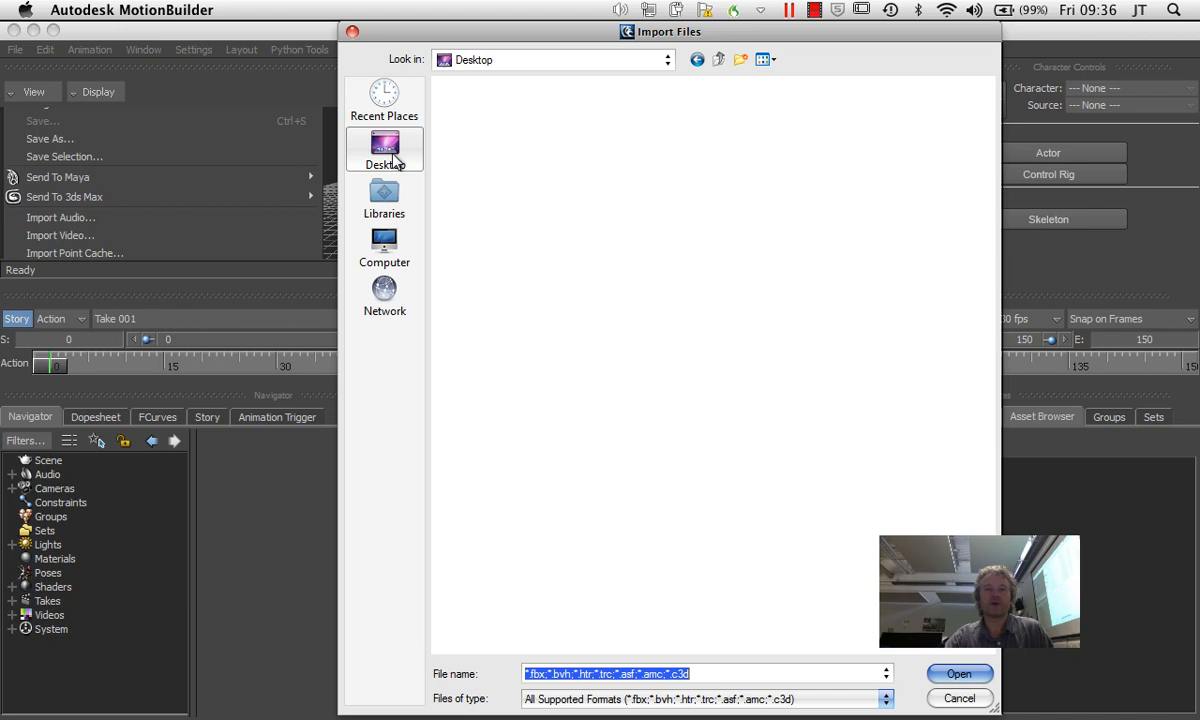
{"action": "left_click", "coordinate": [384, 150]}
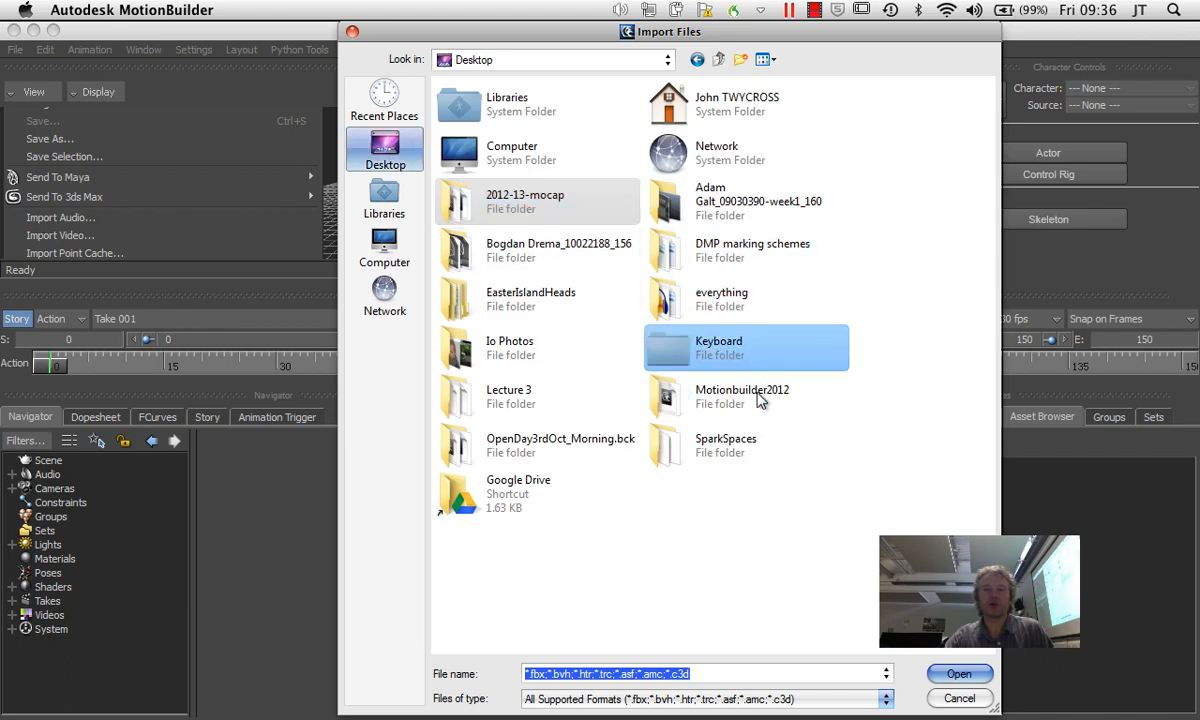
{"action": "double_click", "coordinate": [742, 396]}
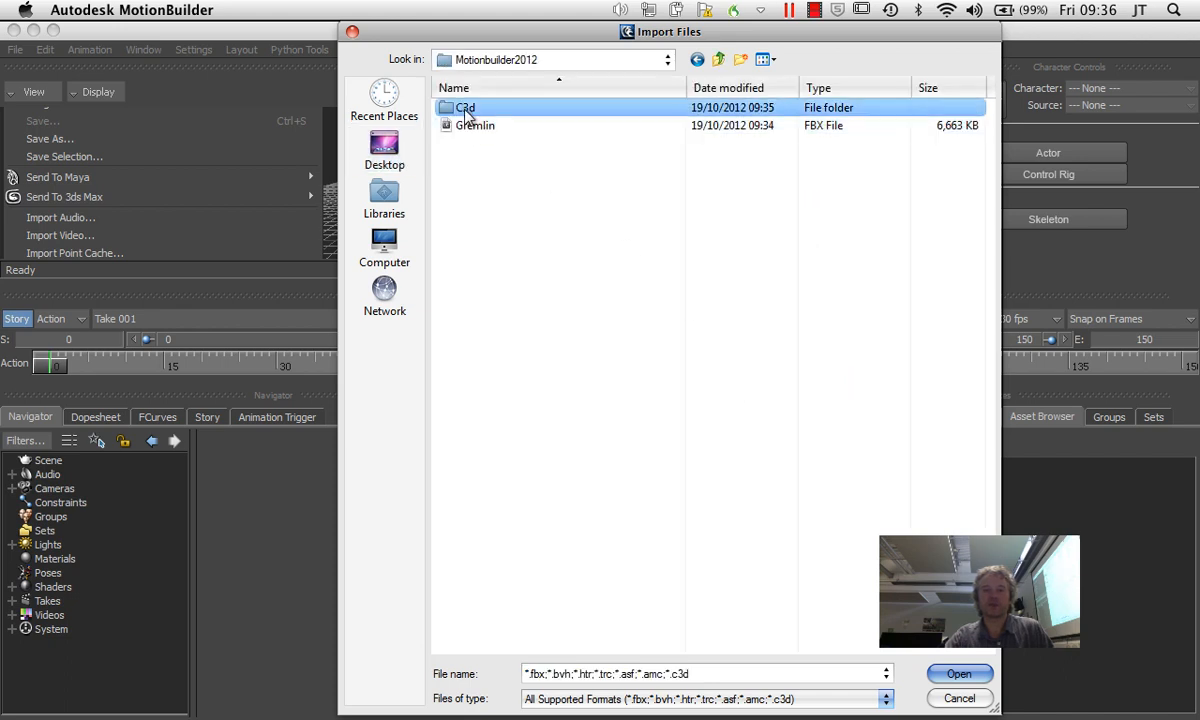
{"action": "double_click", "coordinate": [464, 108]}
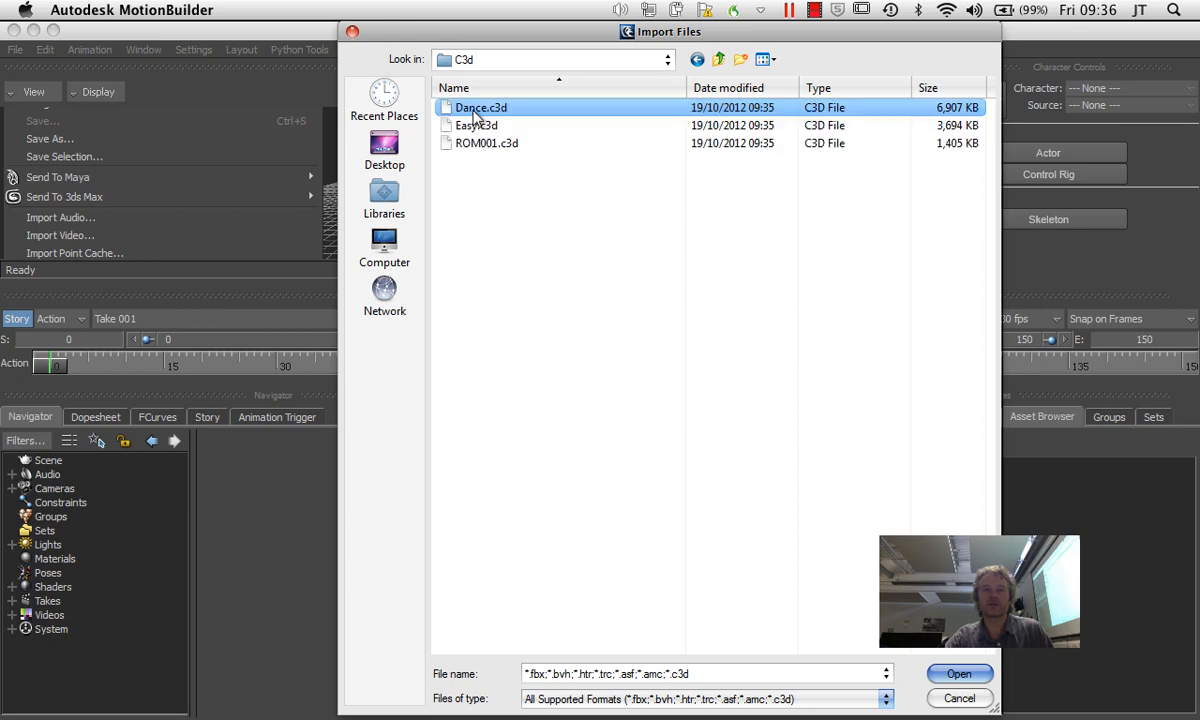
Select the Dance, Easy and ROM001 C3D takes and import them In Same Hierarchy.
{"action": "left_click", "coordinate": [488, 144]}
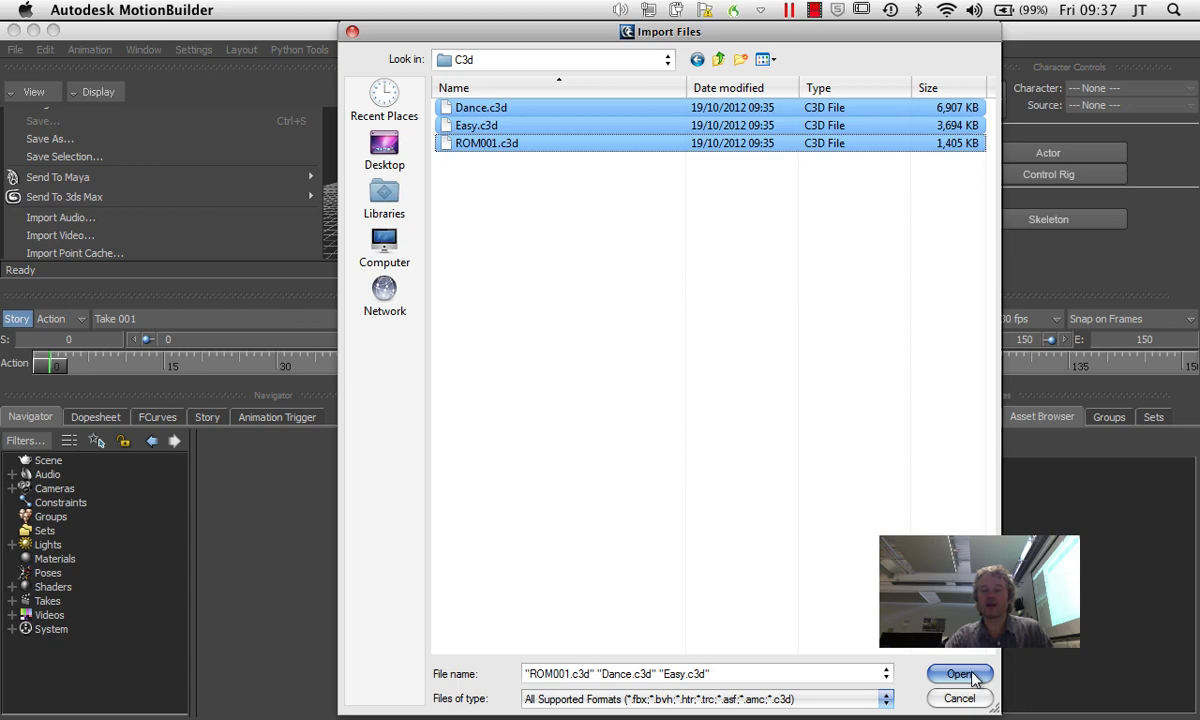
{"action": "left_click", "coordinate": [956, 672]}
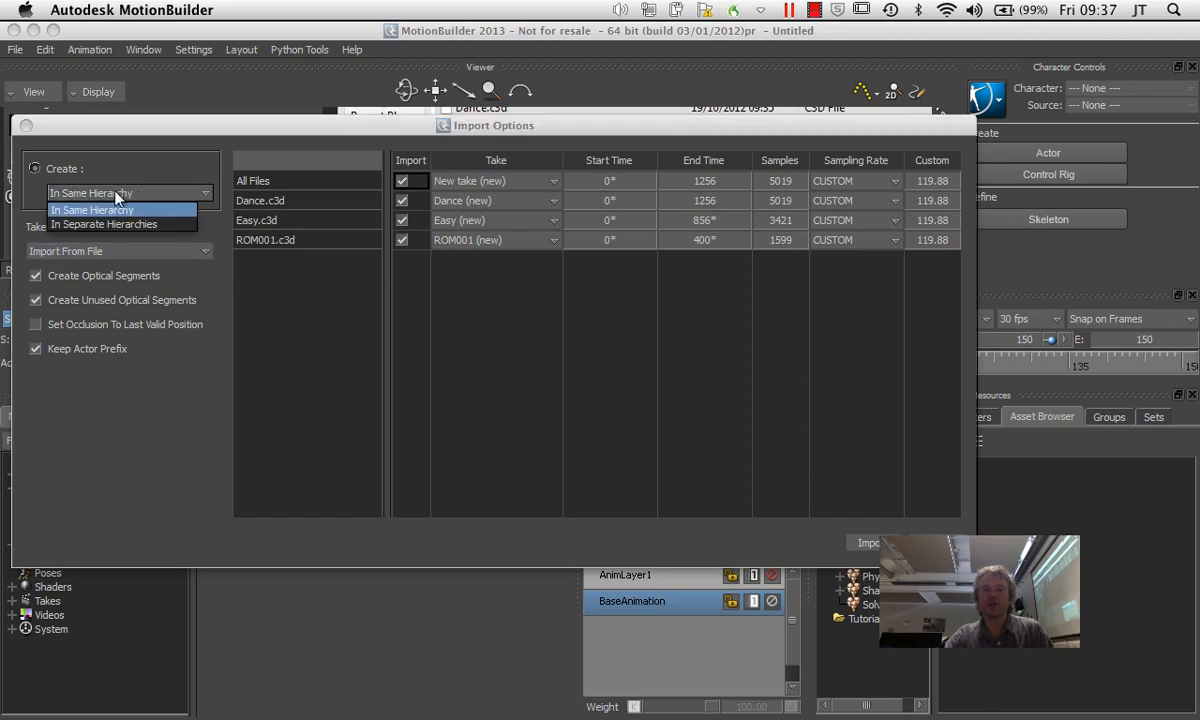
{"action": "mouse_move", "coordinate": [152, 194]}
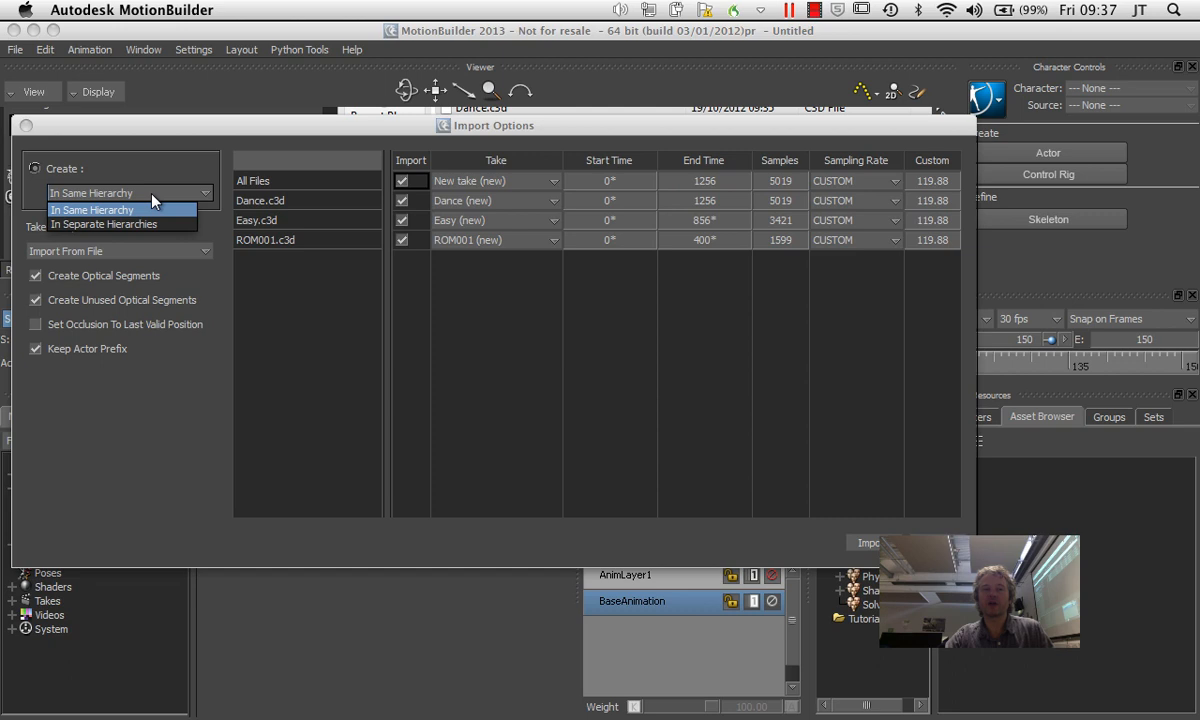
{"action": "left_click", "coordinate": [92, 210]}
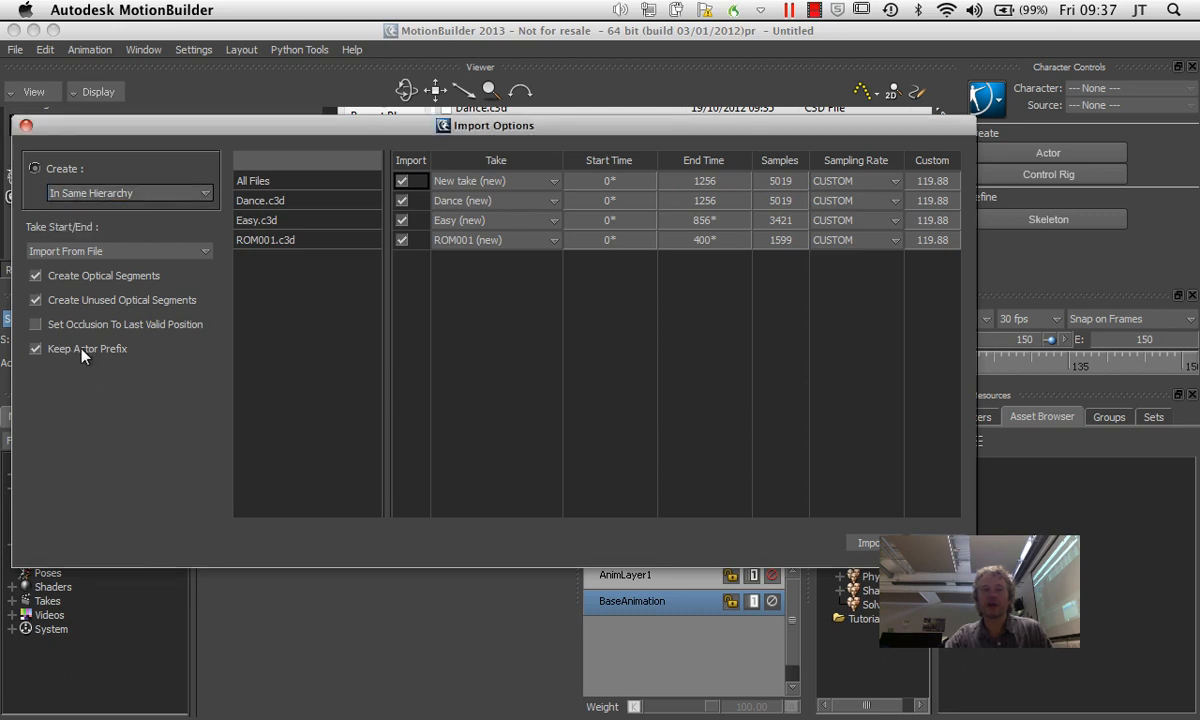
{"action": "mouse_move", "coordinate": [104, 358]}
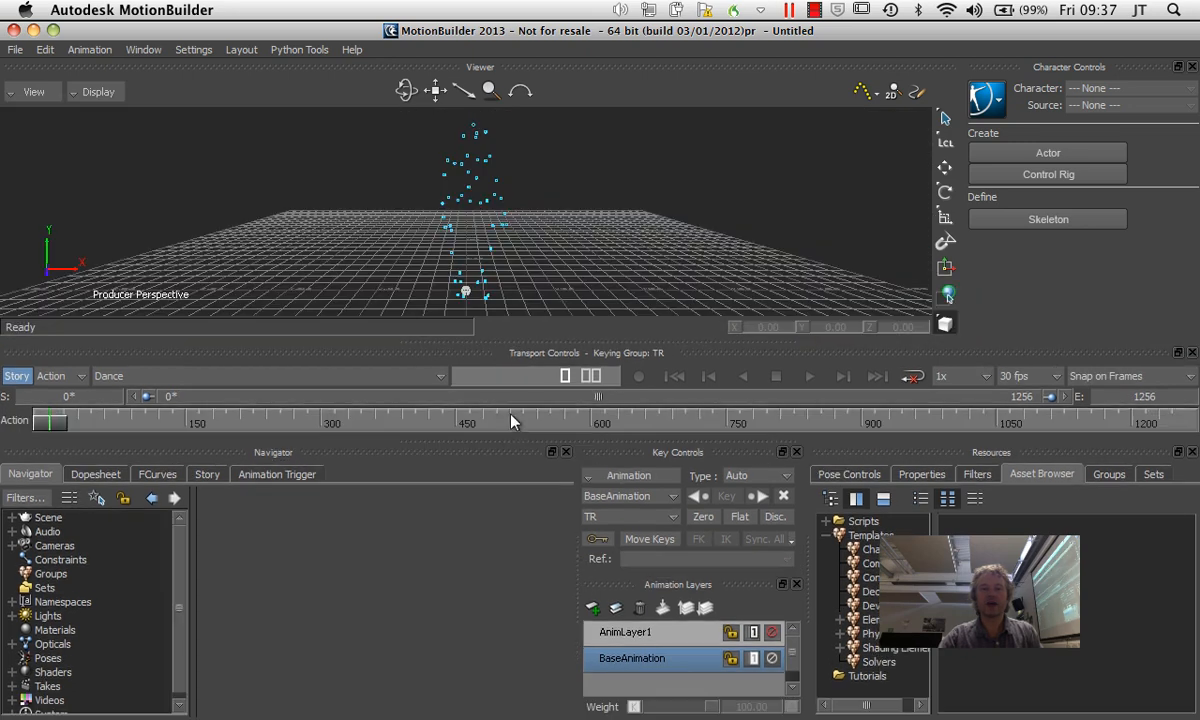
{"action": "mouse_move", "coordinate": [498, 256]}
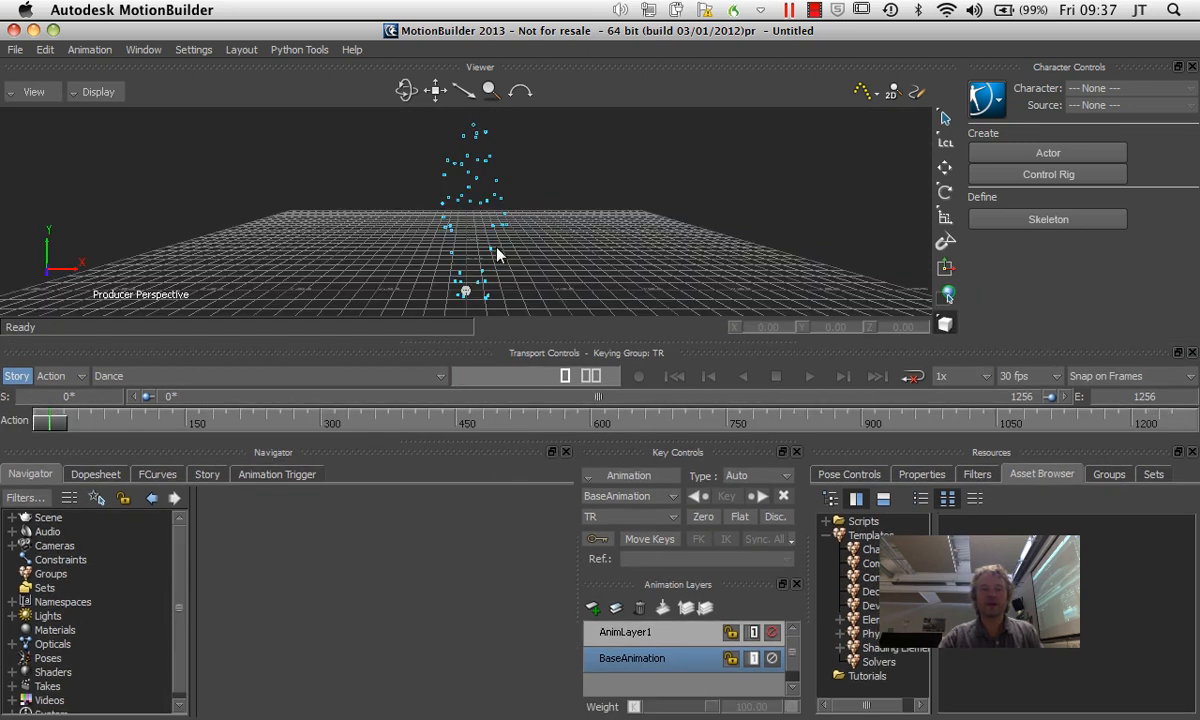
Play the Dance take, then make Easy the current take and play it back.
{"action": "left_click", "coordinate": [808, 376]}
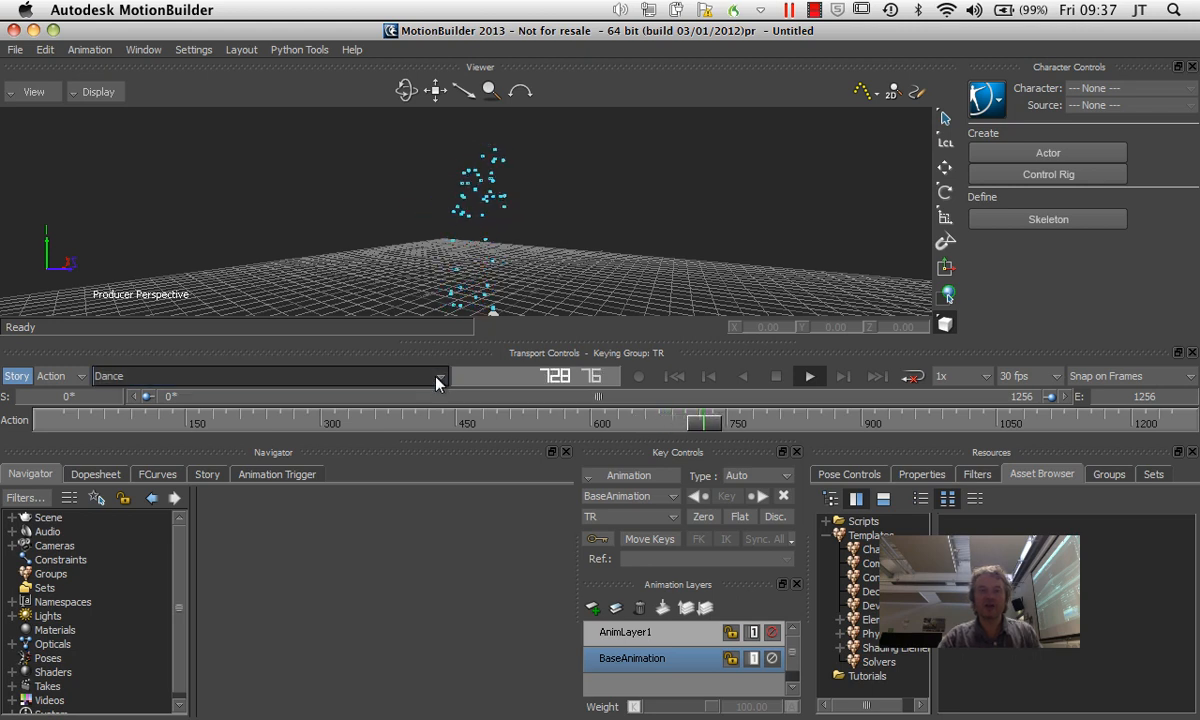
{"action": "left_click", "coordinate": [436, 376]}
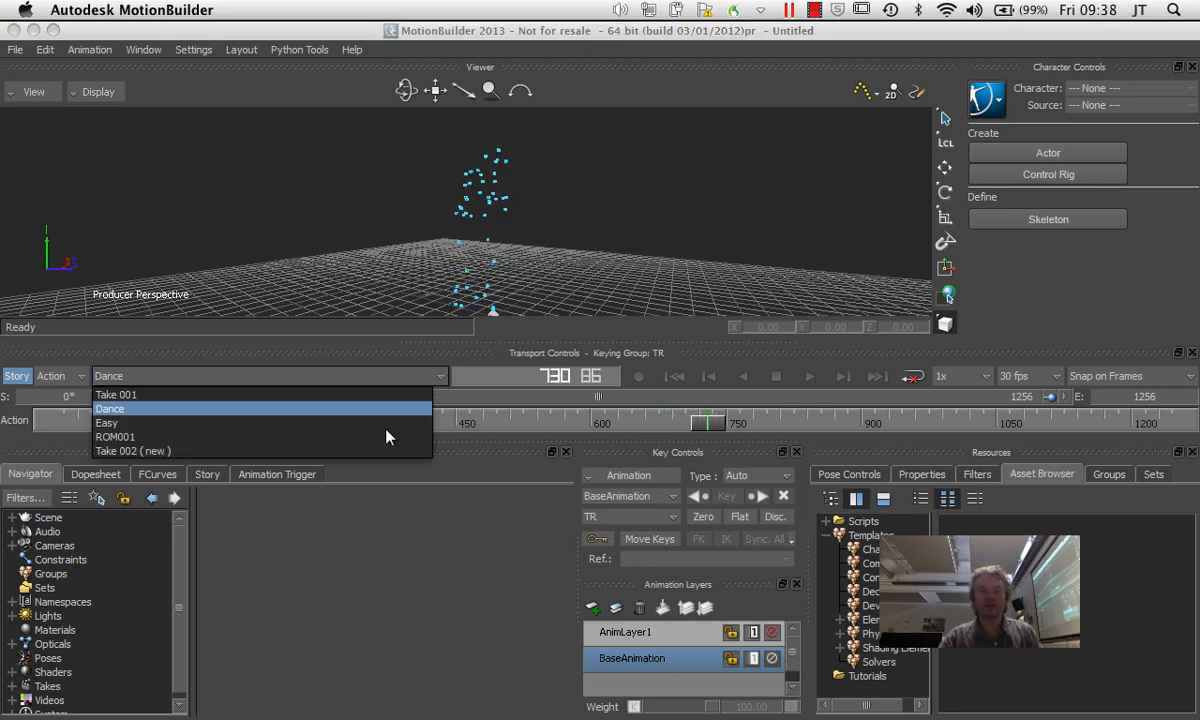
{"action": "left_click", "coordinate": [108, 408]}
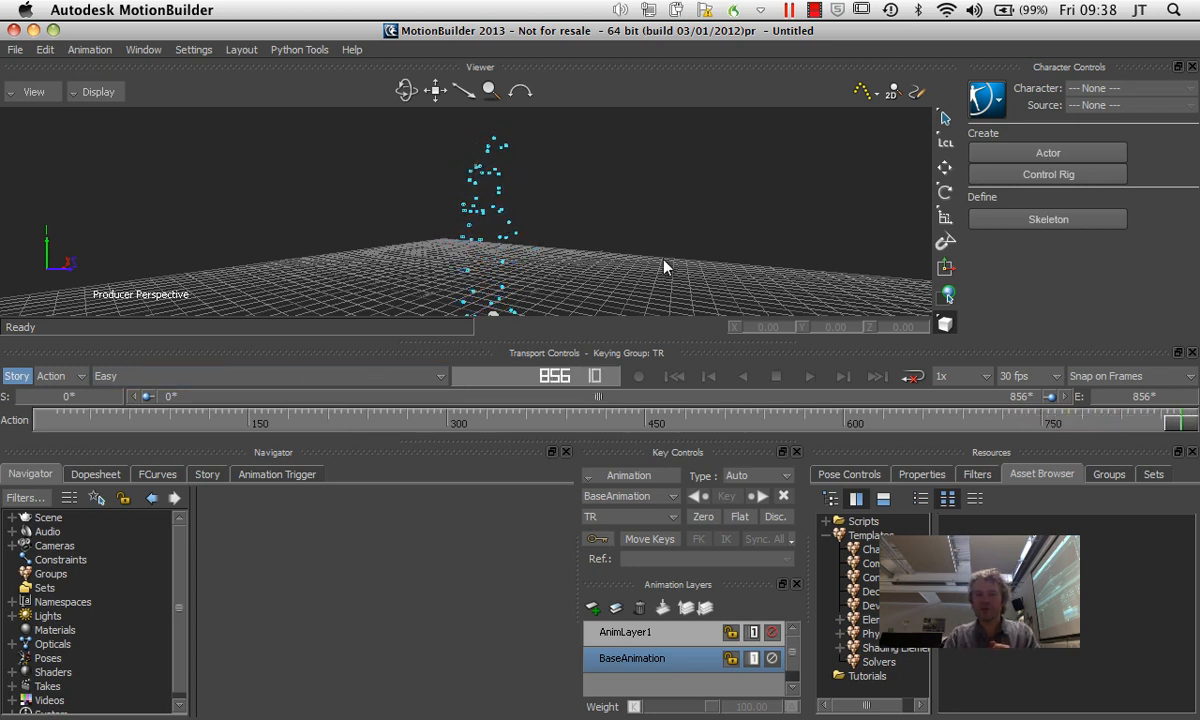
{"action": "left_click", "coordinate": [808, 376]}
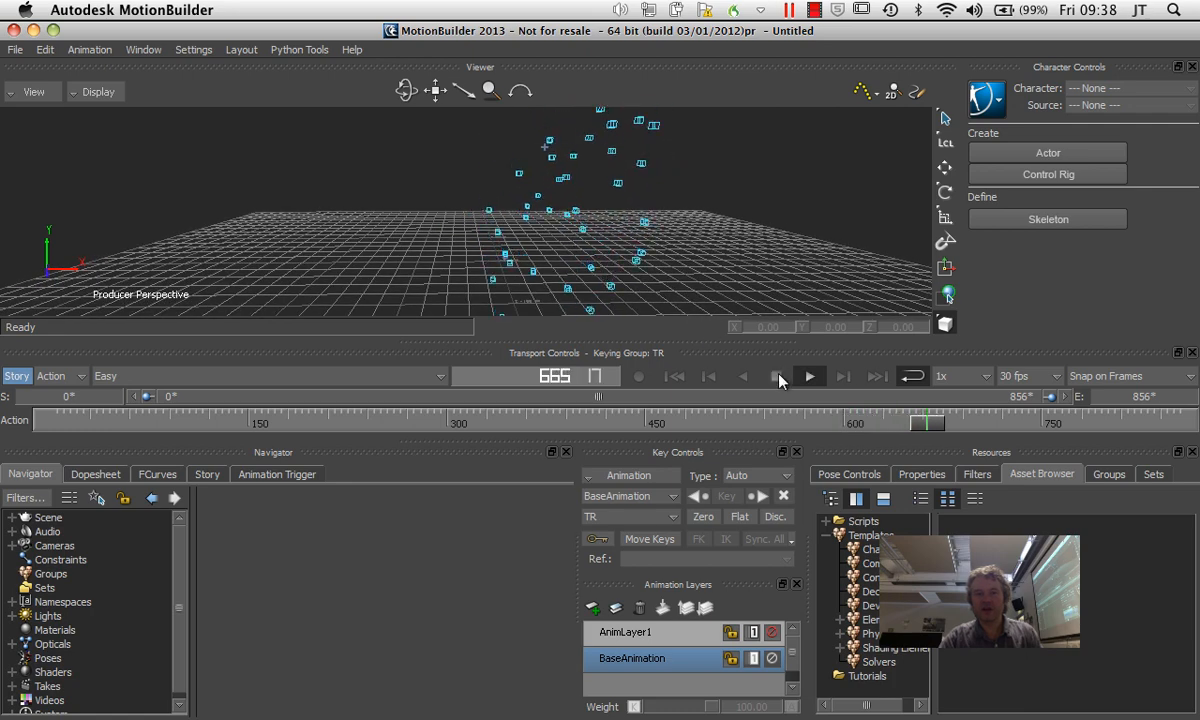
{"action": "left_click", "coordinate": [808, 376]}
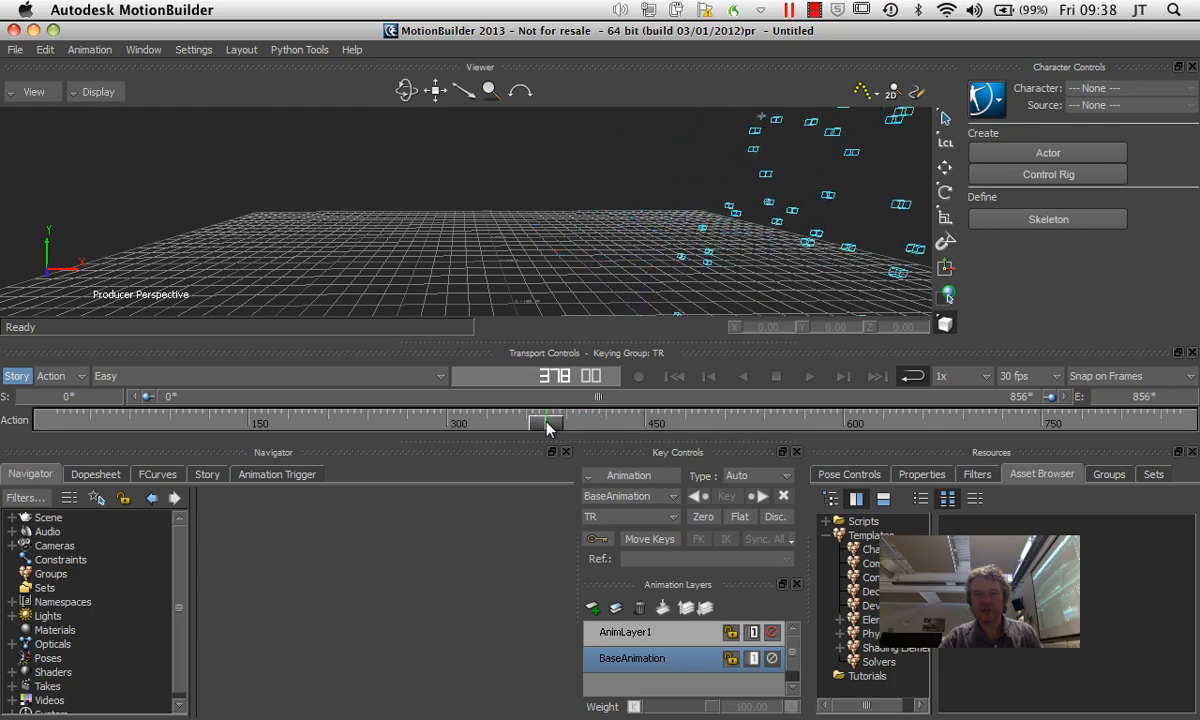
Scrub the timeline back and forth to review the Easy take's marker motion.
{"action": "left_click_drag", "start_coordinate": [544, 422], "coordinate": [422, 422]}
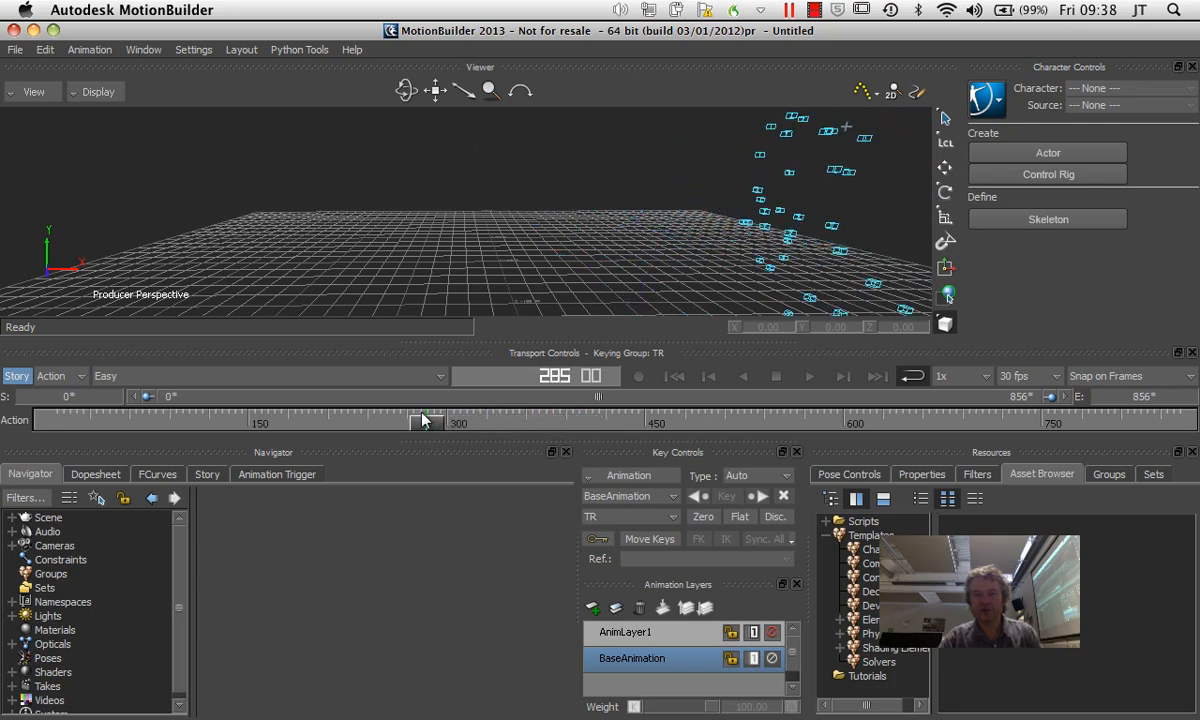
{"action": "left_click_drag", "start_coordinate": [420, 422], "coordinate": [356, 422]}
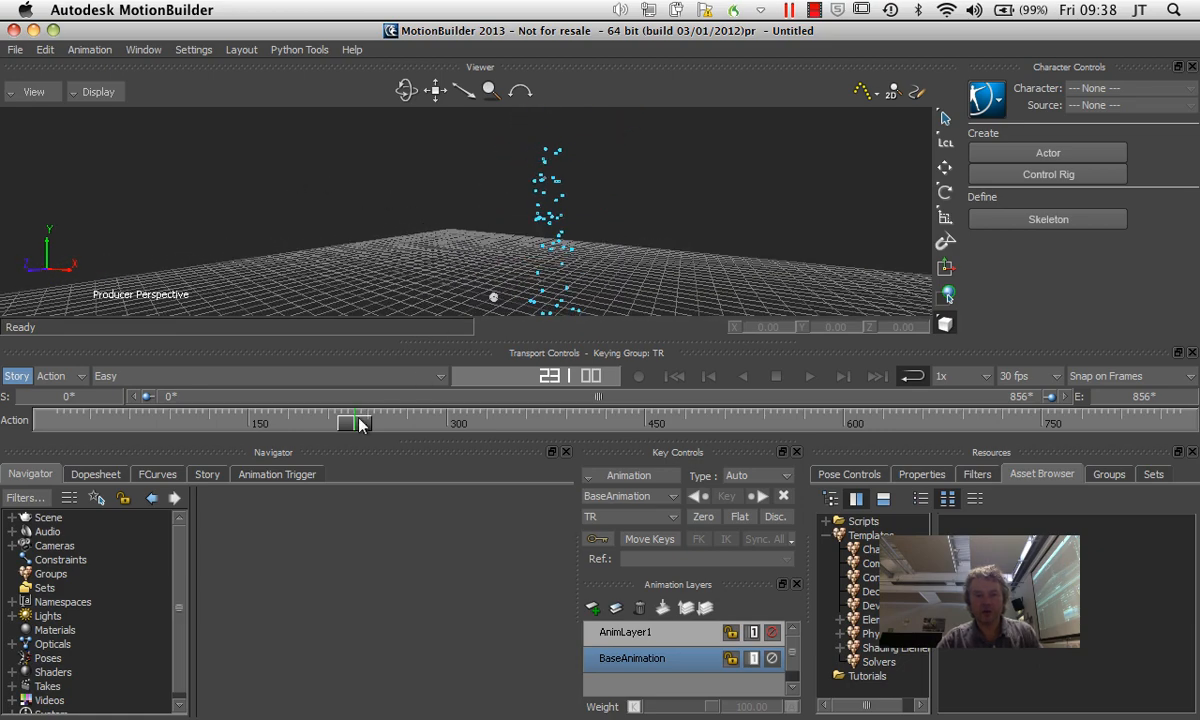
{"action": "left_click_drag", "start_coordinate": [356, 422], "coordinate": [408, 422]}
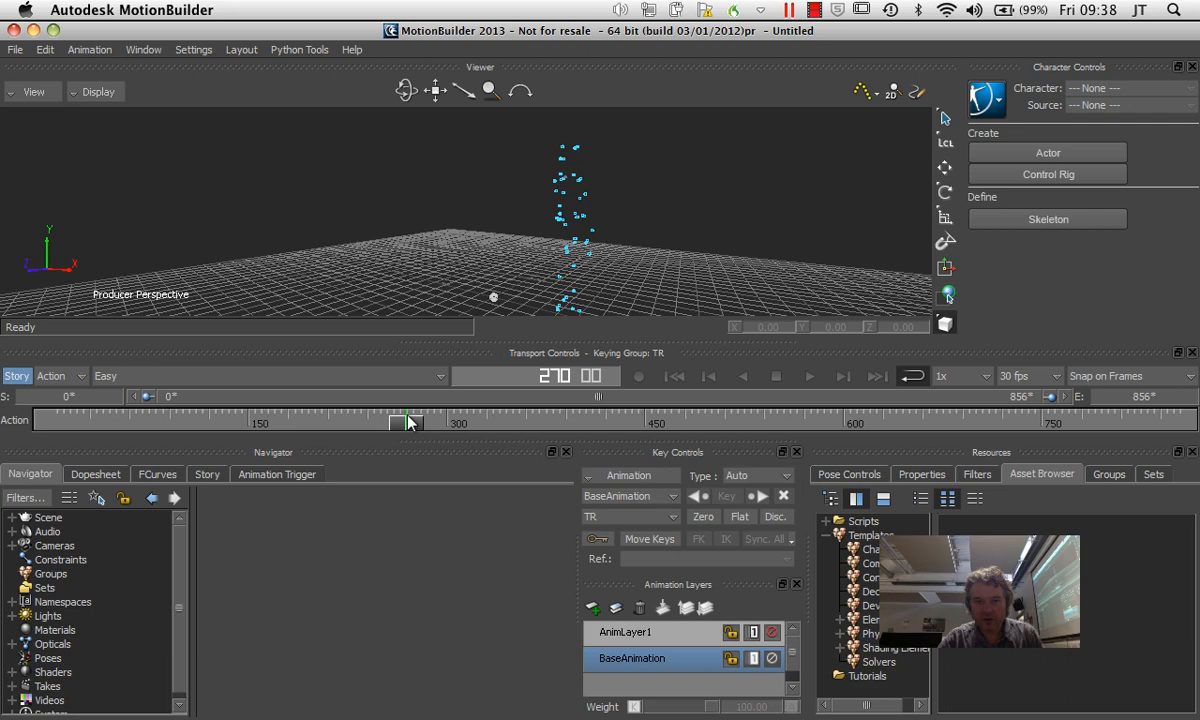
{"action": "left_click_drag", "start_coordinate": [410, 422], "coordinate": [384, 422]}
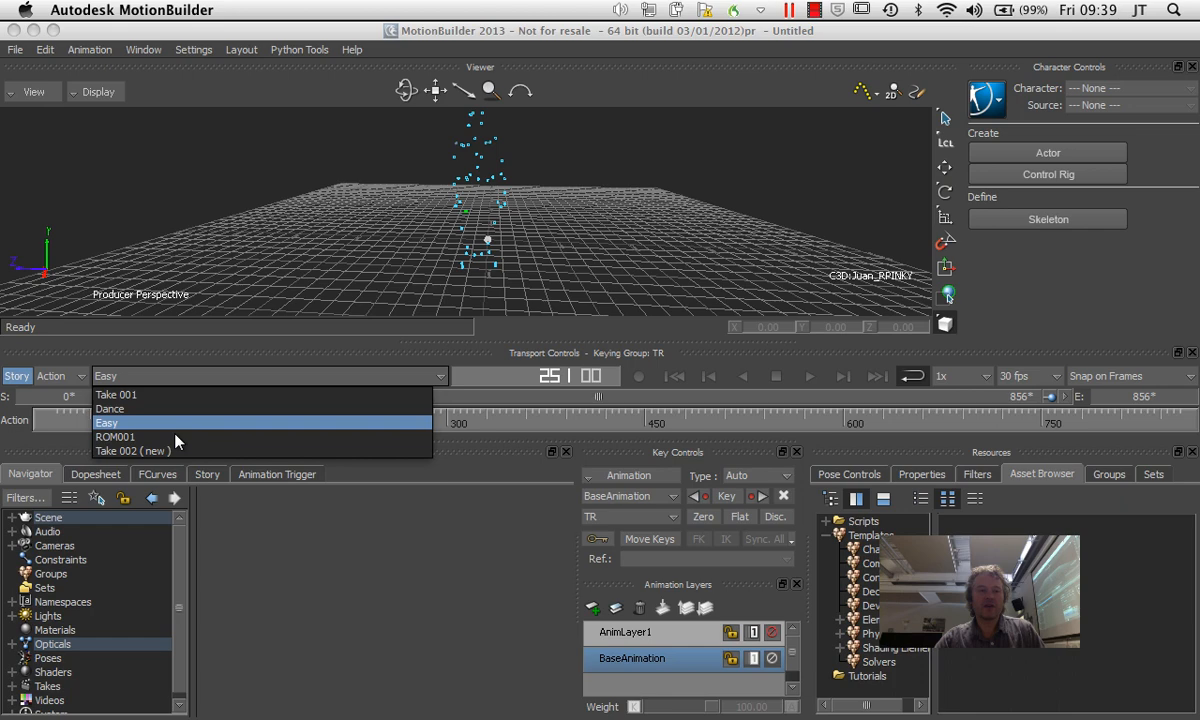
{"action": "left_click", "coordinate": [116, 436]}
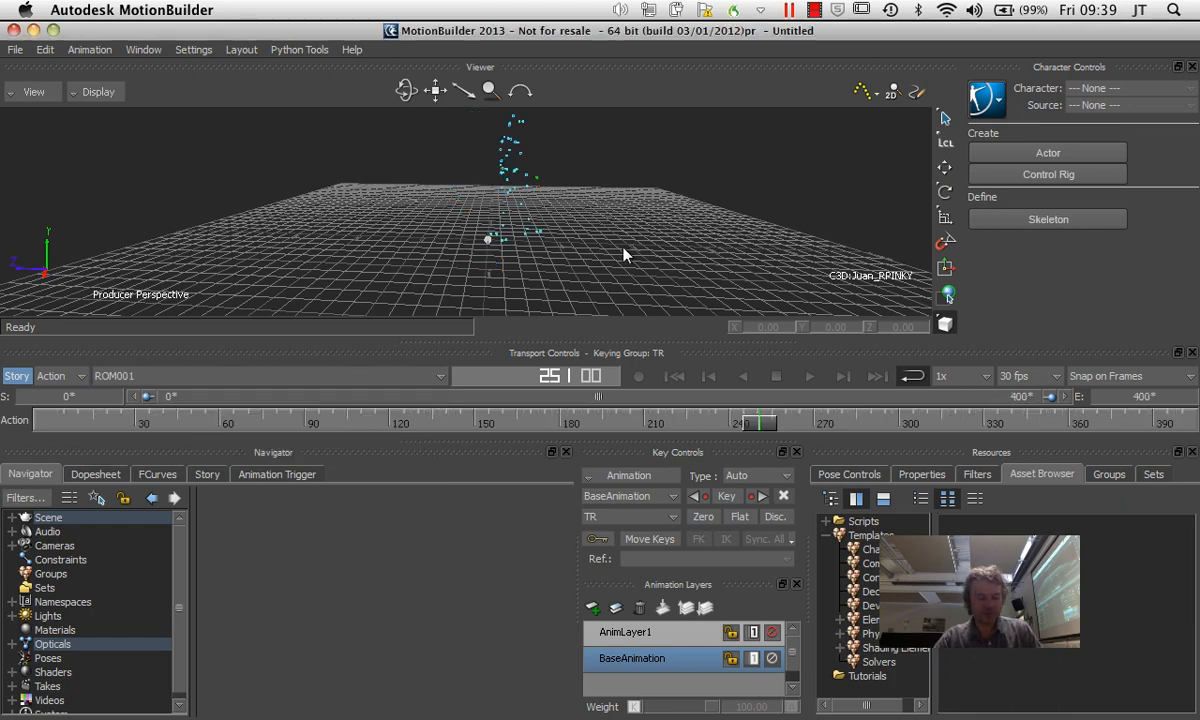
{"action": "left_click", "coordinate": [808, 376]}
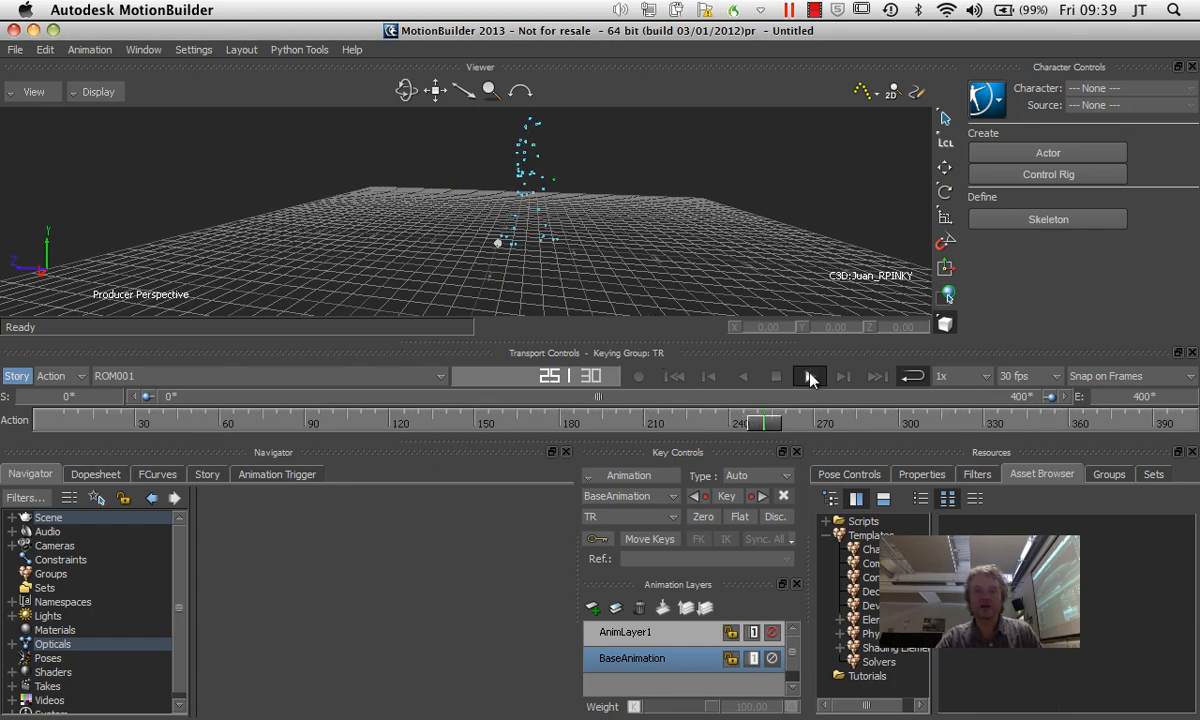
{"action": "left_click", "coordinate": [810, 376]}
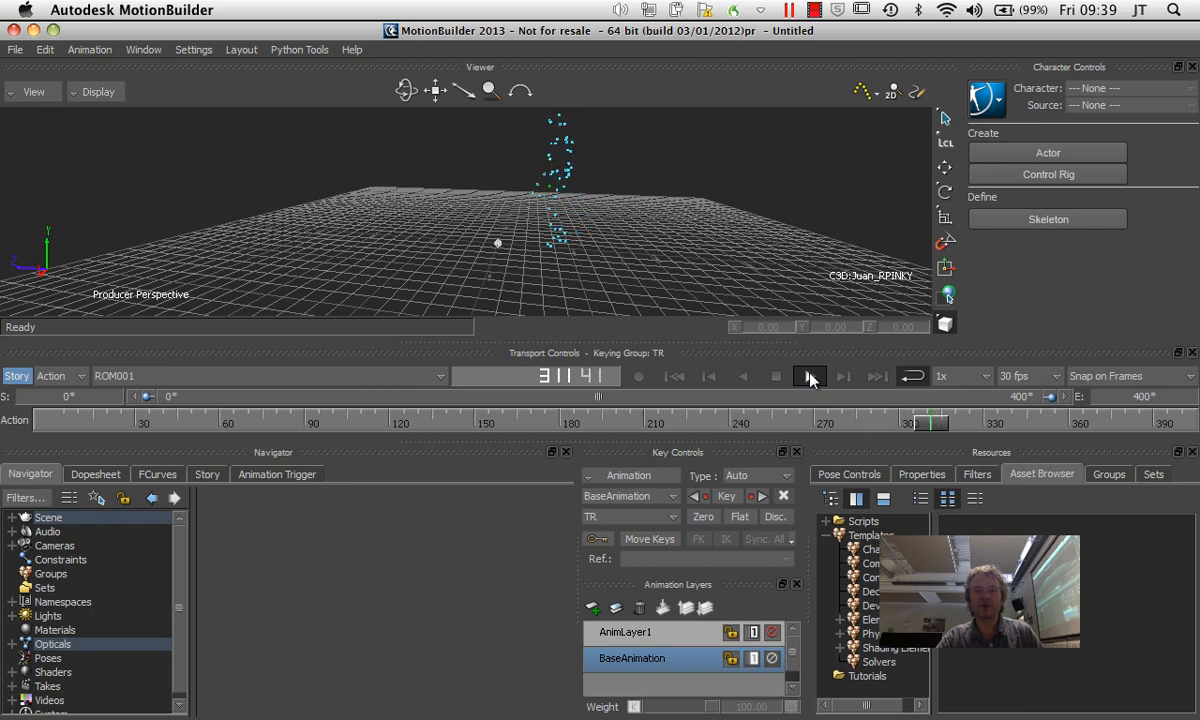
{"action": "left_click", "coordinate": [776, 376]}
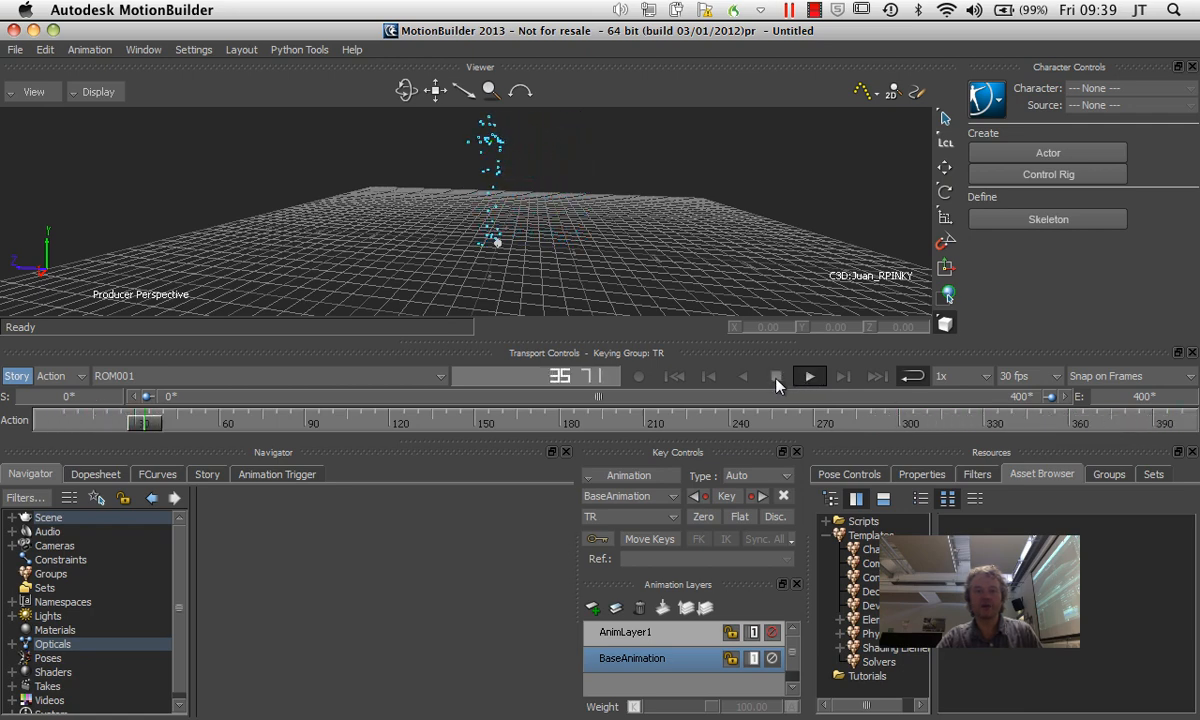
{"action": "left_click", "coordinate": [778, 376]}
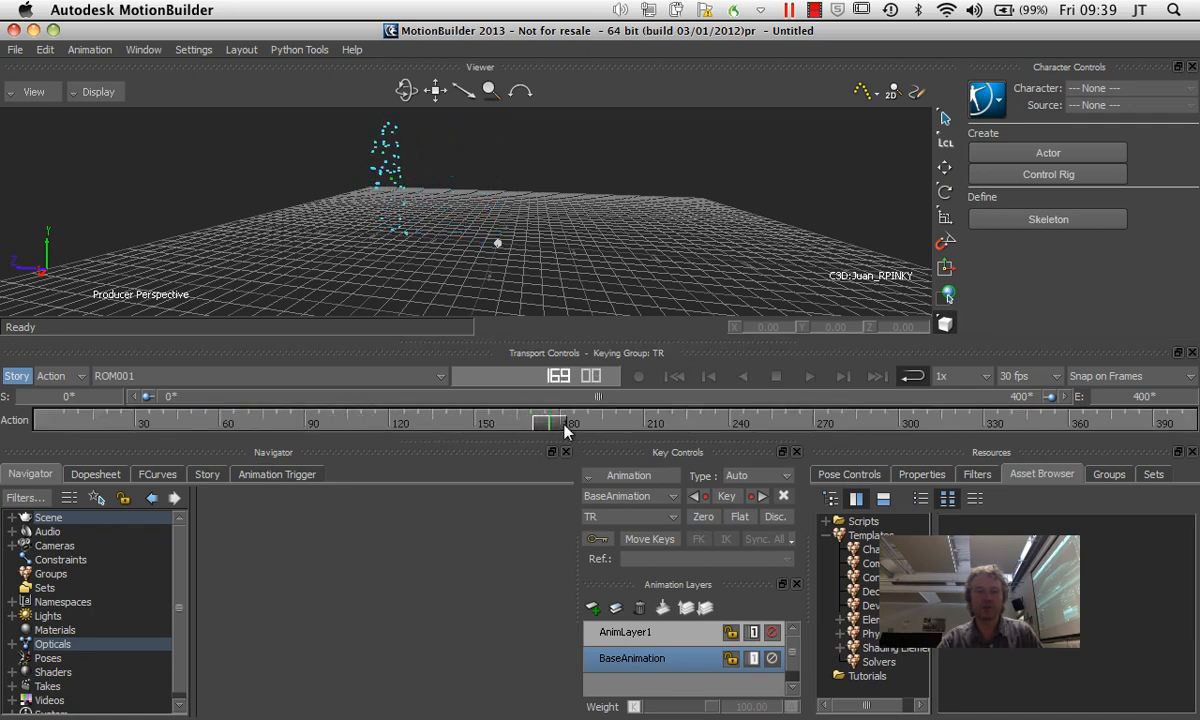
{"action": "left_click_drag", "start_coordinate": [556, 424], "coordinate": [144, 424]}
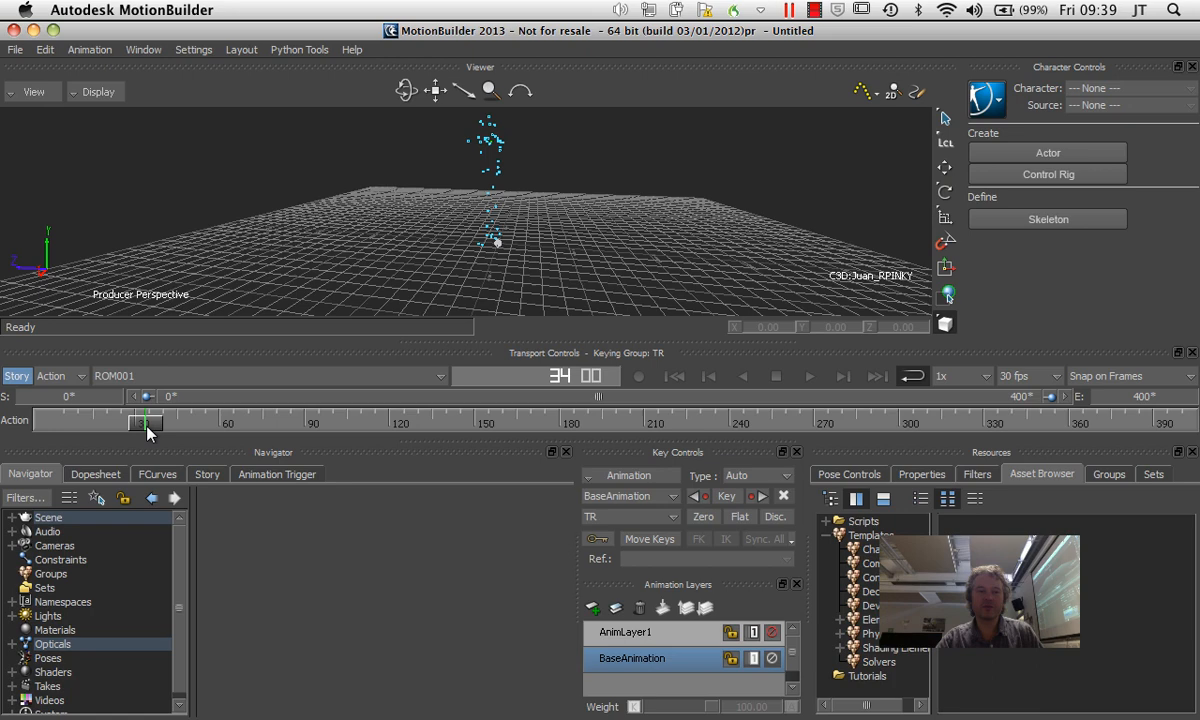
{"action": "scroll", "scroll_direction": "down", "scroll_amount": 3}
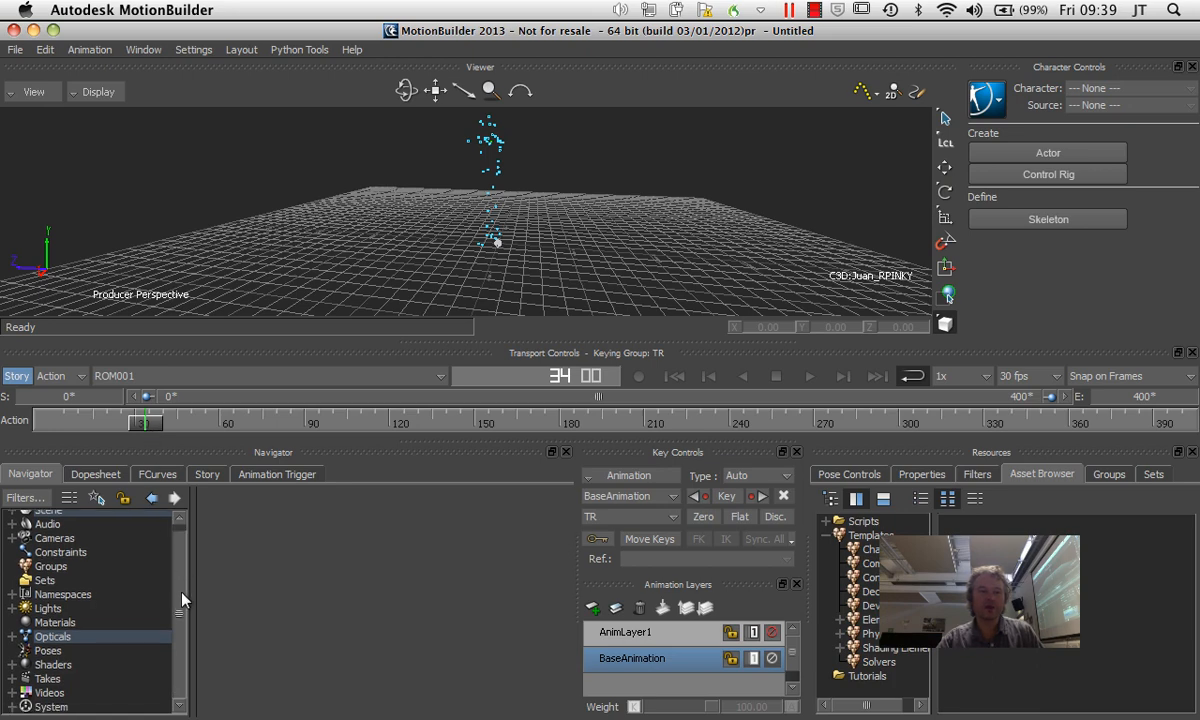
Make Walk the current take from the Navigator's Takes list.
{"action": "left_click", "coordinate": [48, 650]}
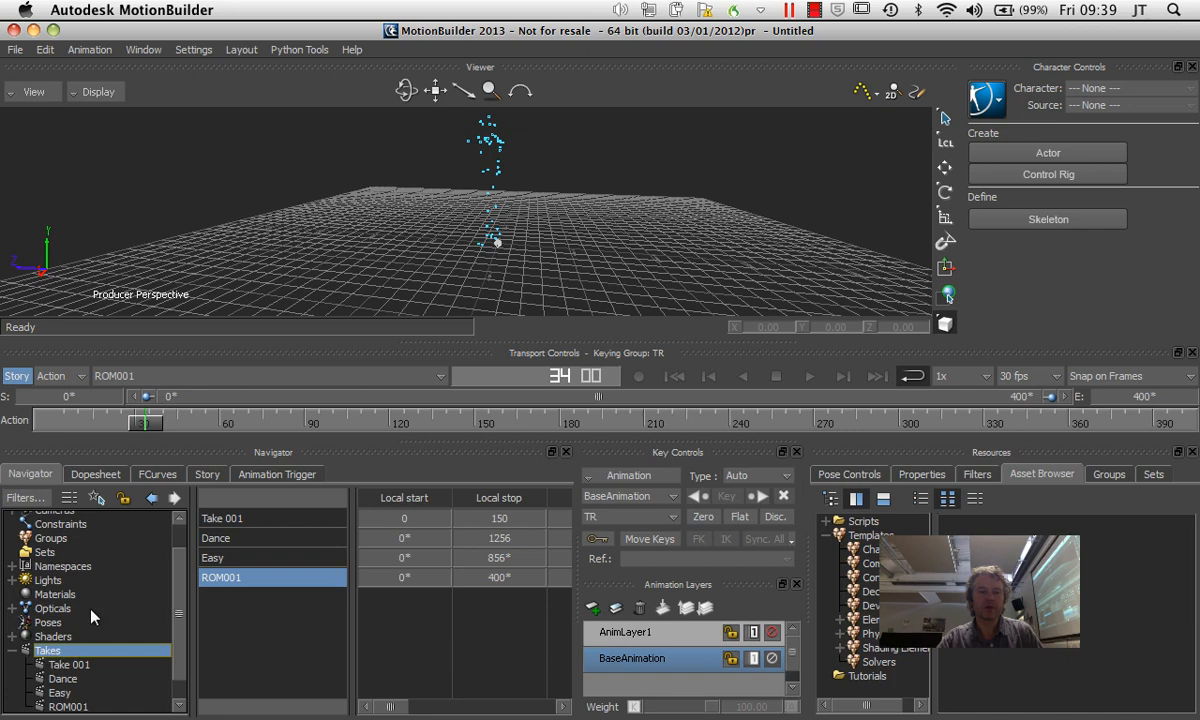
{"action": "mouse_move", "coordinate": [70, 710]}
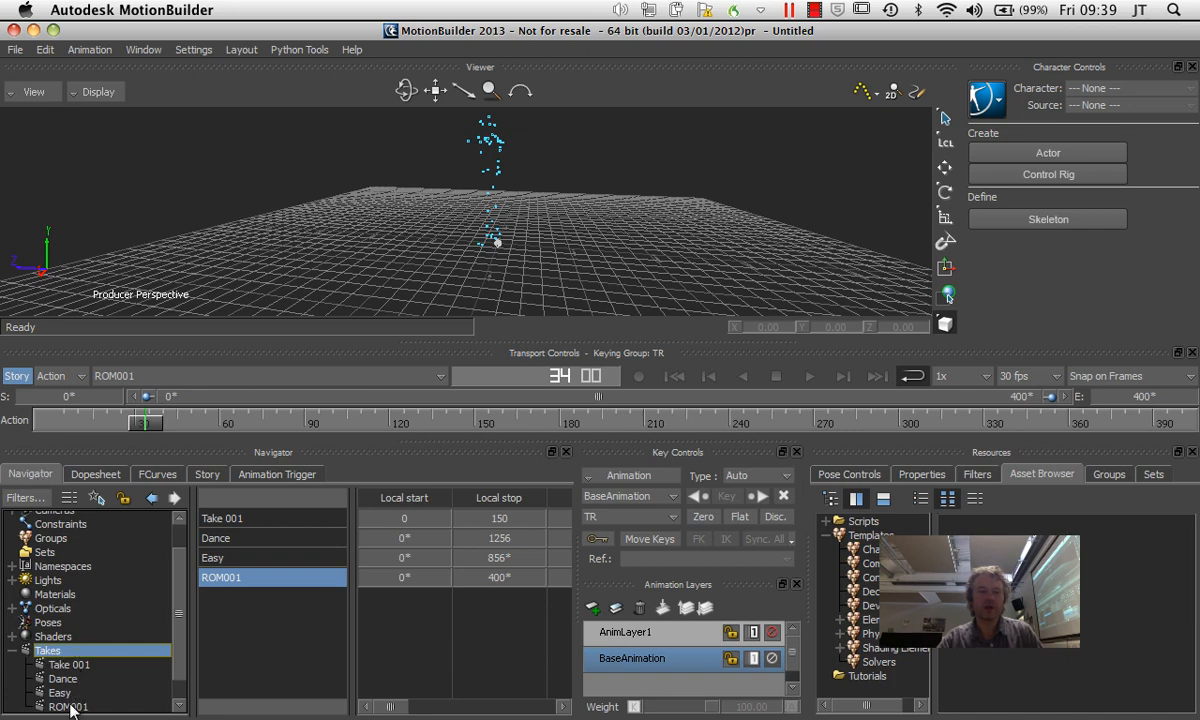
{"action": "right_click", "coordinate": [68, 706]}
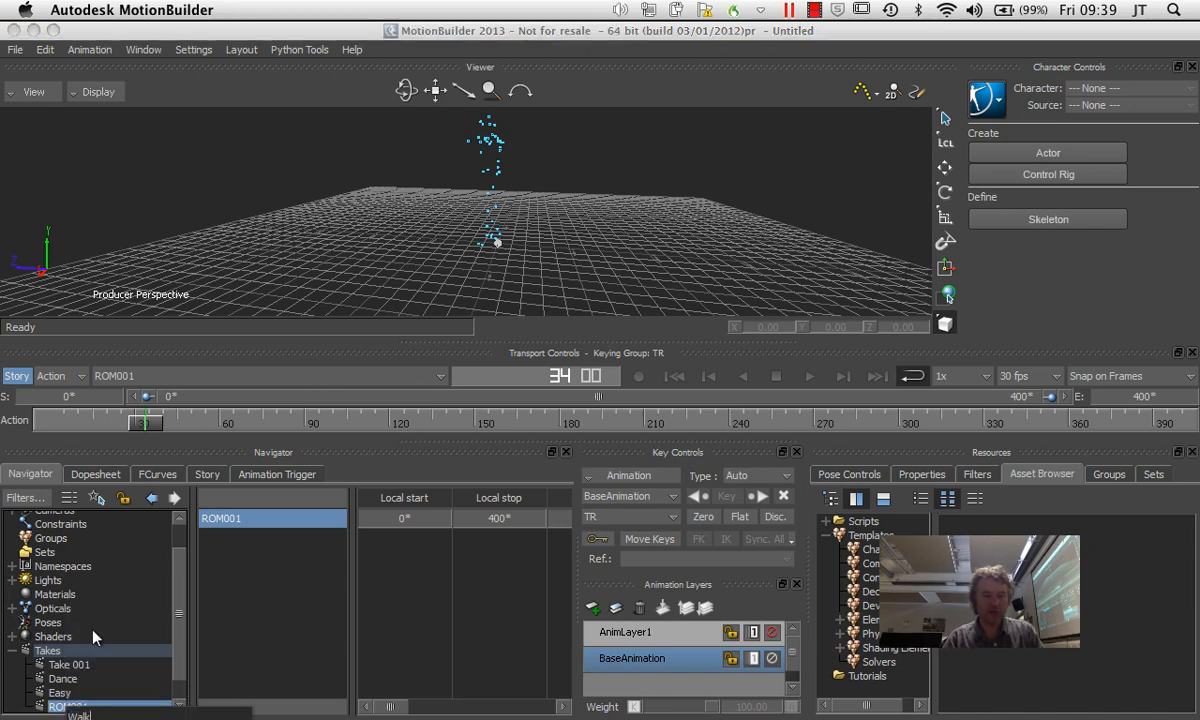
{"action": "left_click", "coordinate": [60, 706]}
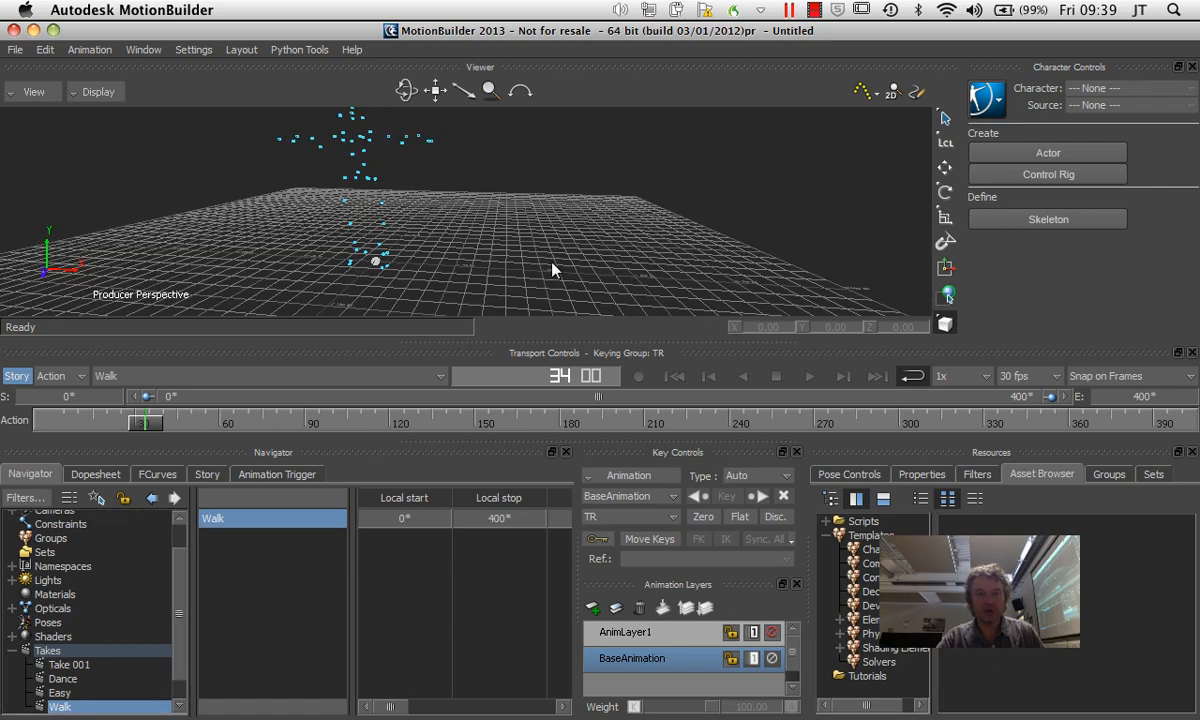
{"action": "mouse_move", "coordinate": [828, 442]}
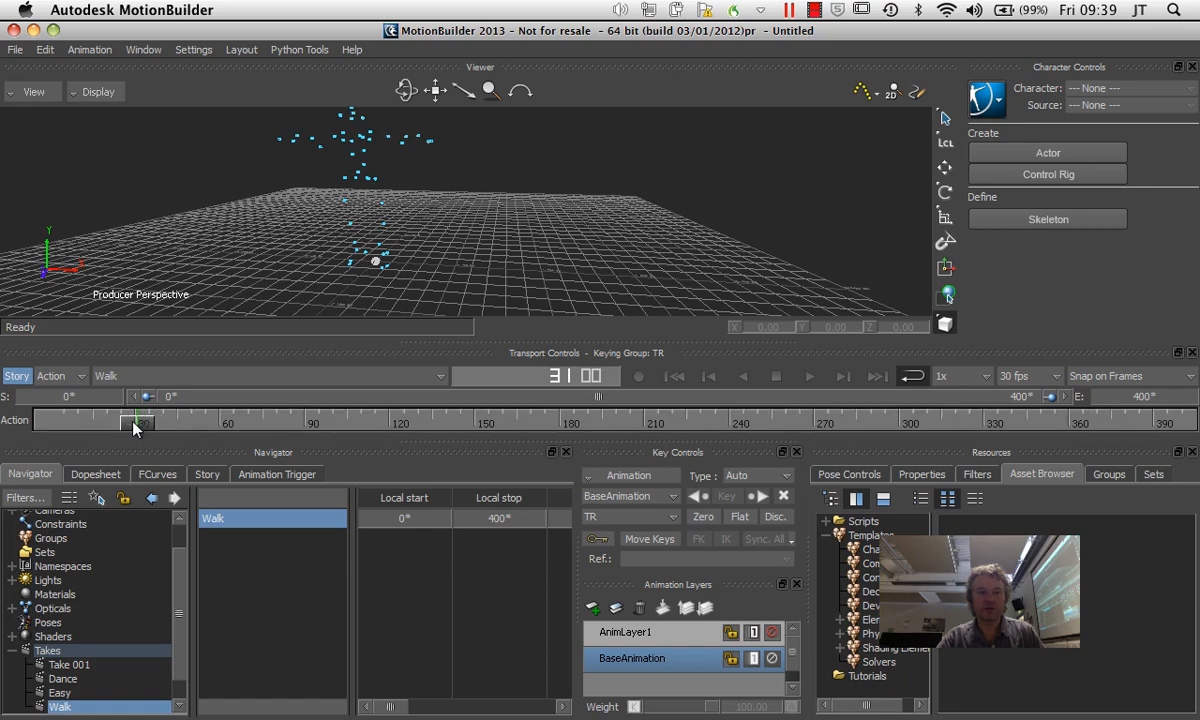
Scrub the timeline around frame 30 to preview the walking marker cloud.
{"action": "left_click_drag", "start_coordinate": [136, 420], "coordinate": [180, 420]}
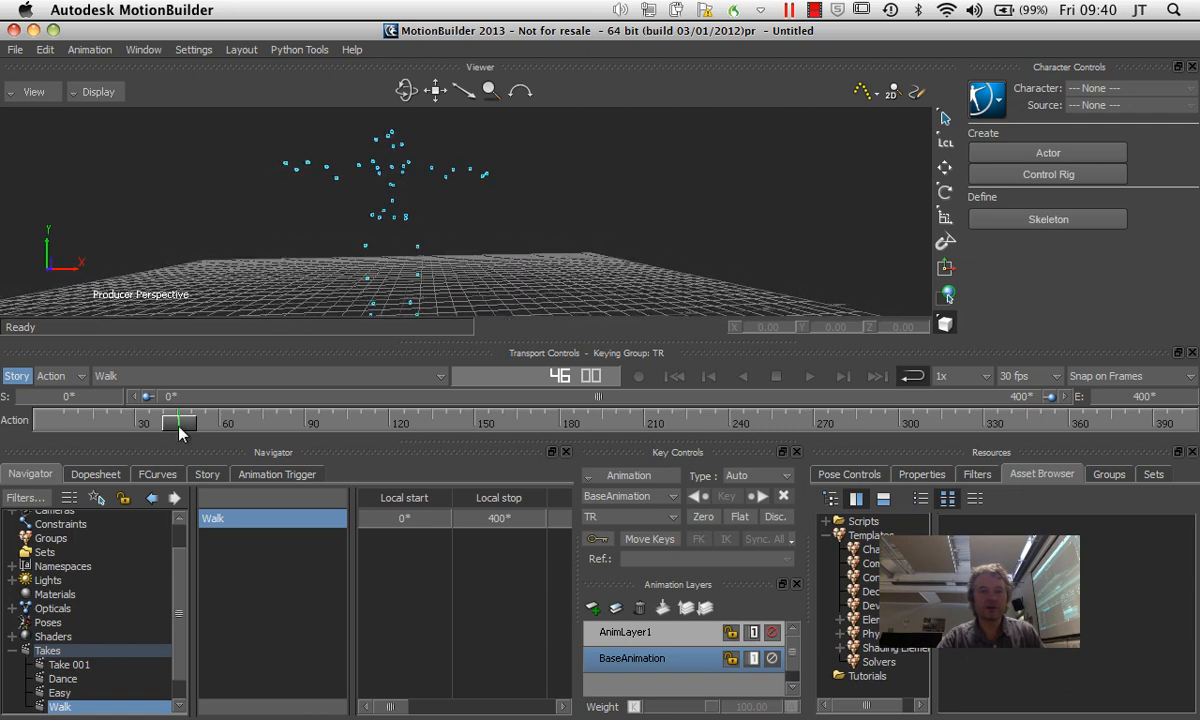
{"action": "left_click_drag", "start_coordinate": [180, 424], "coordinate": [104, 424]}
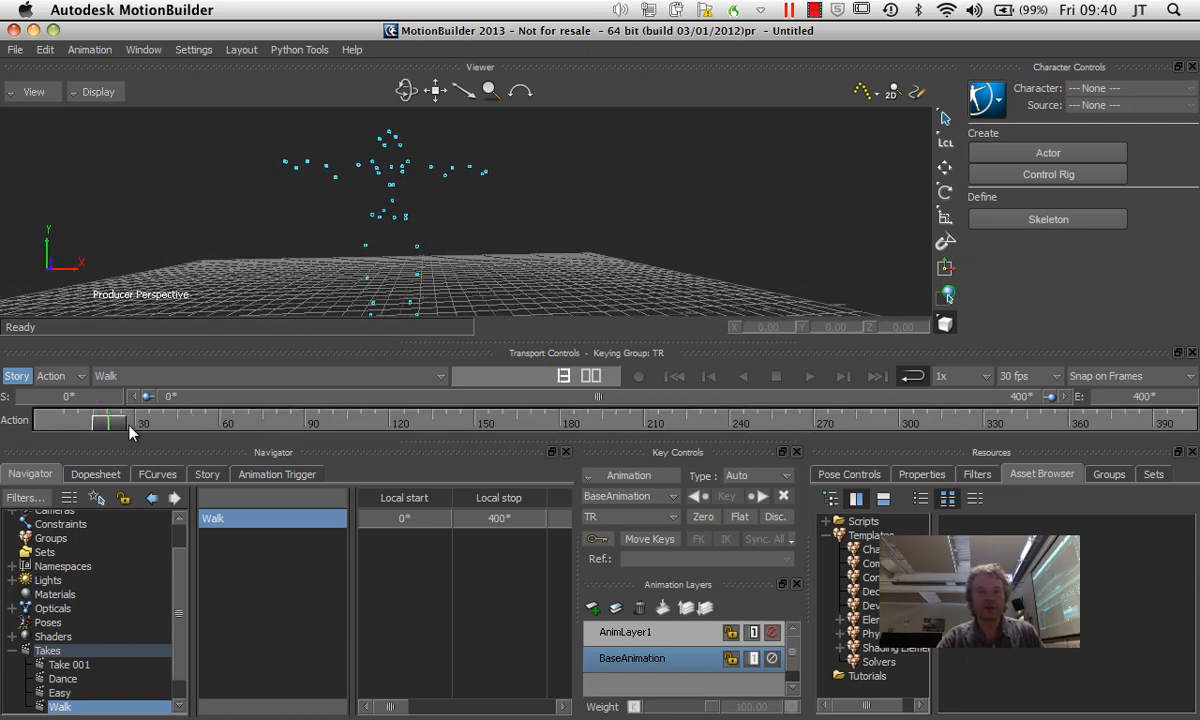
{"action": "left_click_drag", "start_coordinate": [104, 422], "coordinate": [240, 422]}
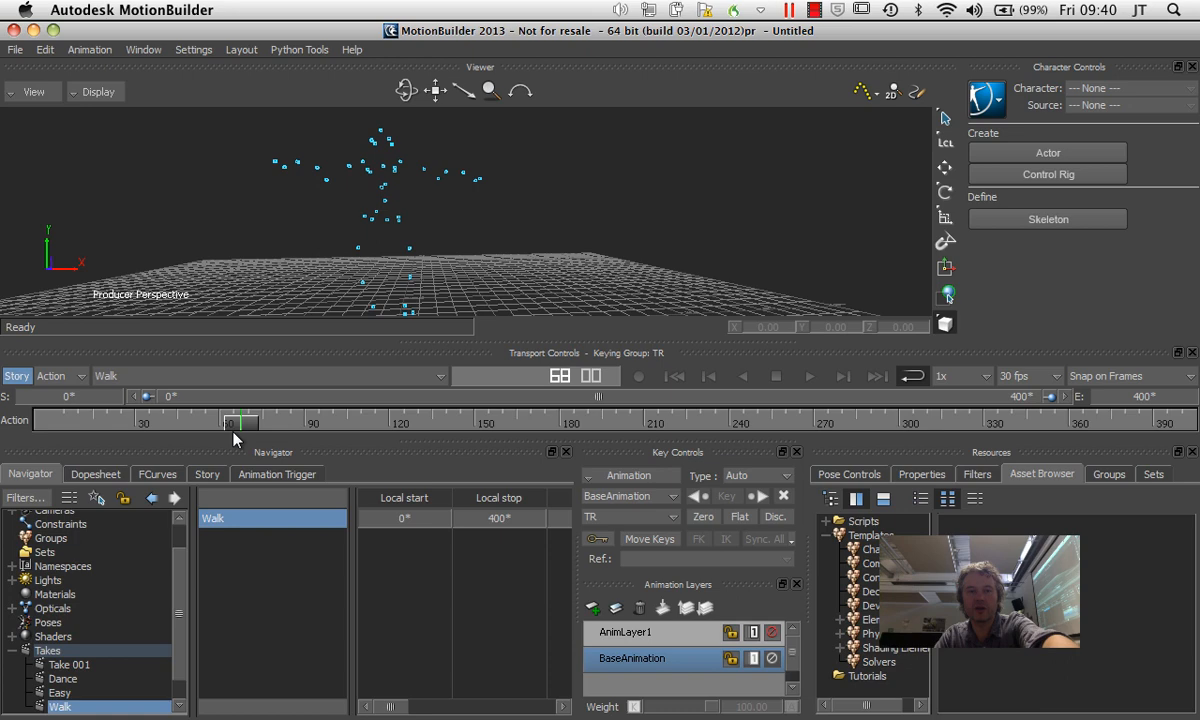
{"action": "left_click_drag", "start_coordinate": [238, 420], "coordinate": [136, 420]}
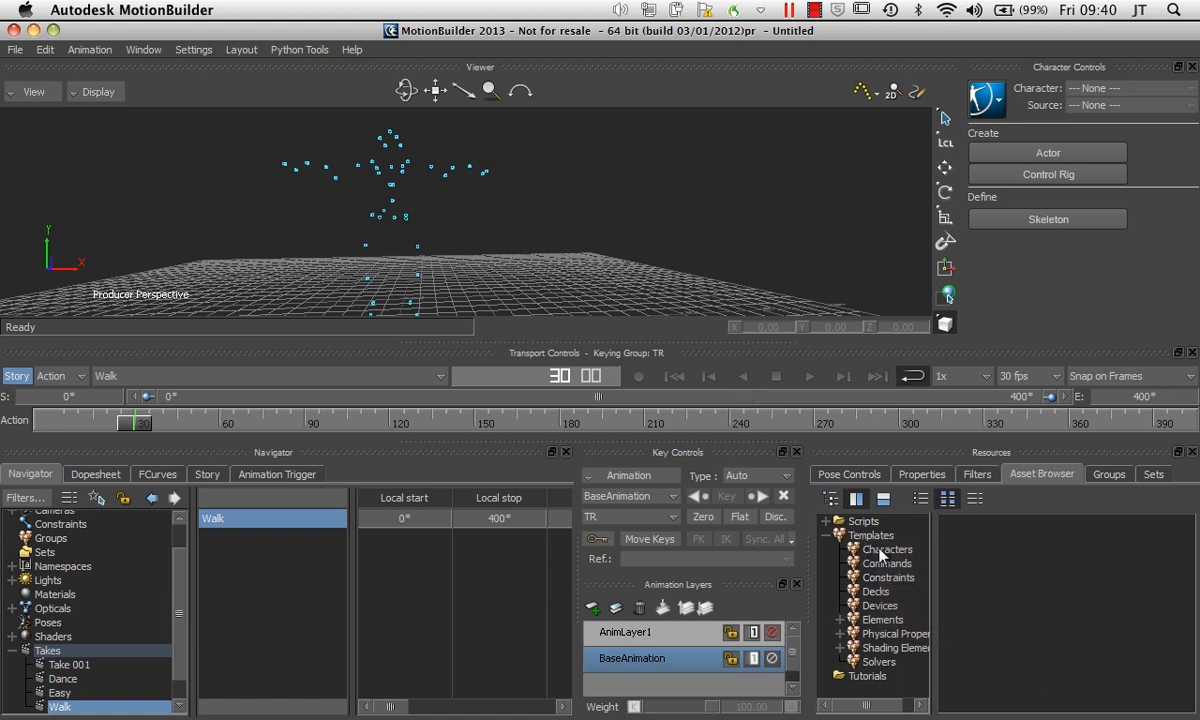
Show the Characters templates in the Asset Browser and pick the Actor template.
{"action": "left_click", "coordinate": [886, 548]}
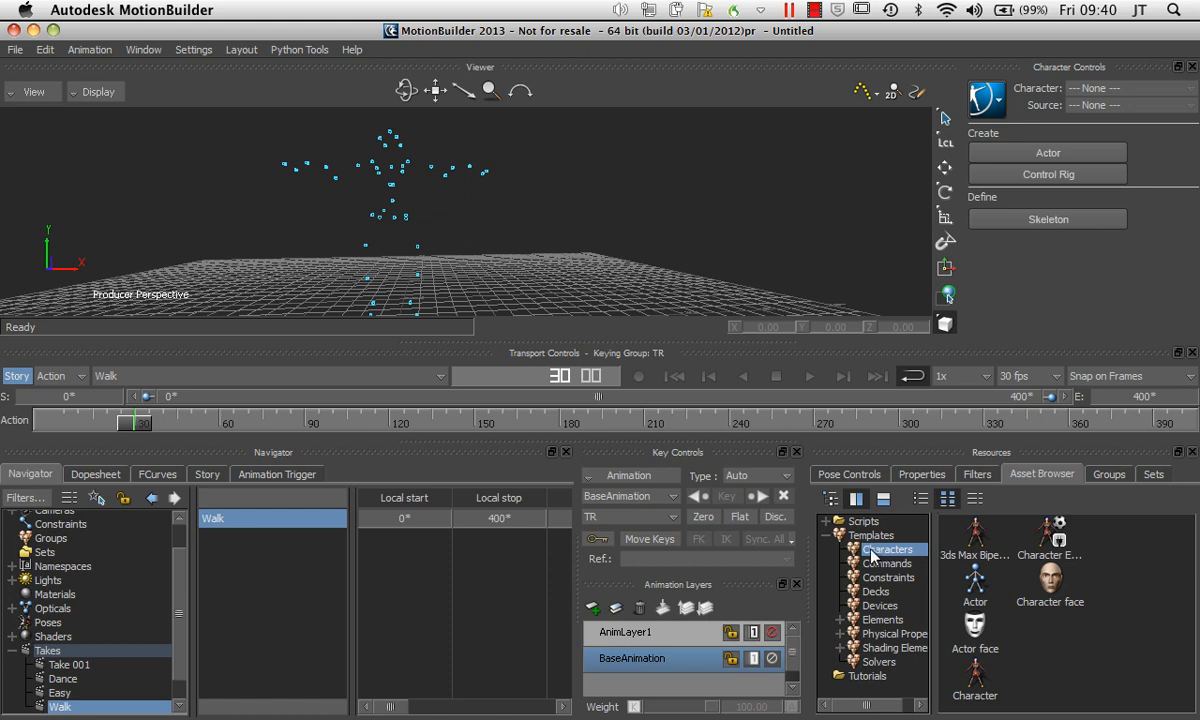
{"action": "mouse_move", "coordinate": [1042, 480]}
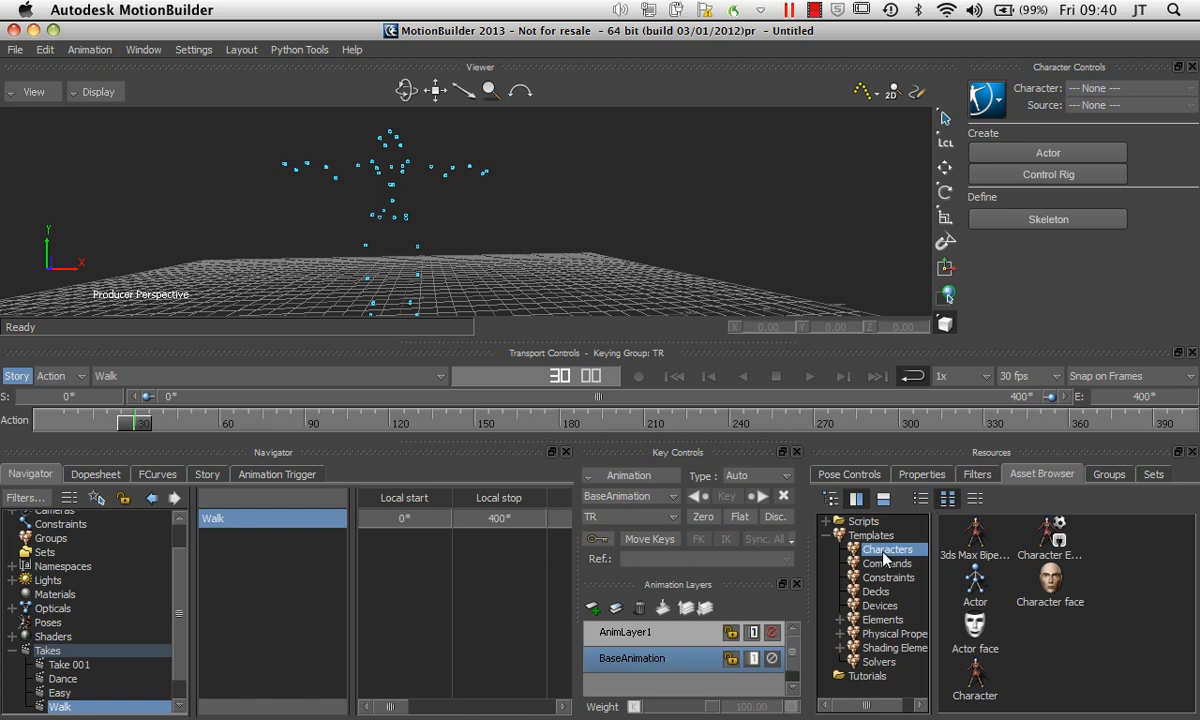
{"action": "mouse_move", "coordinate": [990, 552]}
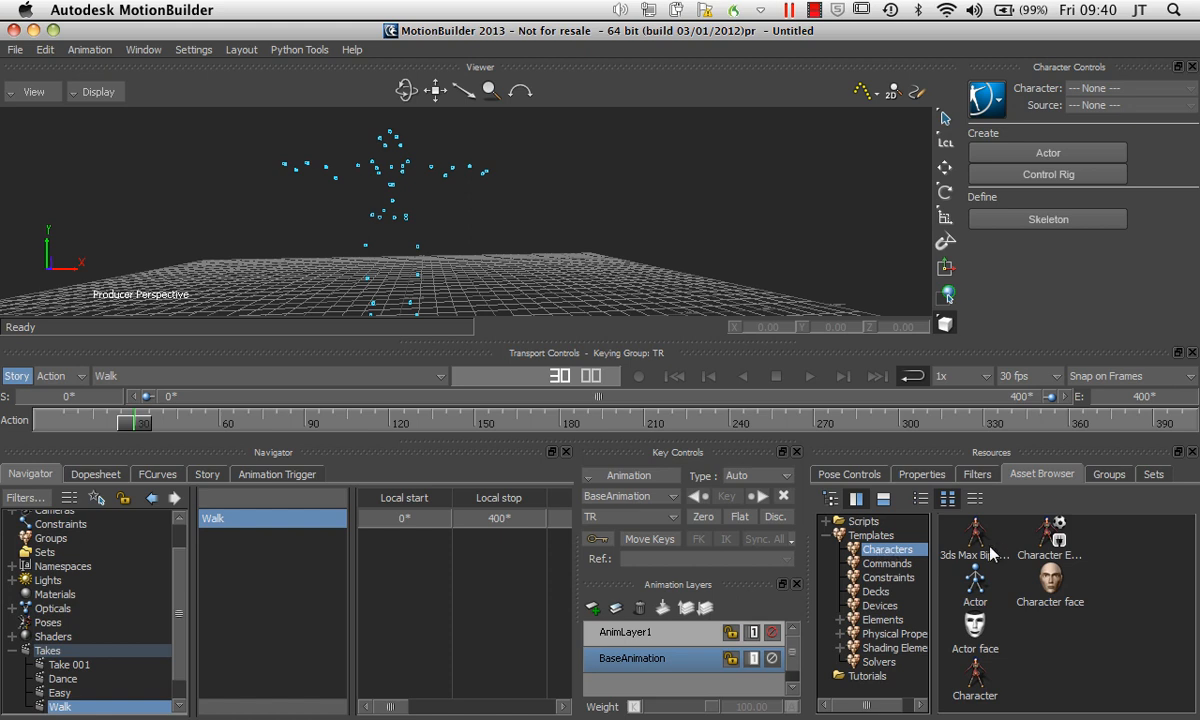
{"action": "mouse_move", "coordinate": [976, 590]}
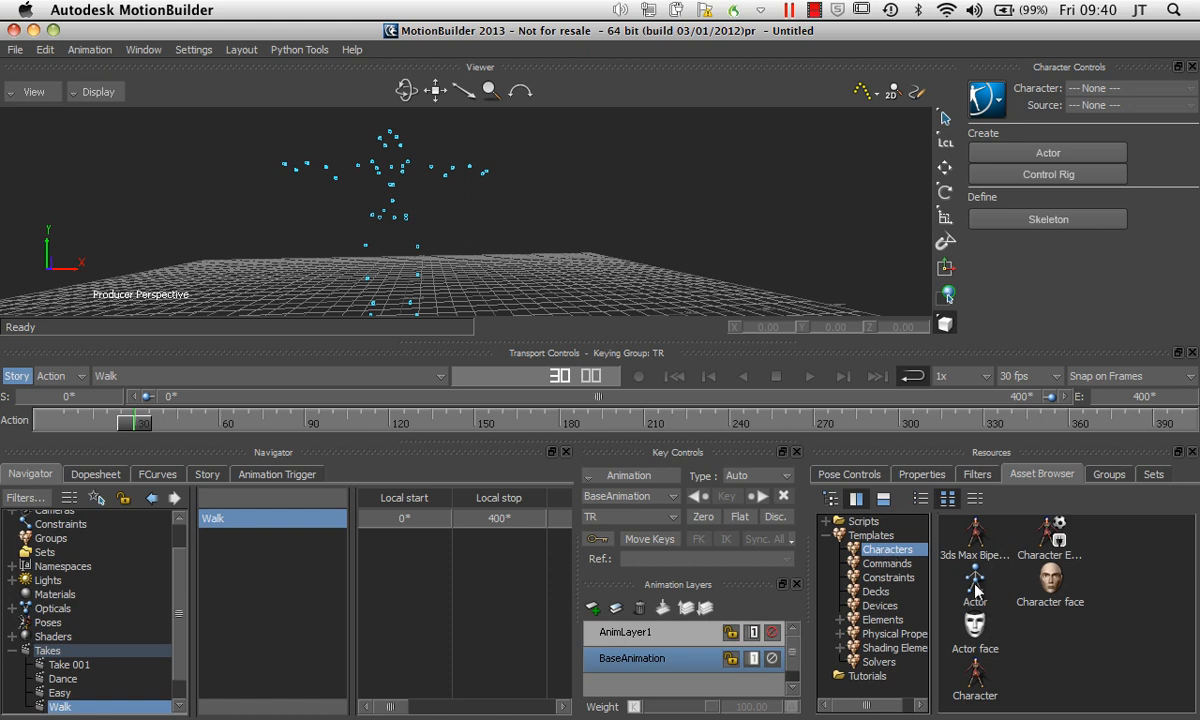
{"action": "left_click", "coordinate": [974, 600]}
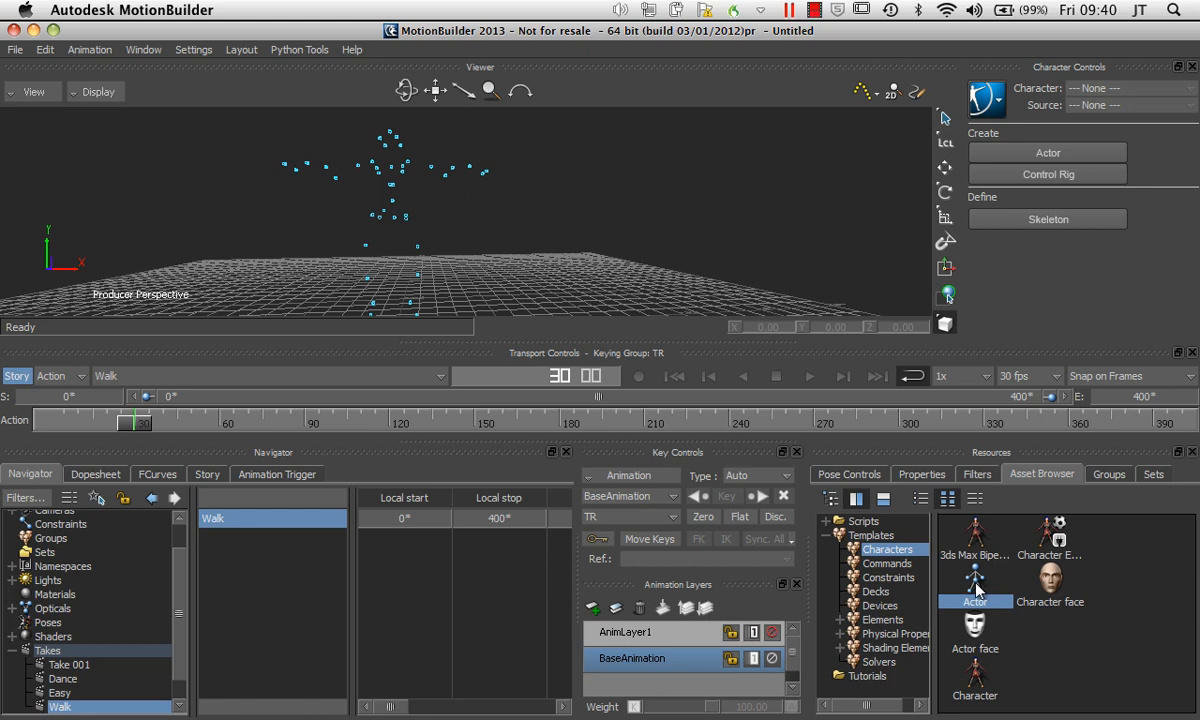
{"action": "mouse_move", "coordinate": [976, 588]}
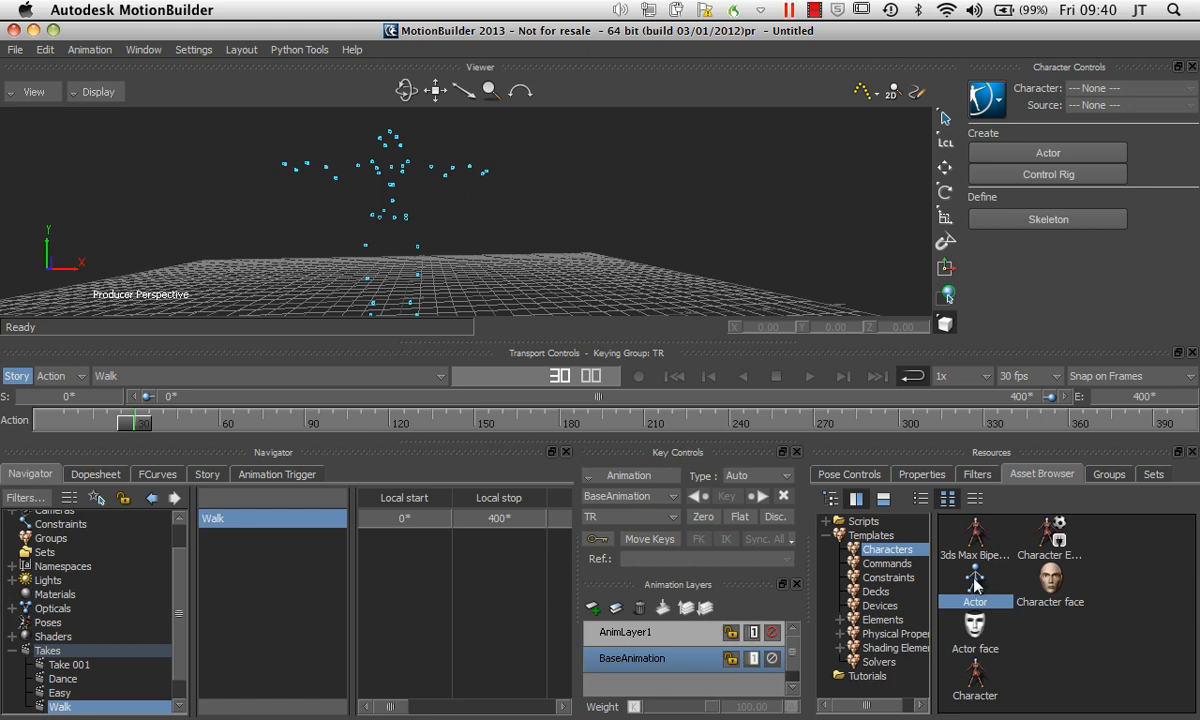
{"action": "mouse_move", "coordinate": [622, 272]}
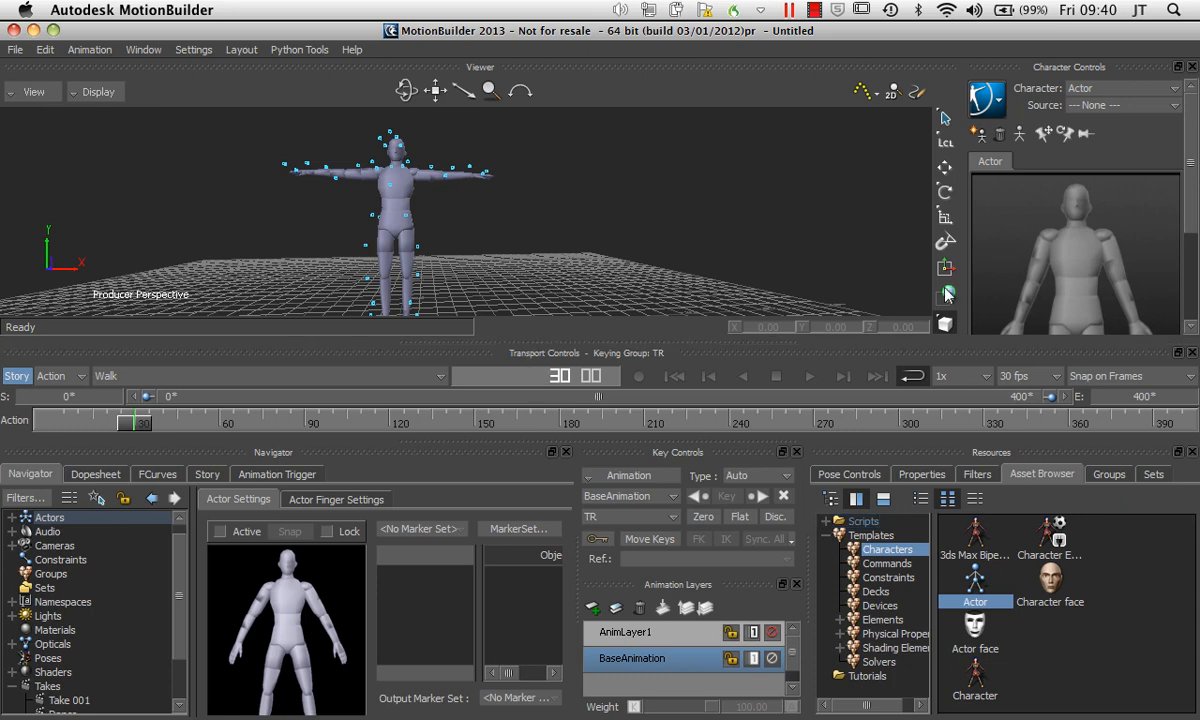
{"action": "mouse_move", "coordinate": [356, 590]}
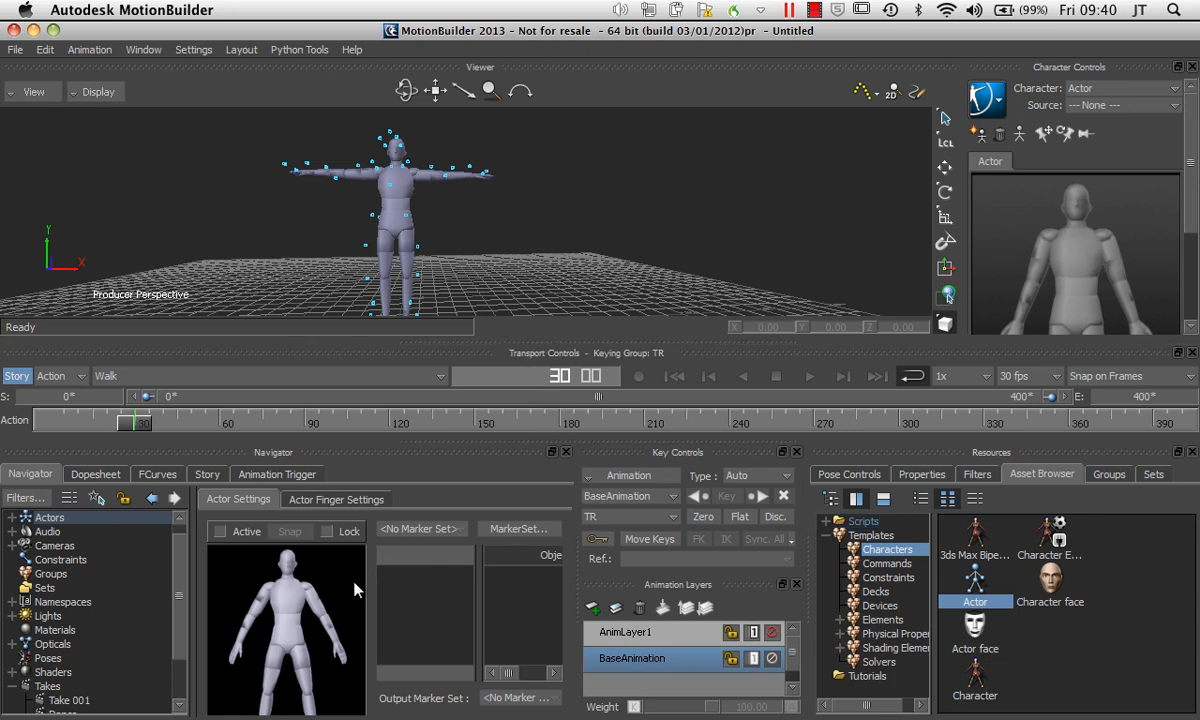
{"action": "mouse_move", "coordinate": [584, 590]}
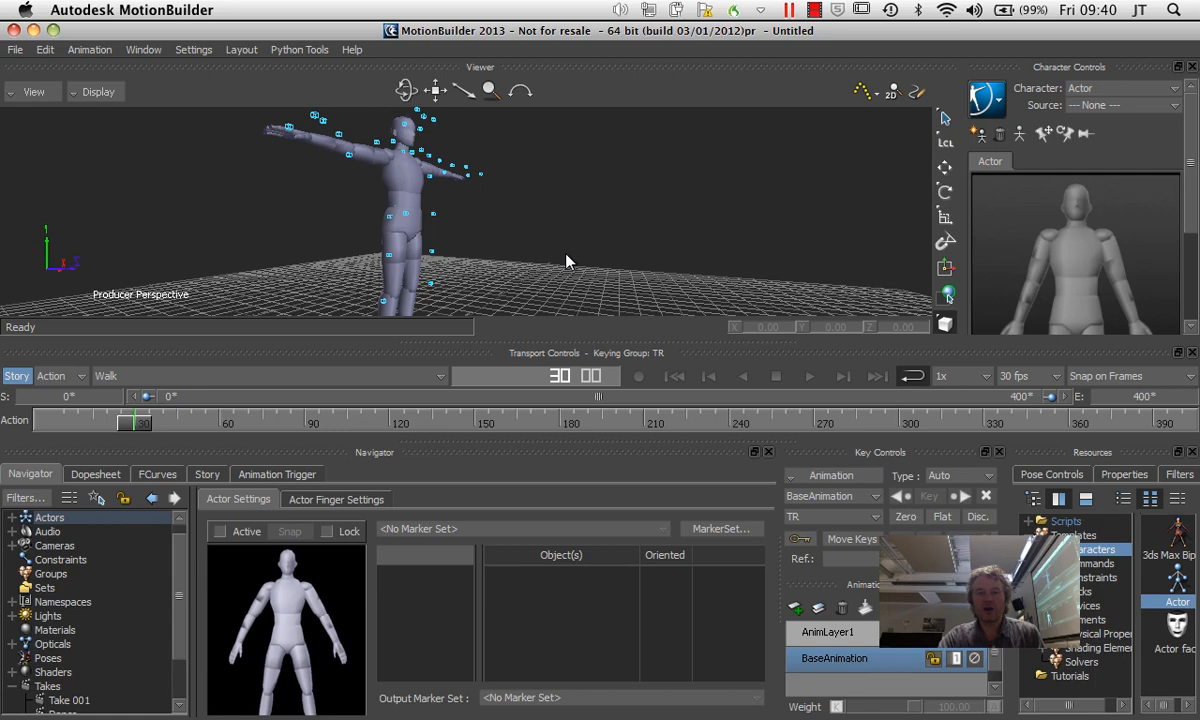
Drag the actor's hips translation so the body sits inside the Walk take's marker cloud.
{"action": "left_click", "coordinate": [400, 224]}
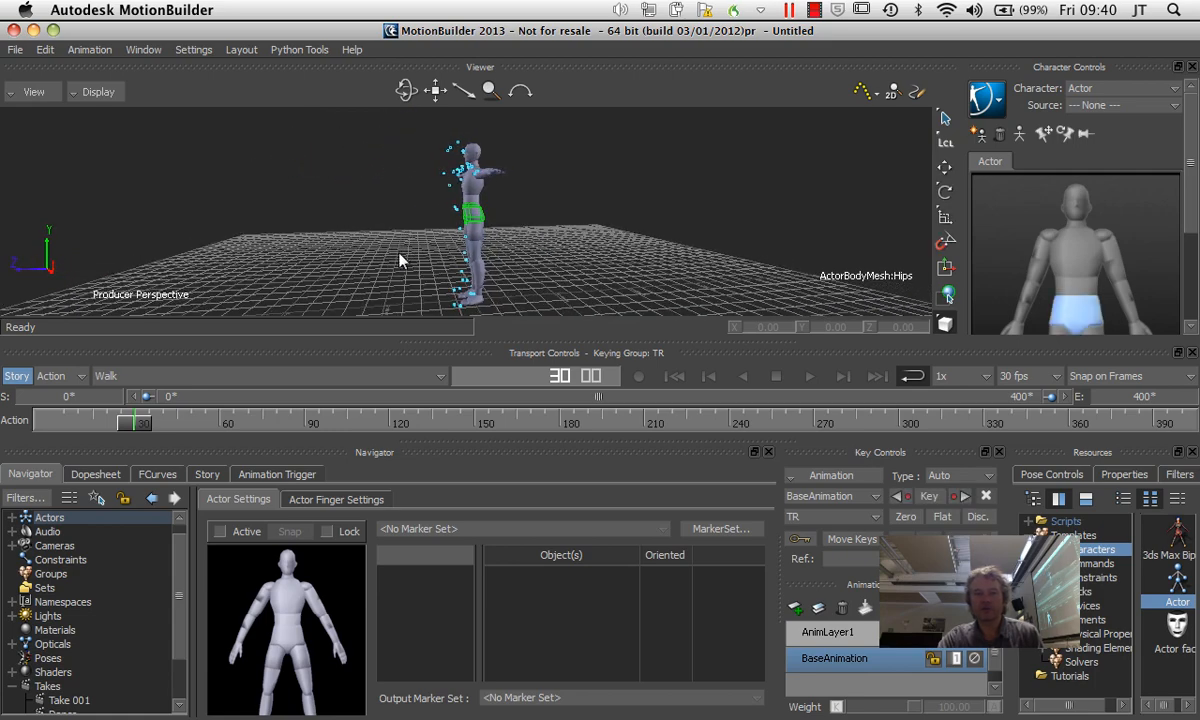
{"action": "mouse_move", "coordinate": [500, 212]}
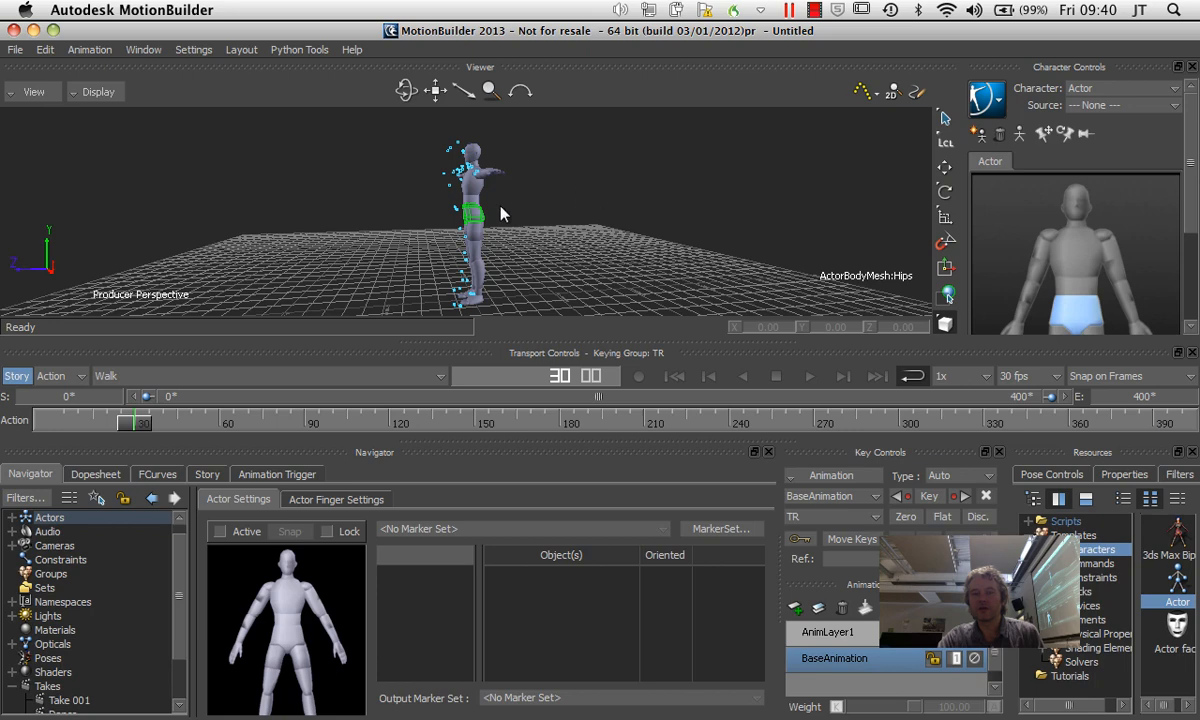
{"action": "mouse_move", "coordinate": [472, 216]}
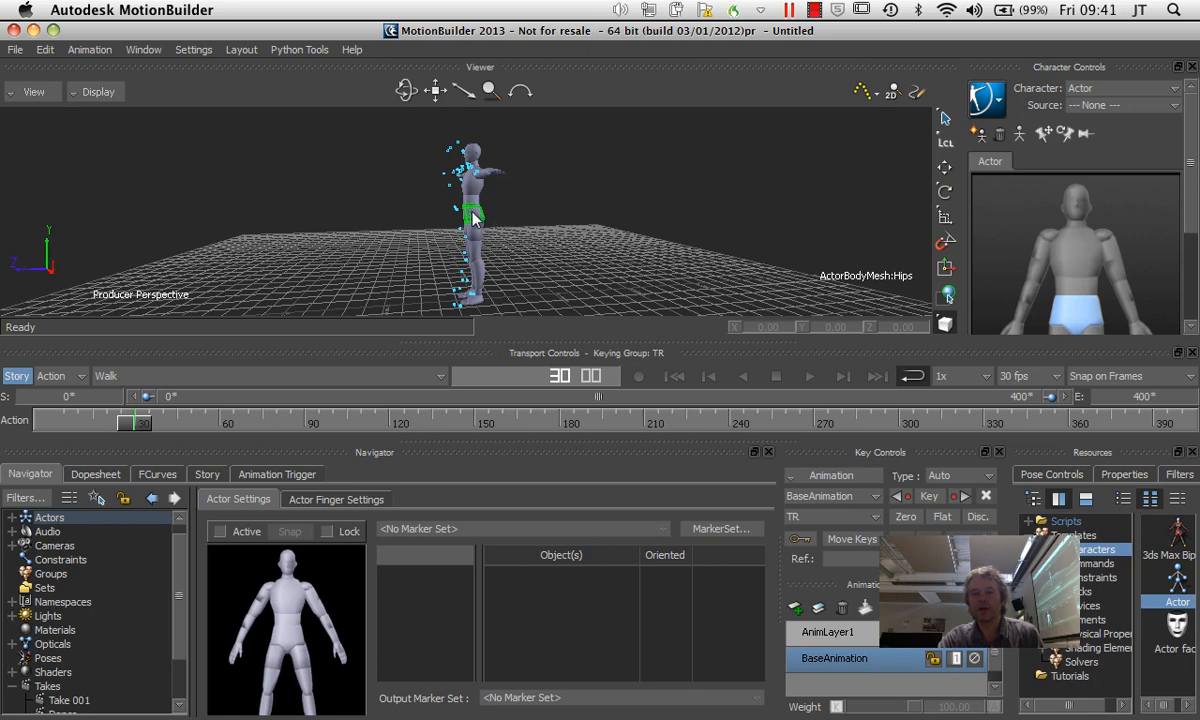
{"action": "left_click", "coordinate": [472, 216]}
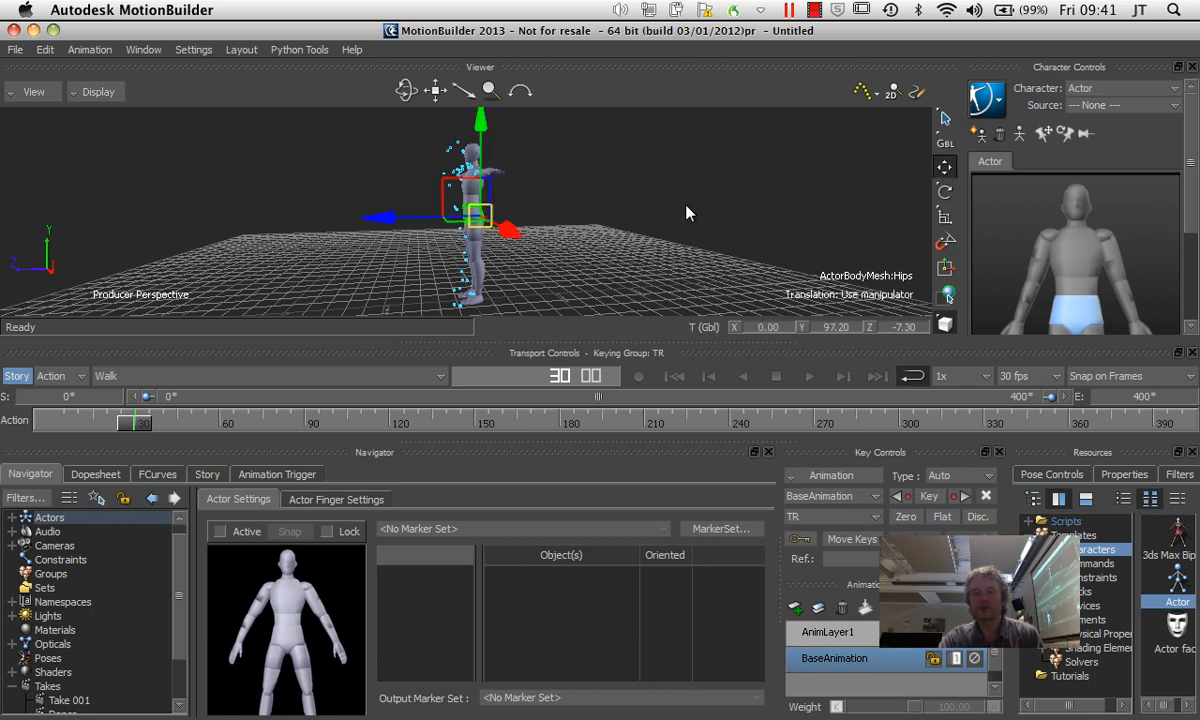
{"action": "left_click_drag", "start_coordinate": [480, 216], "coordinate": [376, 222]}
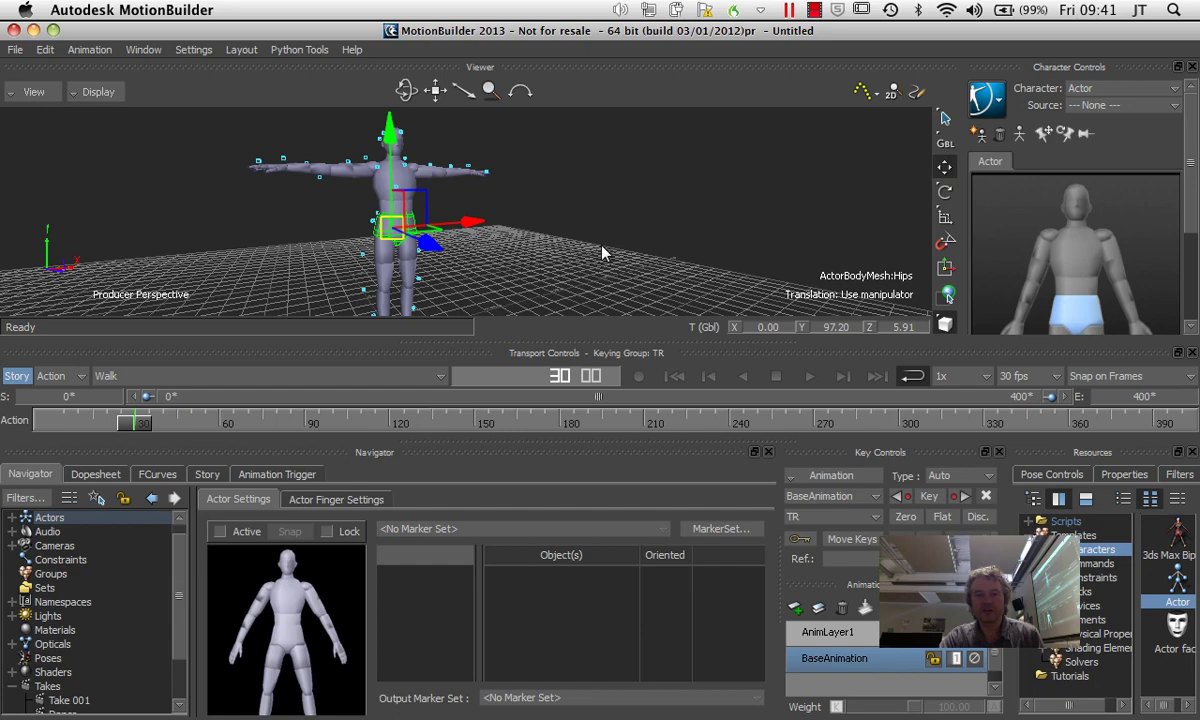
{"action": "left_click_drag", "start_coordinate": [470, 222], "coordinate": [478, 224]}
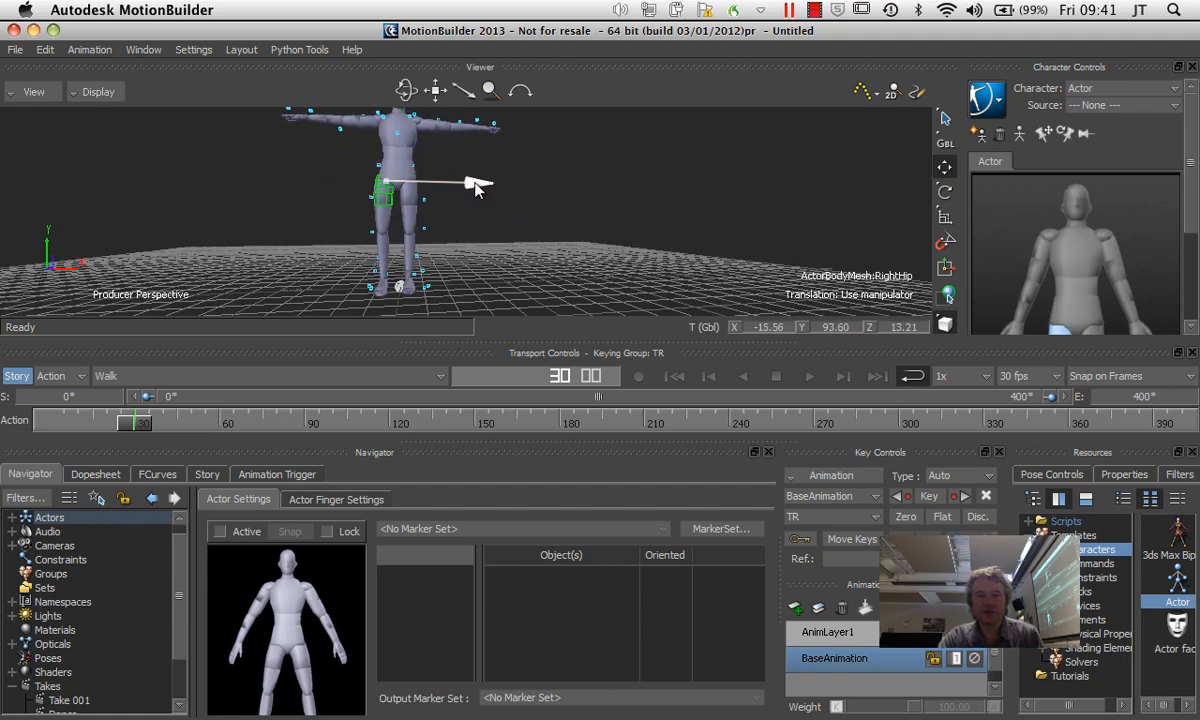
{"action": "left_click", "coordinate": [408, 164]}
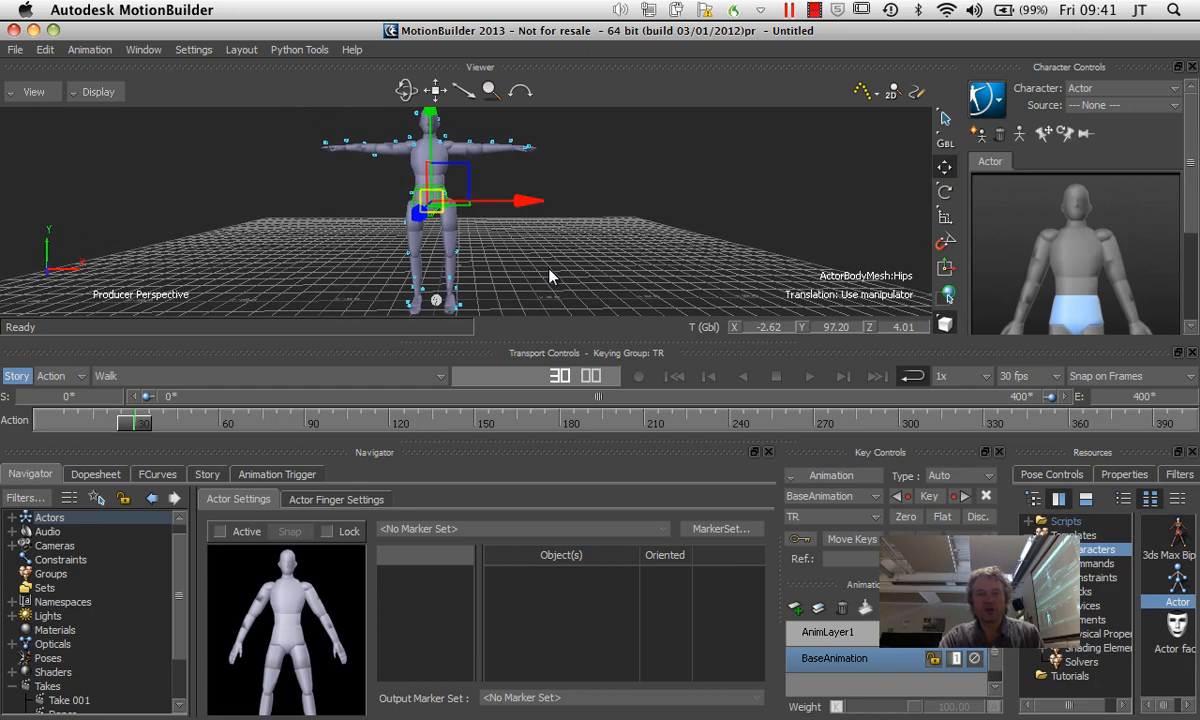
{"action": "mouse_move", "coordinate": [592, 272]}
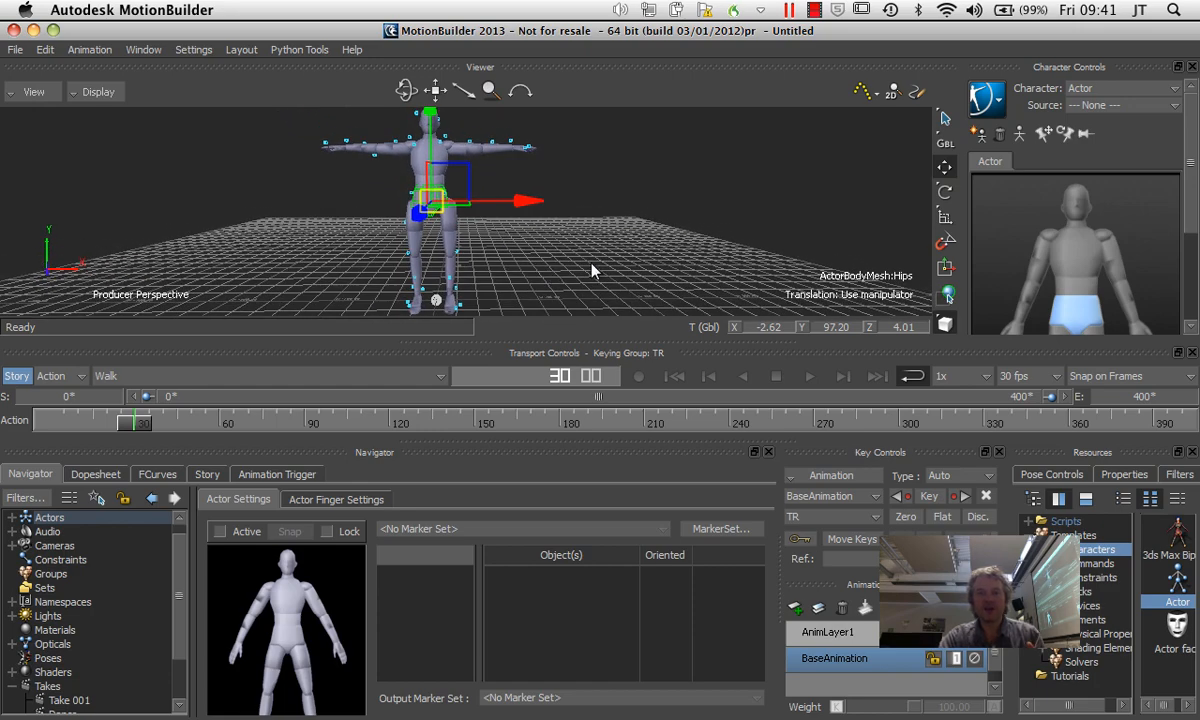
{"action": "mouse_move", "coordinate": [564, 300]}
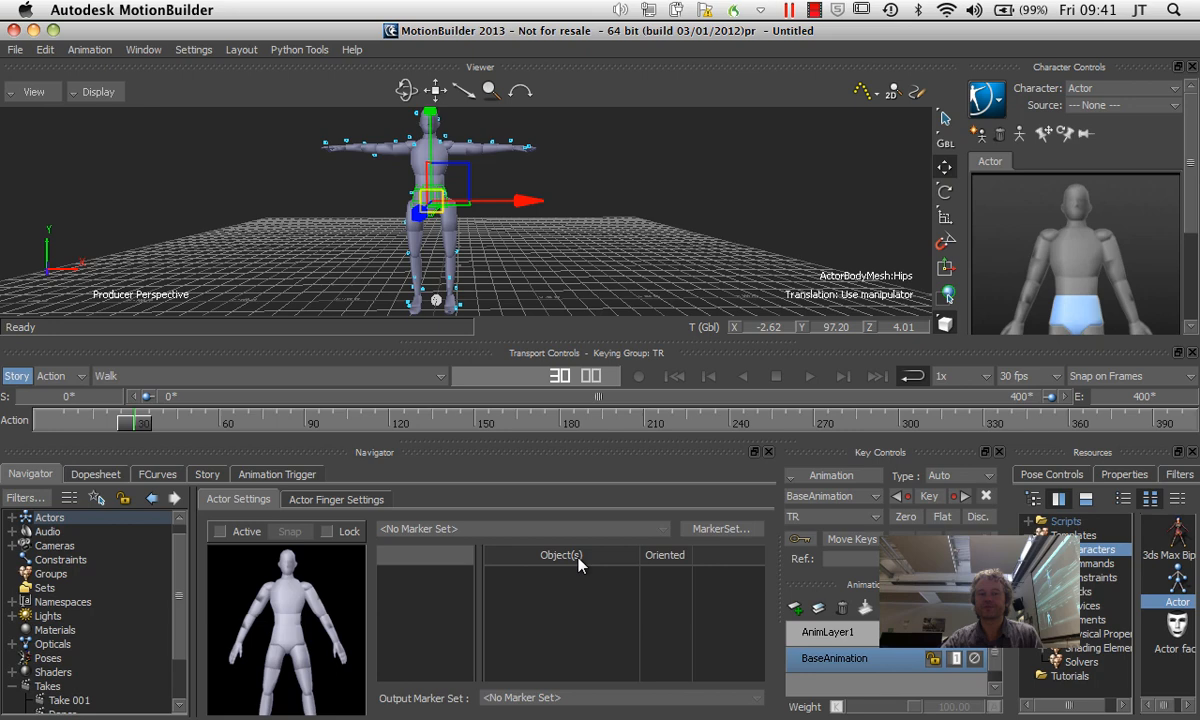
{"action": "mouse_move", "coordinate": [434, 578]}
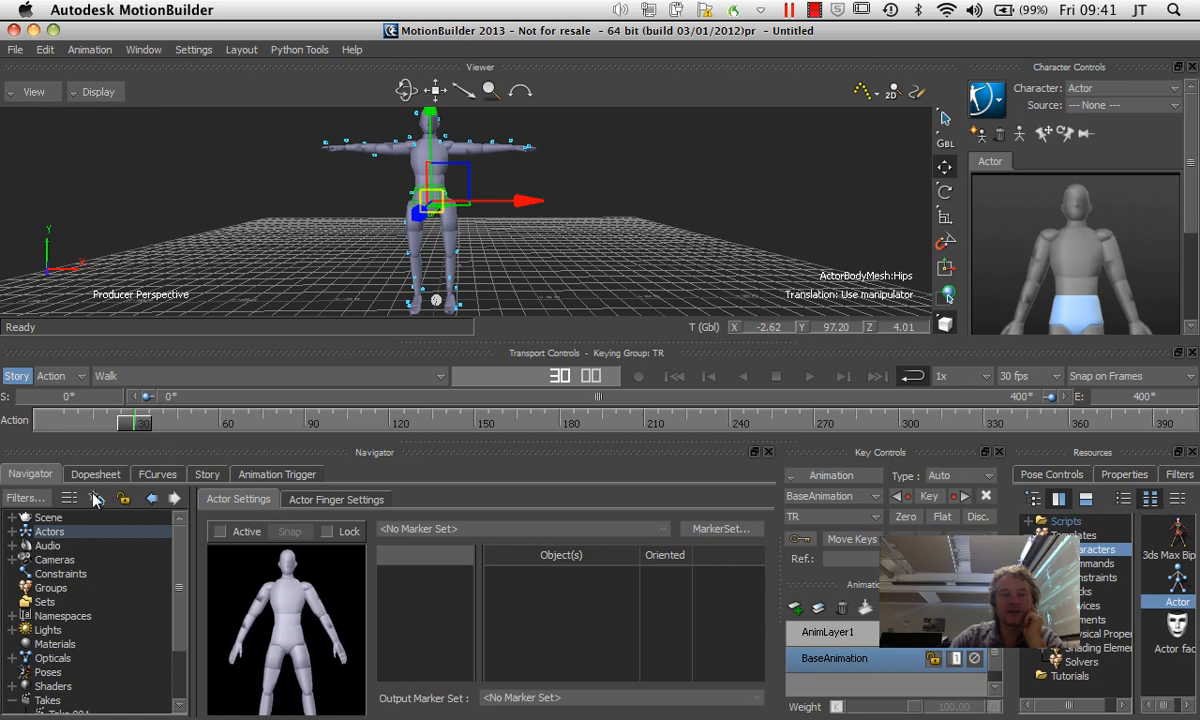
Rename the Actor in the Navigator's Actors group to Juan.
{"action": "left_click", "coordinate": [48, 516]}
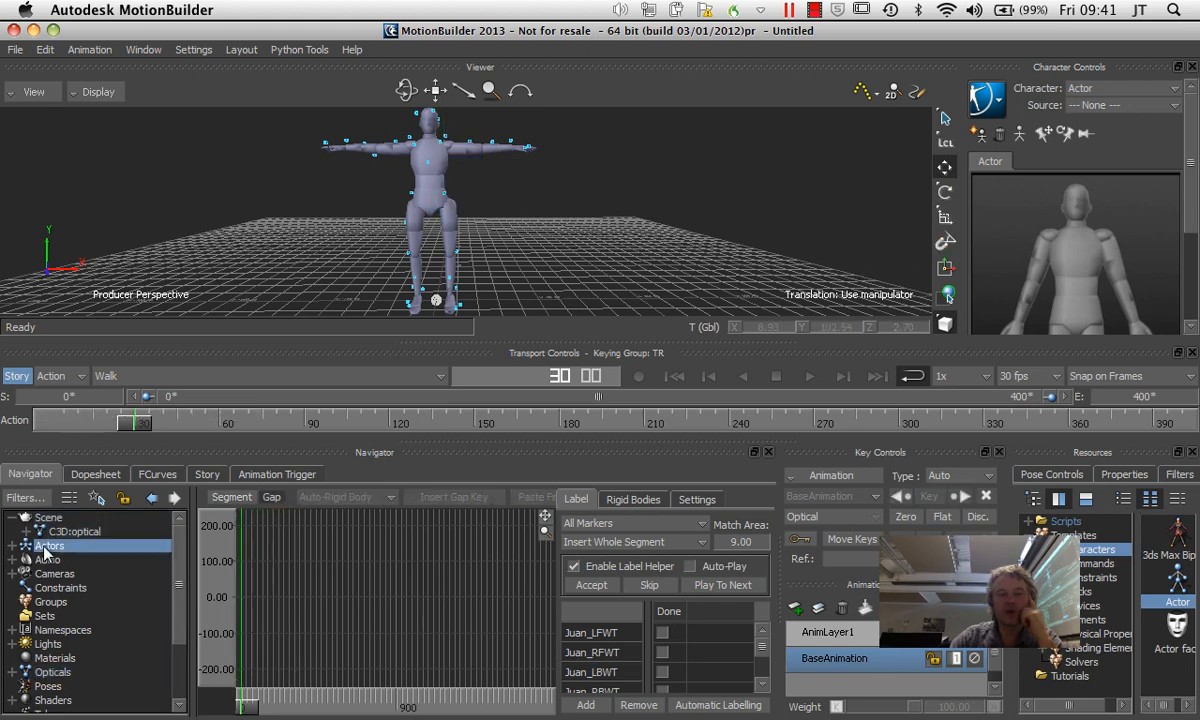
{"action": "left_click", "coordinate": [28, 544]}
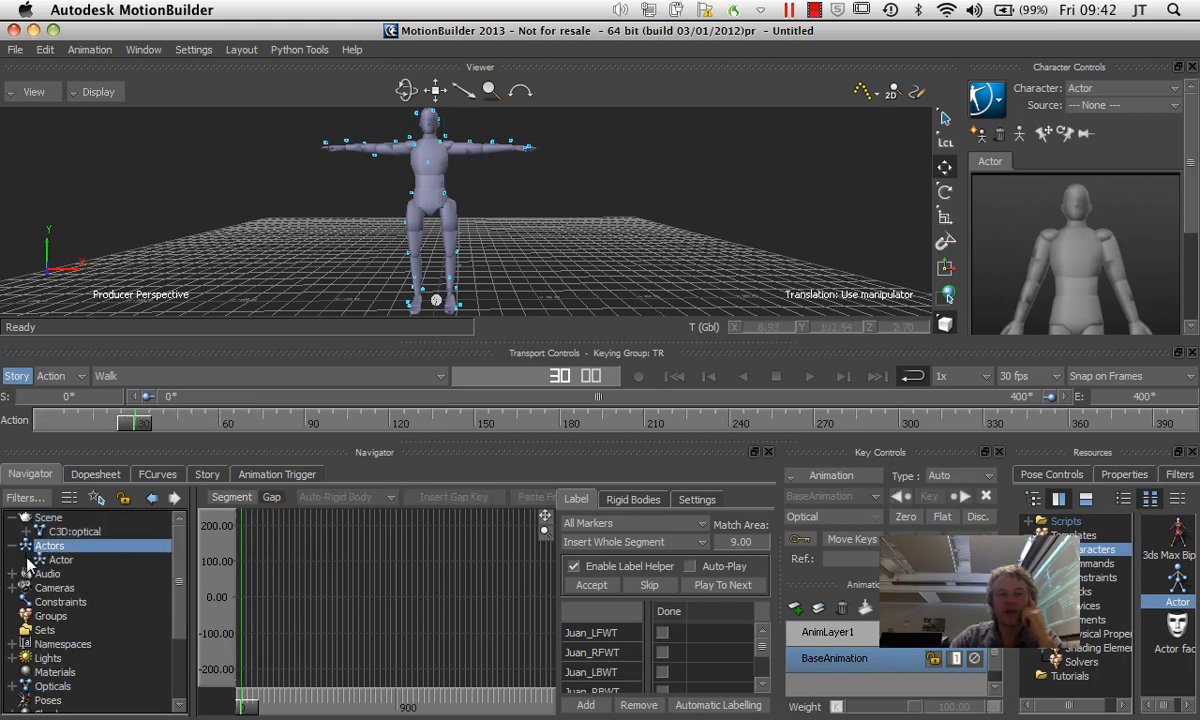
{"action": "left_click", "coordinate": [60, 560]}
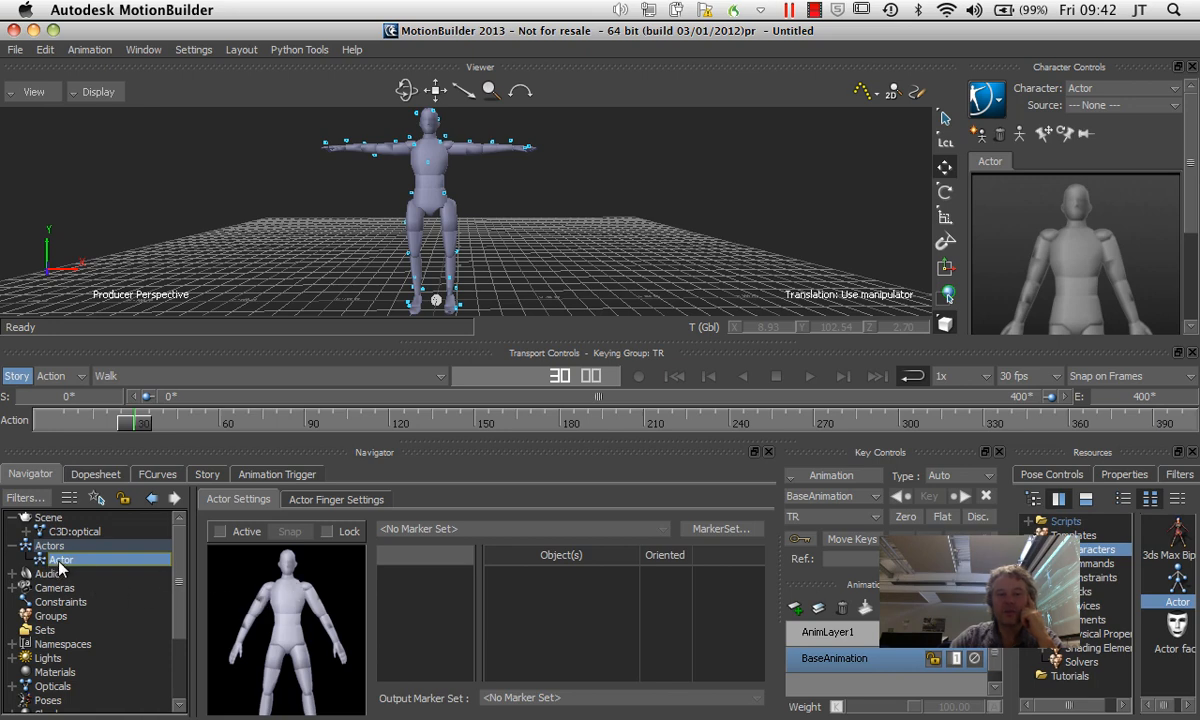
{"action": "right_click", "coordinate": [62, 560]}
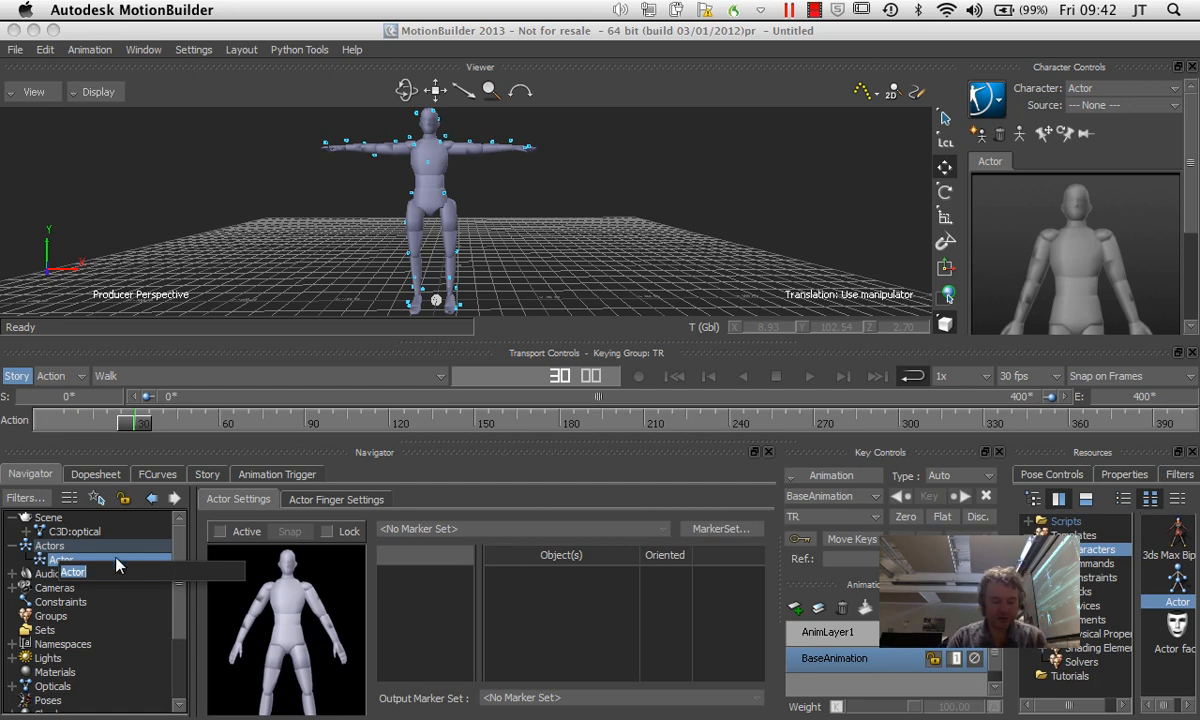
{"action": "type", "text": "Juan"}
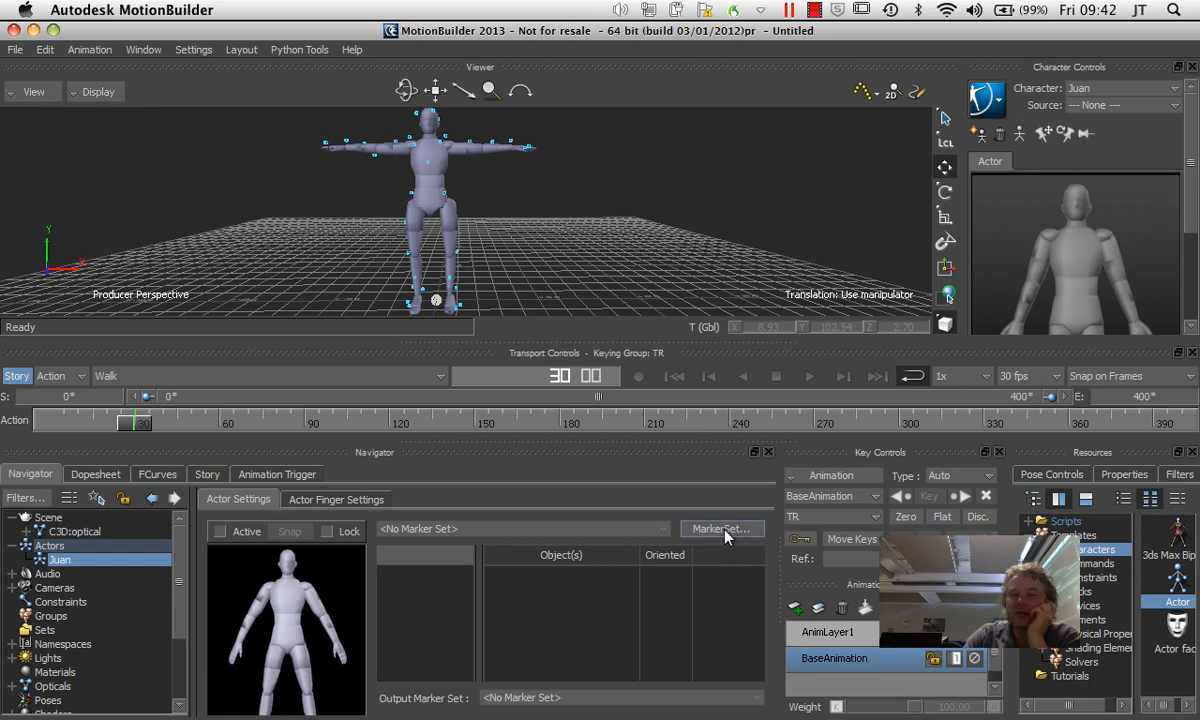
Create a new empty MarkerSet for Juan from Actor Settings.
{"action": "left_click", "coordinate": [722, 528]}
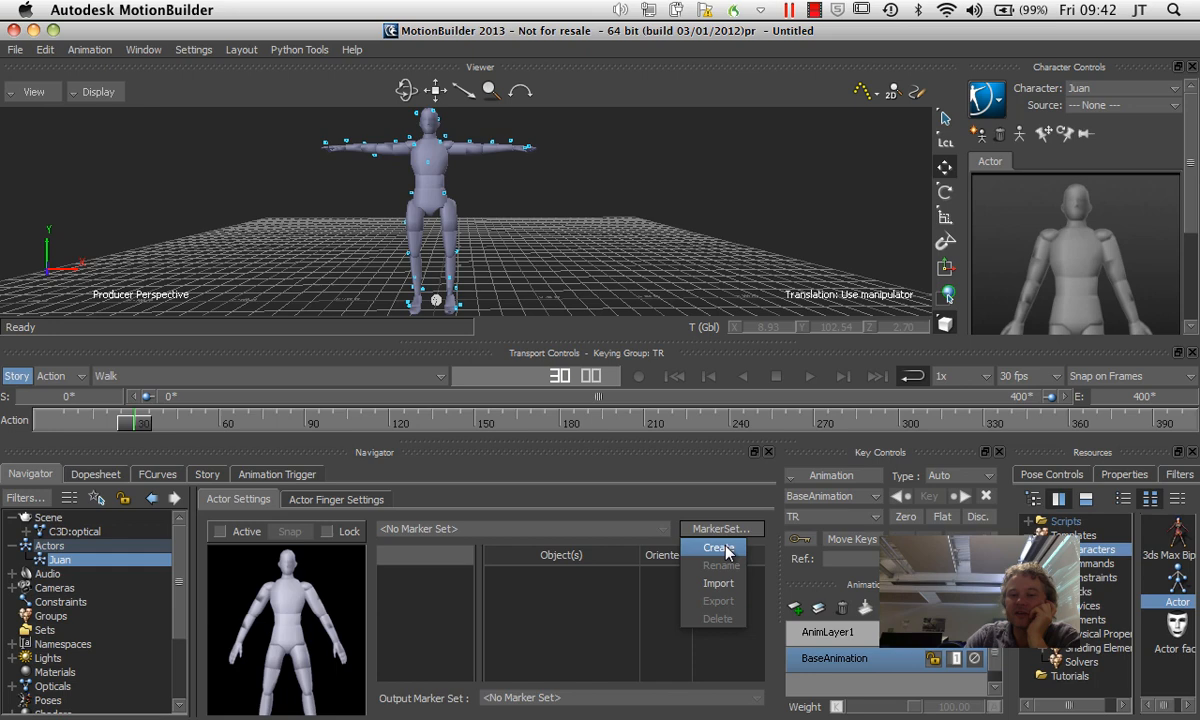
{"action": "left_click", "coordinate": [720, 548]}
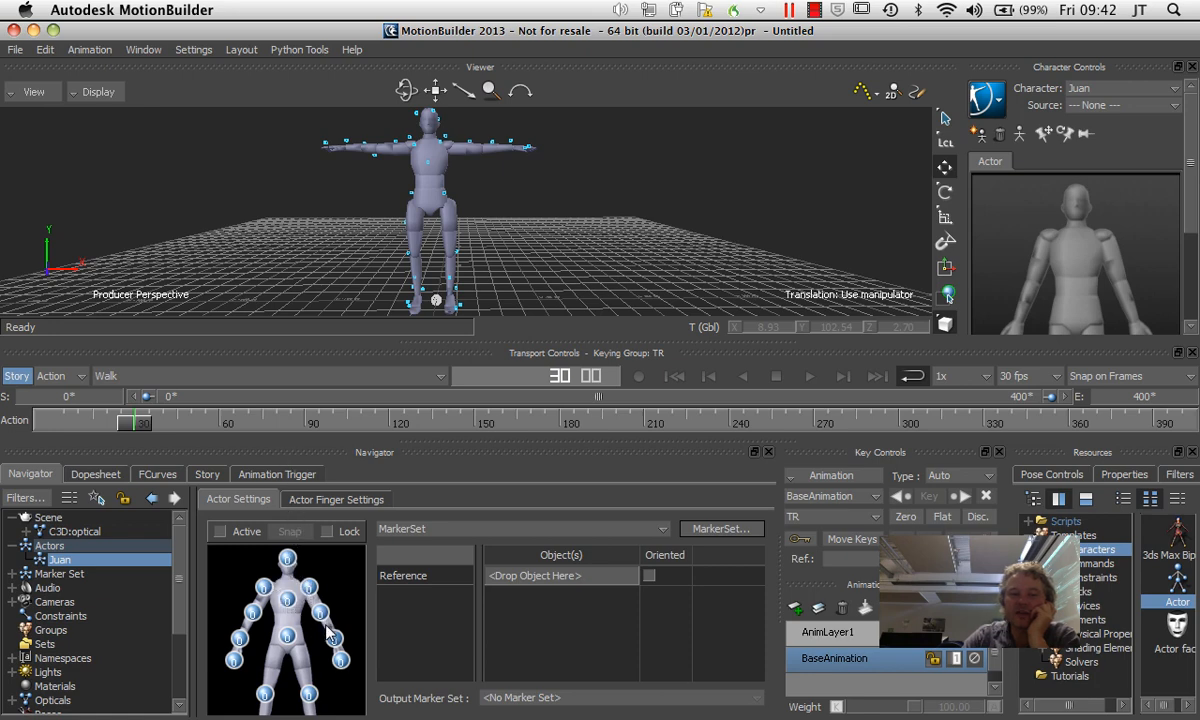
{"action": "mouse_move", "coordinate": [304, 584]}
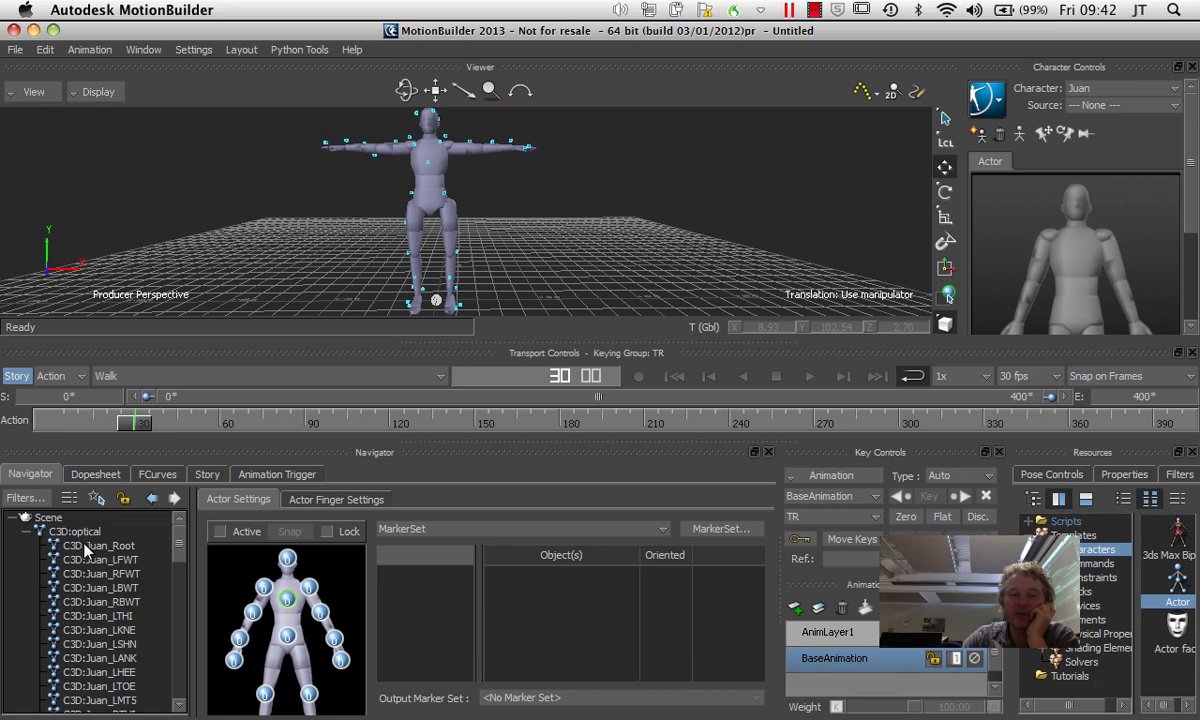
Assign C3D:Juan_Root, LFWT, RFWT, LBWT and RBWT to the actor's Hips cell.
{"action": "left_click", "coordinate": [100, 544]}
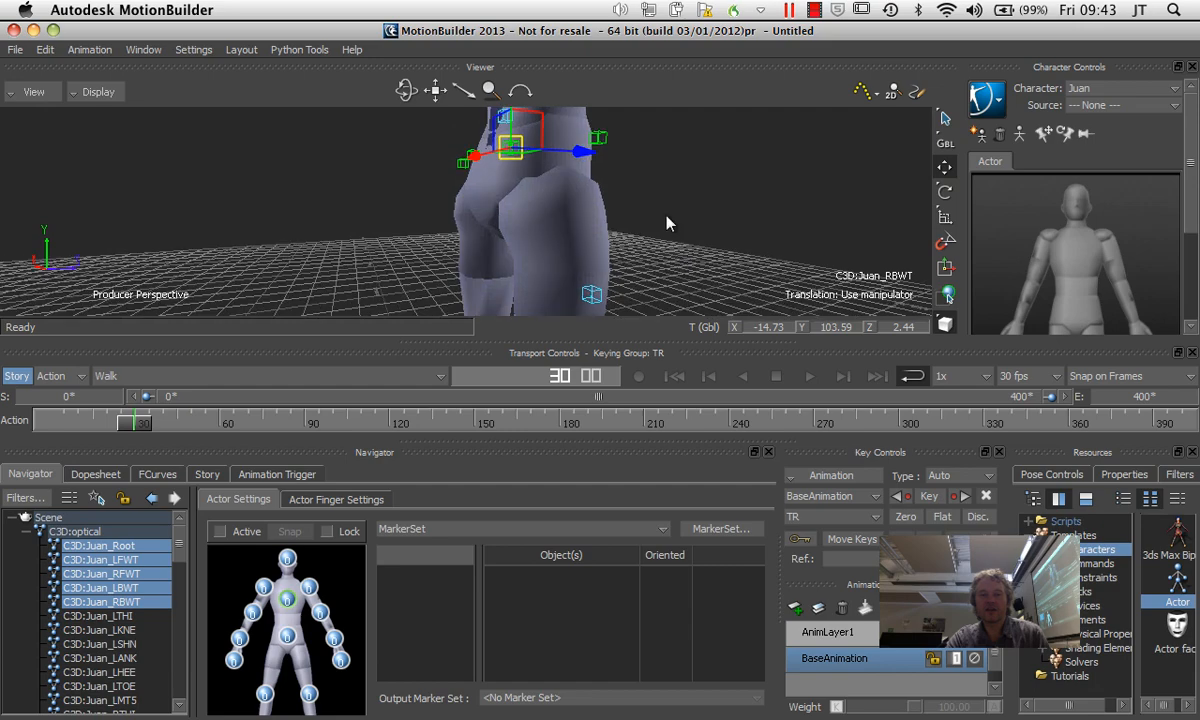
{"action": "left_click_drag", "start_coordinate": [668, 224], "coordinate": [648, 272]}
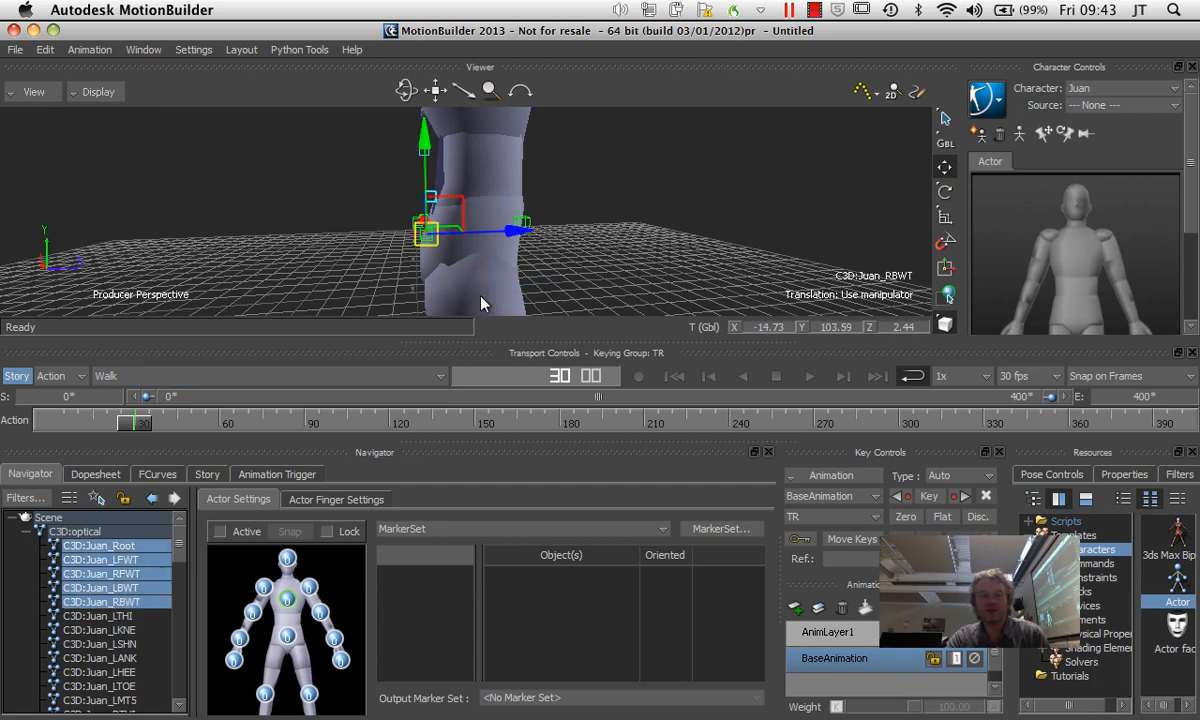
{"action": "mouse_move", "coordinate": [408, 452]}
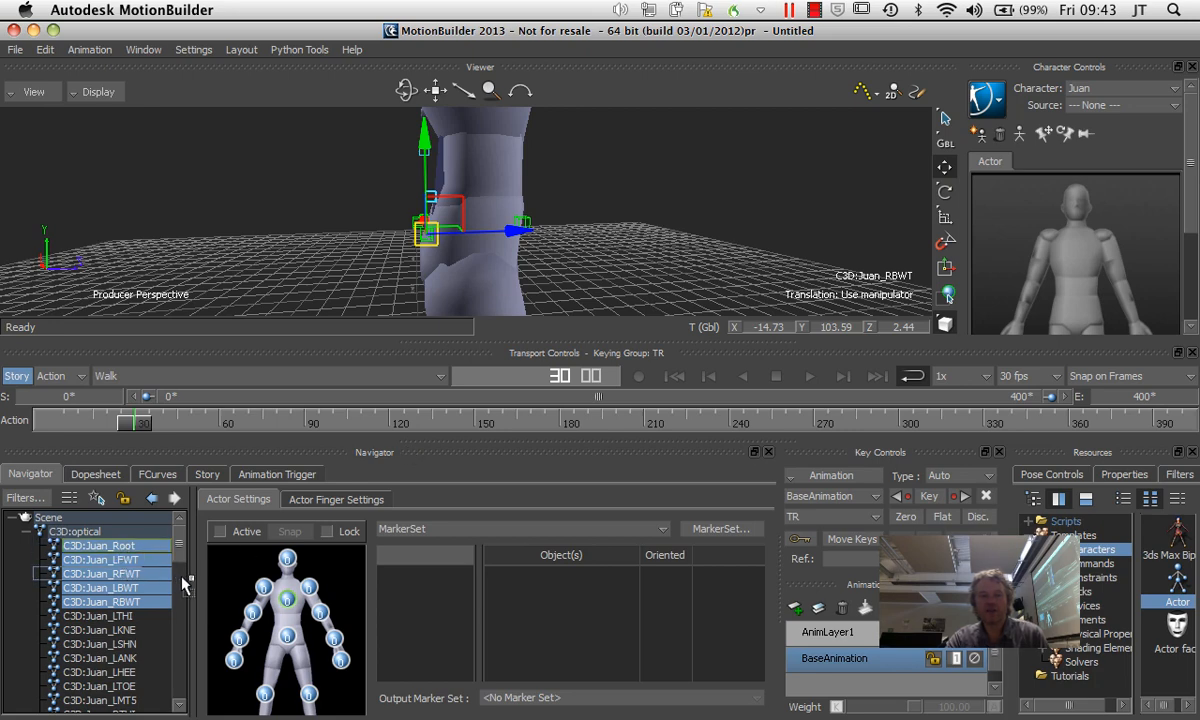
{"action": "mouse_move", "coordinate": [290, 640]}
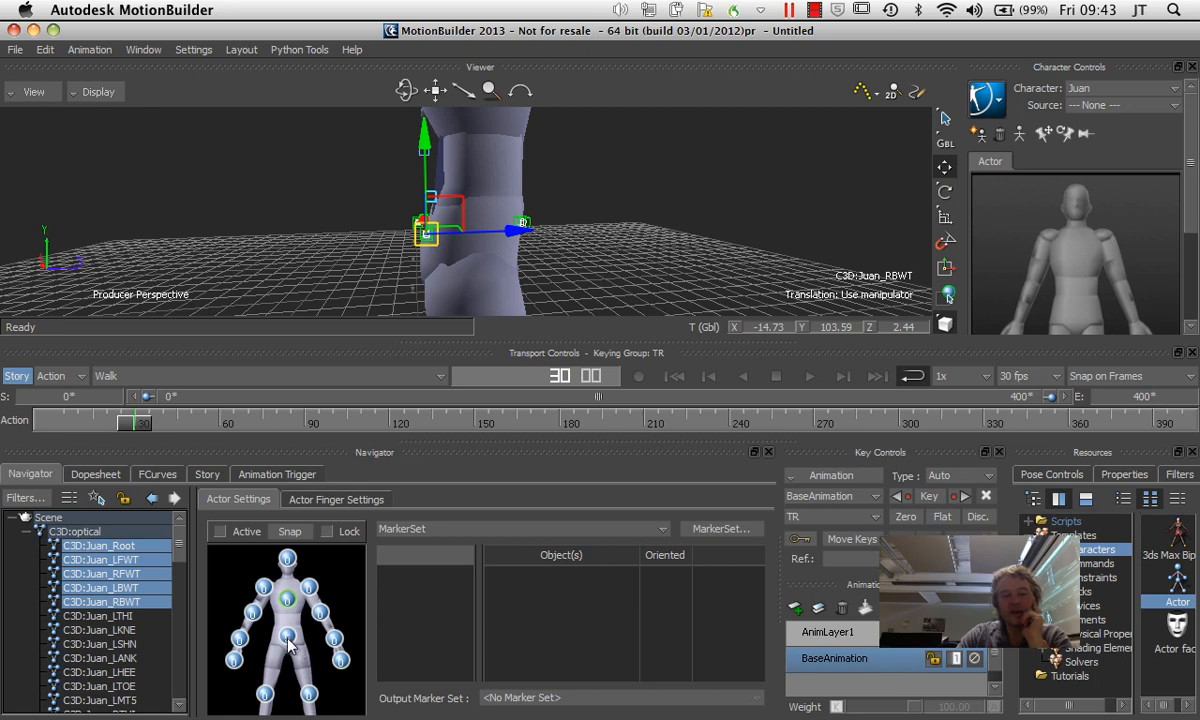
{"action": "left_click", "coordinate": [286, 640]}
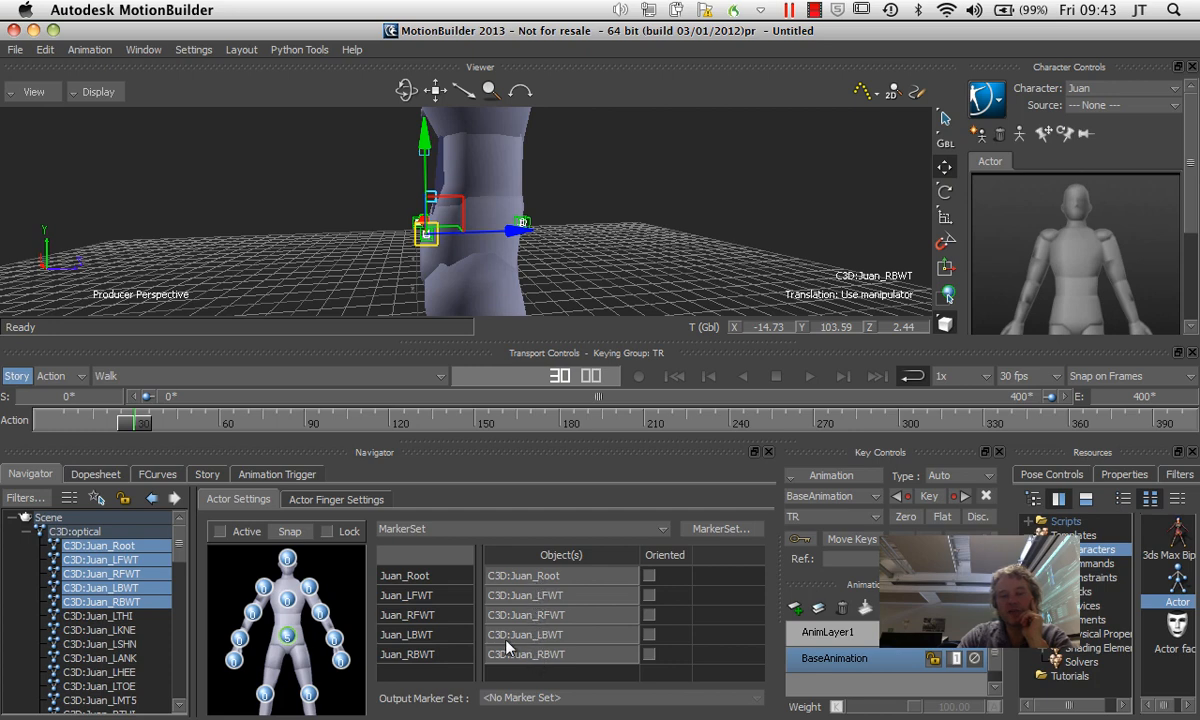
Inspect the Hips slot's assigned waist markers, checking the LFWT and RFWT entries.
{"action": "left_click", "coordinate": [420, 596]}
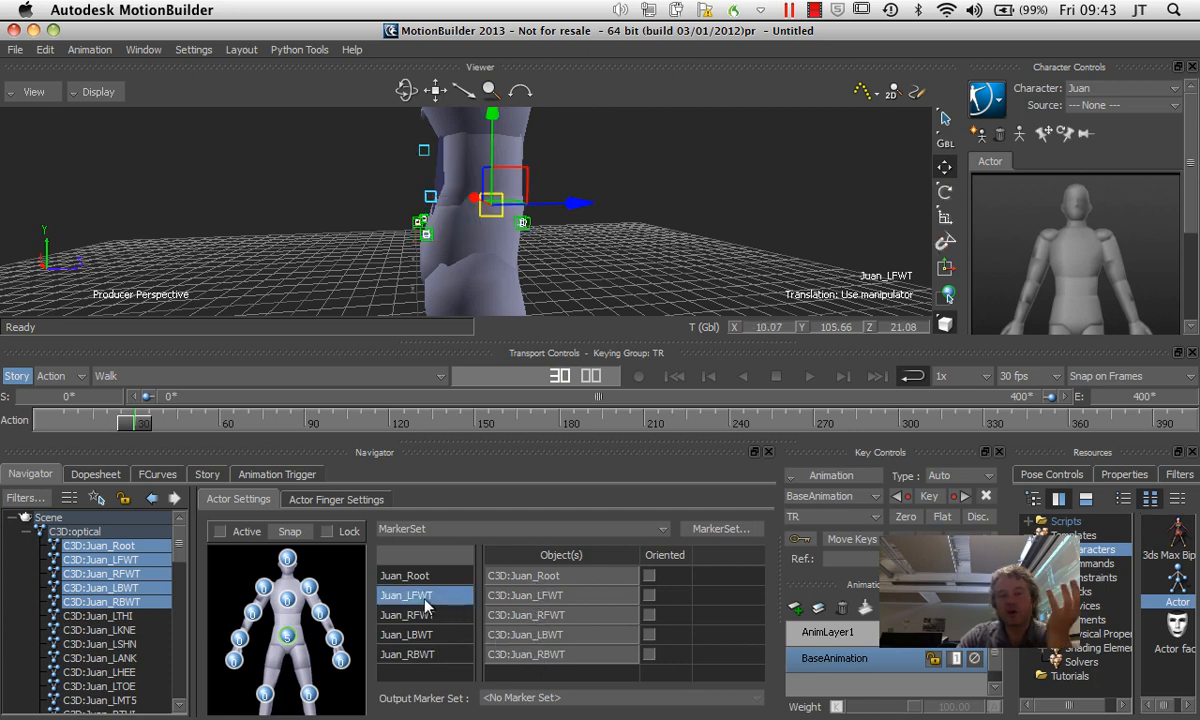
{"action": "left_click", "coordinate": [406, 596]}
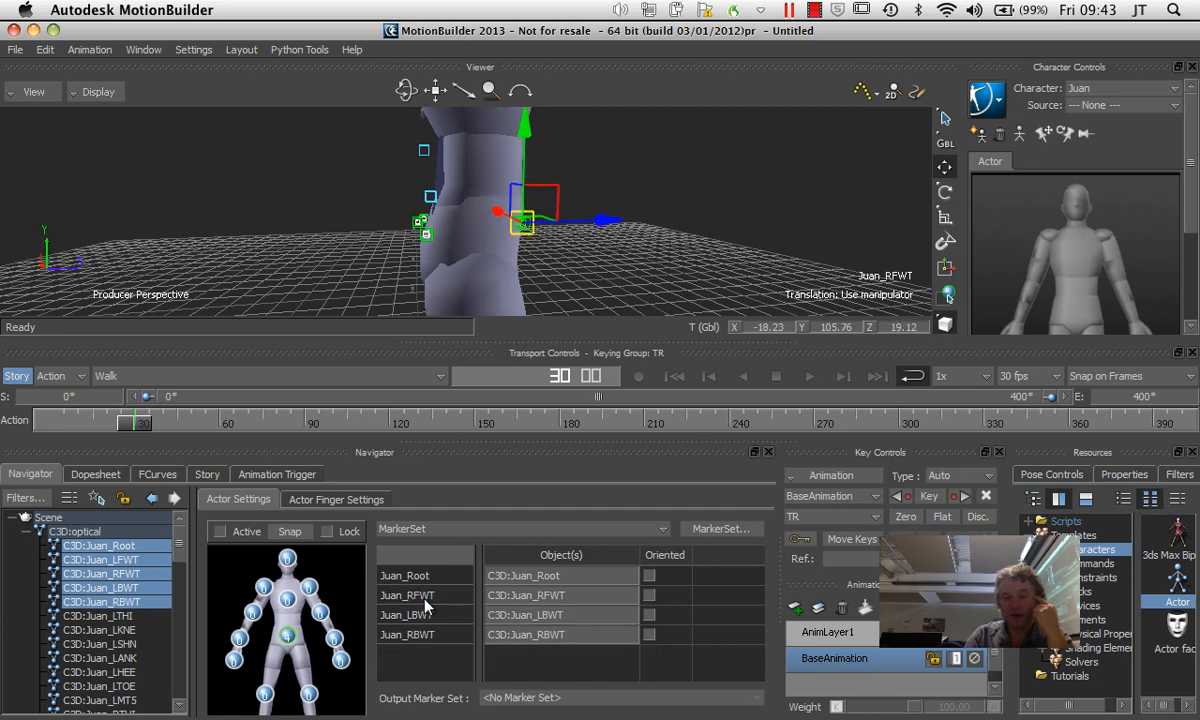
{"action": "mouse_move", "coordinate": [240, 580]}
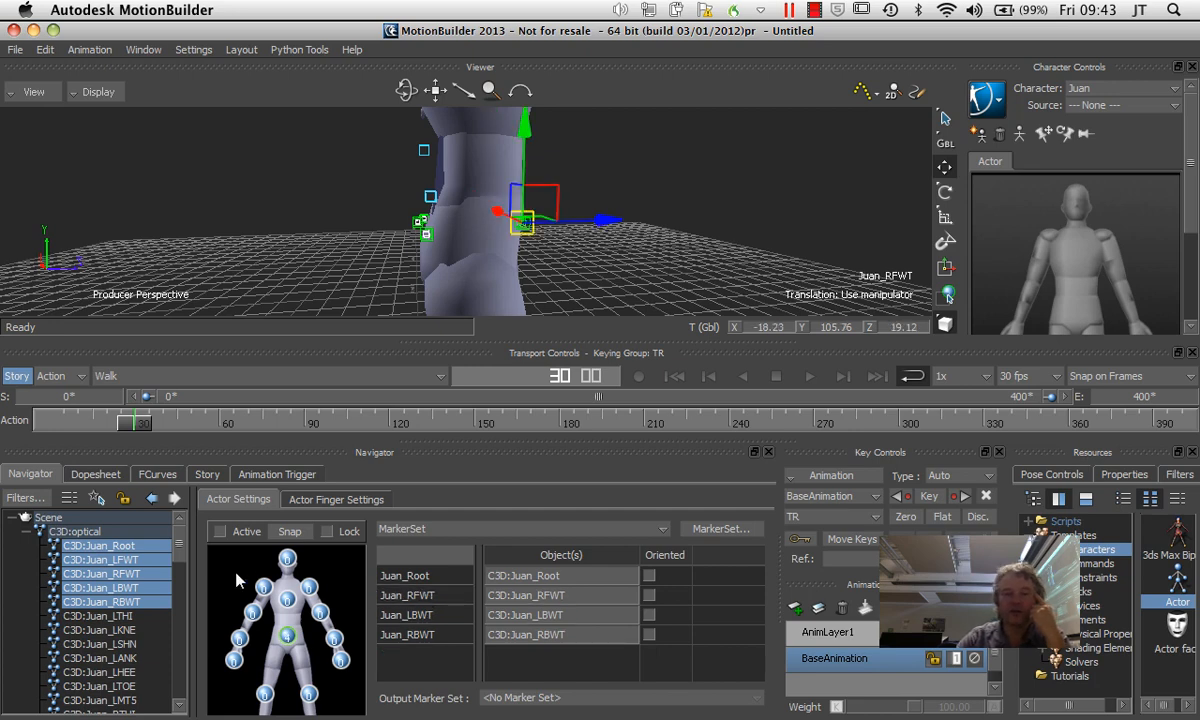
{"action": "left_click", "coordinate": [100, 560]}
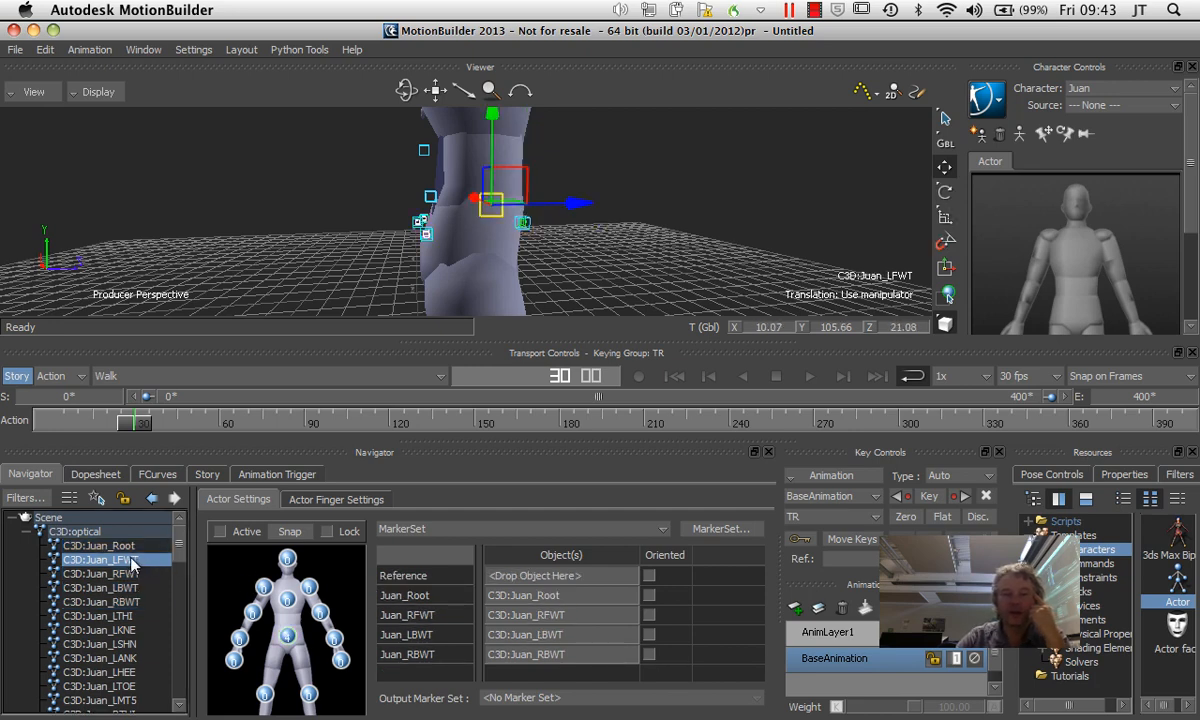
{"action": "left_click", "coordinate": [100, 572]}
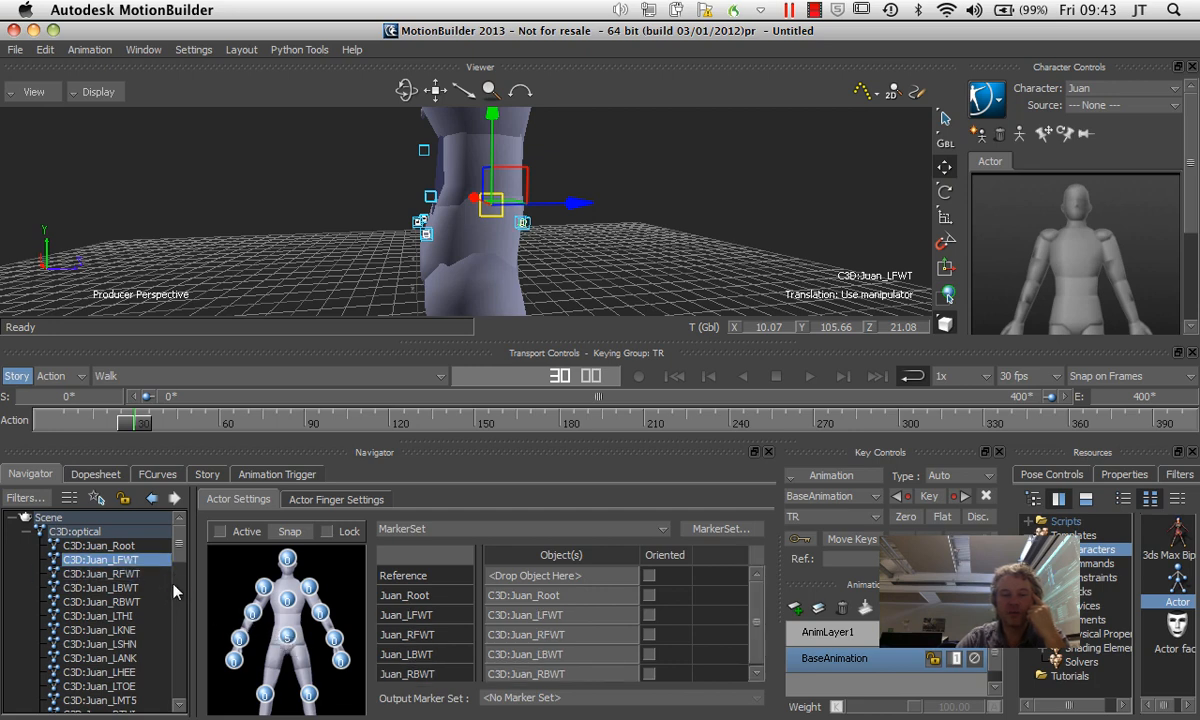
{"action": "scroll", "scroll_direction": "down", "scroll_amount": 3}
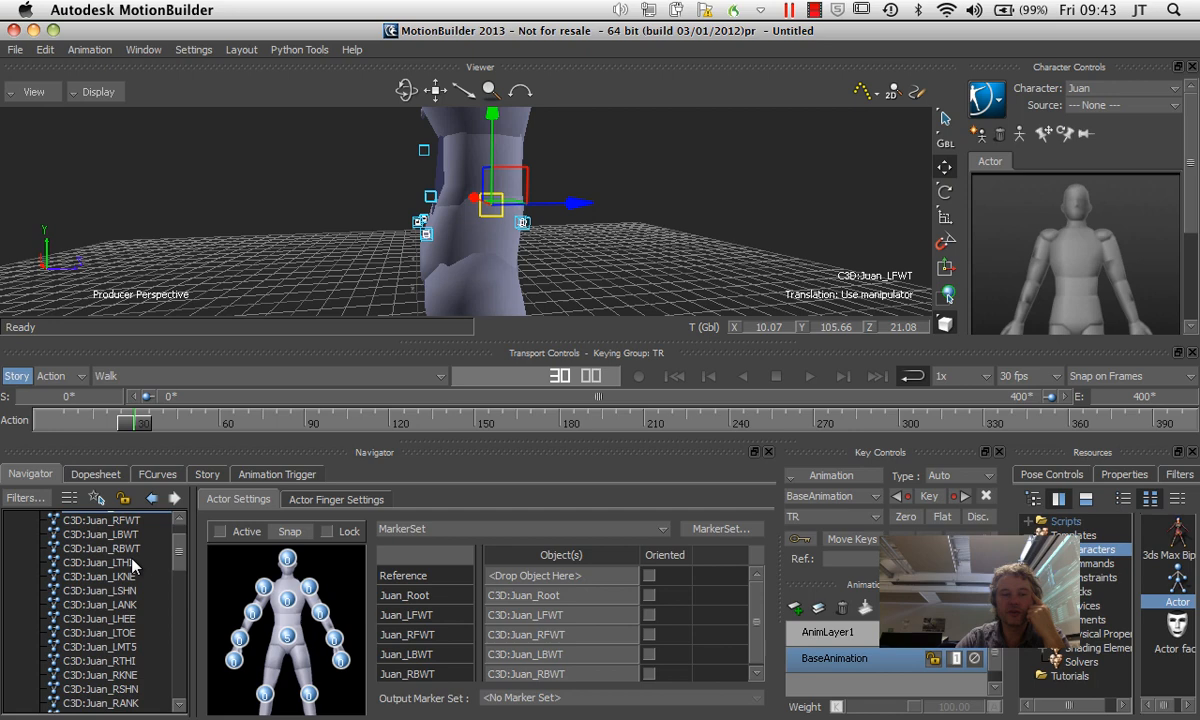
Gather the left thigh, knee, shin and ankle markers and put them on the actor's left leg and foot.
{"action": "left_click", "coordinate": [100, 562]}
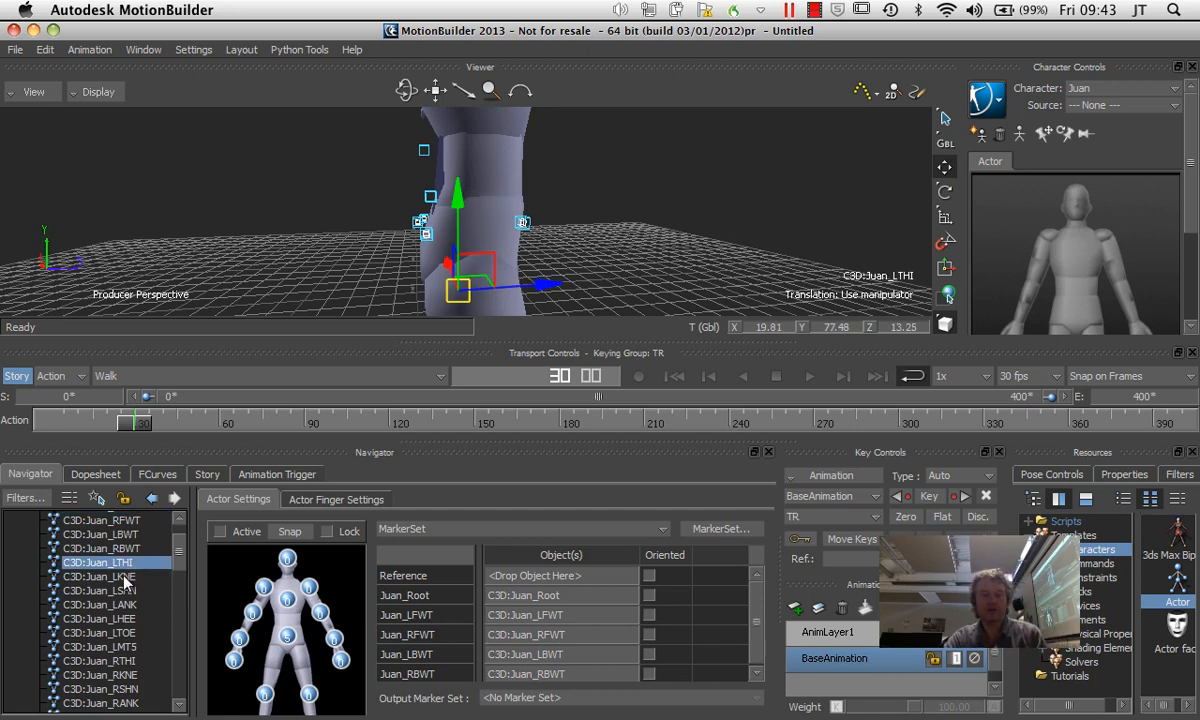
{"action": "left_click", "coordinate": [100, 576]}
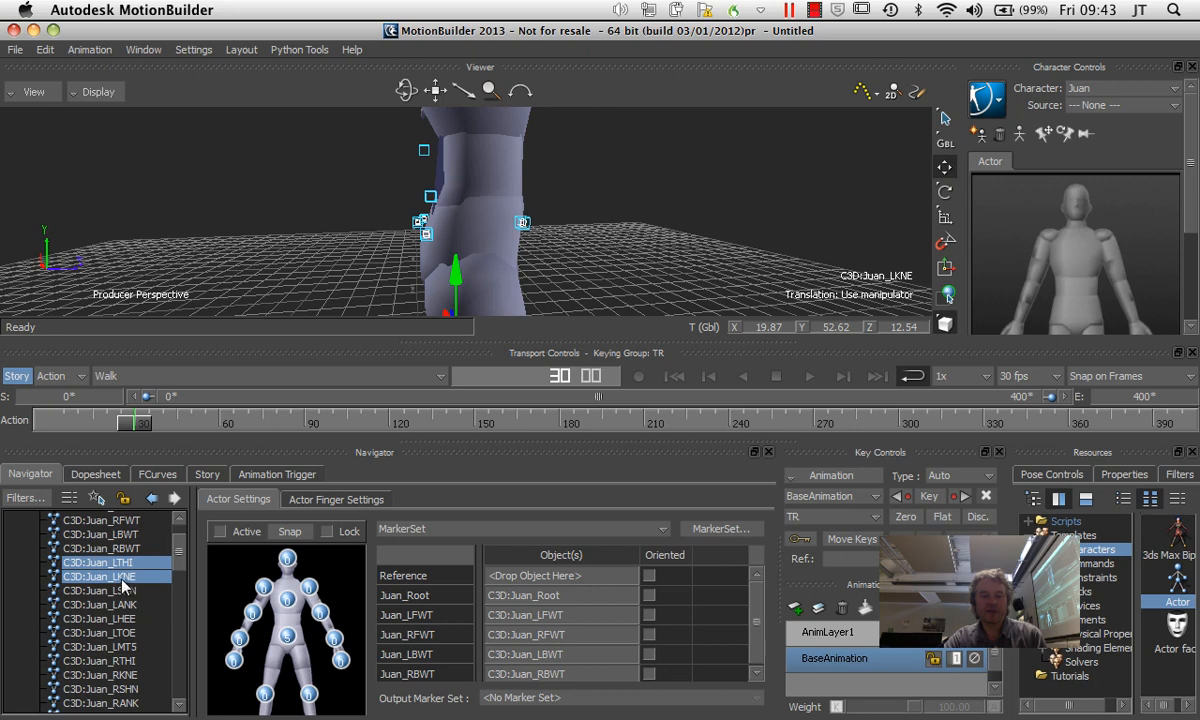
{"action": "left_click", "coordinate": [100, 590]}
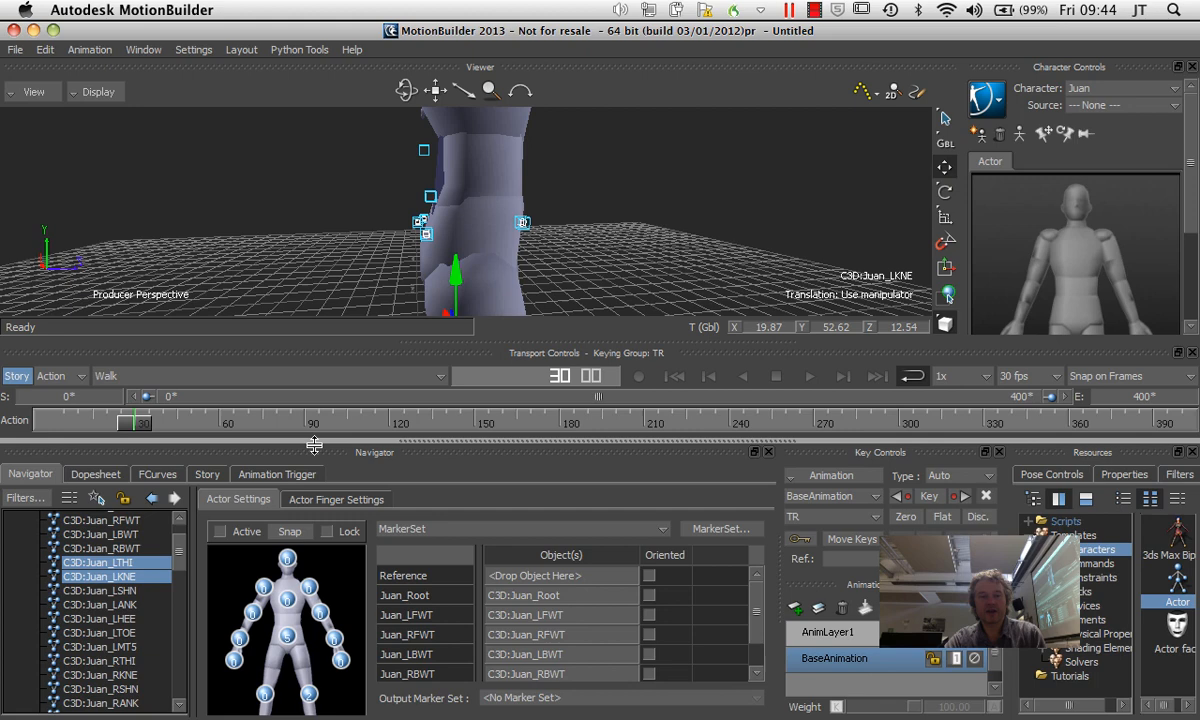
{"action": "mouse_move", "coordinate": [404, 362]}
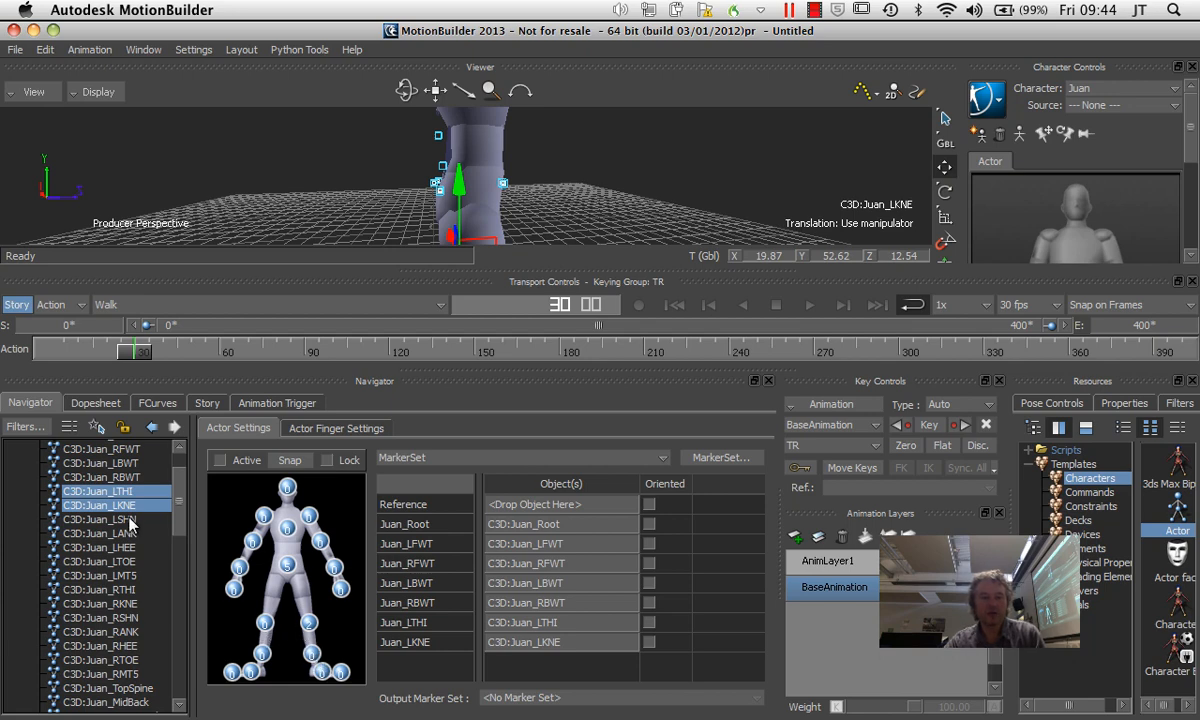
{"action": "left_click", "coordinate": [100, 532]}
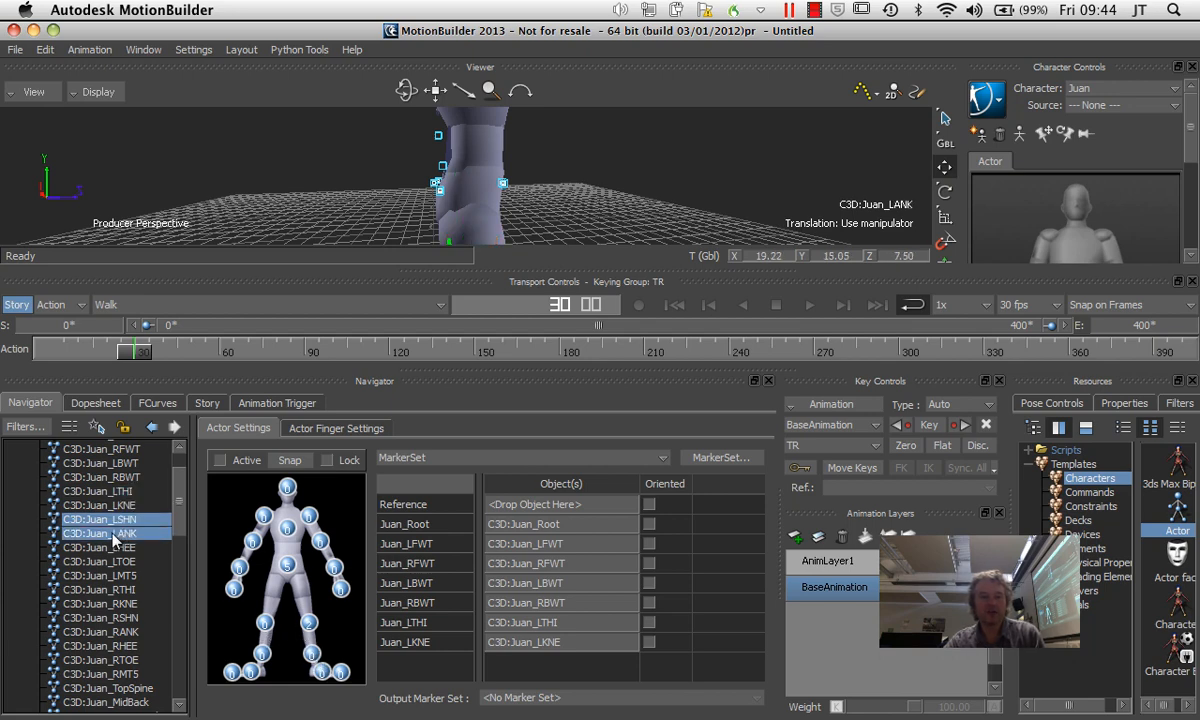
{"action": "left_click", "coordinate": [98, 548]}
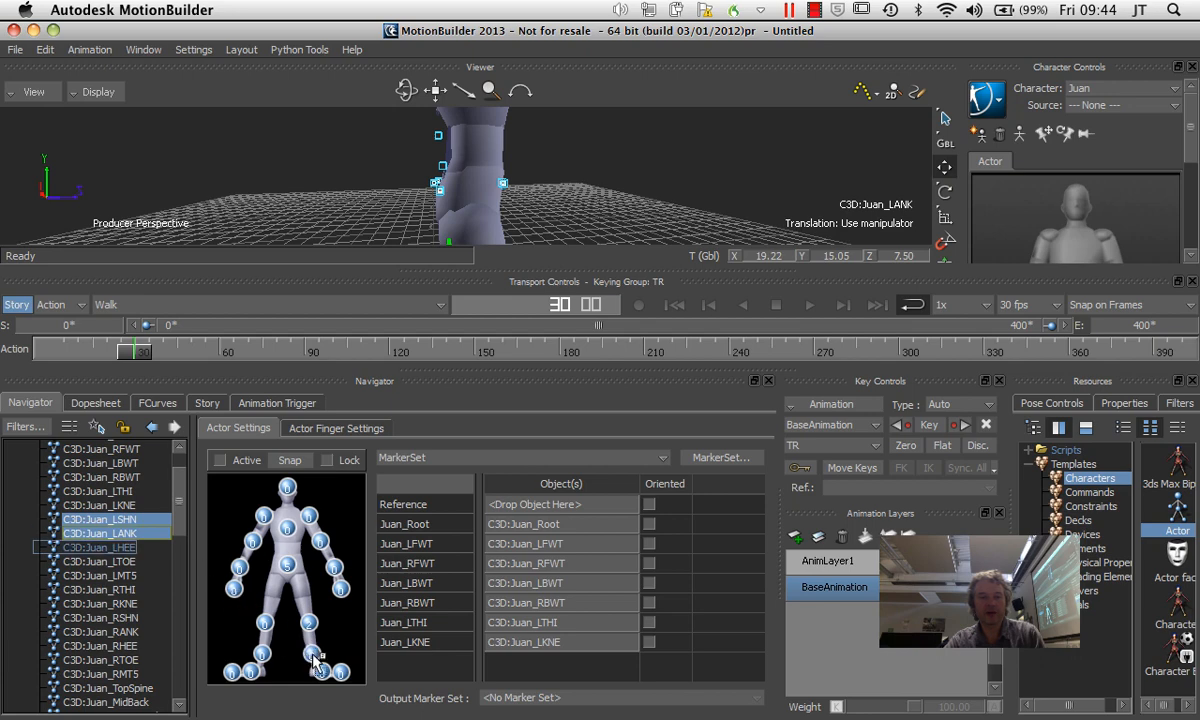
Group LHEE, LTOE, LMT5 and the right shin, ankle, RTOE and RMT5 markers for the feet.
{"action": "left_click", "coordinate": [100, 532]}
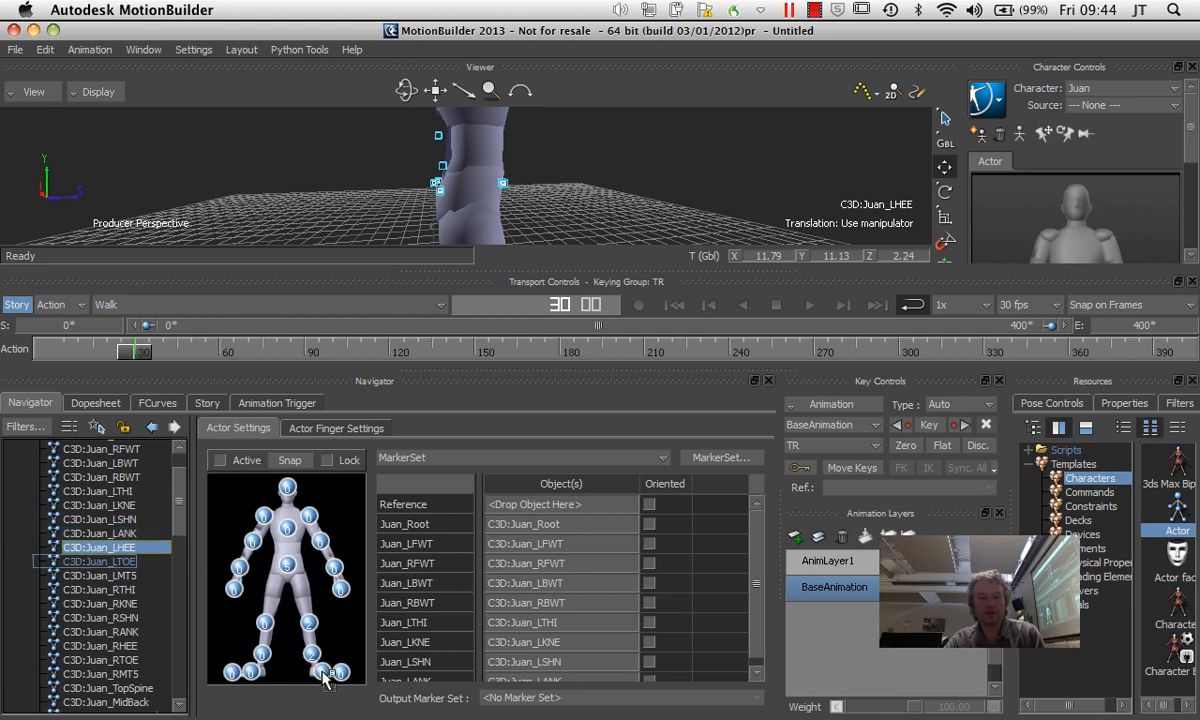
{"action": "left_click", "coordinate": [98, 560]}
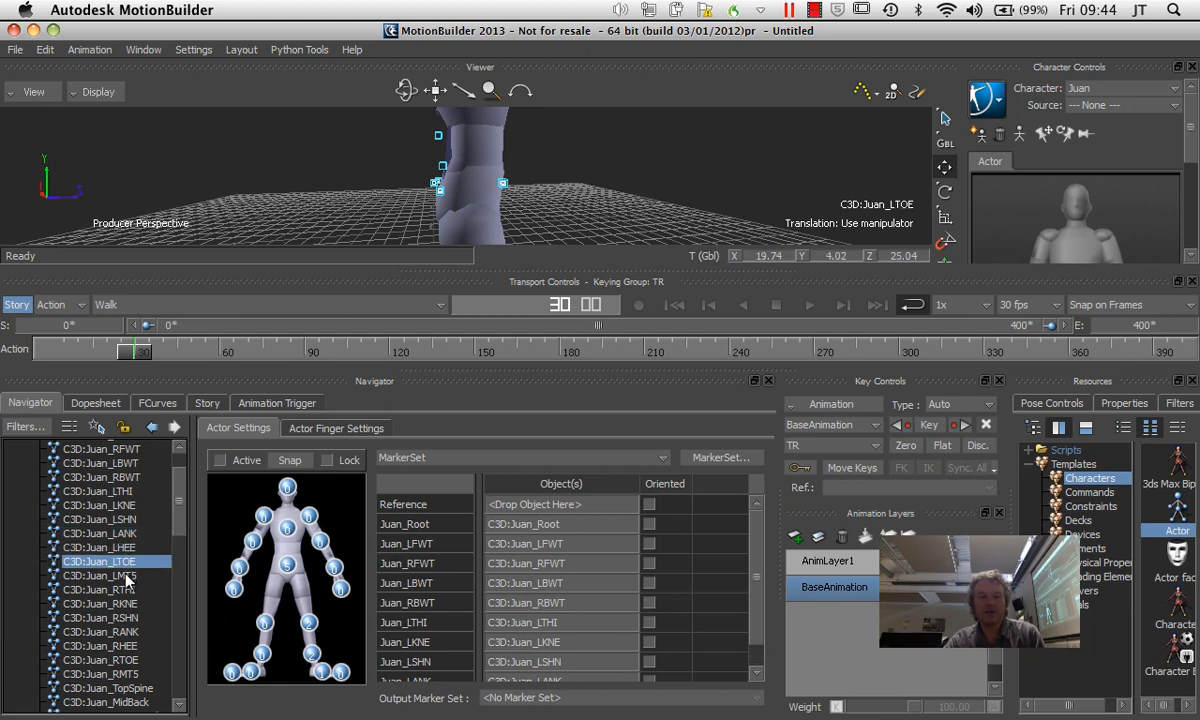
{"action": "left_click", "coordinate": [98, 576]}
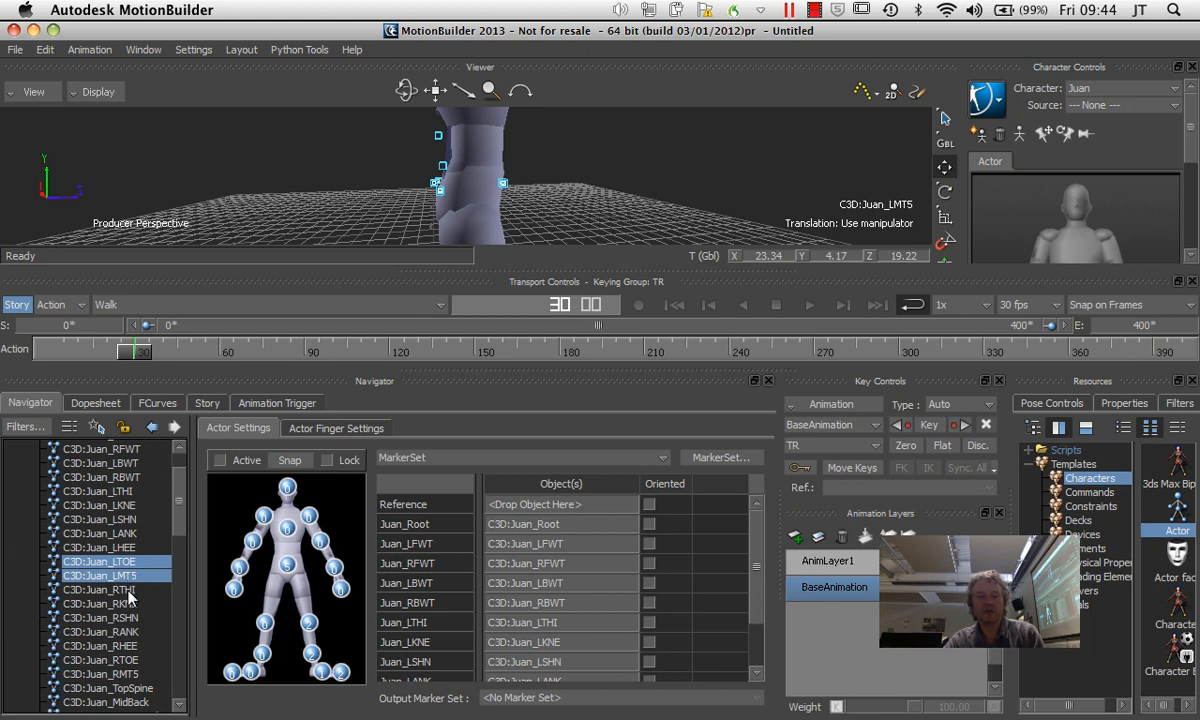
{"action": "left_click", "coordinate": [100, 604]}
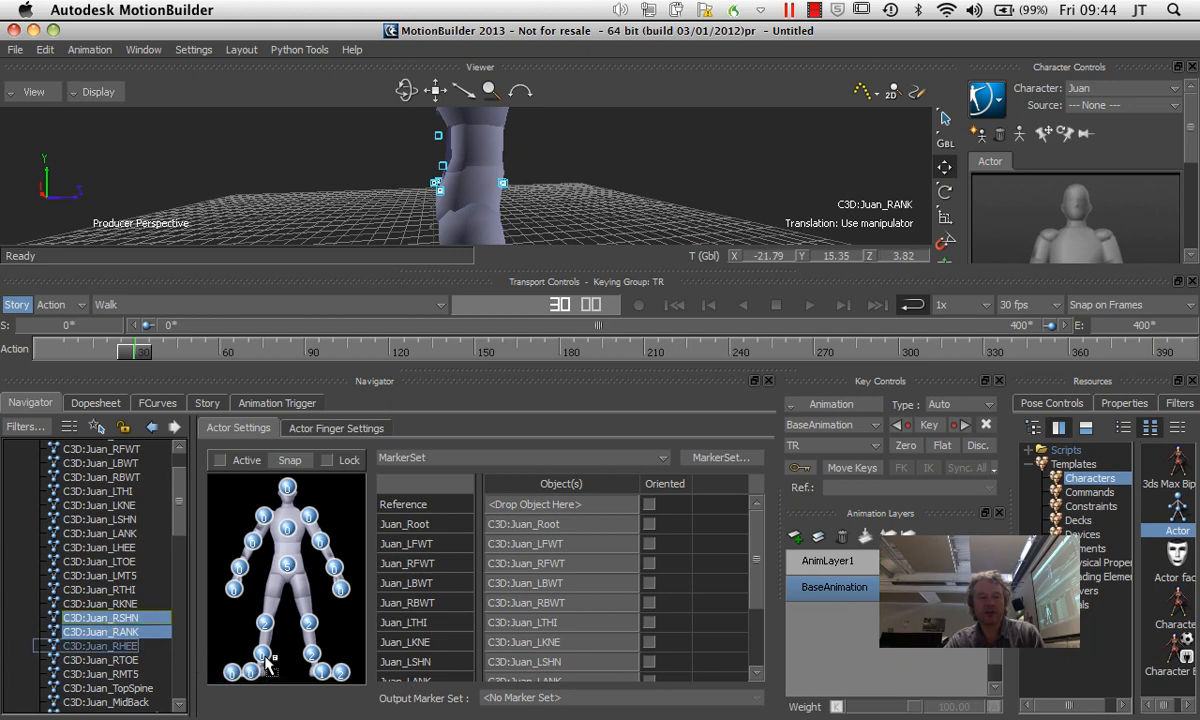
{"action": "left_click", "coordinate": [100, 660]}
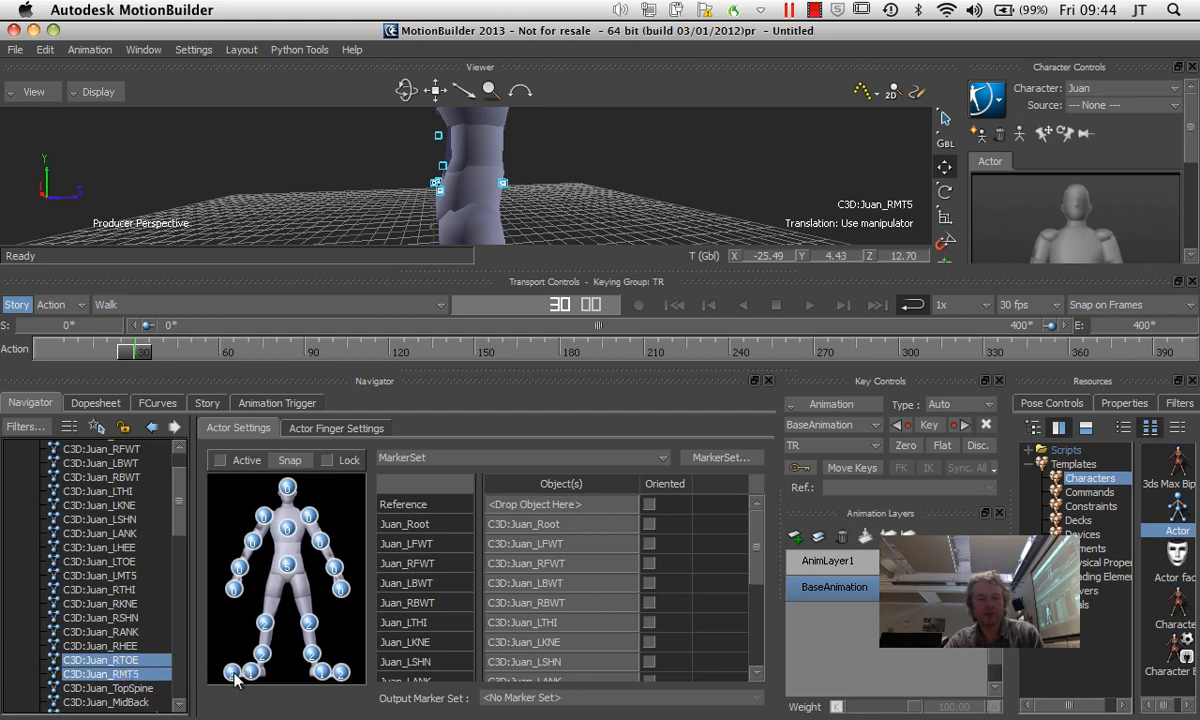
{"action": "scroll", "scroll_direction": "down", "scroll_amount": 3}
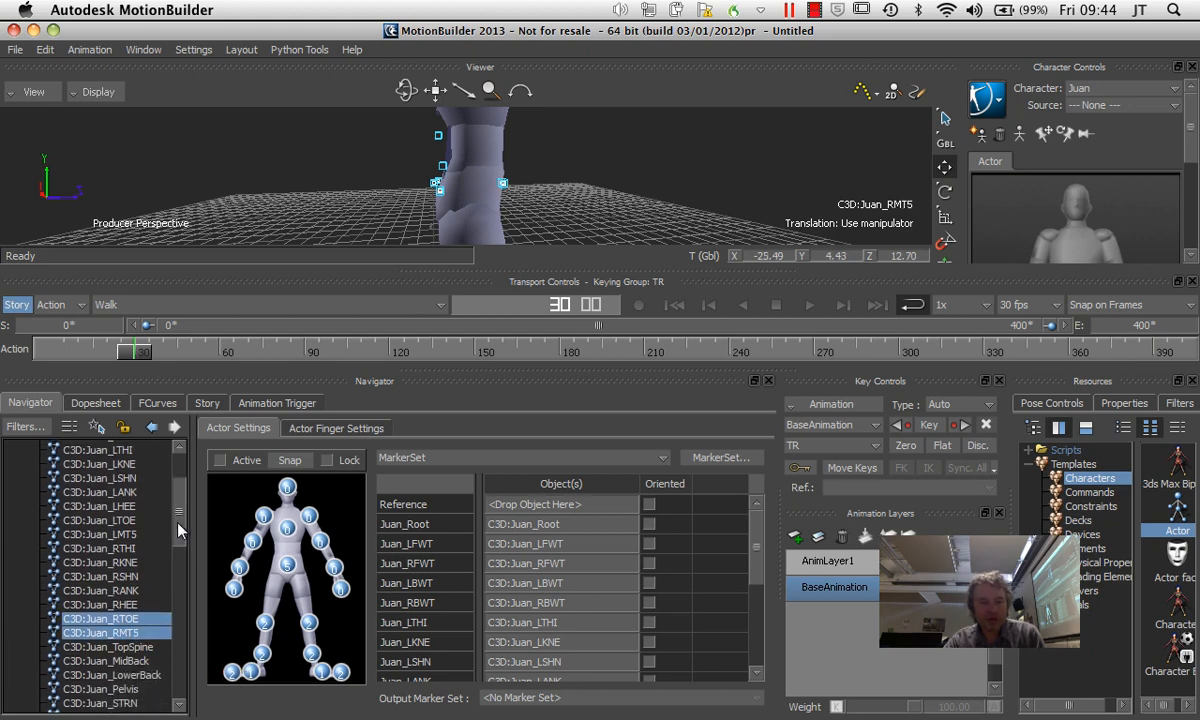
{"action": "scroll", "scroll_direction": "down", "scroll_amount": 3}
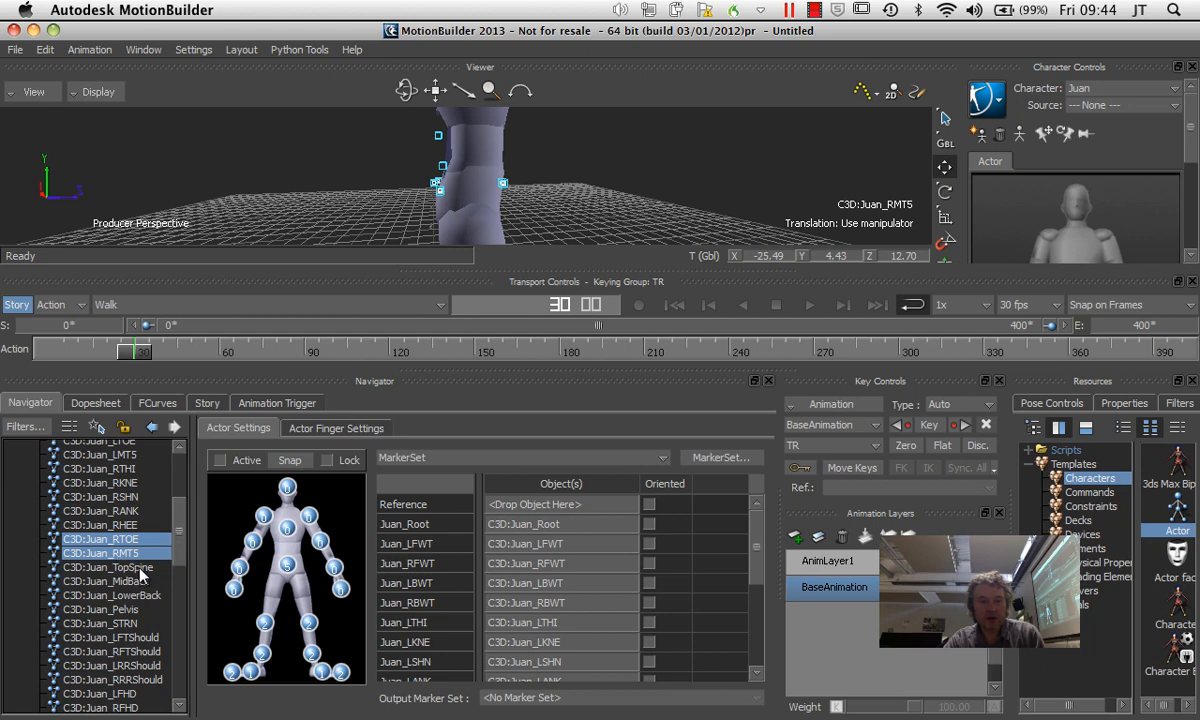
Gather TopSpine, MidBack, the front shoulder markers and LRRShould for the actor's torso.
{"action": "left_click", "coordinate": [110, 568]}
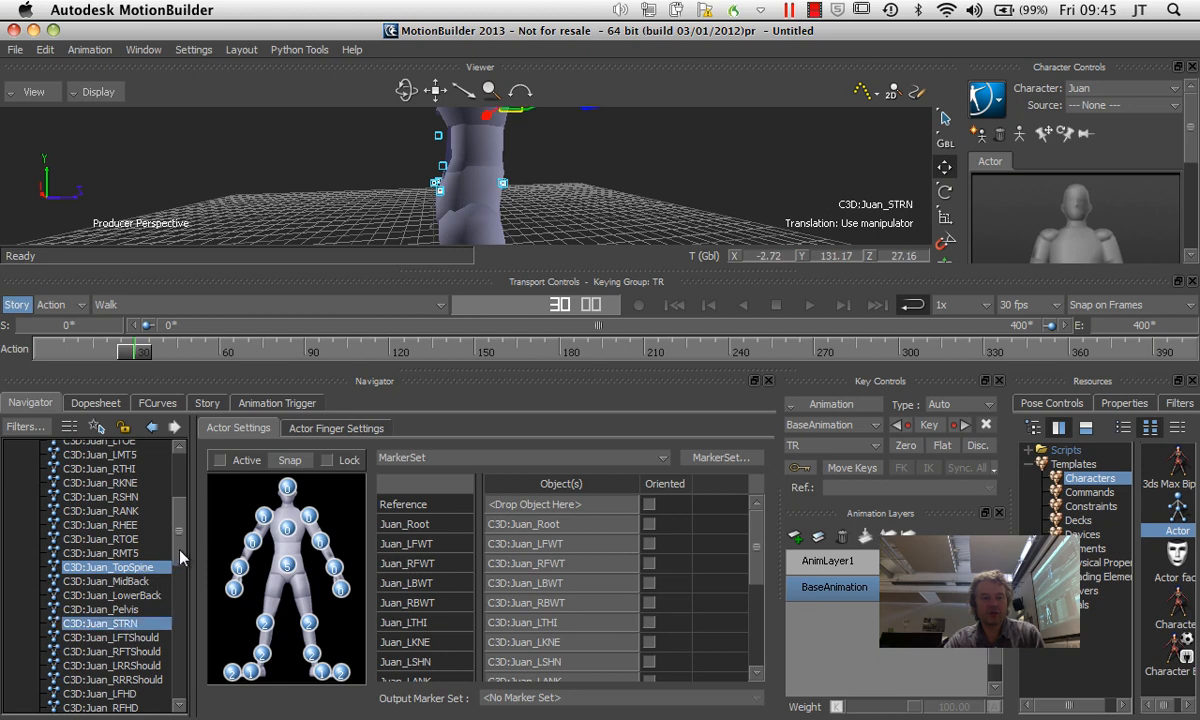
{"action": "scroll", "scroll_direction": "down", "scroll_amount": 3}
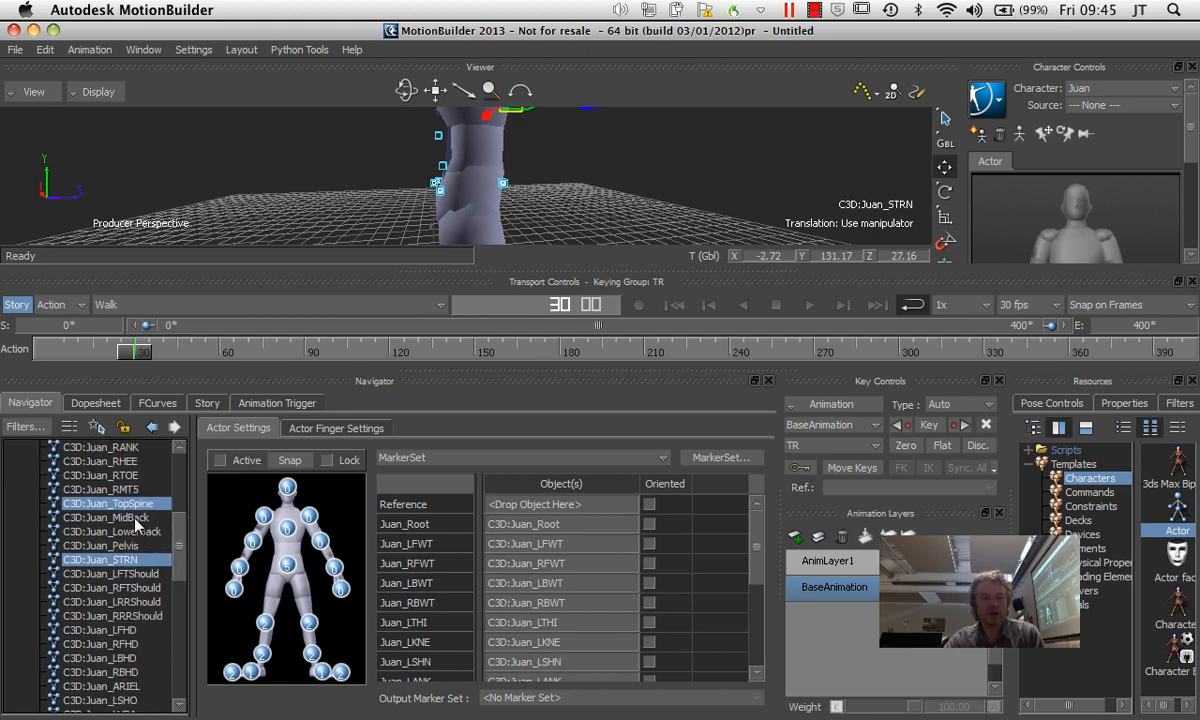
{"action": "left_click", "coordinate": [108, 516]}
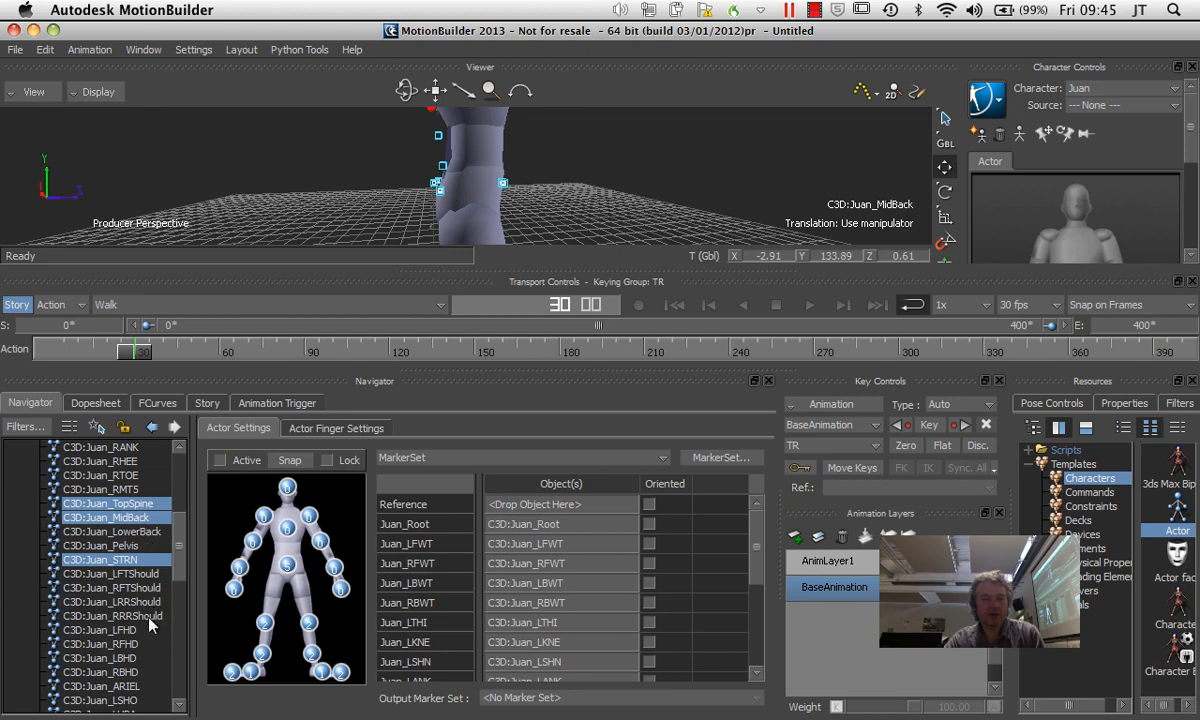
{"action": "mouse_move", "coordinate": [152, 604]}
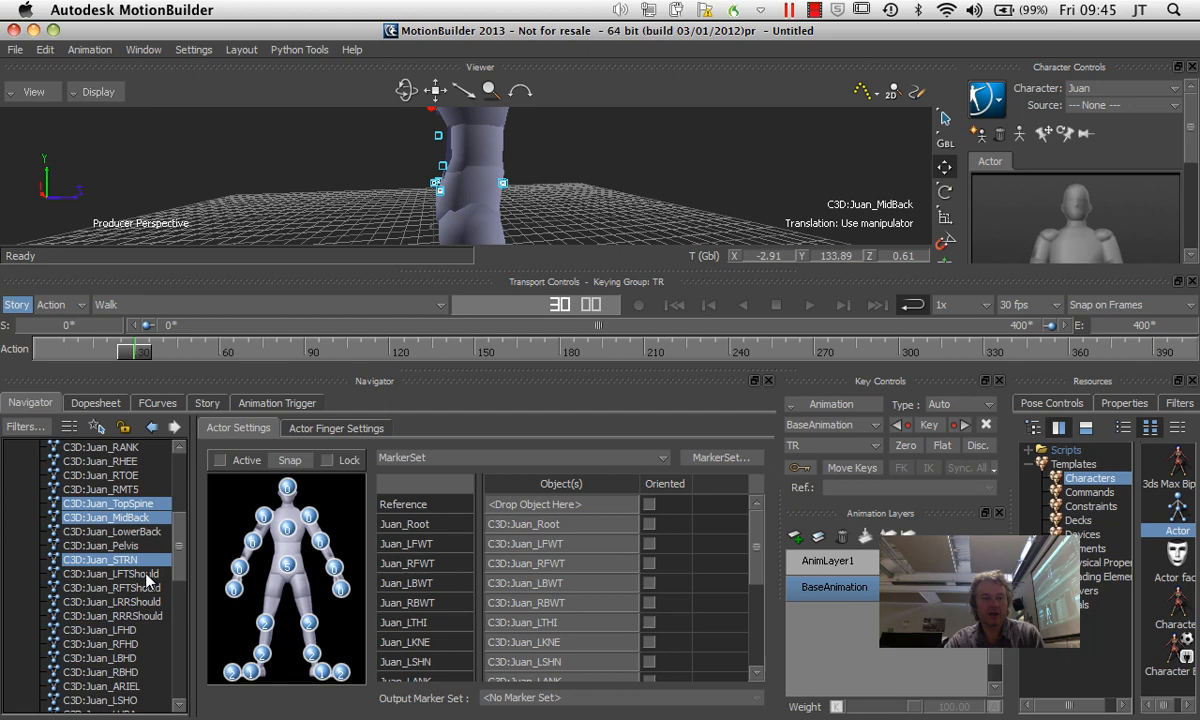
{"action": "left_click", "coordinate": [110, 588]}
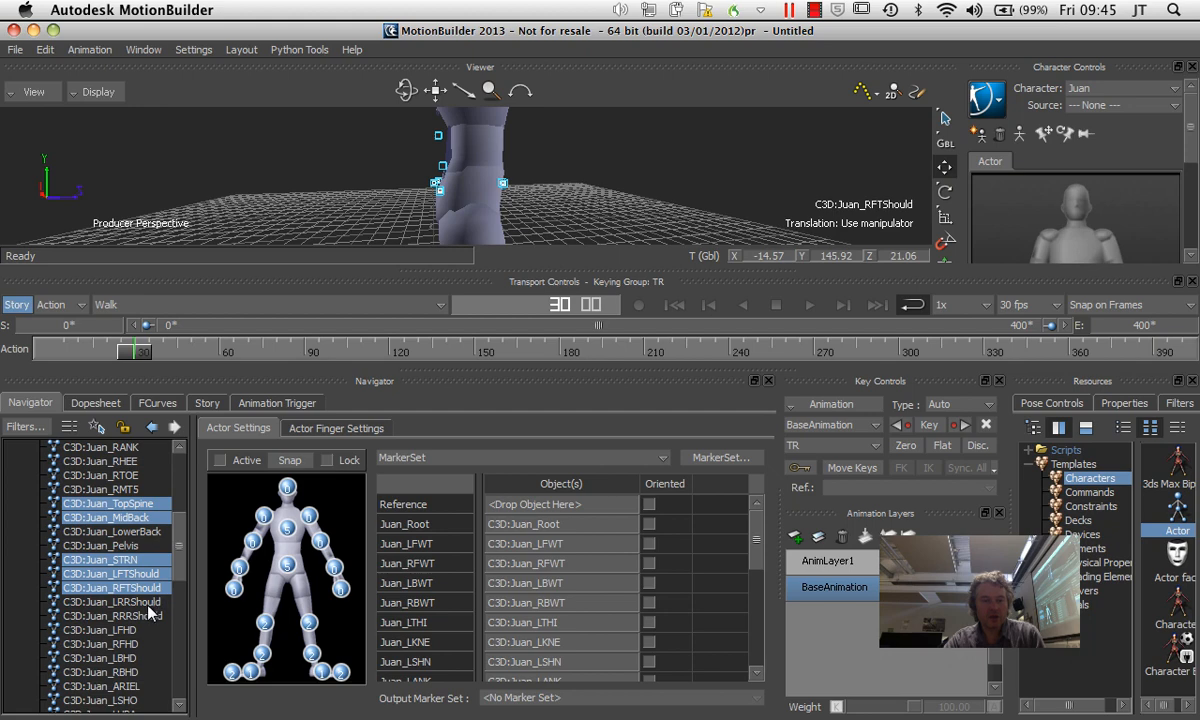
{"action": "left_click", "coordinate": [112, 600]}
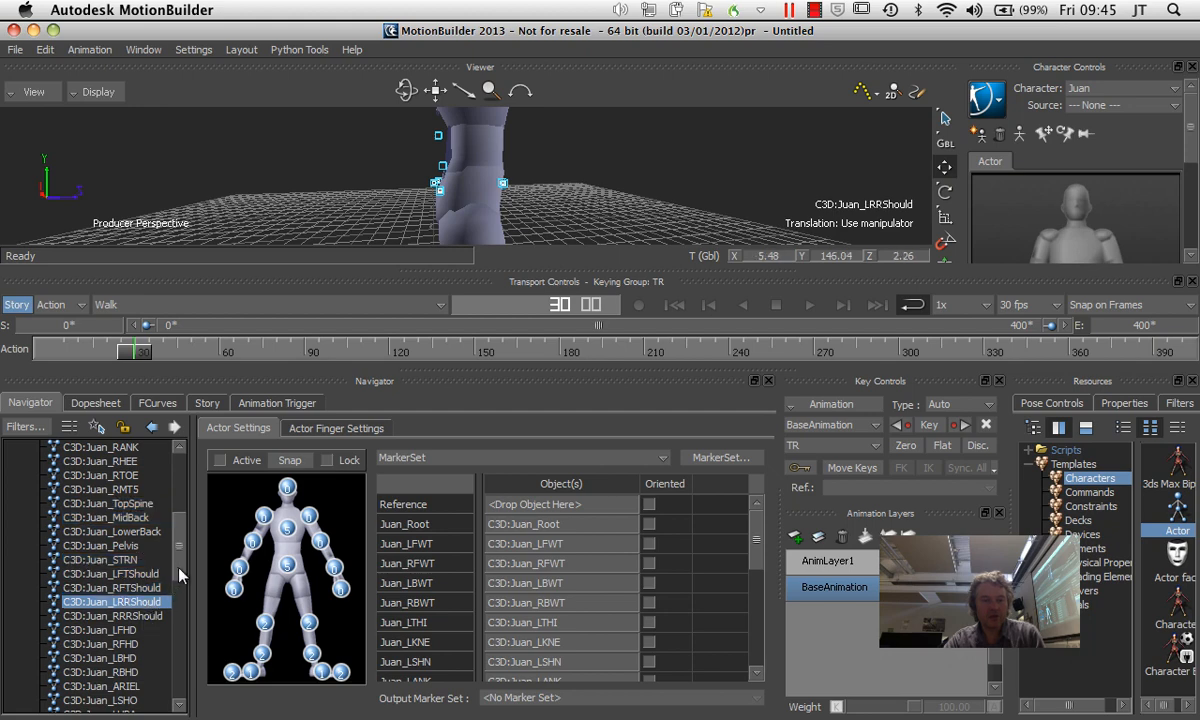
Gather the LPHD and other head markers, LSHO, RSHO shoulders and LUPA, LELB arm markers.
{"action": "left_click", "coordinate": [116, 592]}
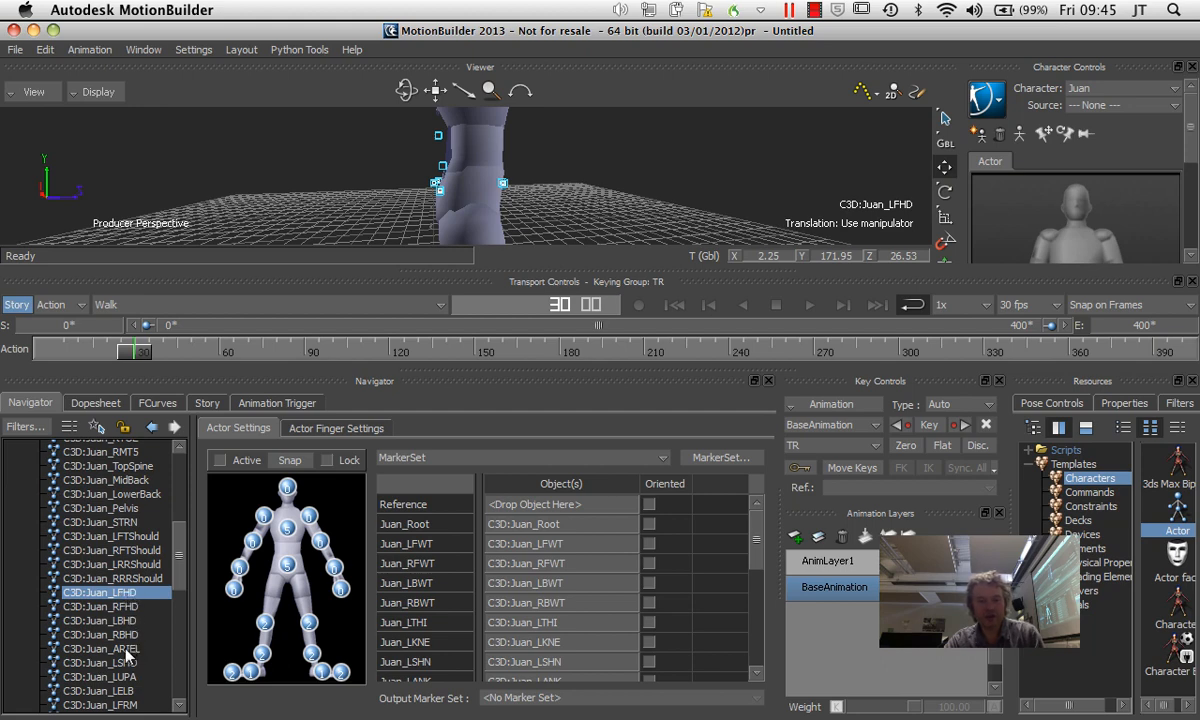
{"action": "left_click", "coordinate": [100, 648]}
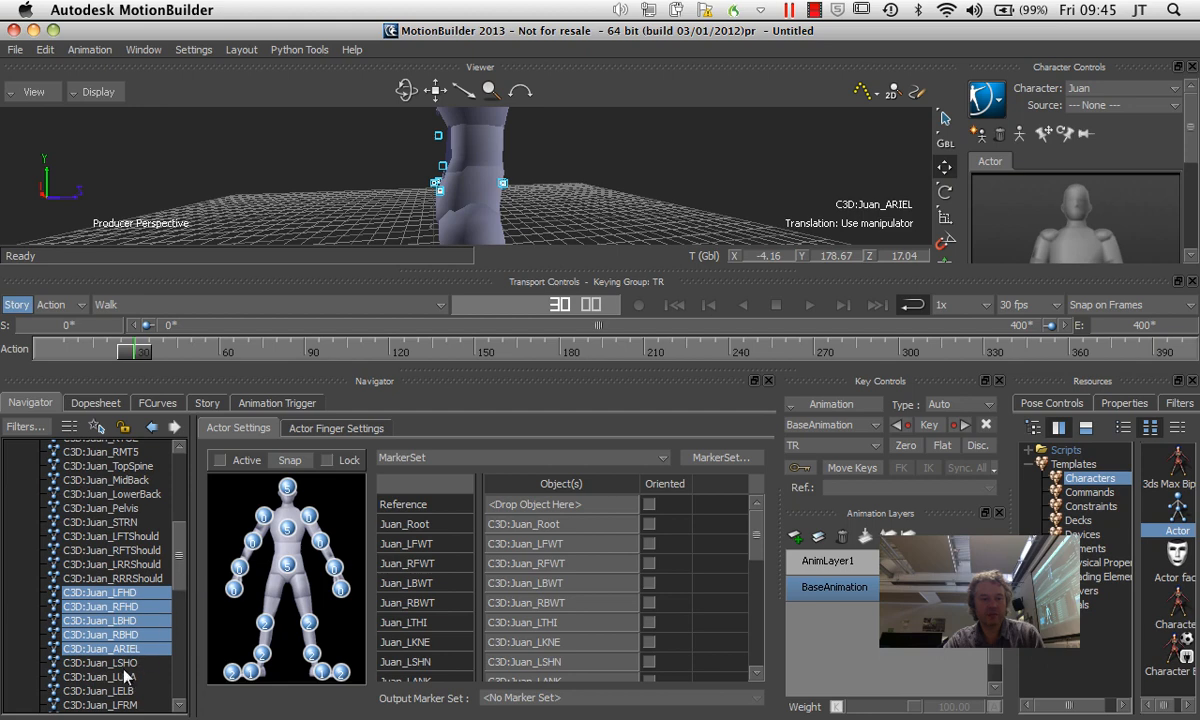
{"action": "left_click", "coordinate": [100, 662]}
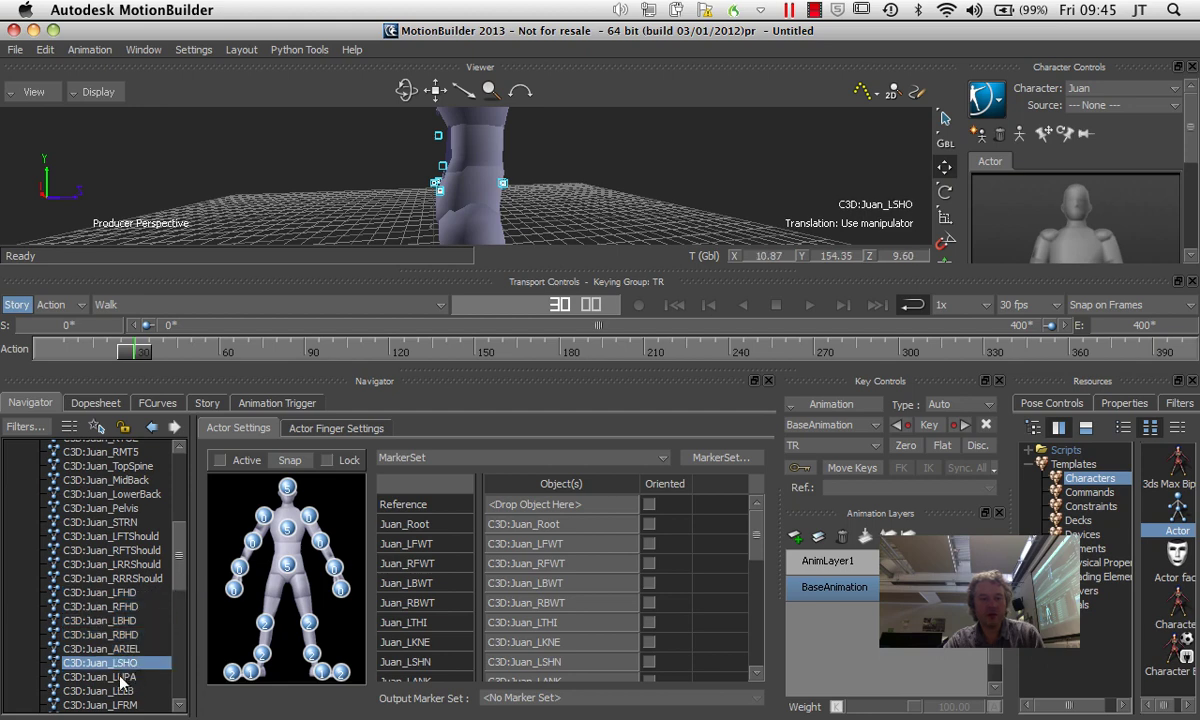
{"action": "mouse_move", "coordinate": [138, 688]}
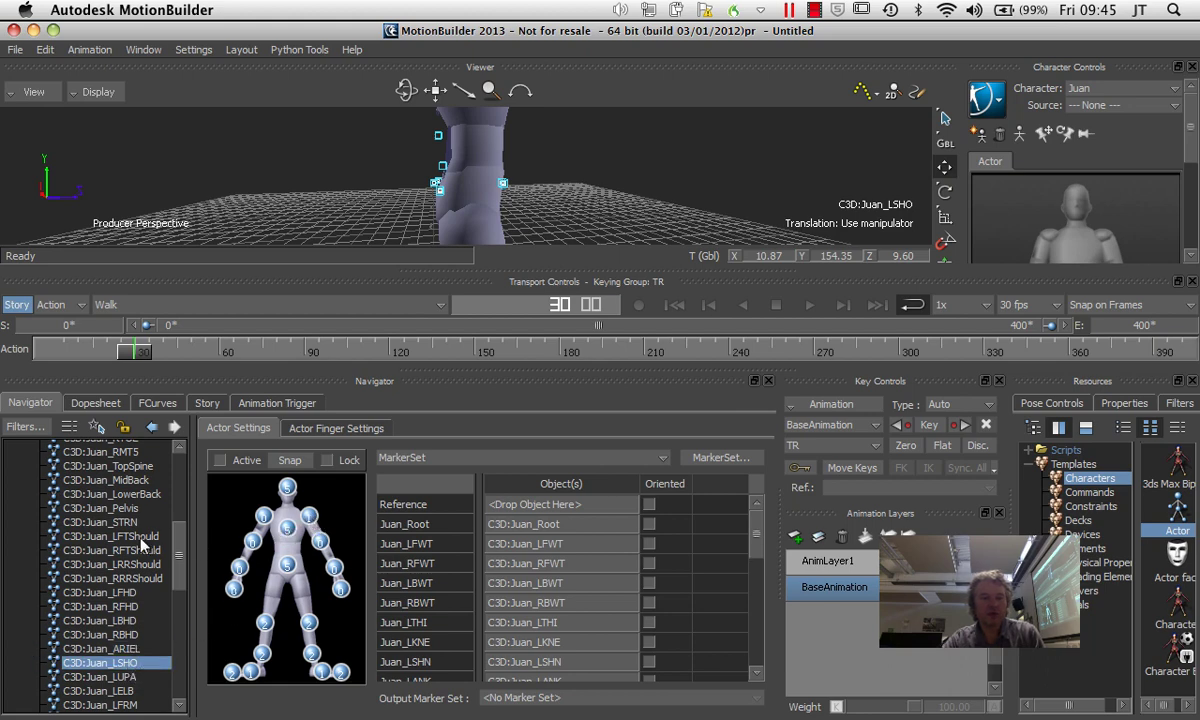
{"action": "left_click", "coordinate": [110, 564]}
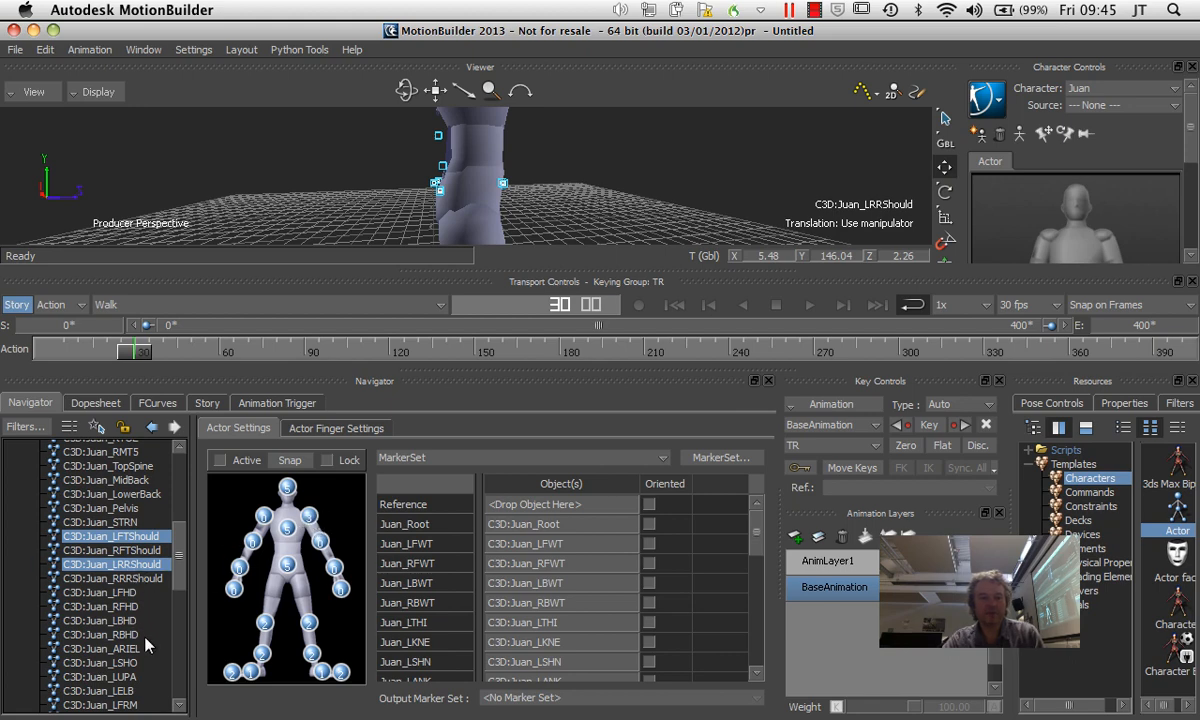
{"action": "left_click", "coordinate": [100, 676]}
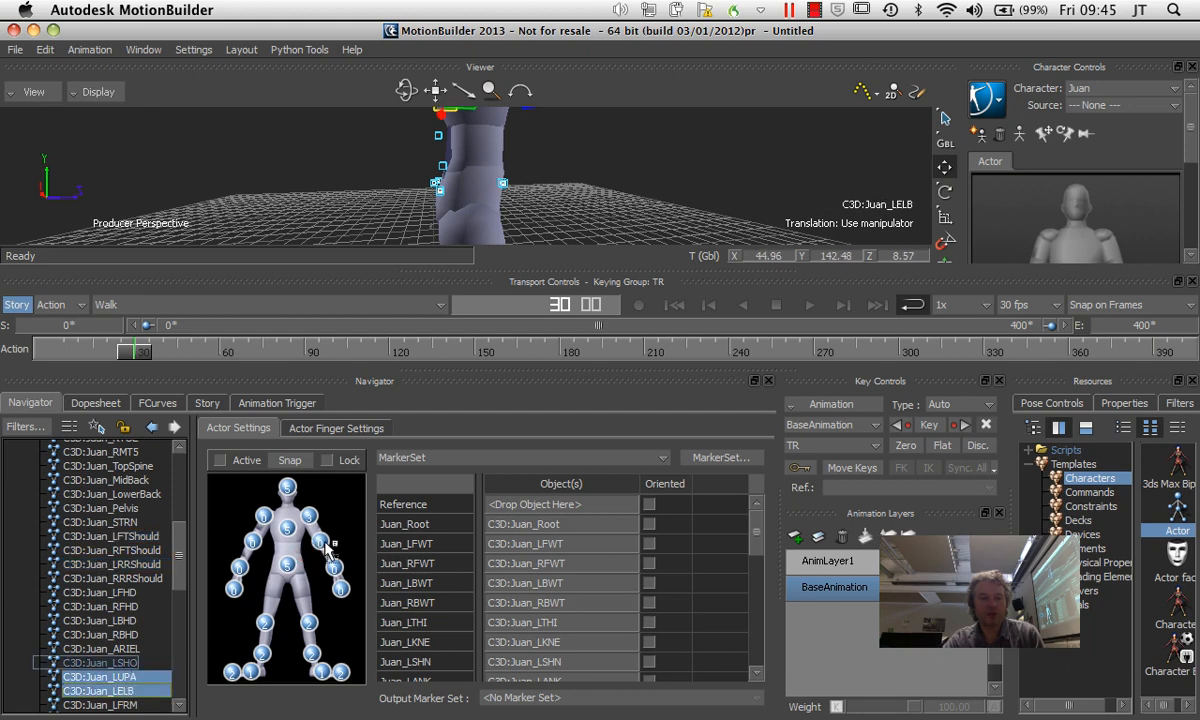
{"action": "scroll", "scroll_direction": "down", "scroll_amount": 3}
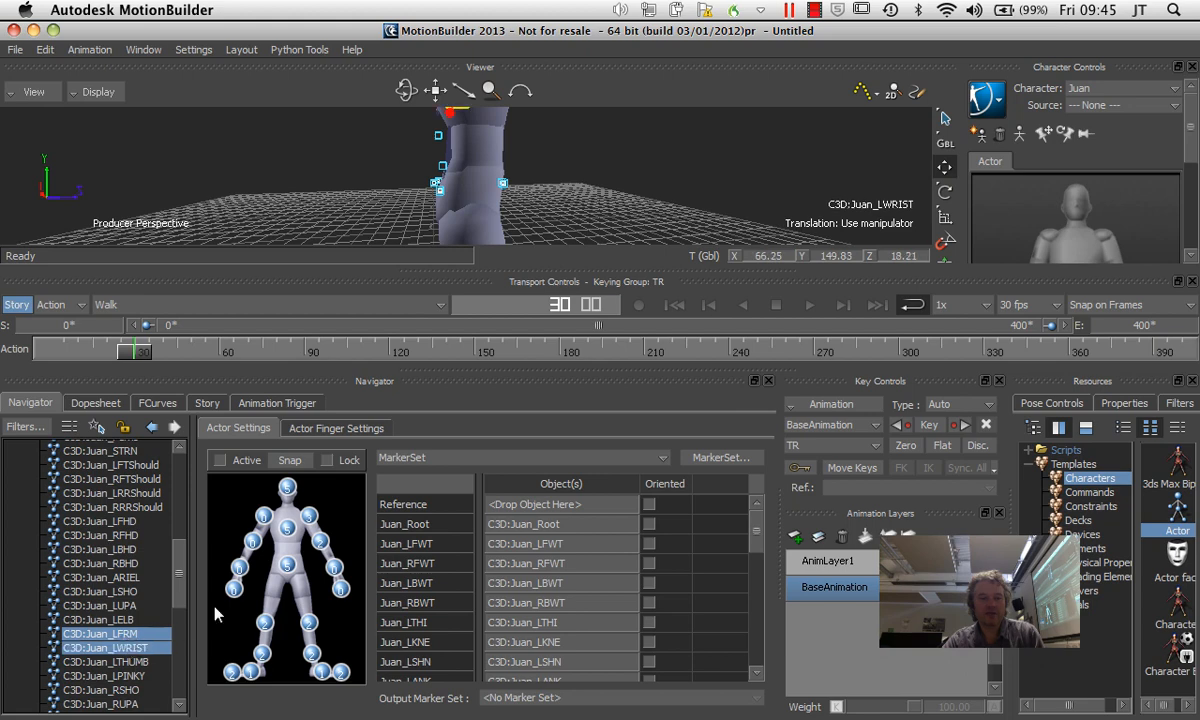
{"action": "mouse_move", "coordinate": [158, 652]}
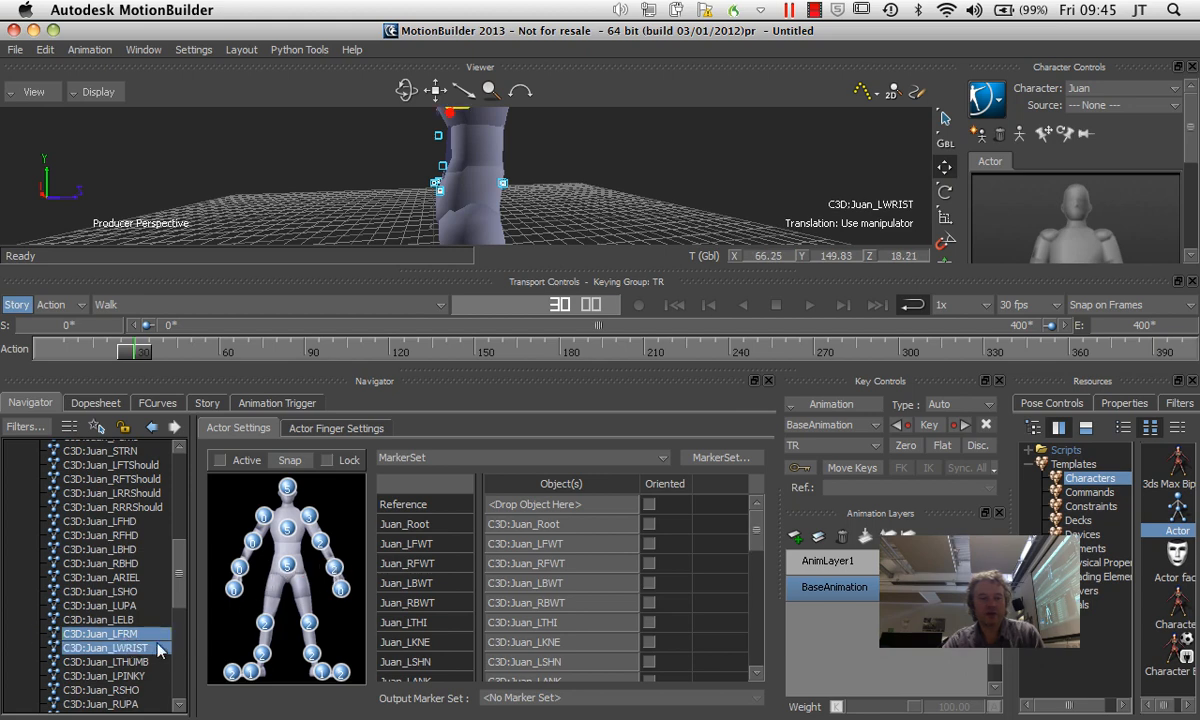
{"action": "left_click", "coordinate": [100, 660]}
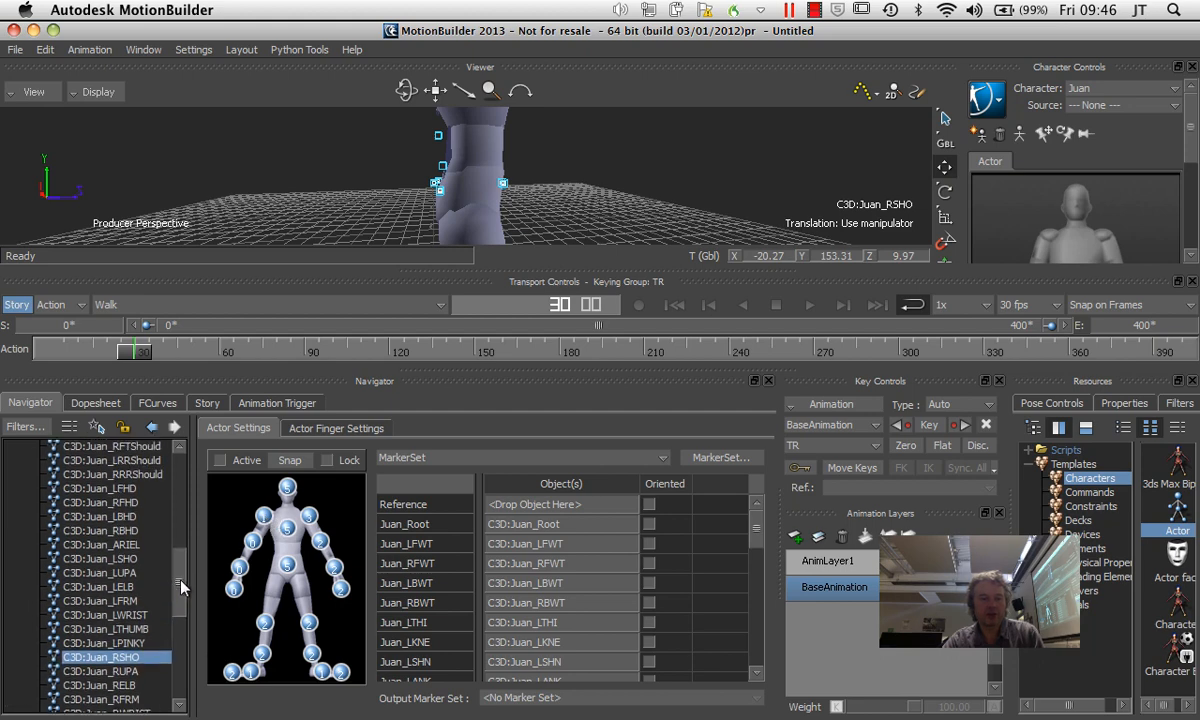
Pick RRRShould and assign RELB and RFRM to the actor's right forearm.
{"action": "scroll", "scroll_direction": "up", "scroll_amount": 3}
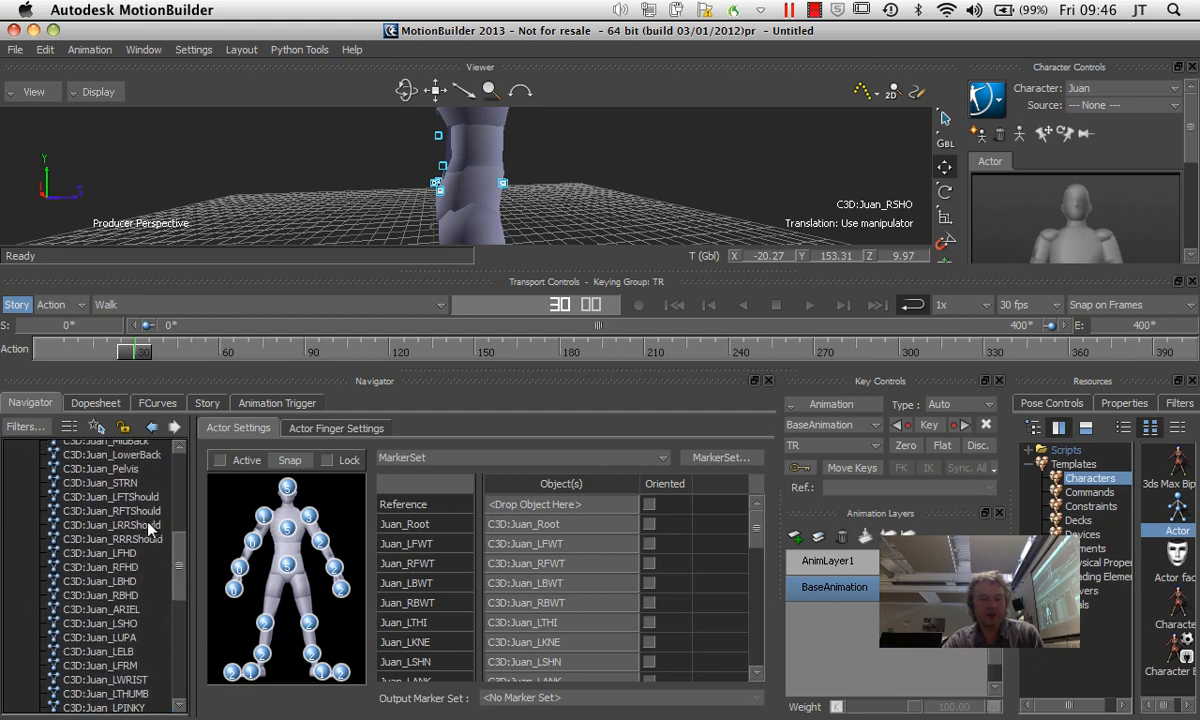
{"action": "left_click", "coordinate": [112, 540]}
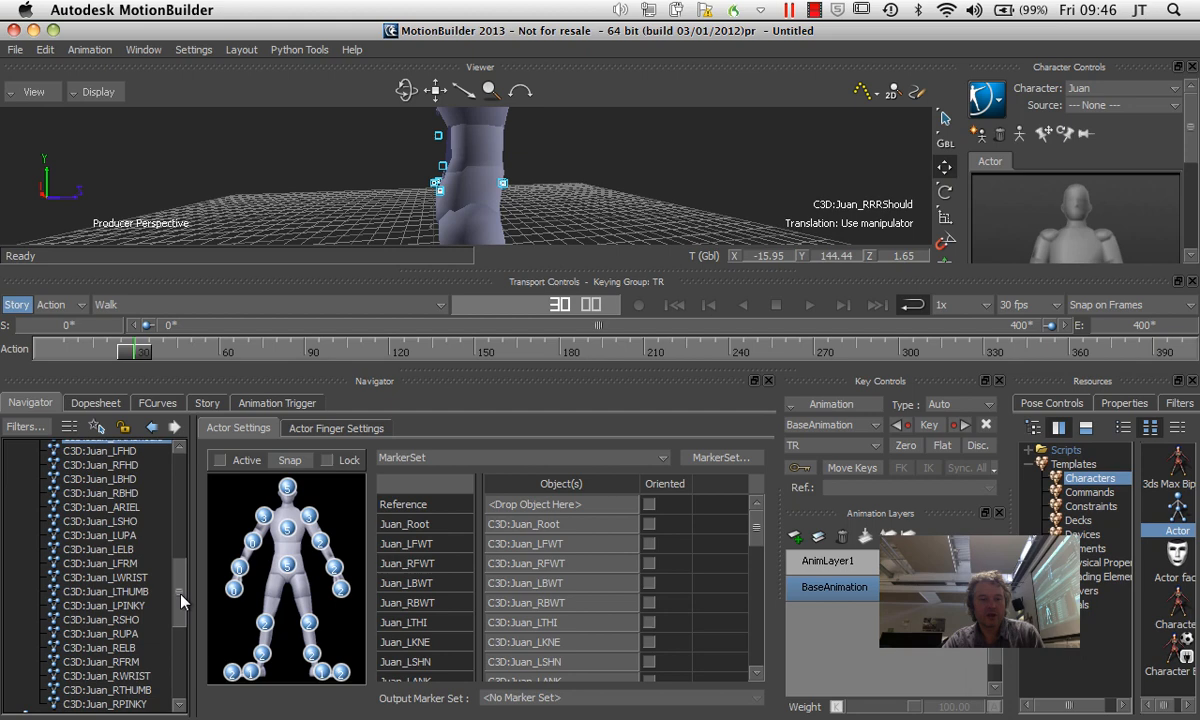
{"action": "scroll", "scroll_direction": "down", "scroll_amount": 3}
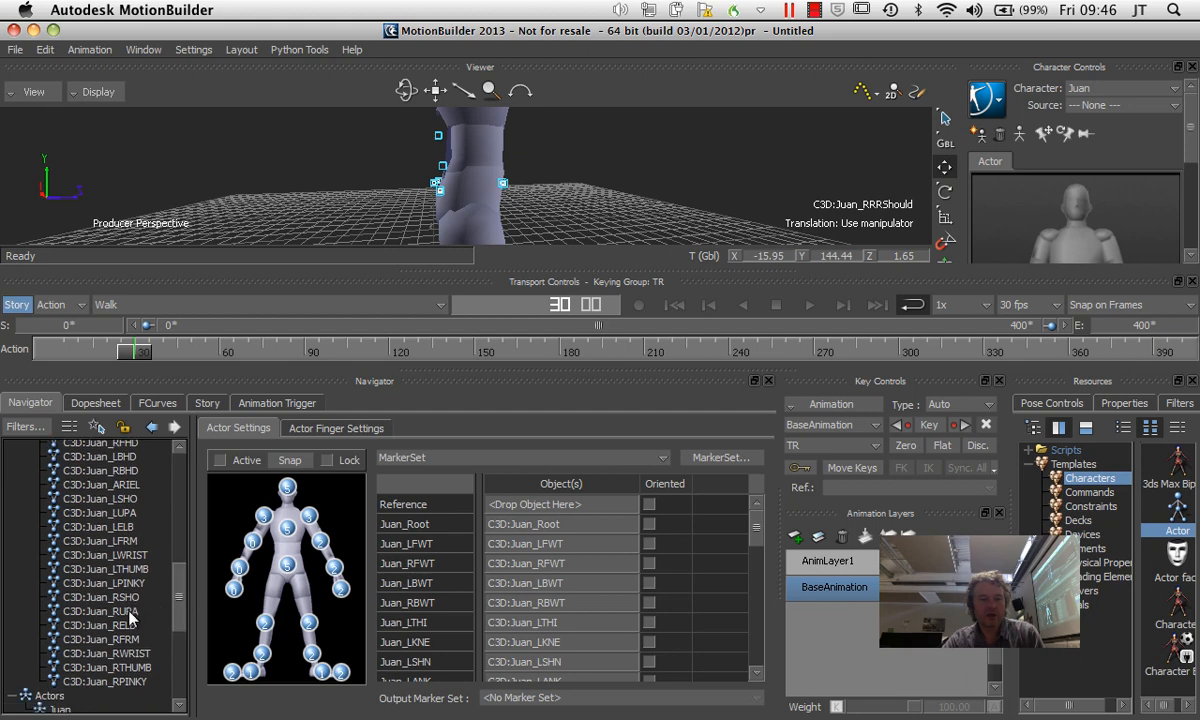
{"action": "left_click", "coordinate": [100, 624]}
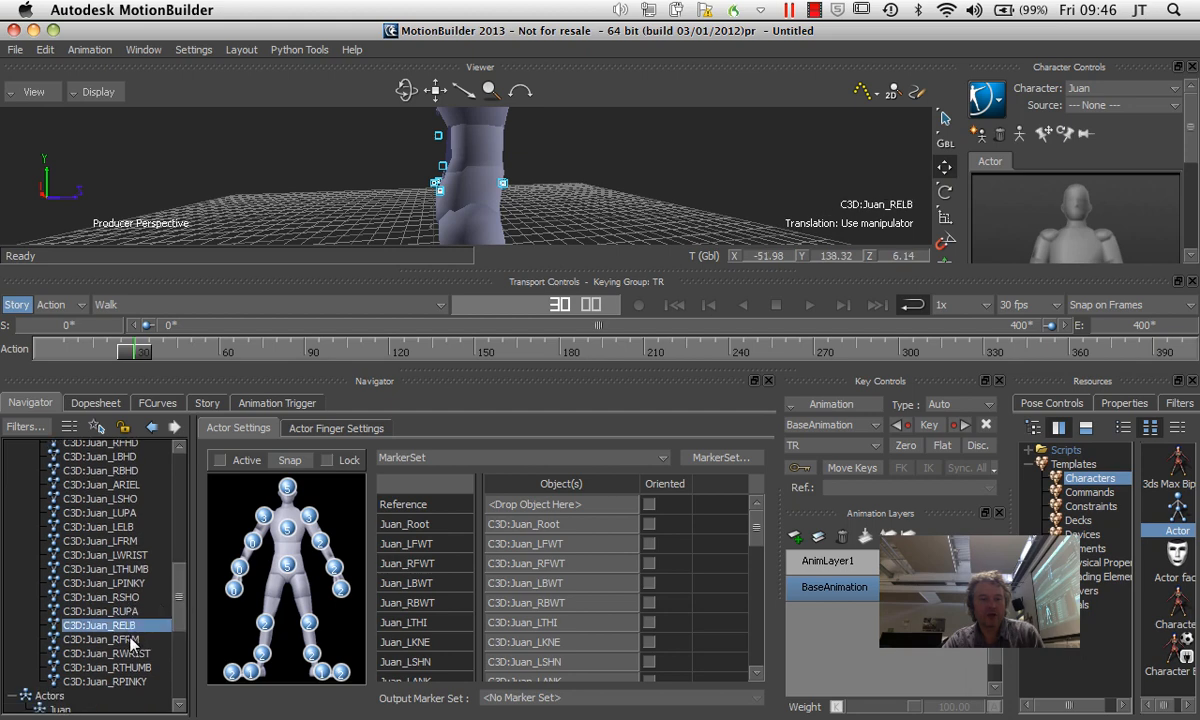
{"action": "left_click", "coordinate": [100, 640]}
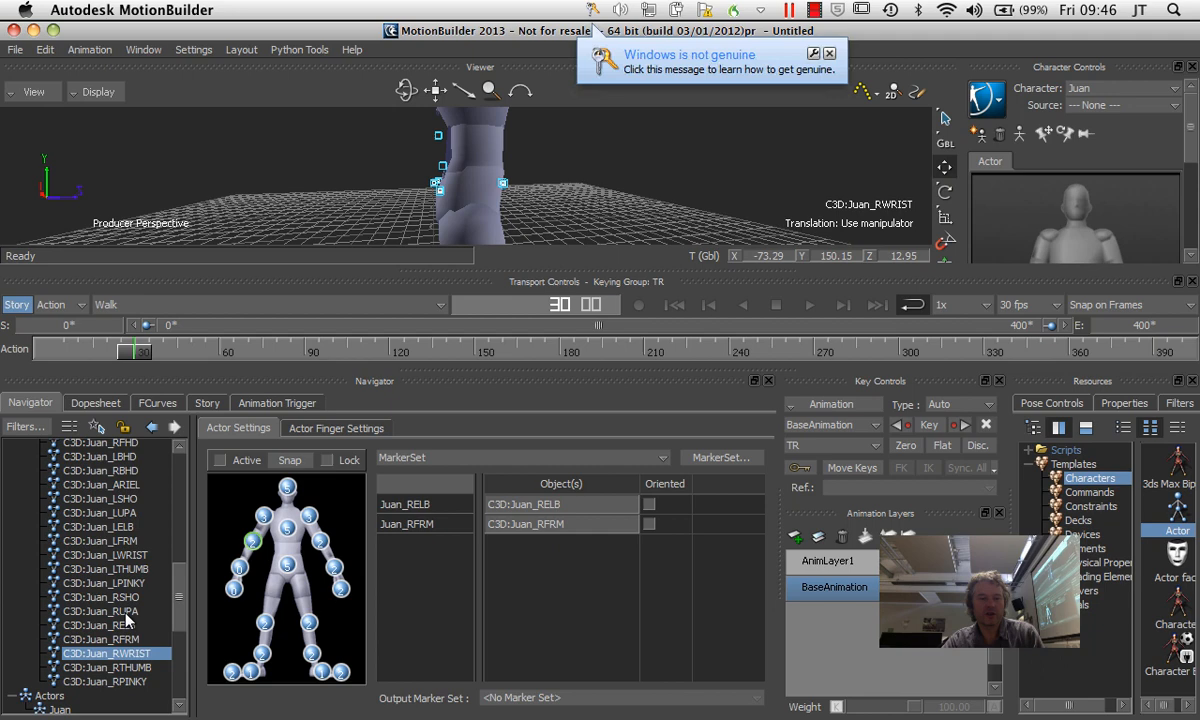
Review the right arm's assigned markers and pick Juan_RFRM plus the right thumb and pinky markers.
{"action": "left_click", "coordinate": [252, 544]}
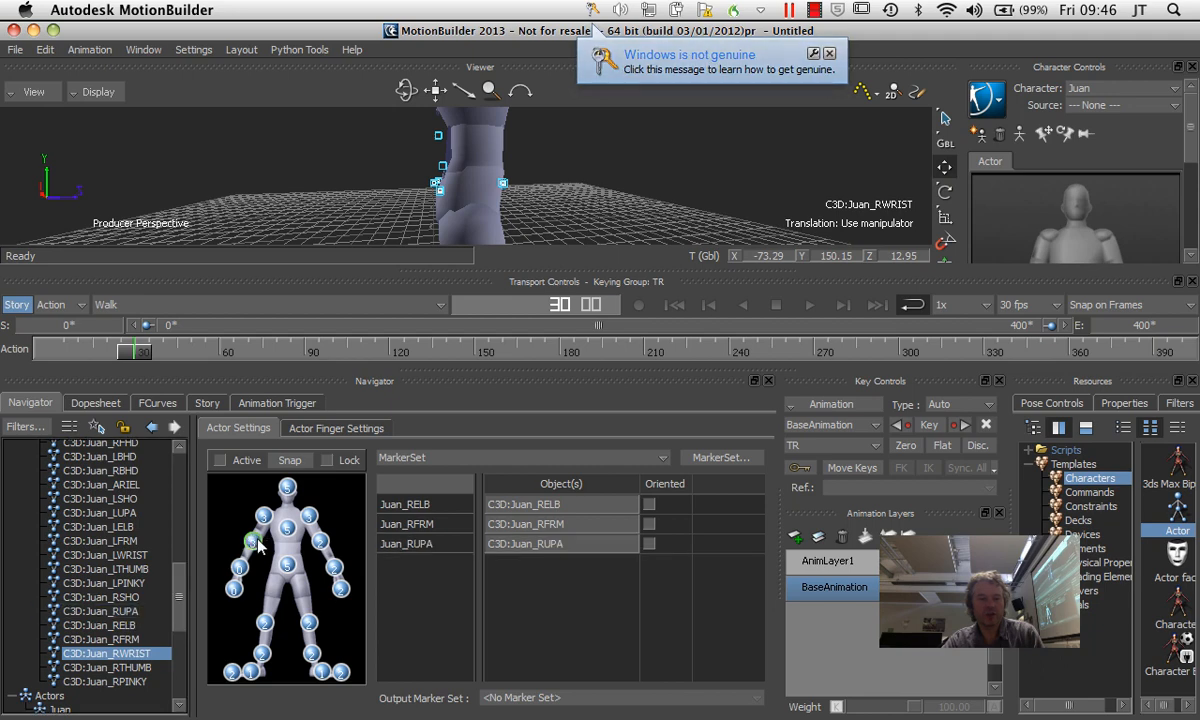
{"action": "left_click", "coordinate": [404, 504]}
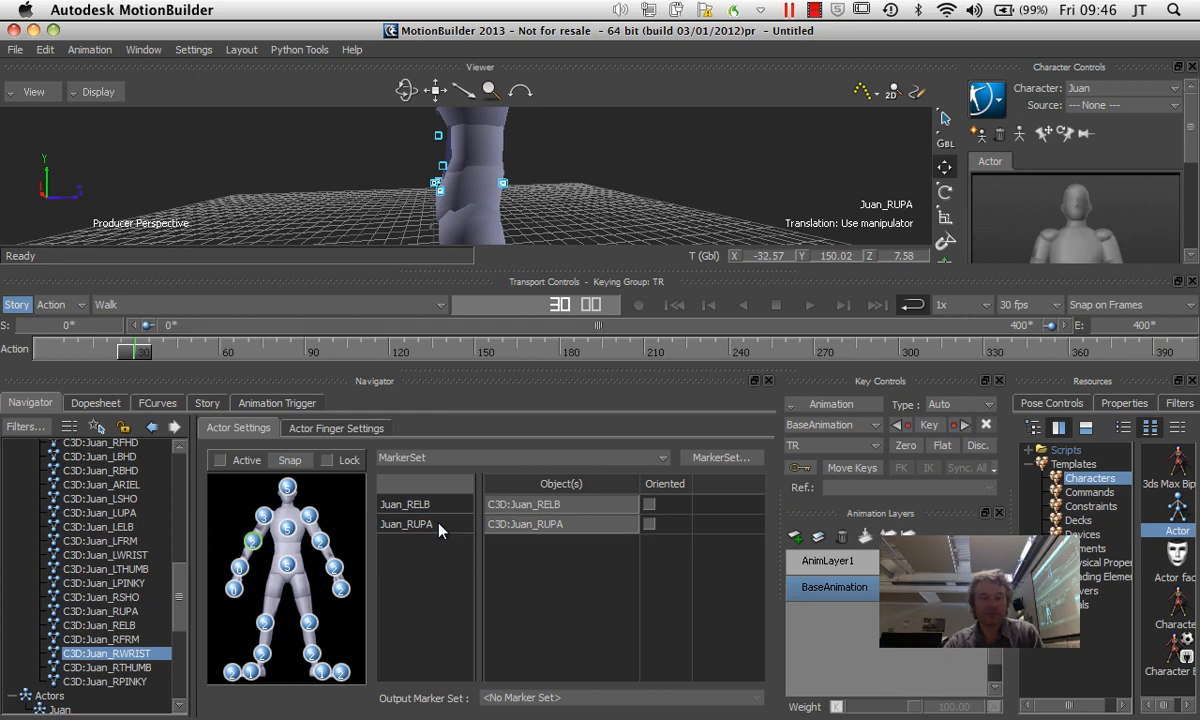
{"action": "left_click", "coordinate": [100, 640]}
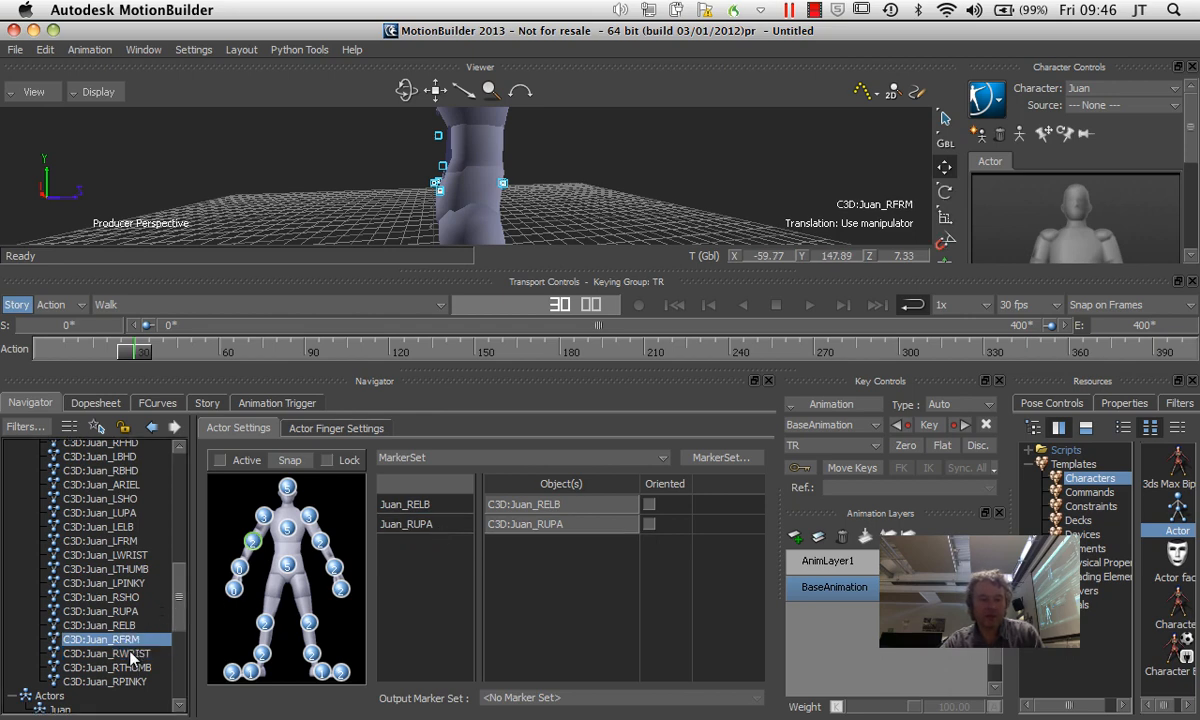
{"action": "left_click", "coordinate": [106, 652]}
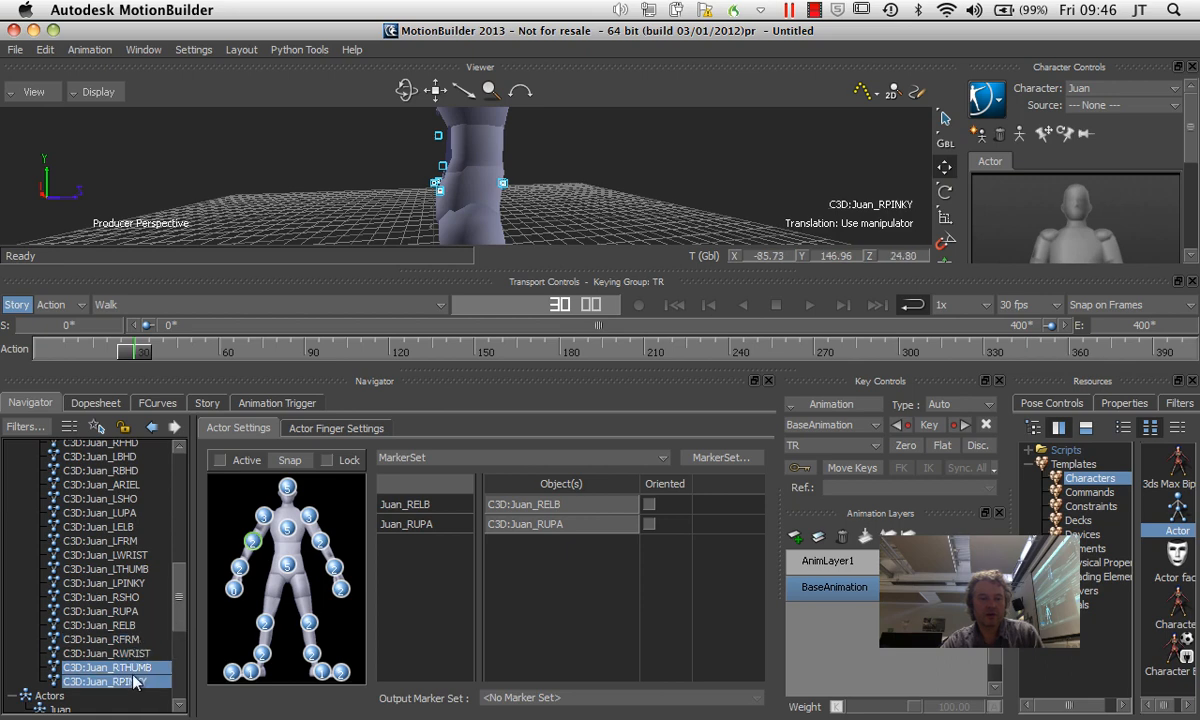
{"action": "mouse_move", "coordinate": [236, 596]}
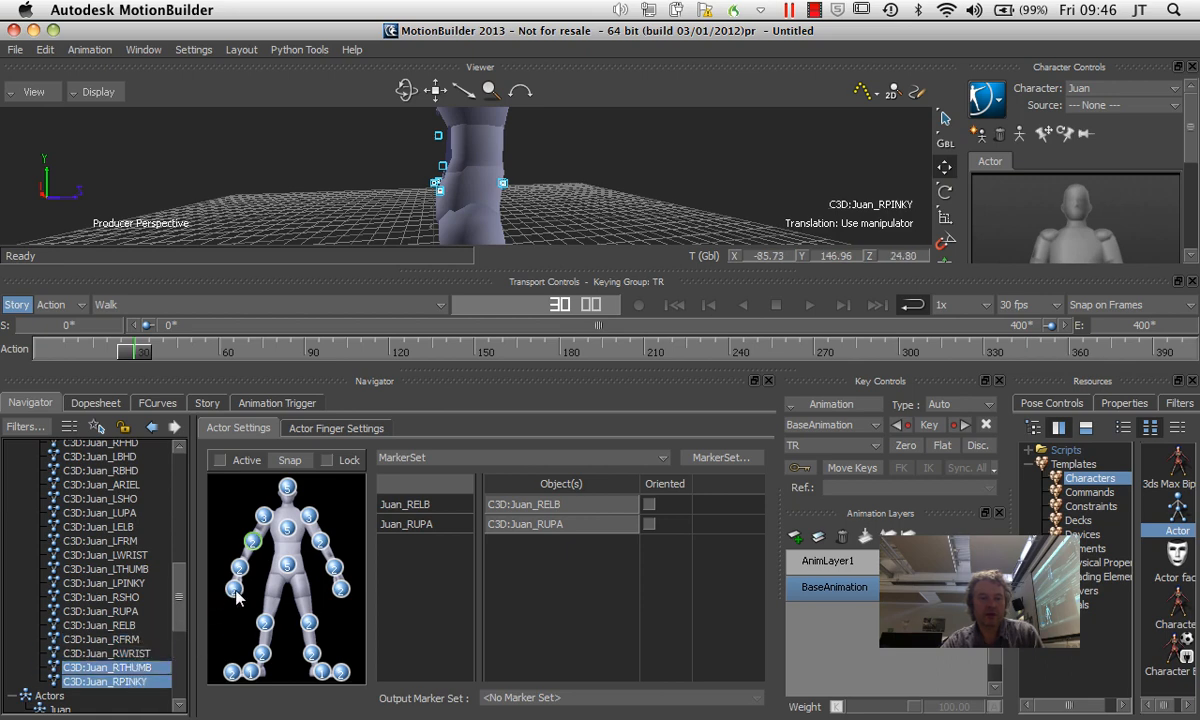
{"action": "mouse_move", "coordinate": [348, 550]}
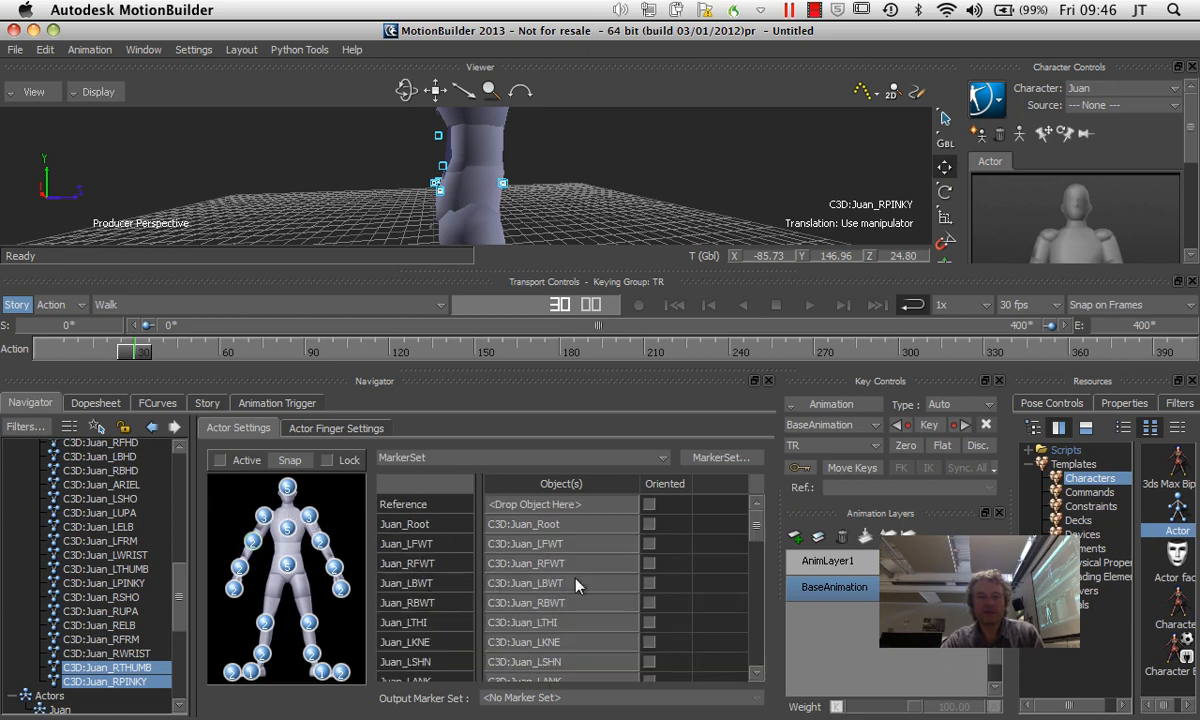
{"action": "scroll", "scroll_direction": "down", "scroll_amount": 3}
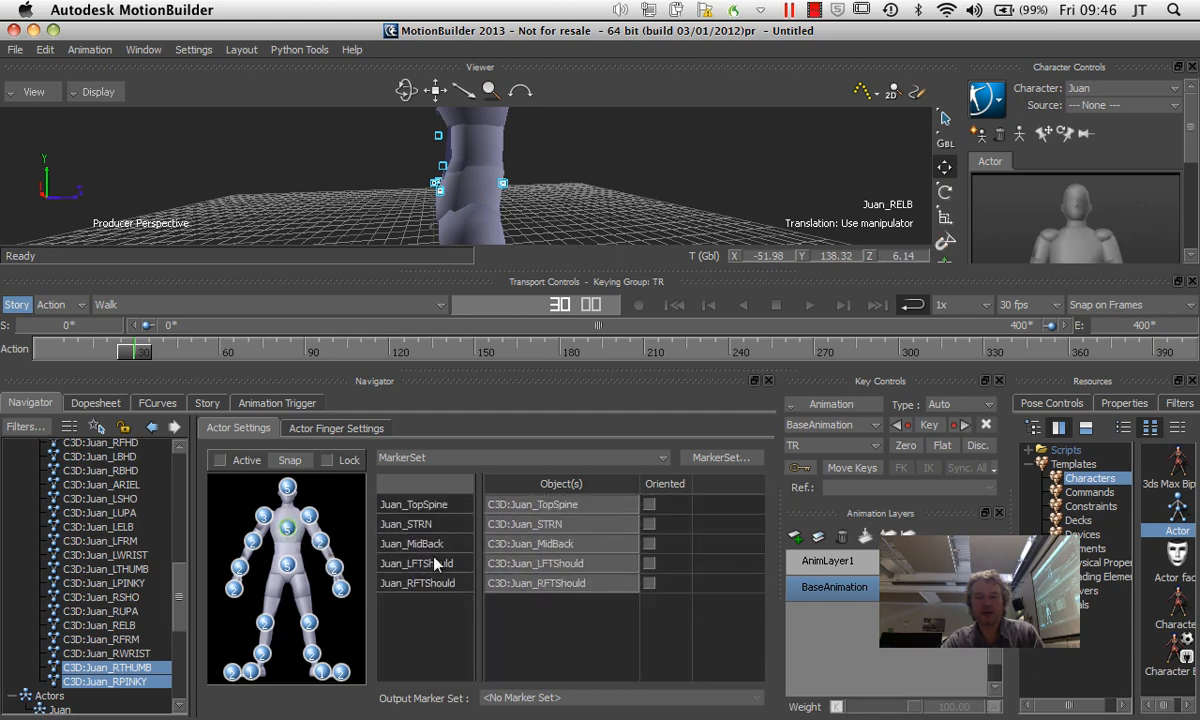
{"action": "mouse_move", "coordinate": [16, 56]}
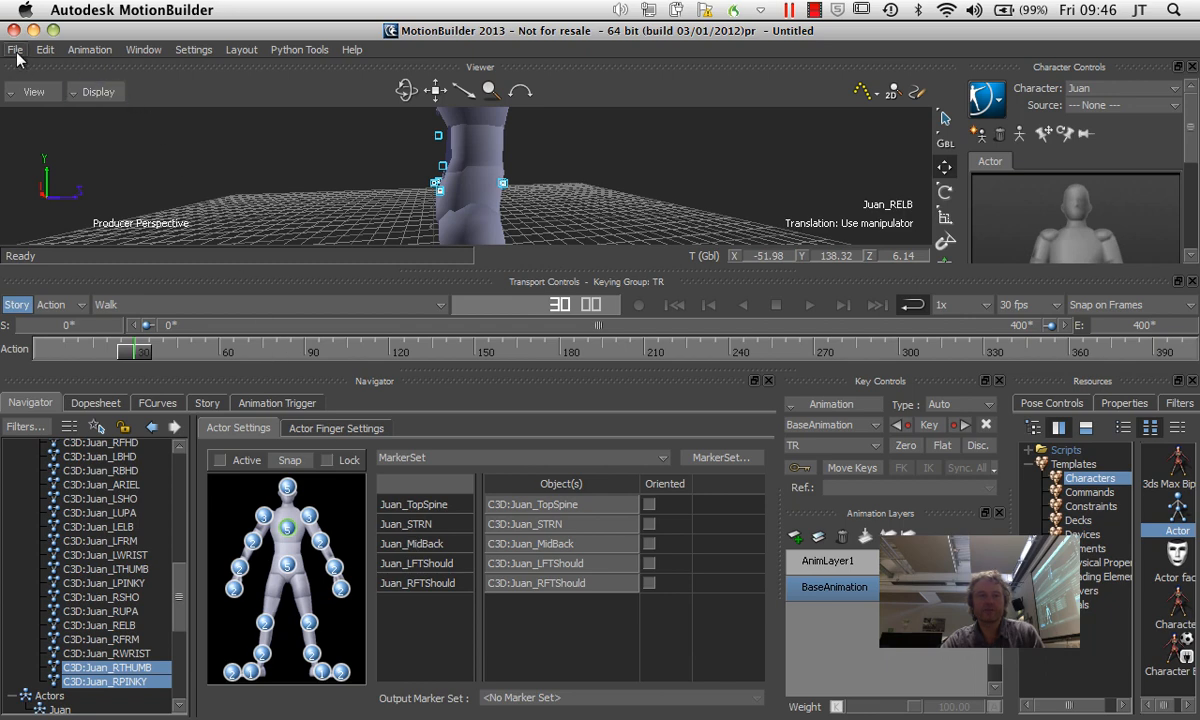
{"action": "left_click", "coordinate": [16, 48]}
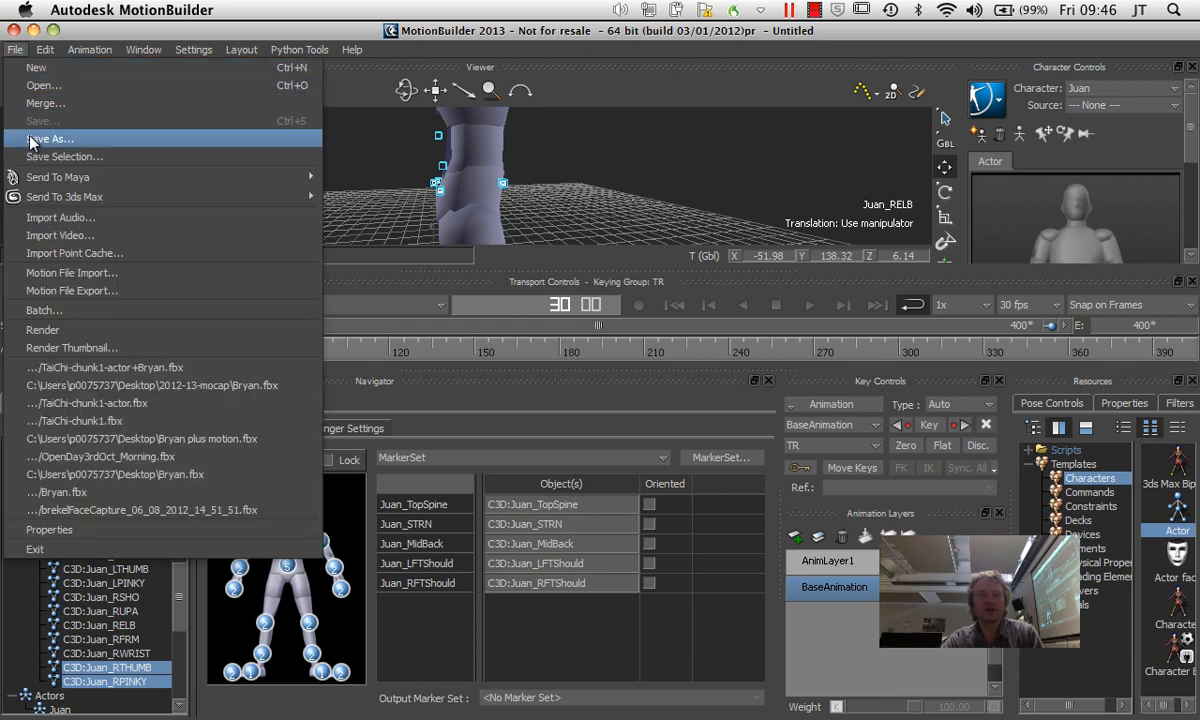
Save the scene as Juan.fbx in Desktop > Motionbuilder2012 with Take 001 unticked.
{"action": "left_click", "coordinate": [48, 138]}
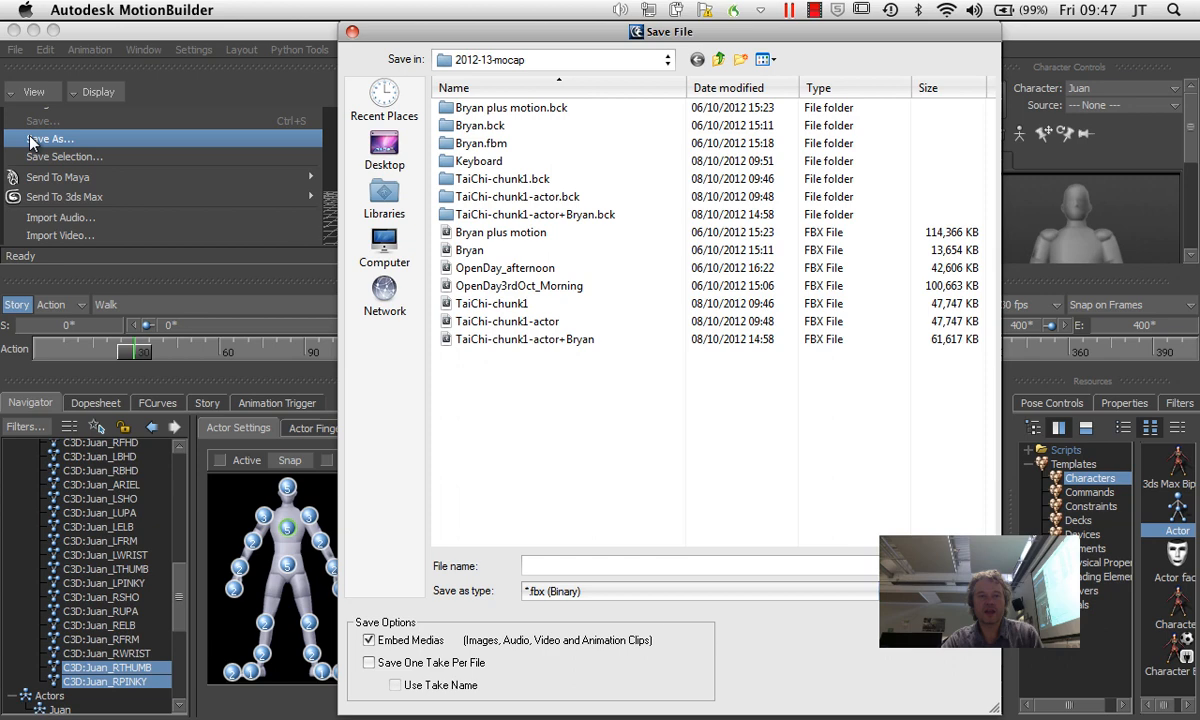
{"action": "left_click", "coordinate": [384, 150]}
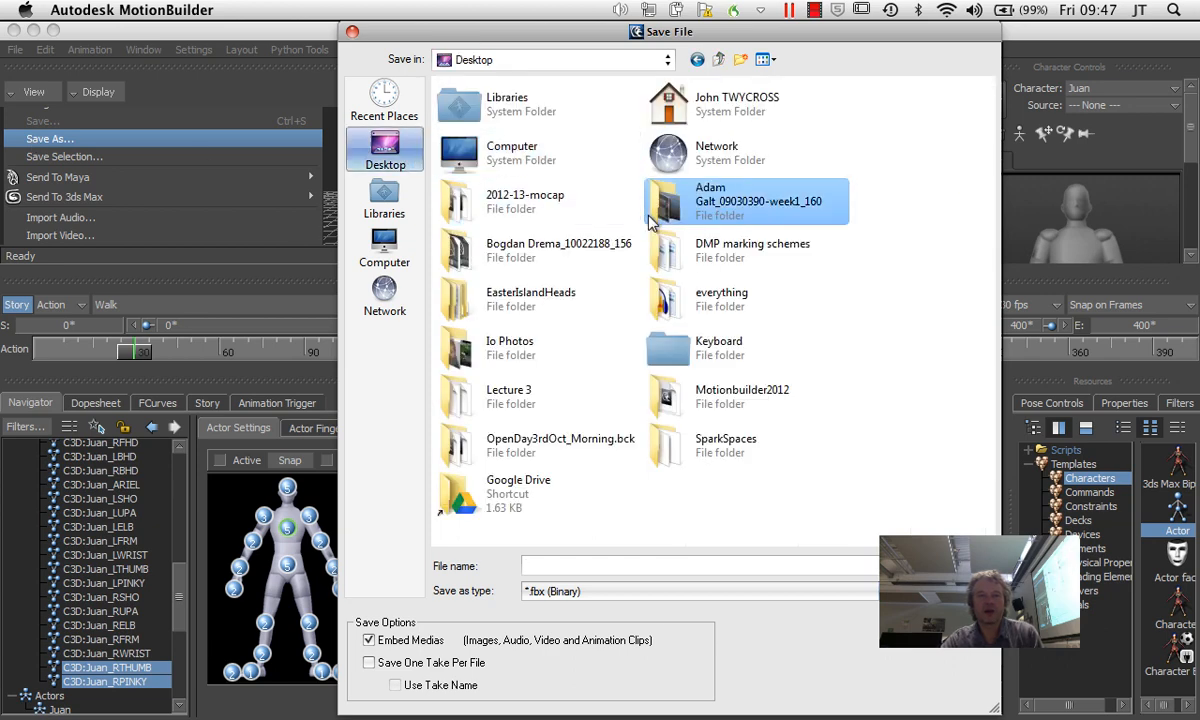
{"action": "double_click", "coordinate": [742, 396]}
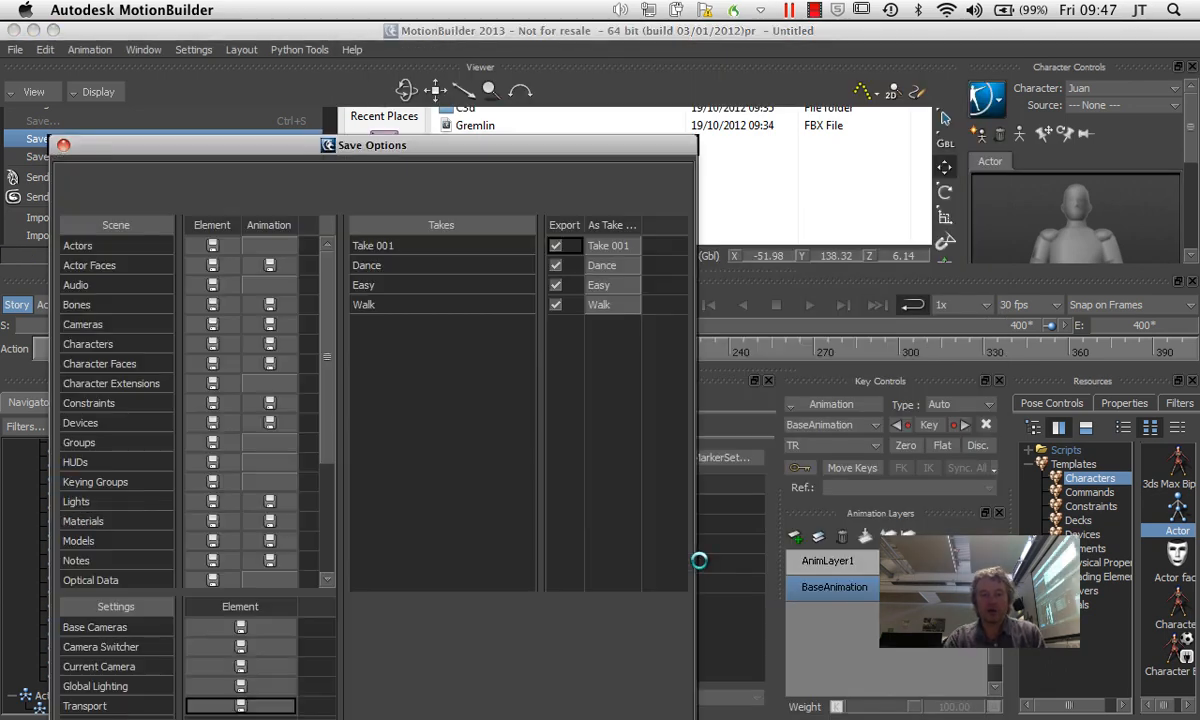
{"action": "mouse_move", "coordinate": [550, 118]}
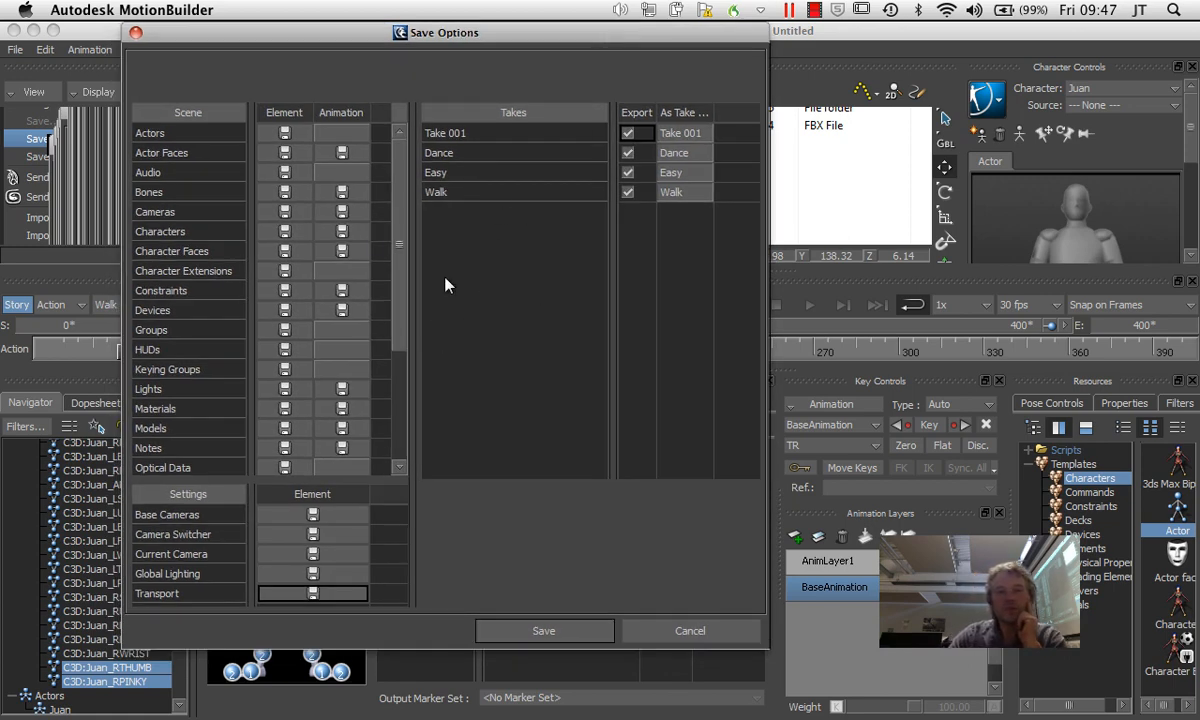
{"action": "mouse_move", "coordinate": [312, 388]}
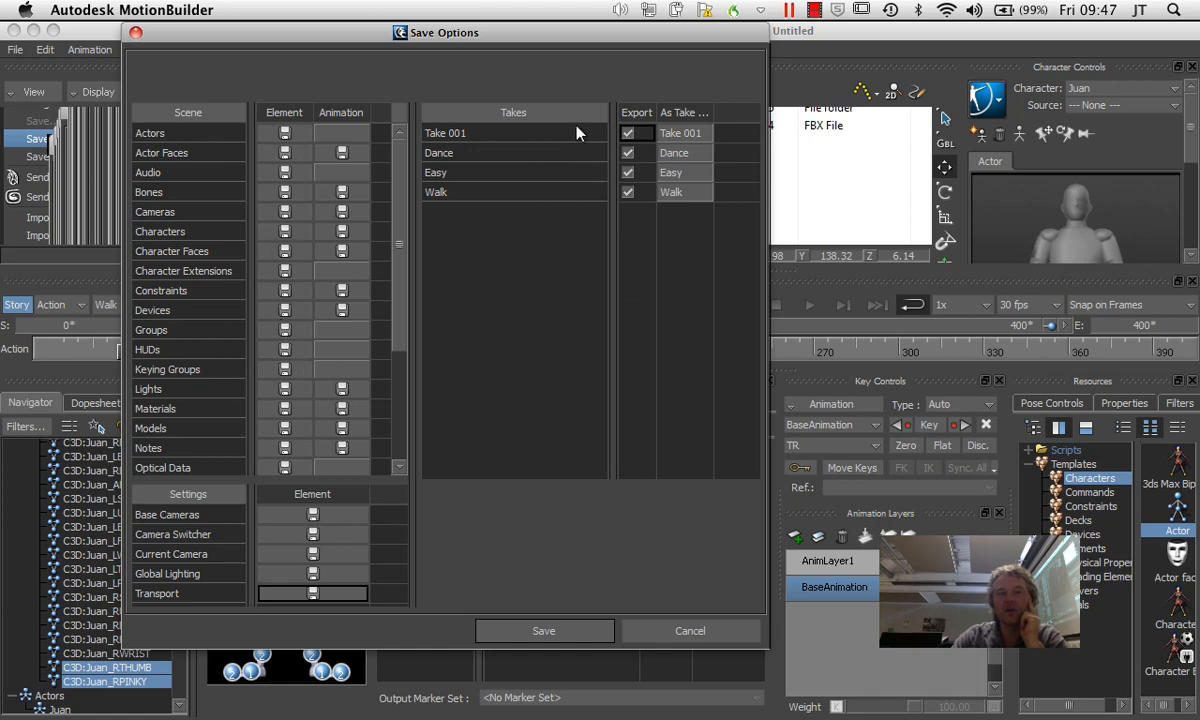
{"action": "mouse_move", "coordinate": [452, 144]}
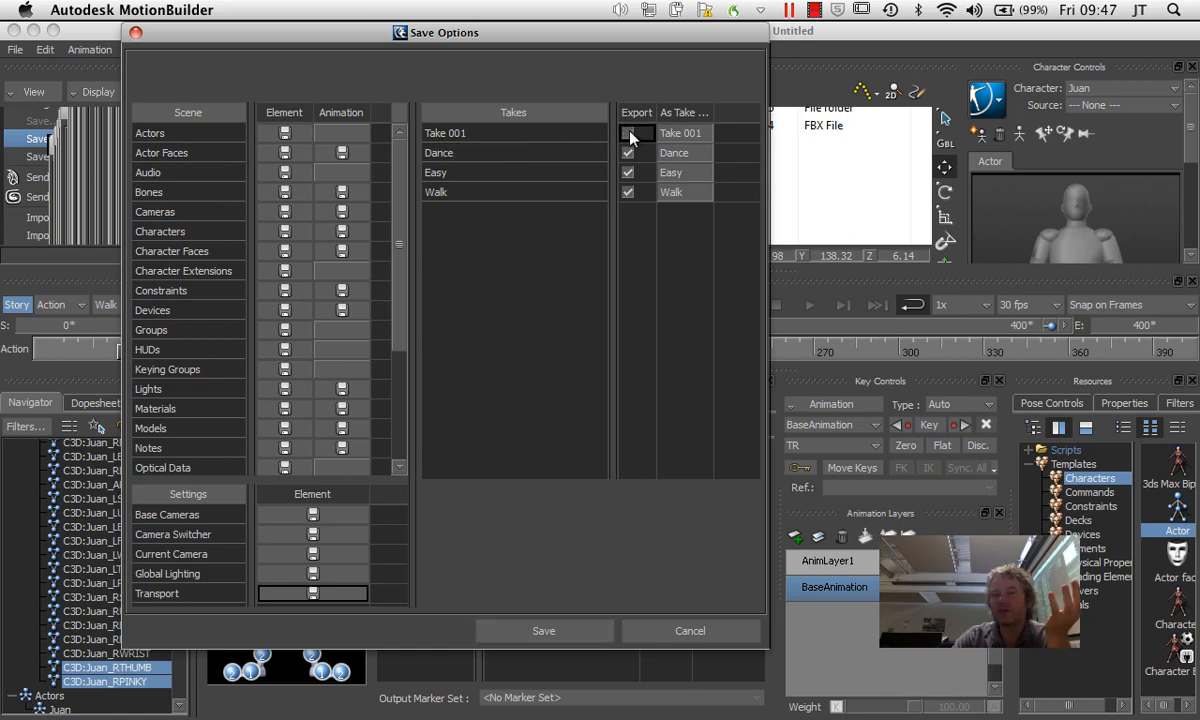
{"action": "left_click", "coordinate": [628, 132]}
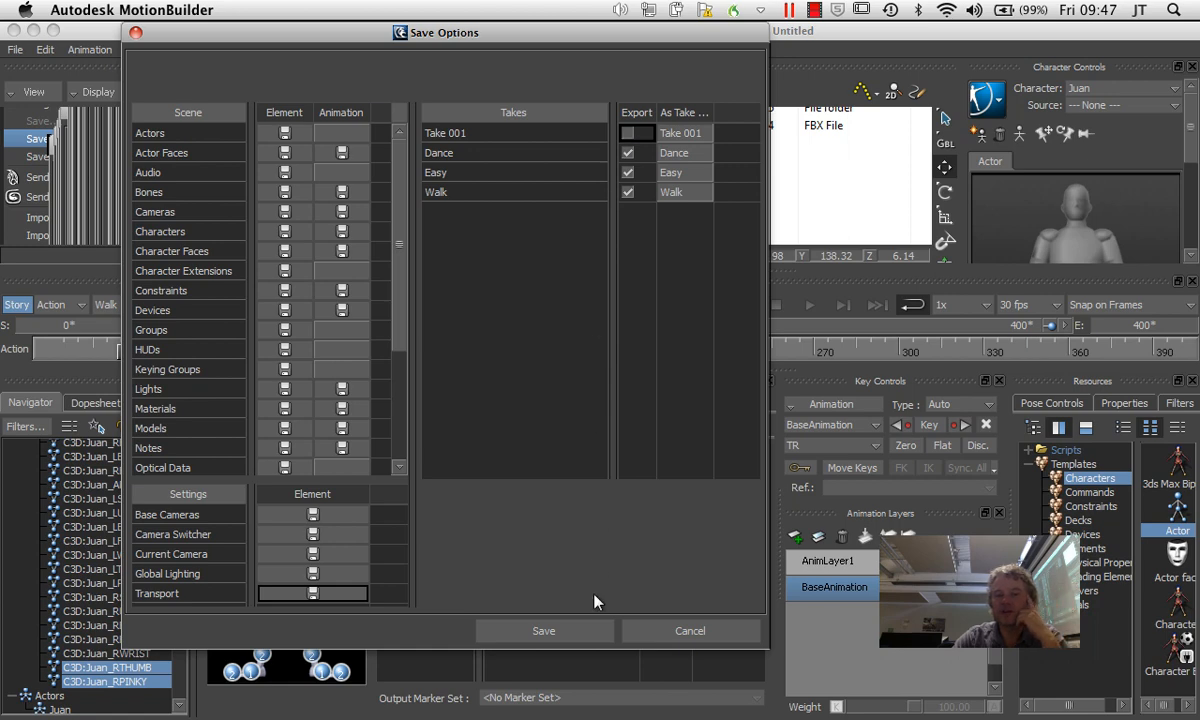
{"action": "left_click", "coordinate": [544, 630]}
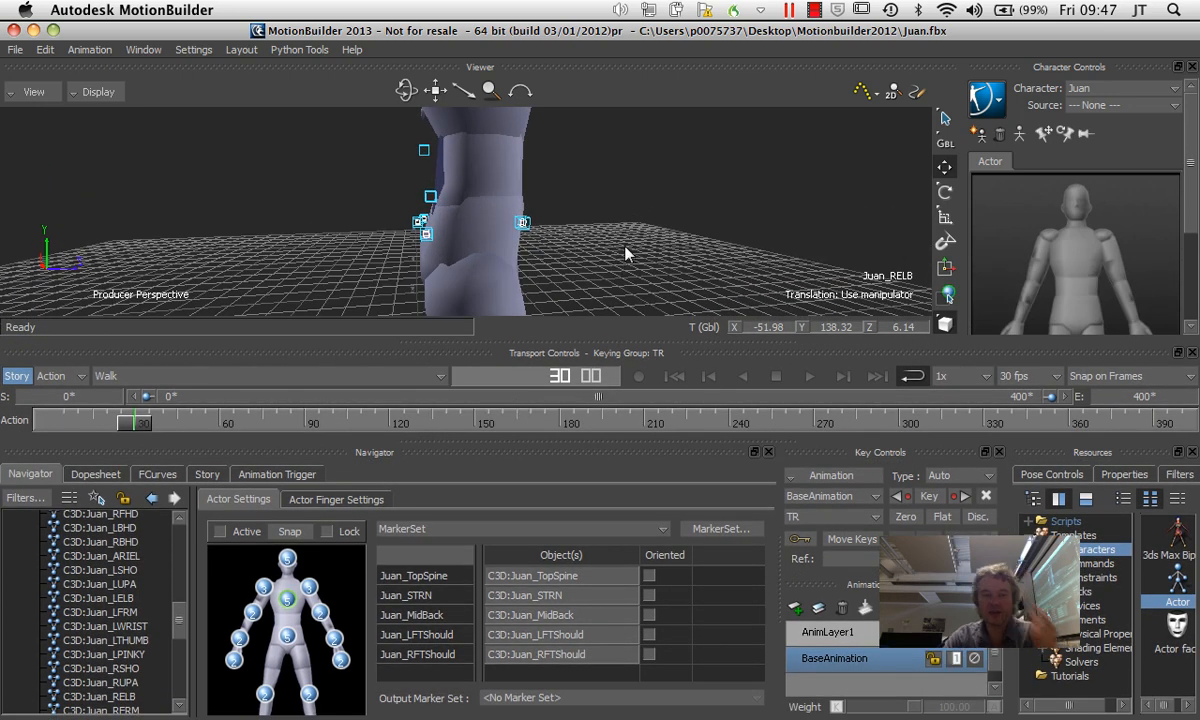
{"action": "mouse_move", "coordinate": [618, 344]}
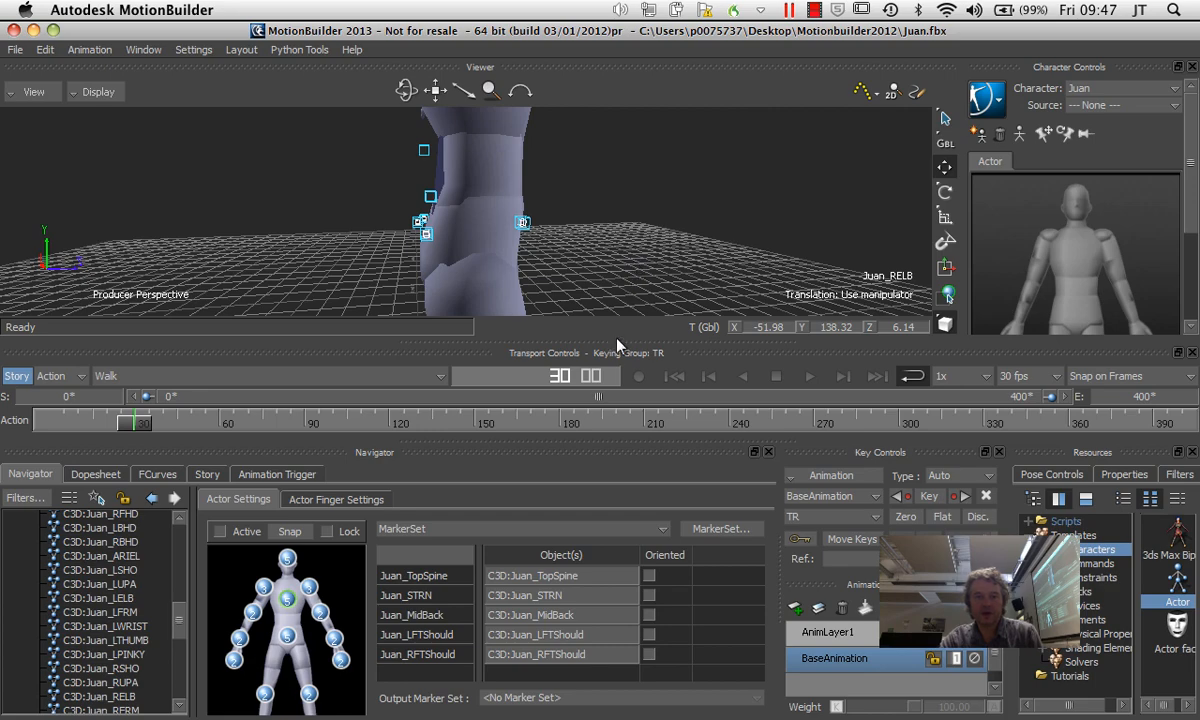
{"action": "mouse_move", "coordinate": [628, 238]}
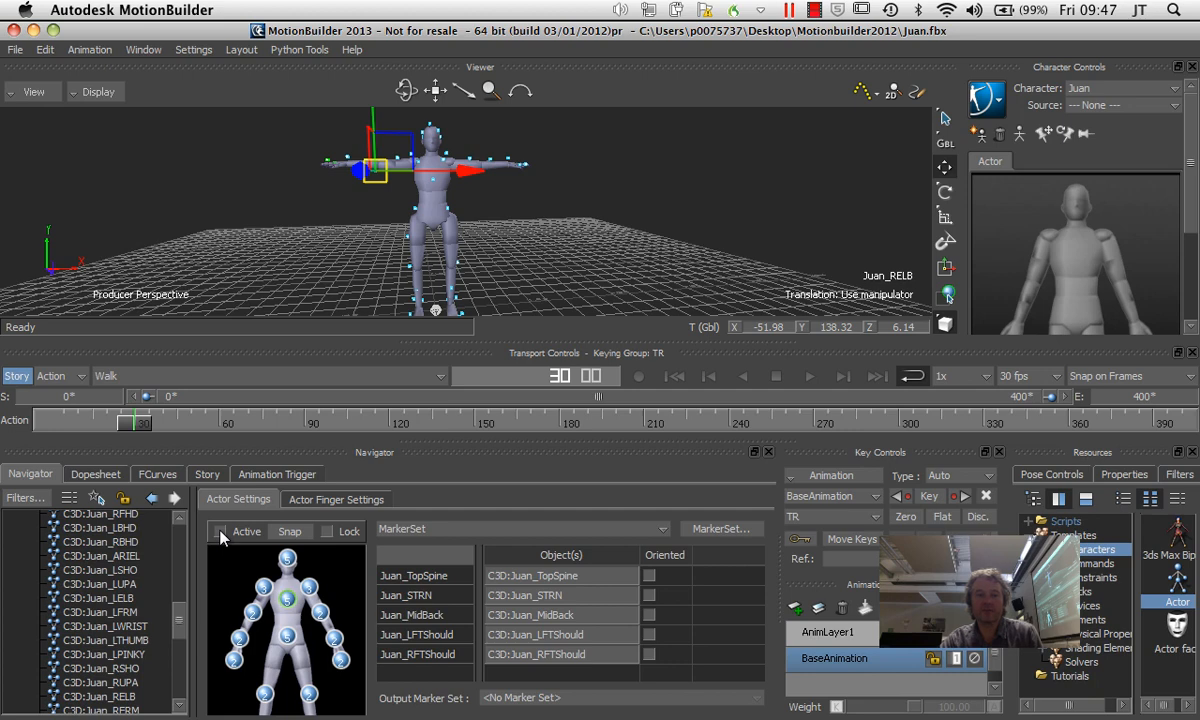
{"action": "mouse_move", "coordinate": [388, 210]}
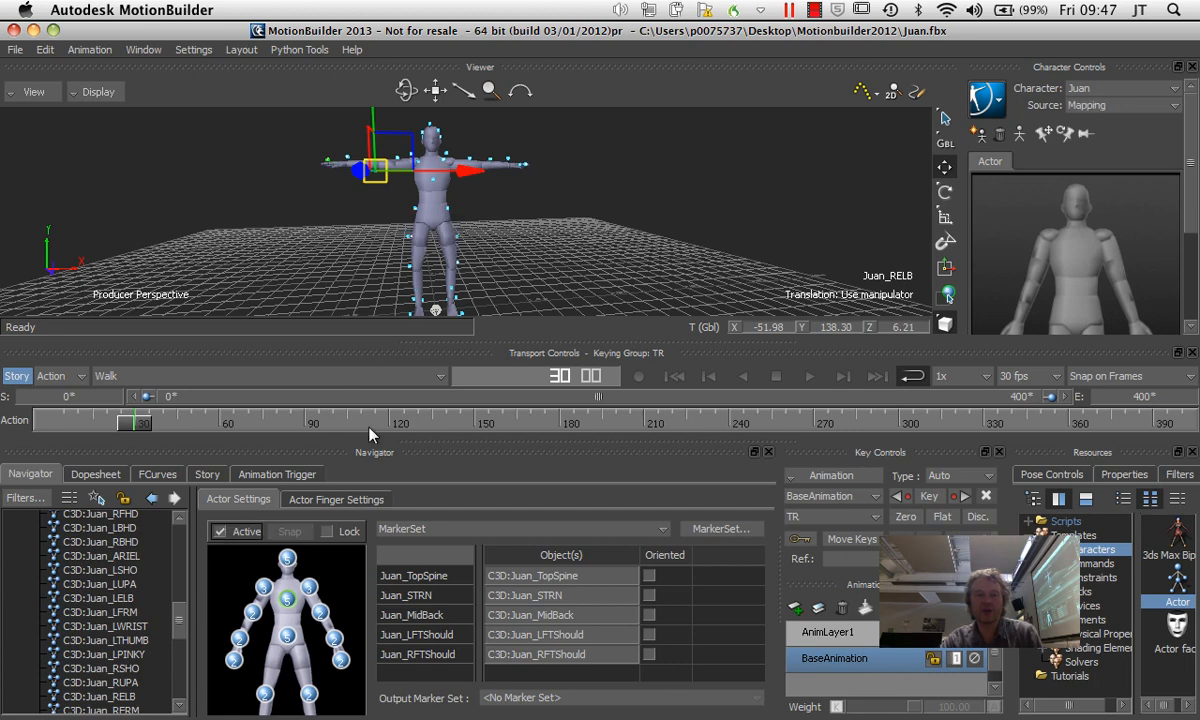
{"action": "mouse_move", "coordinate": [444, 256]}
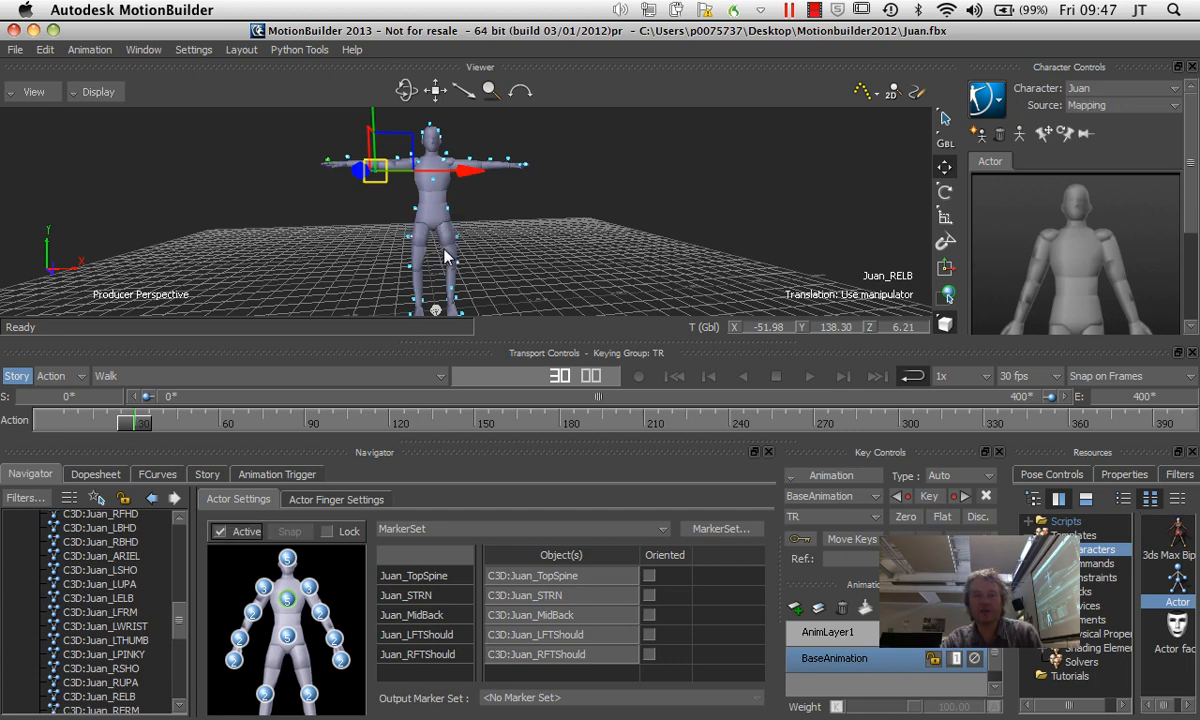
{"action": "mouse_move", "coordinate": [500, 372]}
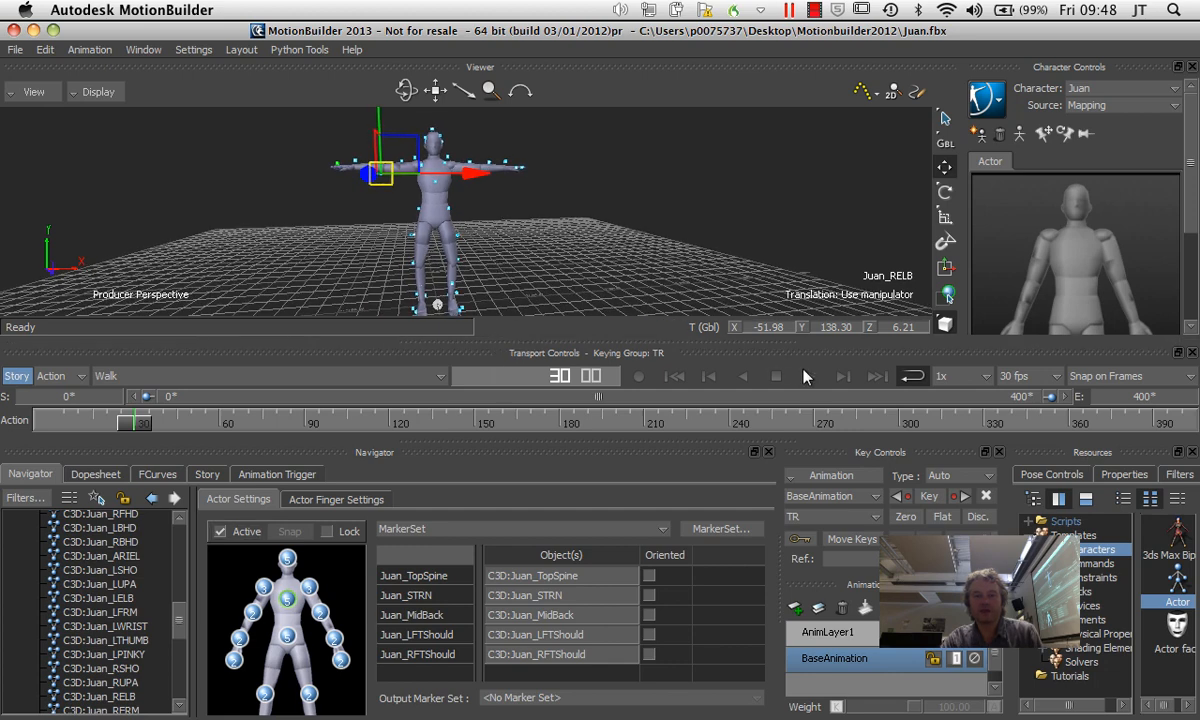
Play the Walk take so the active actor follows its markers.
{"action": "left_click", "coordinate": [808, 376]}
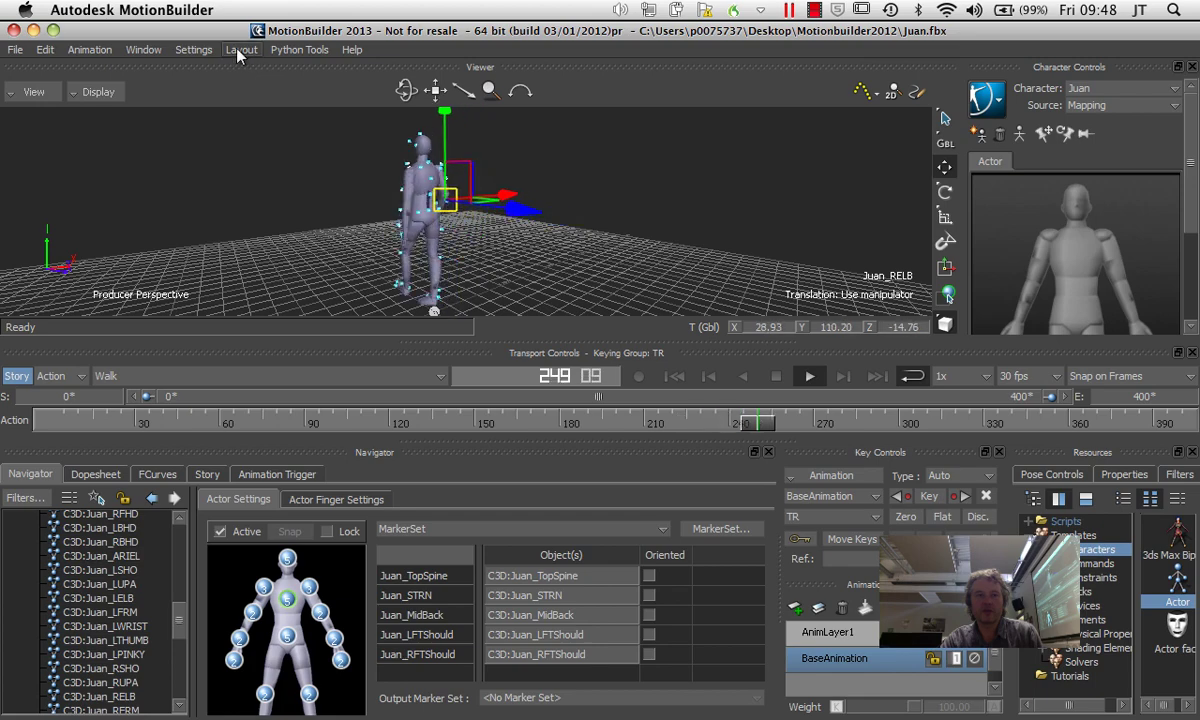
Switch to the Animation layout's large viewer and make Dance the current take.
{"action": "left_click", "coordinate": [240, 48]}
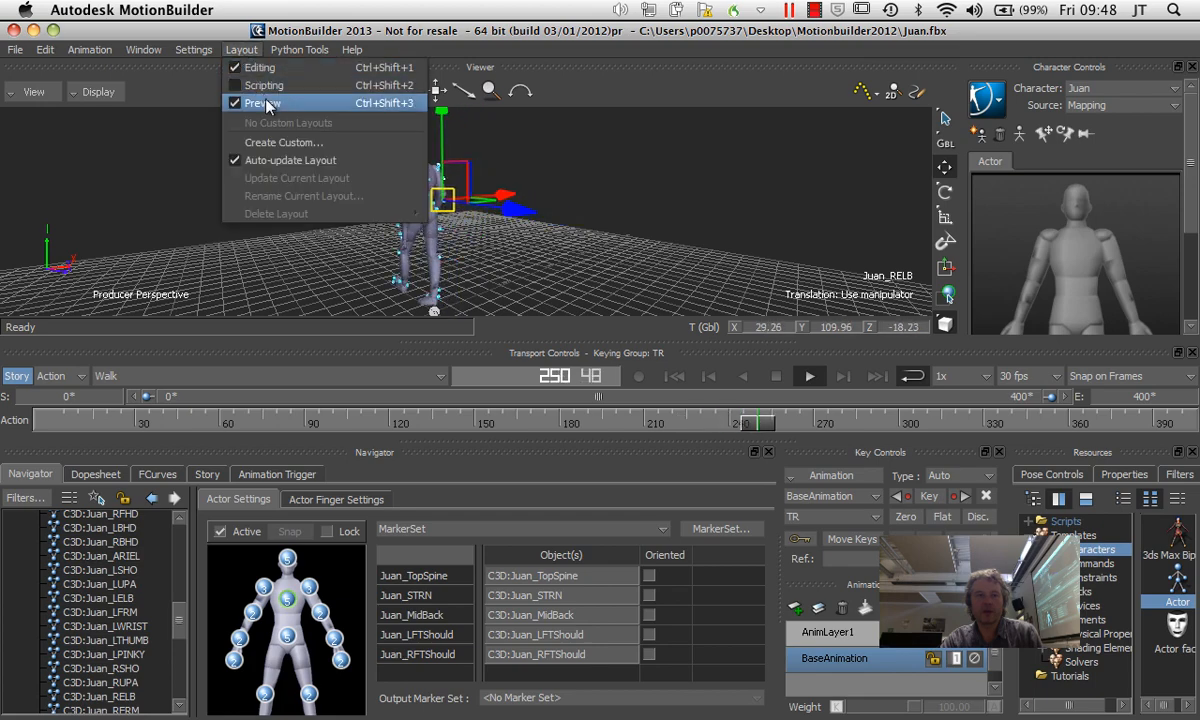
{"action": "left_click", "coordinate": [262, 104]}
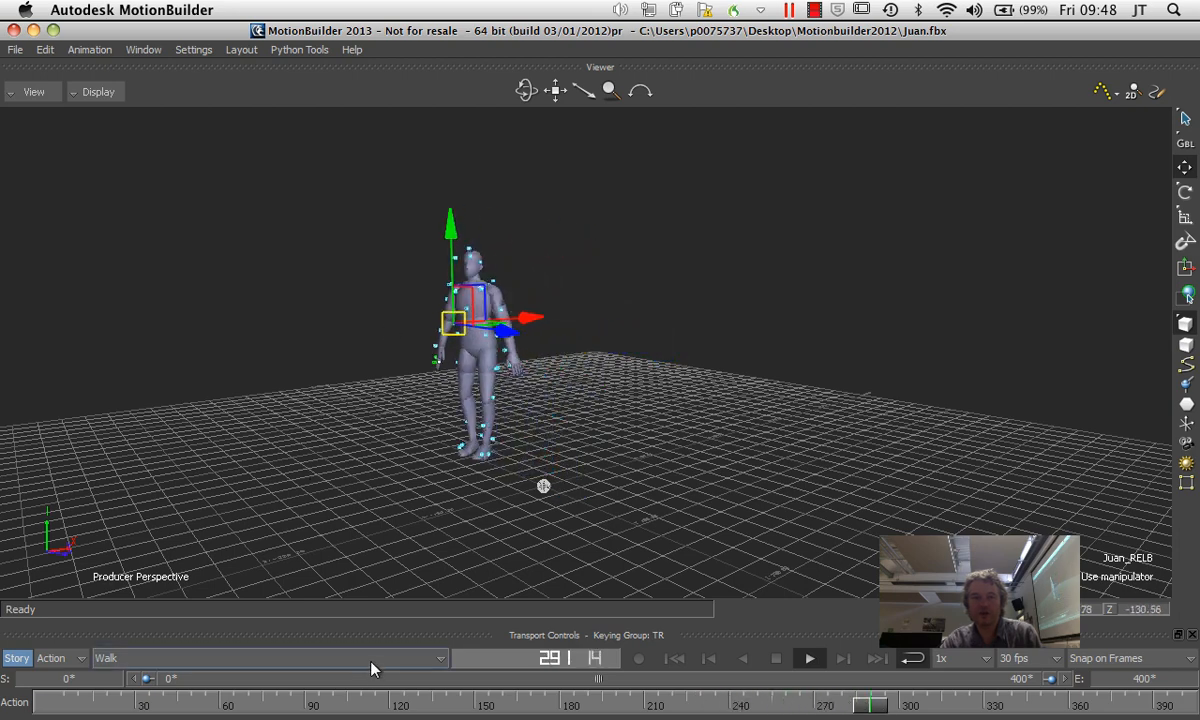
{"action": "left_click", "coordinate": [424, 658]}
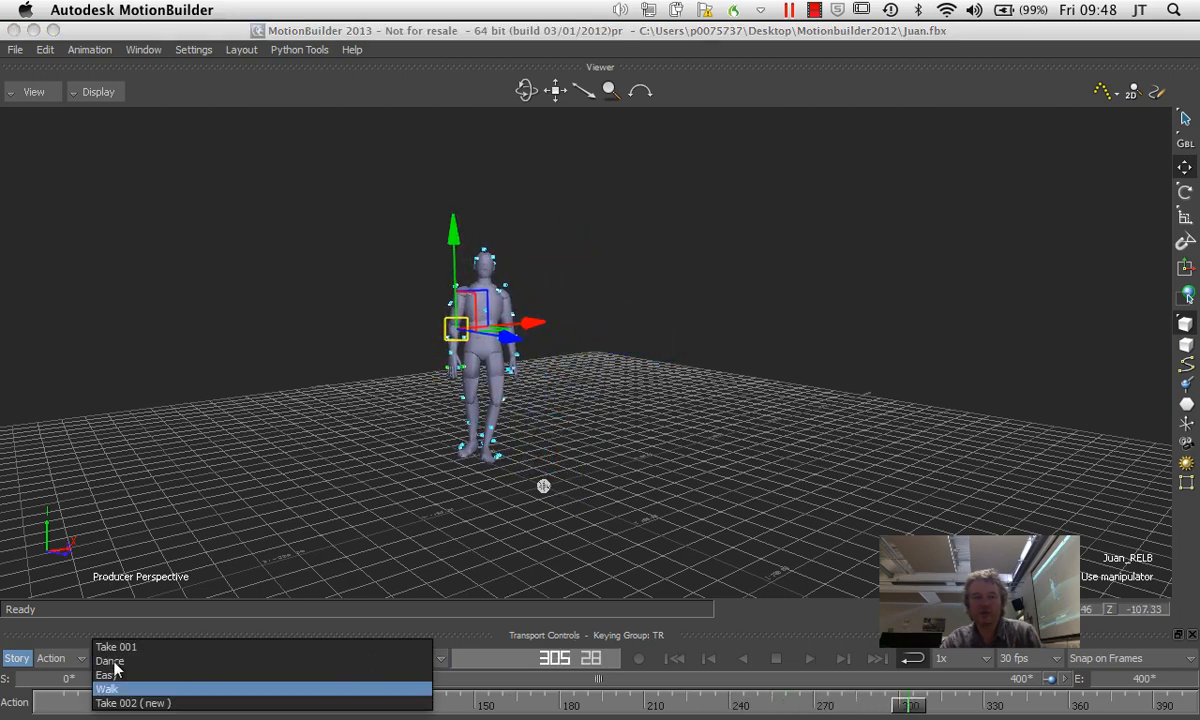
{"action": "left_click", "coordinate": [110, 660]}
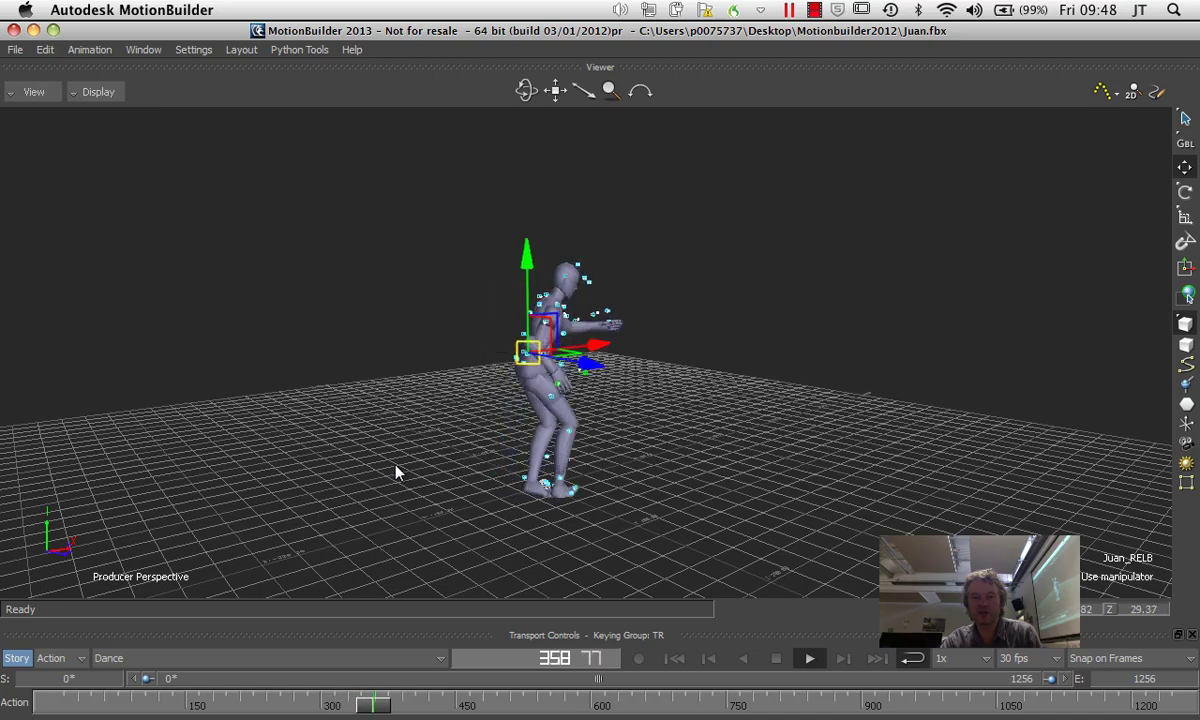